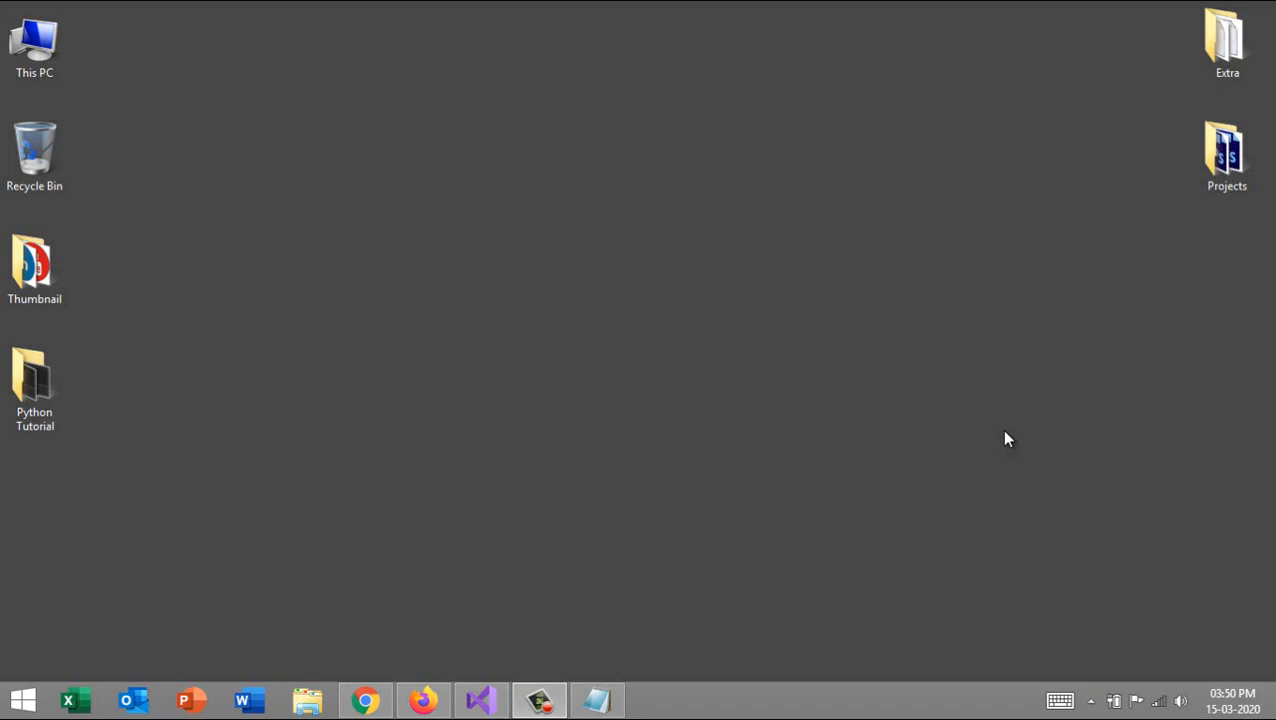
{"action": "mouse_move", "coordinate": [366, 696]}
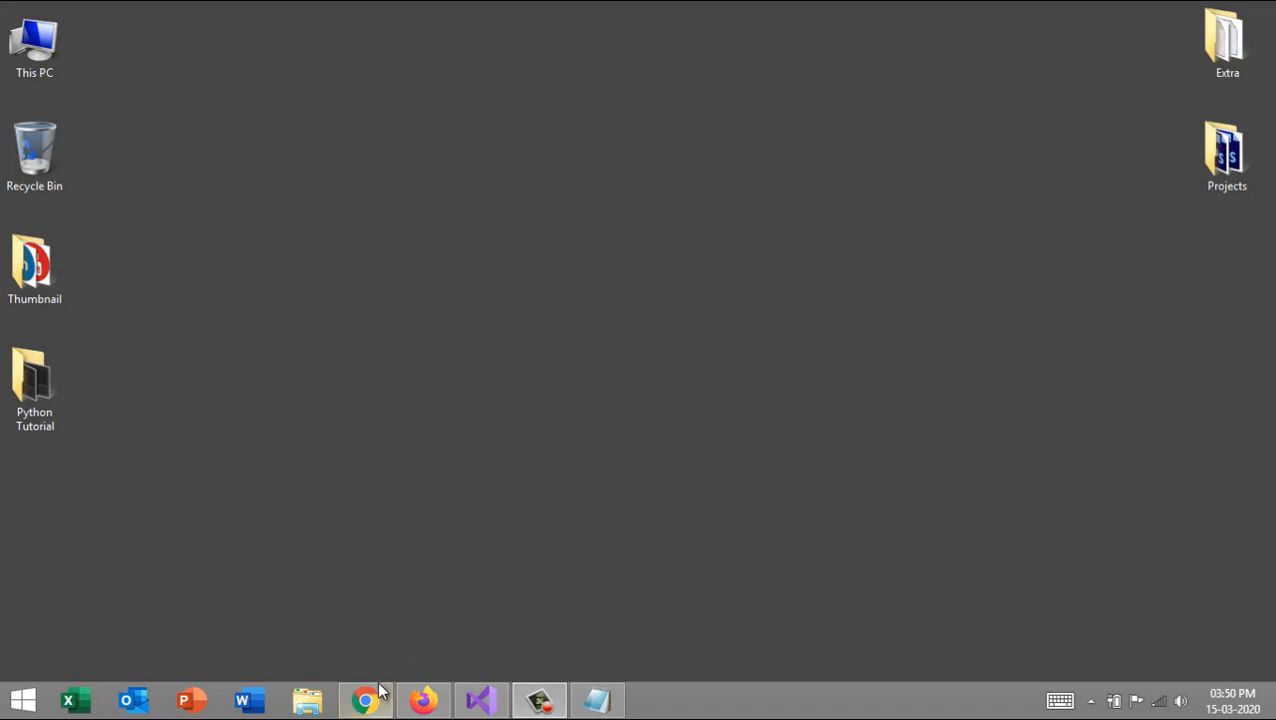
Step: Browse the Infologs channel and its playlists in the browser
{"action": "left_click", "coordinate": [364, 700]}
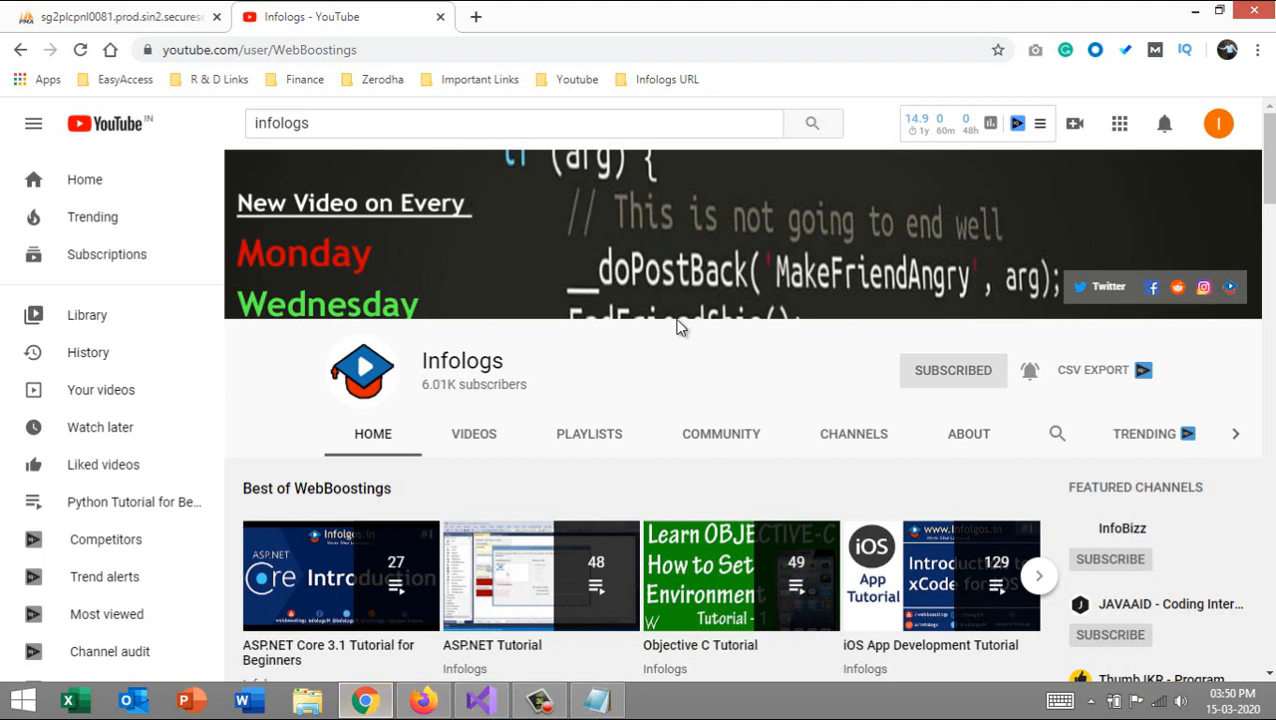
{"action": "mouse_move", "coordinate": [740, 576]}
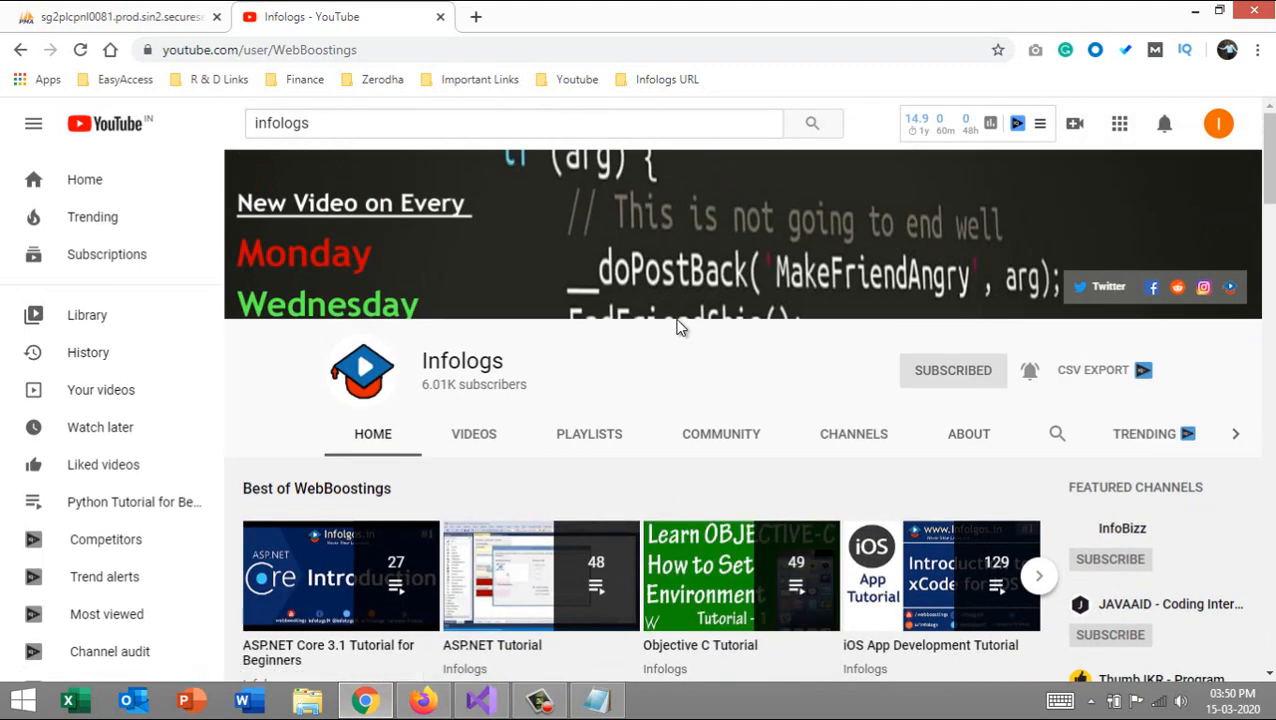
{"action": "mouse_move", "coordinate": [564, 358]}
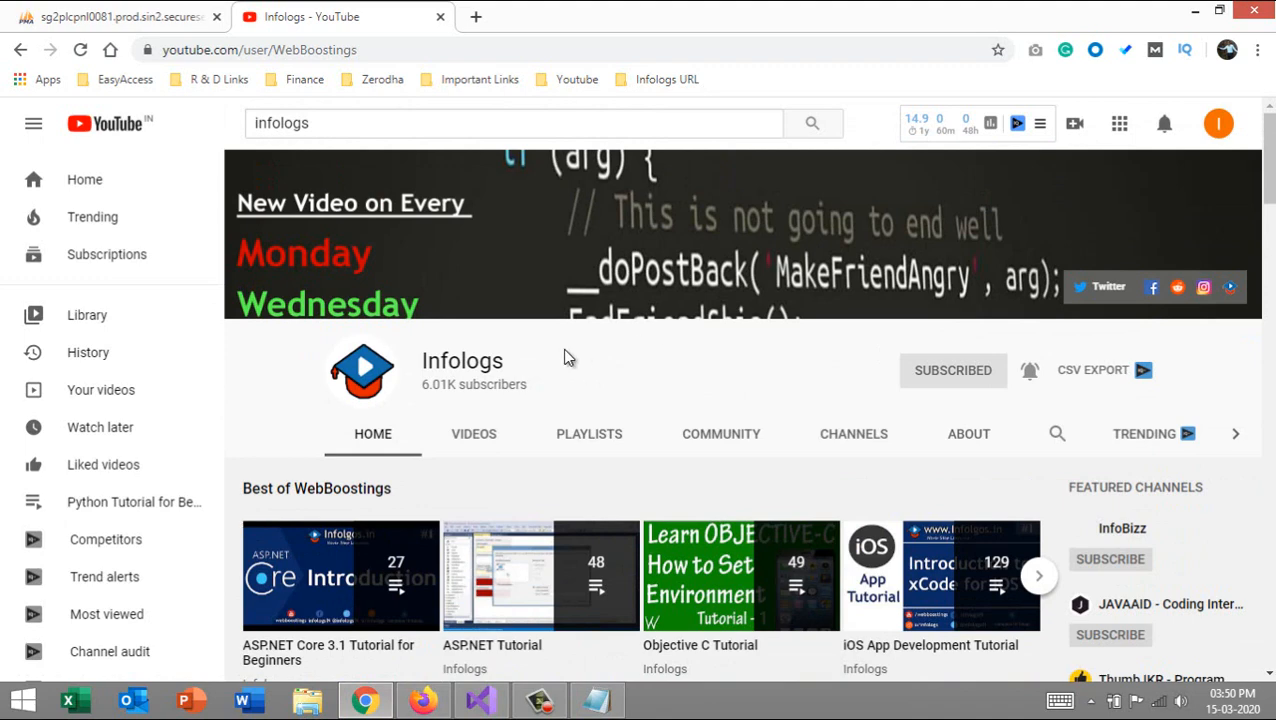
{"action": "scroll", "scroll_direction": "down", "scroll_amount": 3}
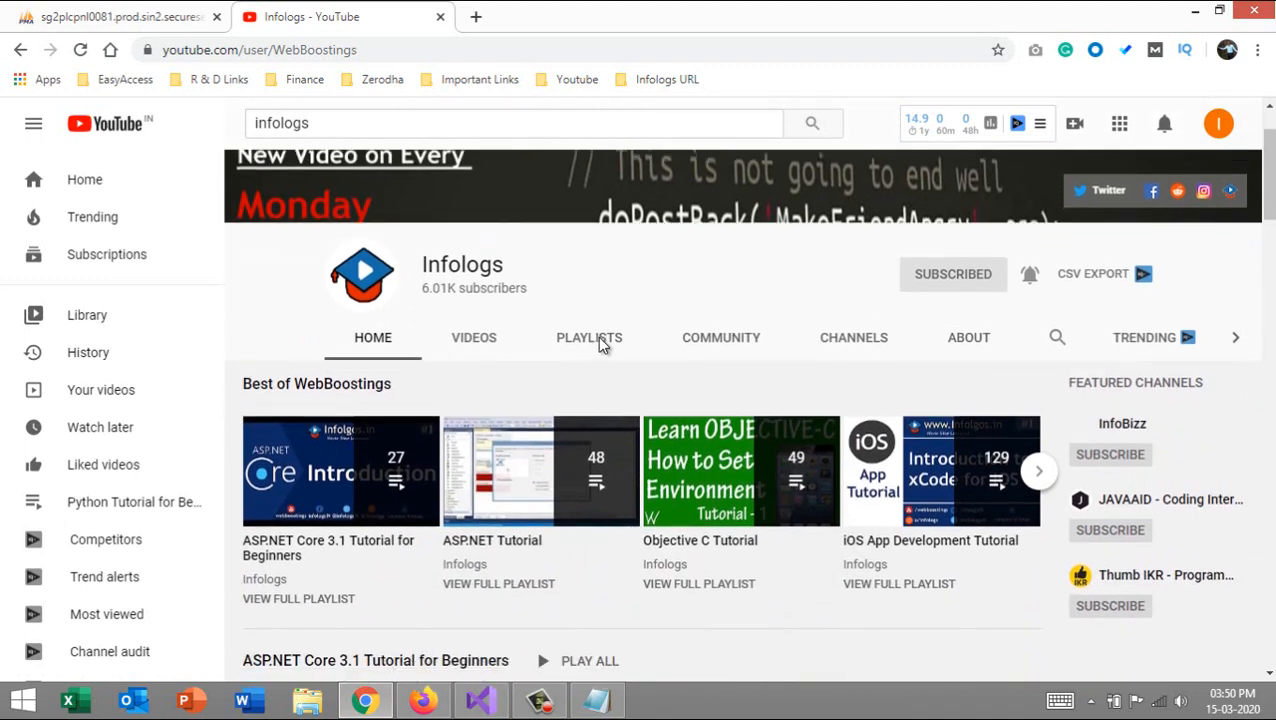
{"action": "left_click", "coordinate": [588, 336]}
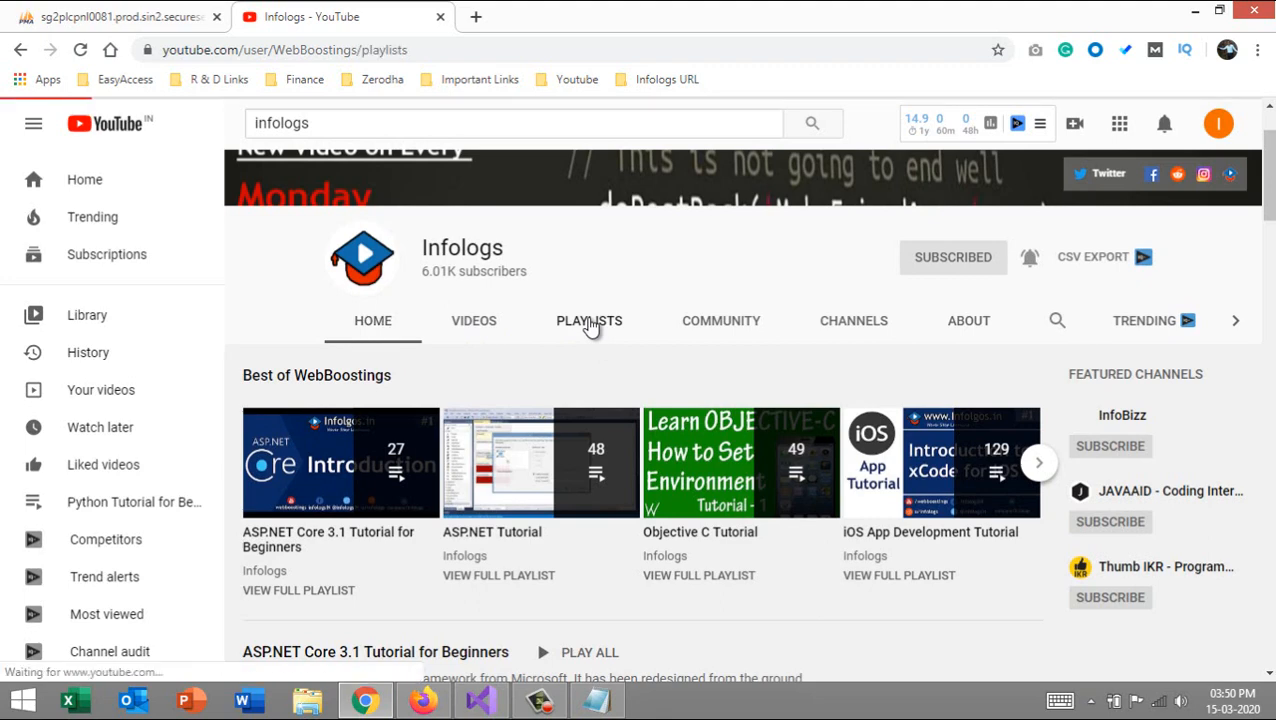
{"action": "left_click", "coordinate": [588, 320]}
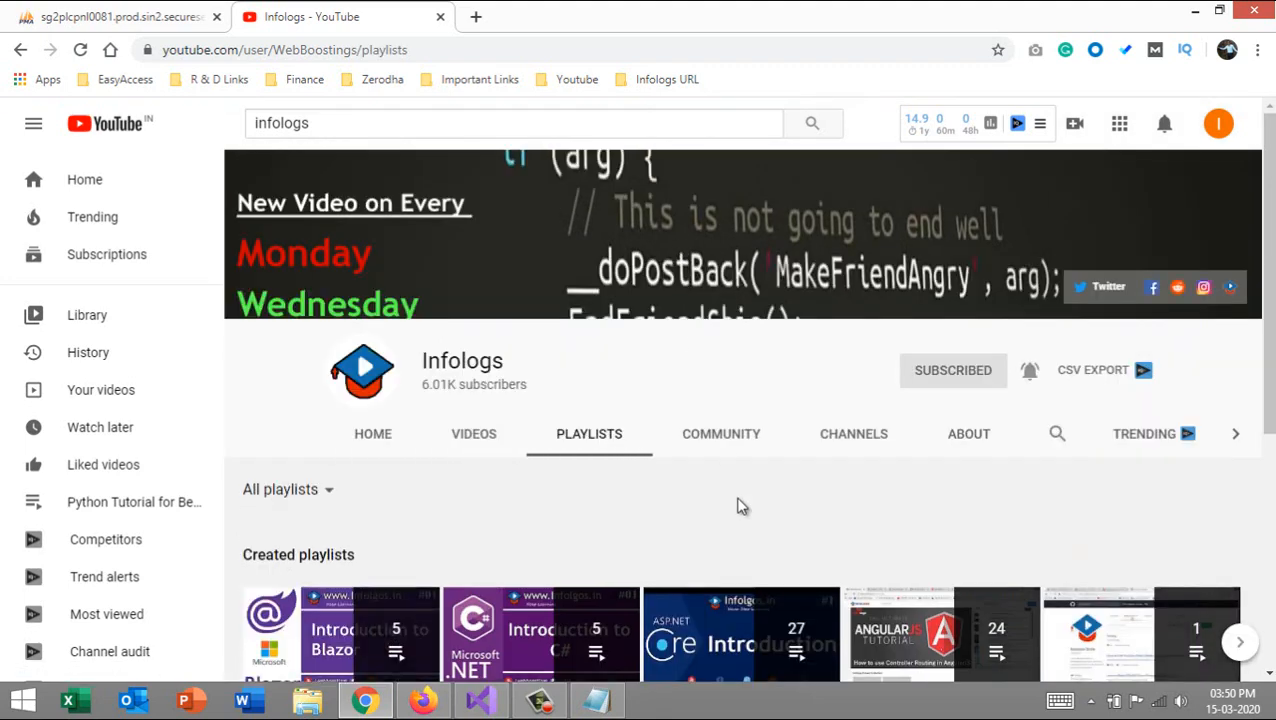
{"action": "scroll", "scroll_direction": "down", "scroll_amount": 3}
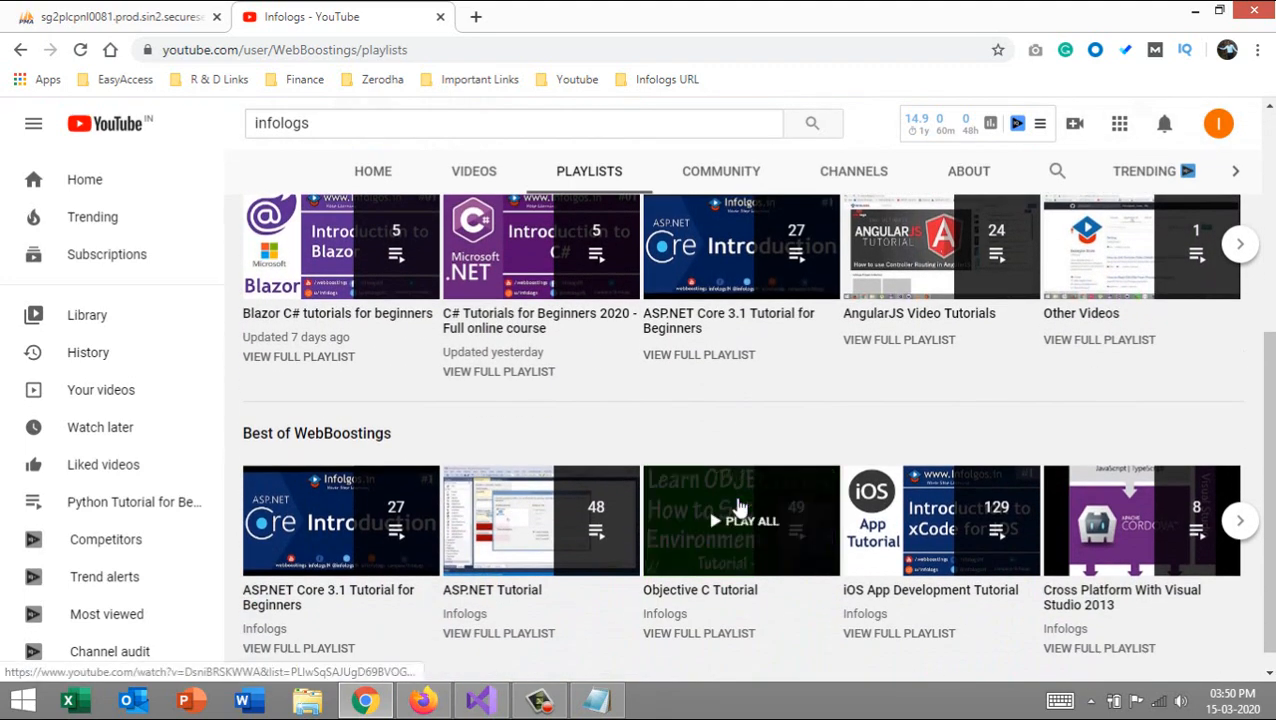
{"action": "mouse_move", "coordinate": [740, 520]}
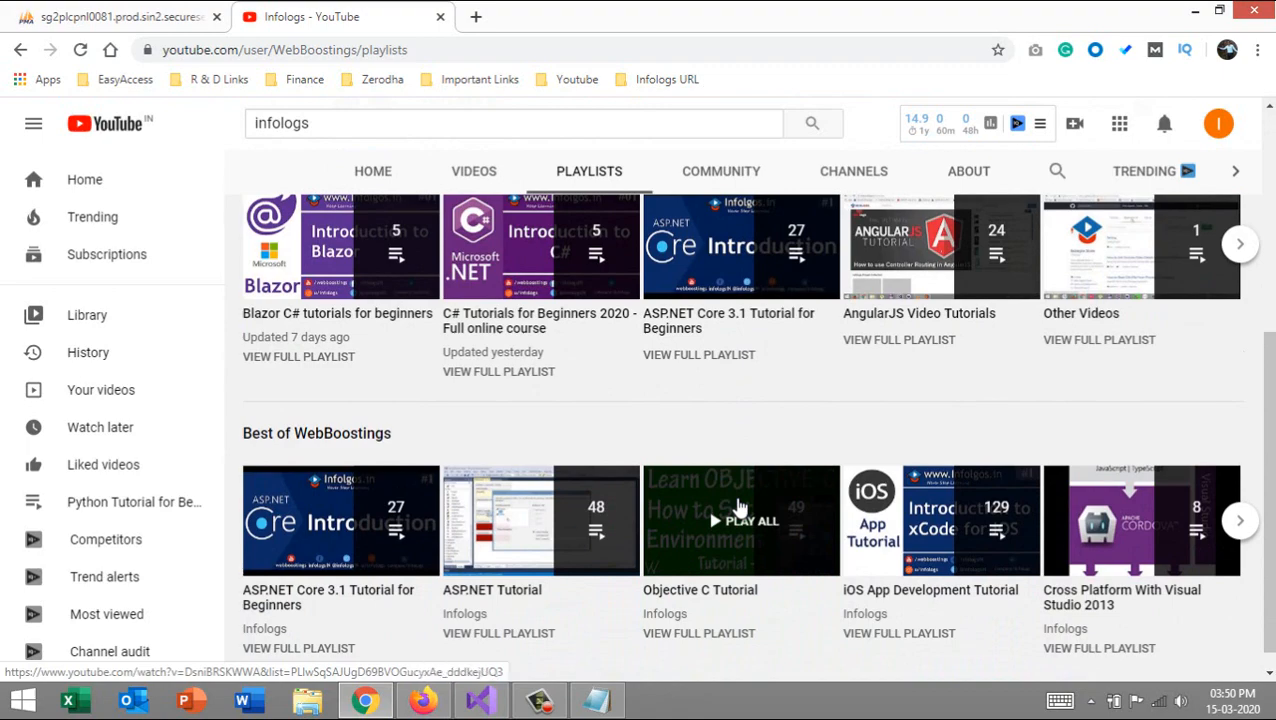
{"action": "scroll", "scroll_direction": "up", "scroll_amount": 3}
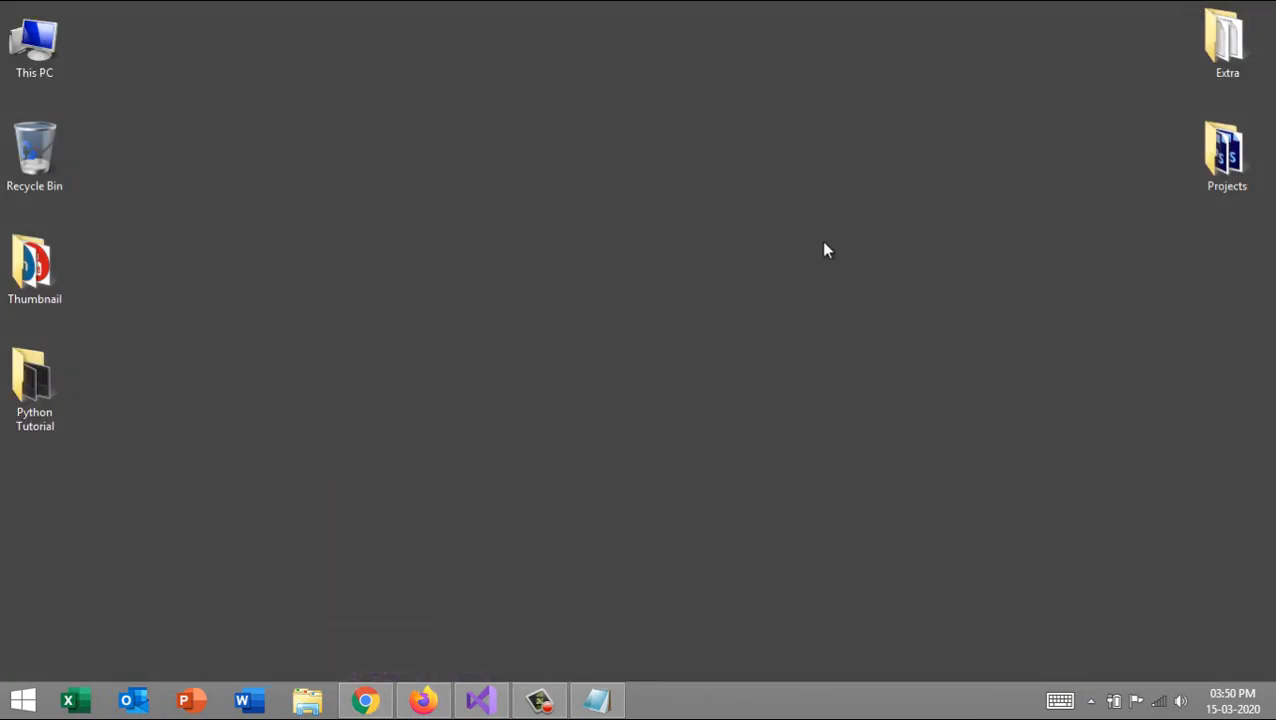
{"action": "mouse_move", "coordinate": [480, 700]}
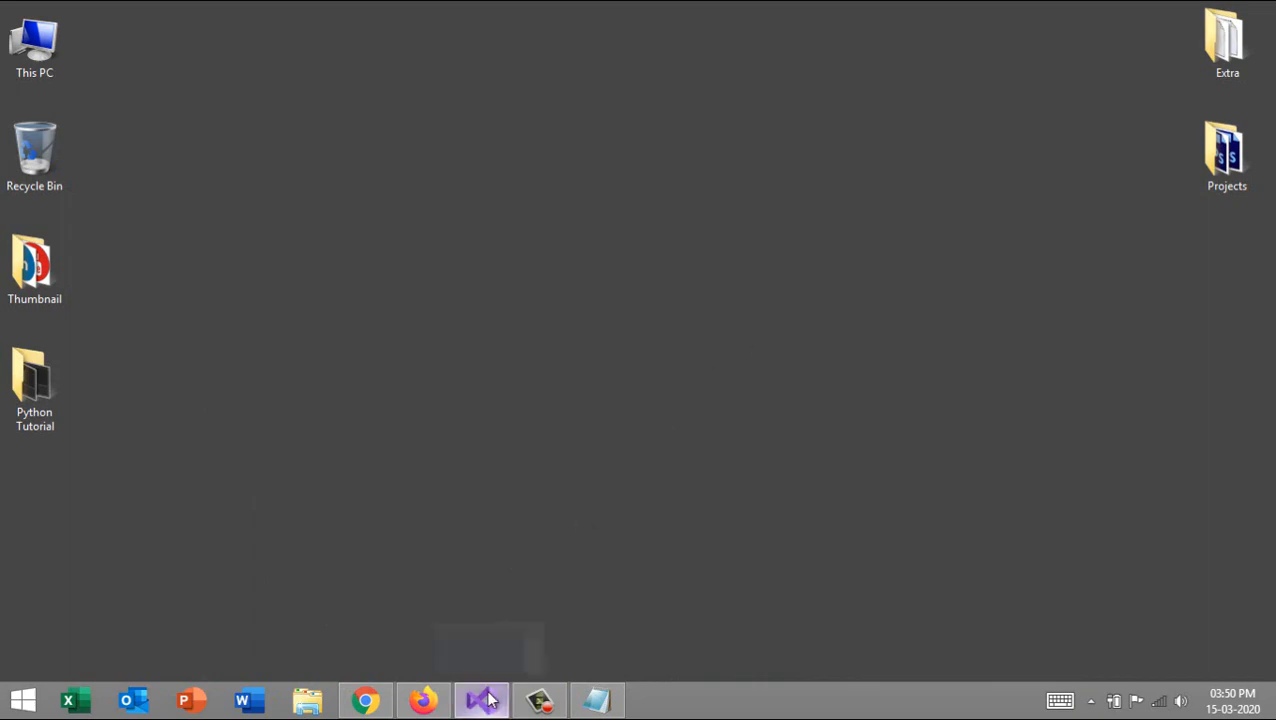
Step: Add a new Blazor App project to the BlazorDemo solution and continue to its configuration
{"action": "left_click", "coordinate": [480, 700]}
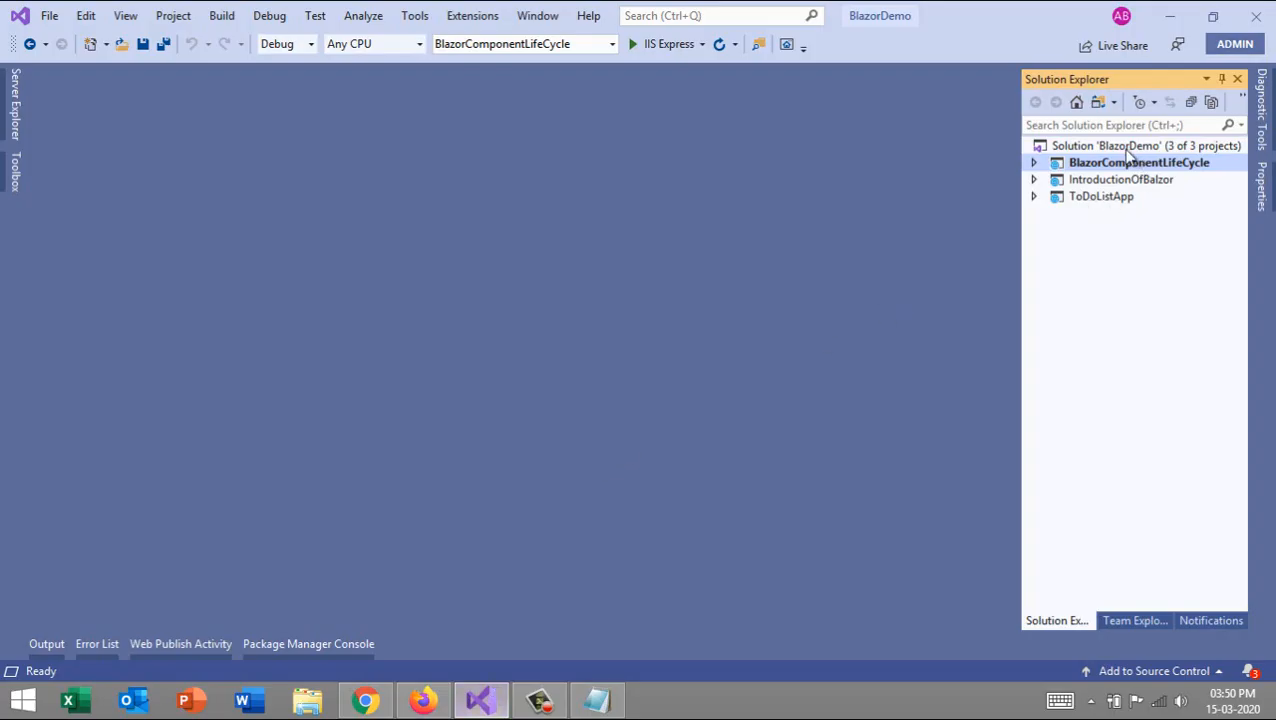
{"action": "right_click", "coordinate": [1148, 144]}
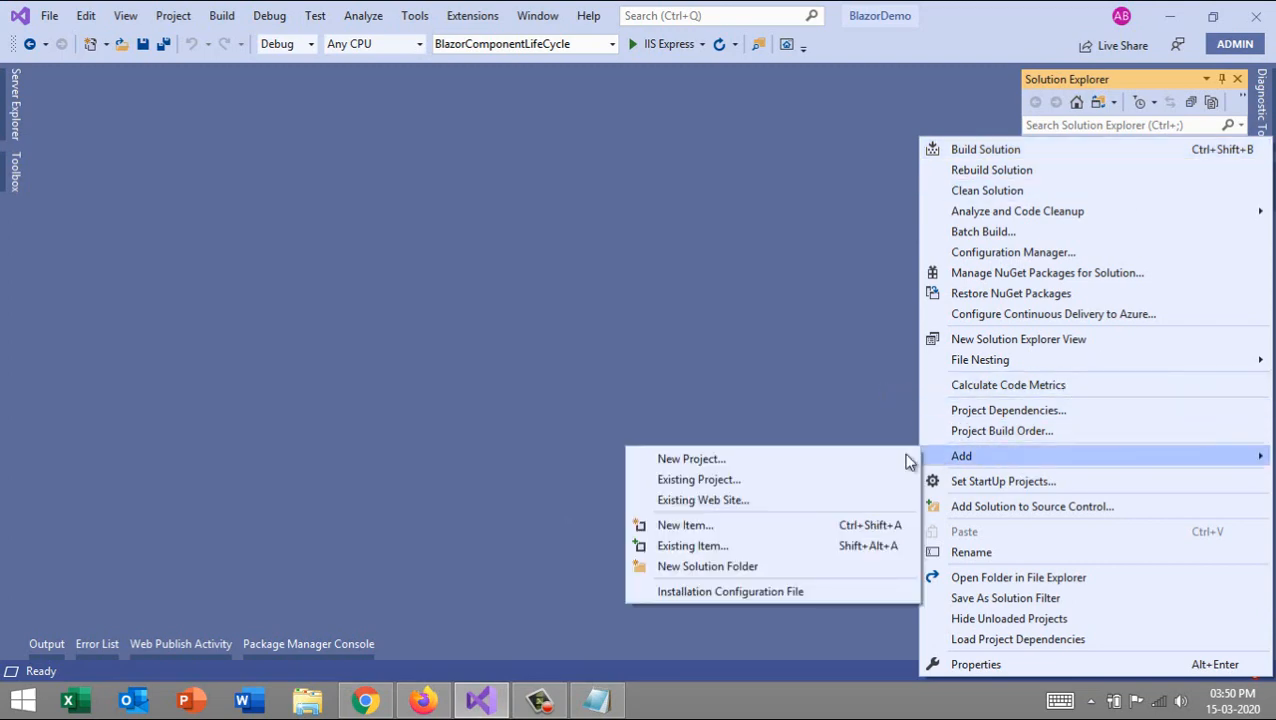
{"action": "left_click", "coordinate": [692, 458]}
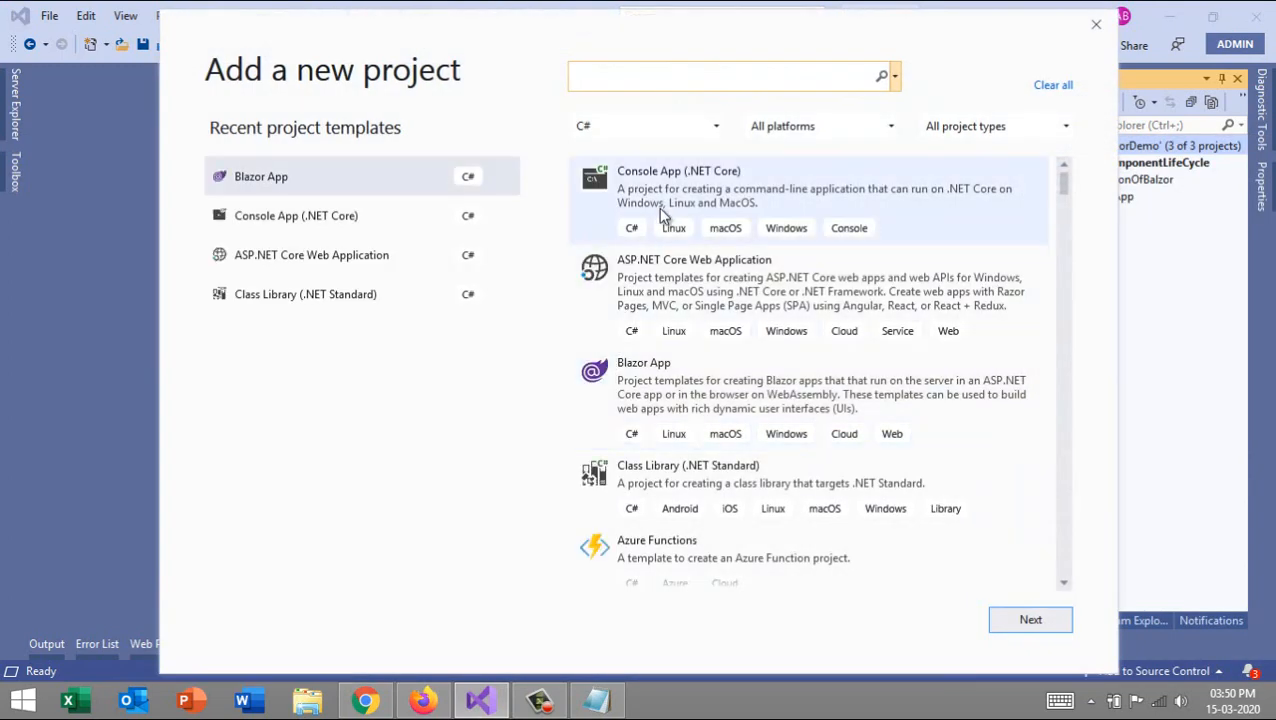
{"action": "left_click", "coordinate": [810, 384]}
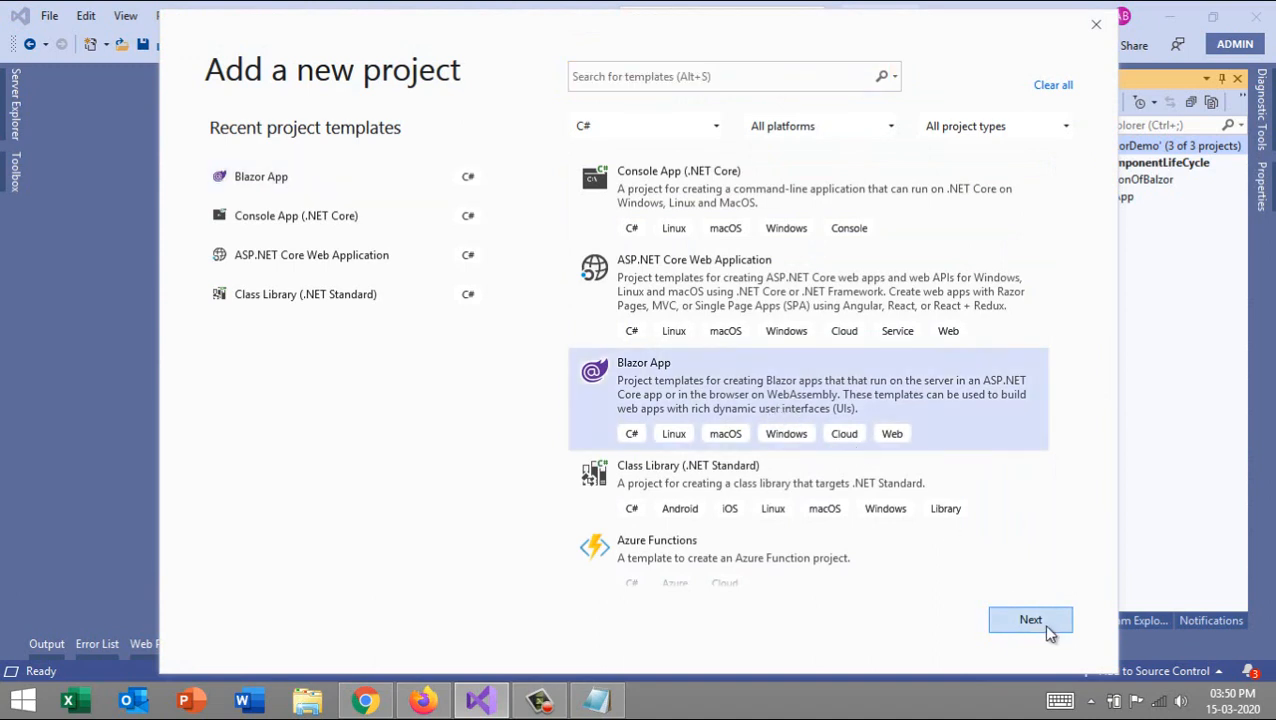
{"action": "left_click", "coordinate": [1030, 620]}
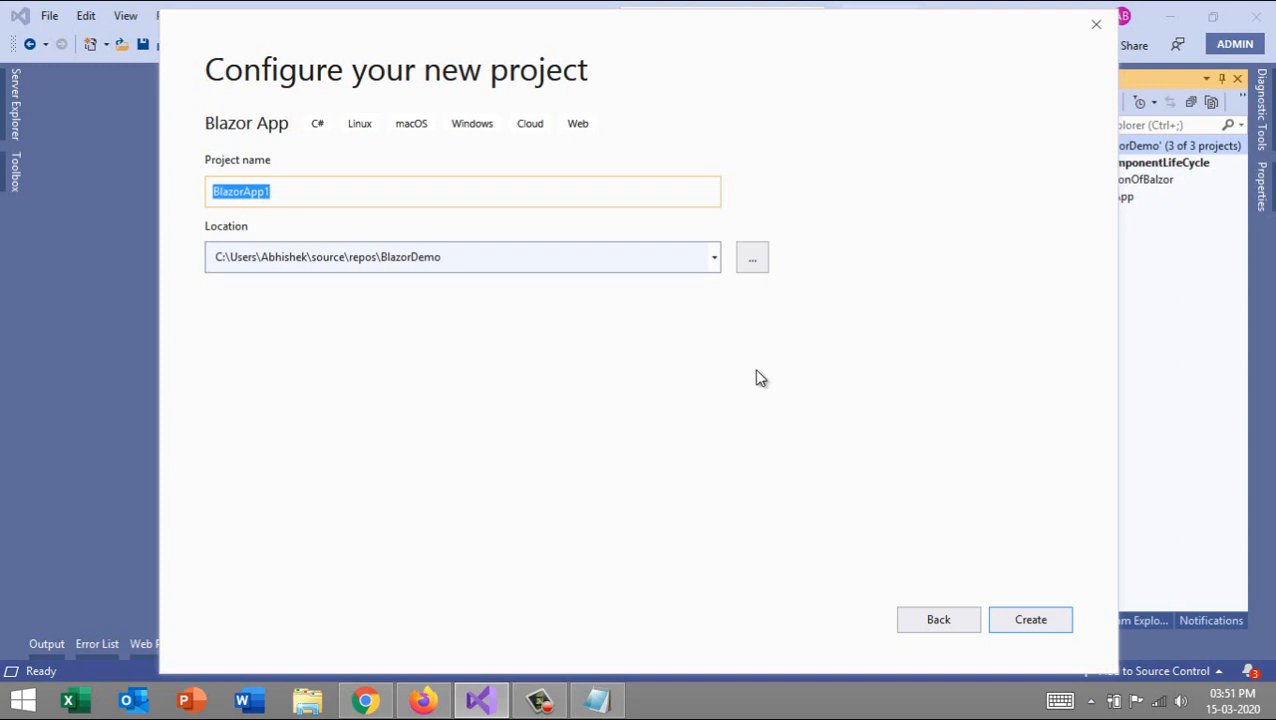
Step: Name the project ShowLoader and create it as a Blazor Server App without HTTPS
{"action": "type", "text": "Sh"}
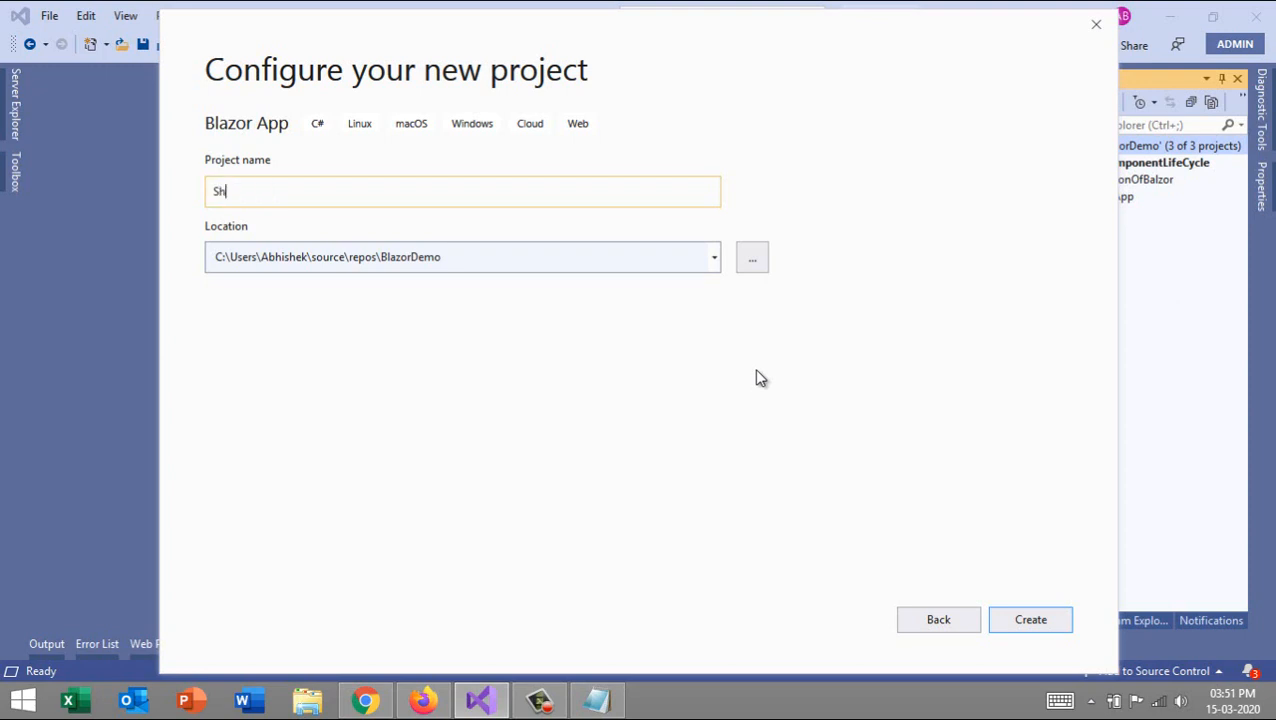
{"action": "type", "text": "owLoader"}
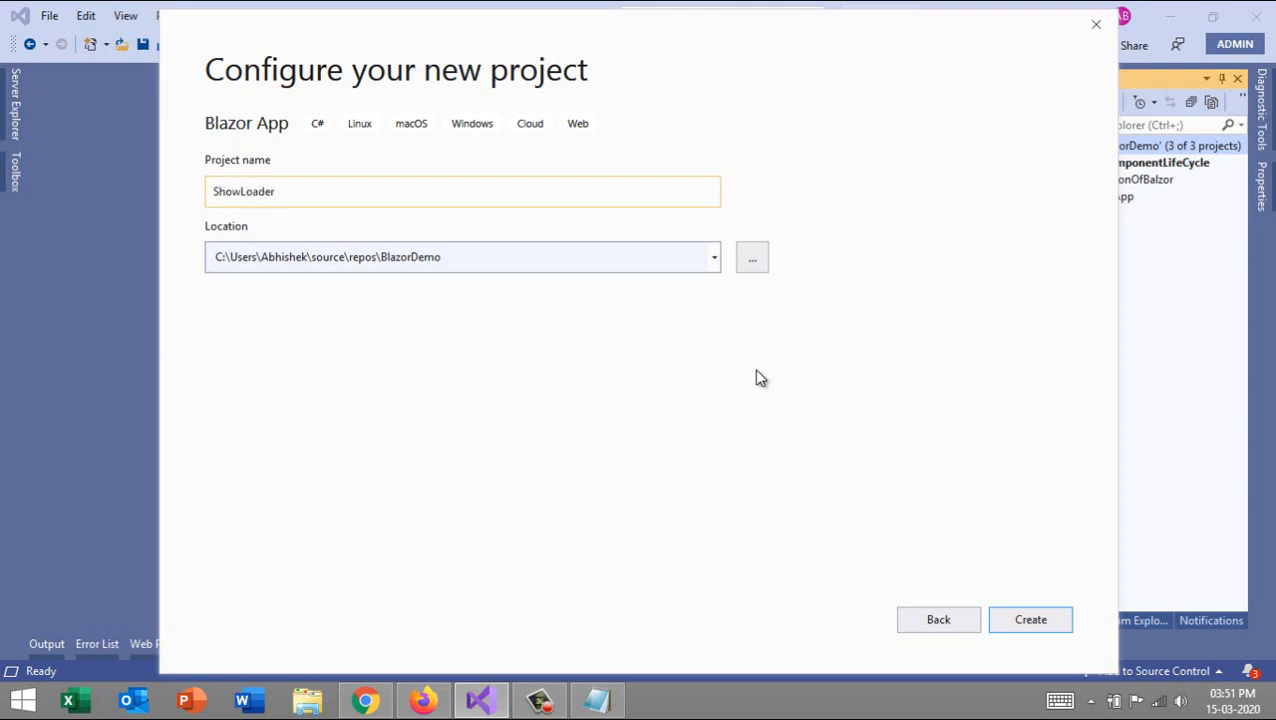
{"action": "left_click", "coordinate": [1030, 620]}
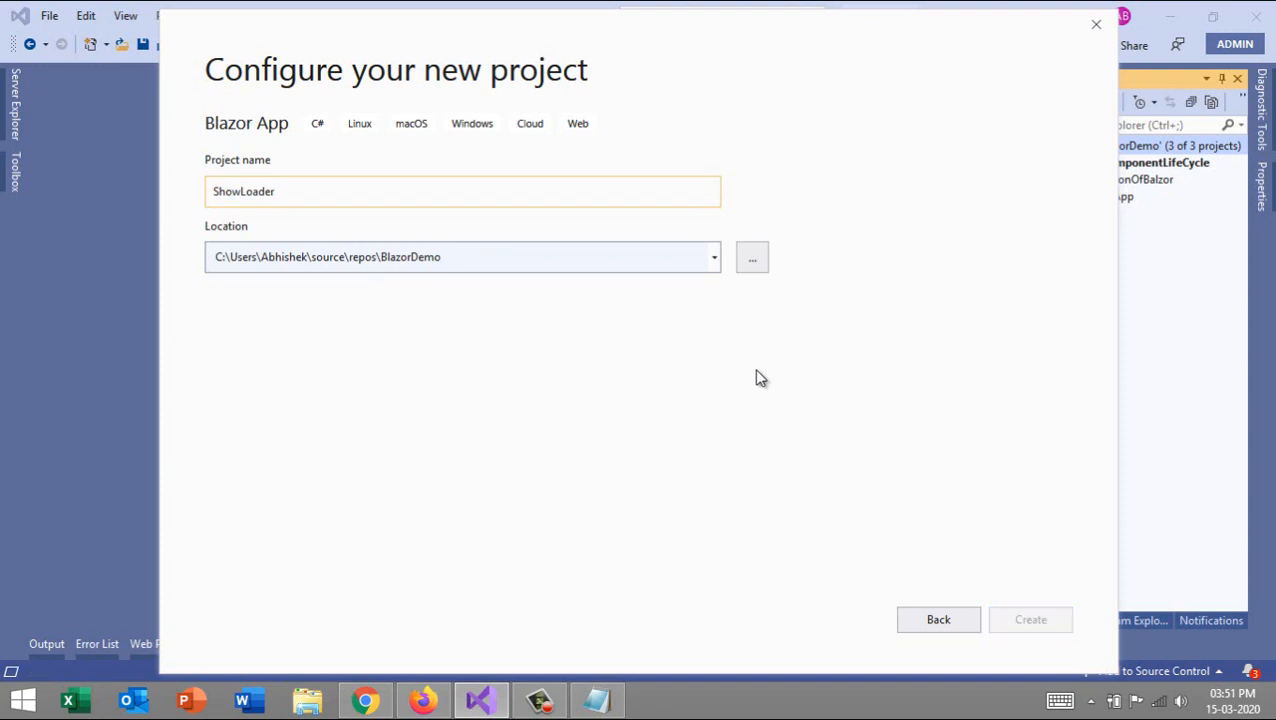
{"action": "left_click", "coordinate": [1030, 620]}
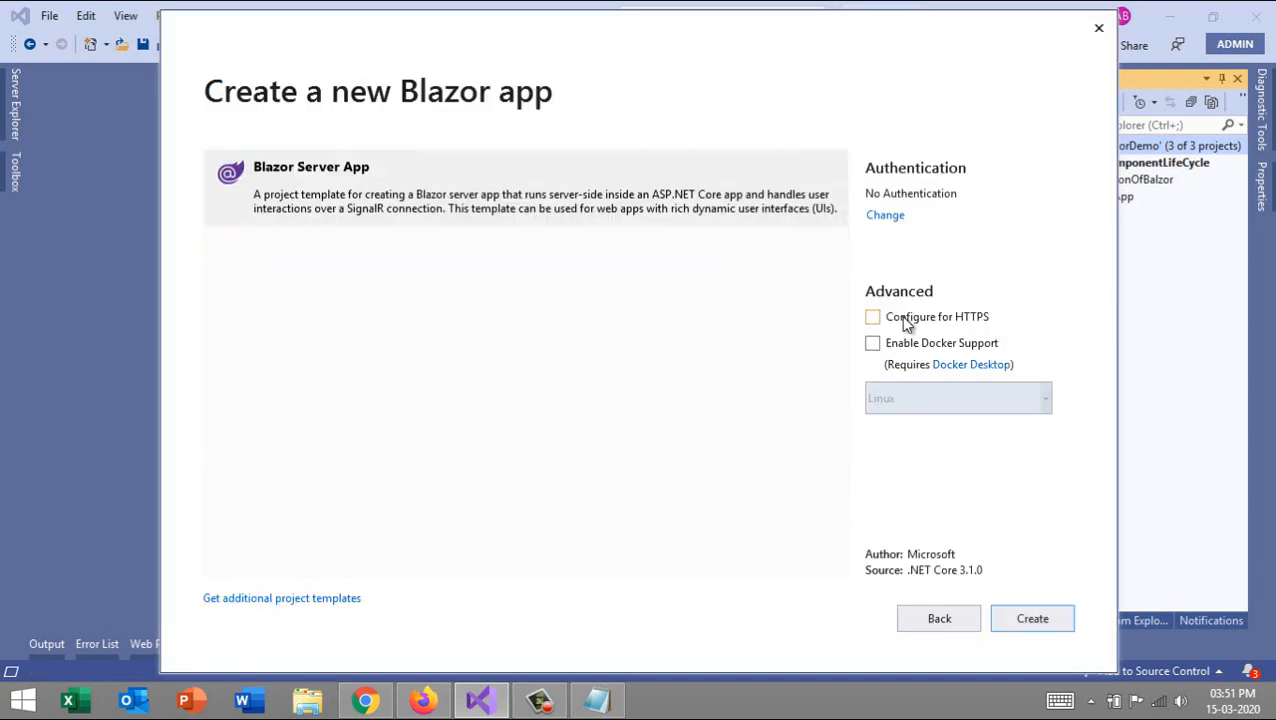
{"action": "left_click", "coordinate": [1032, 618]}
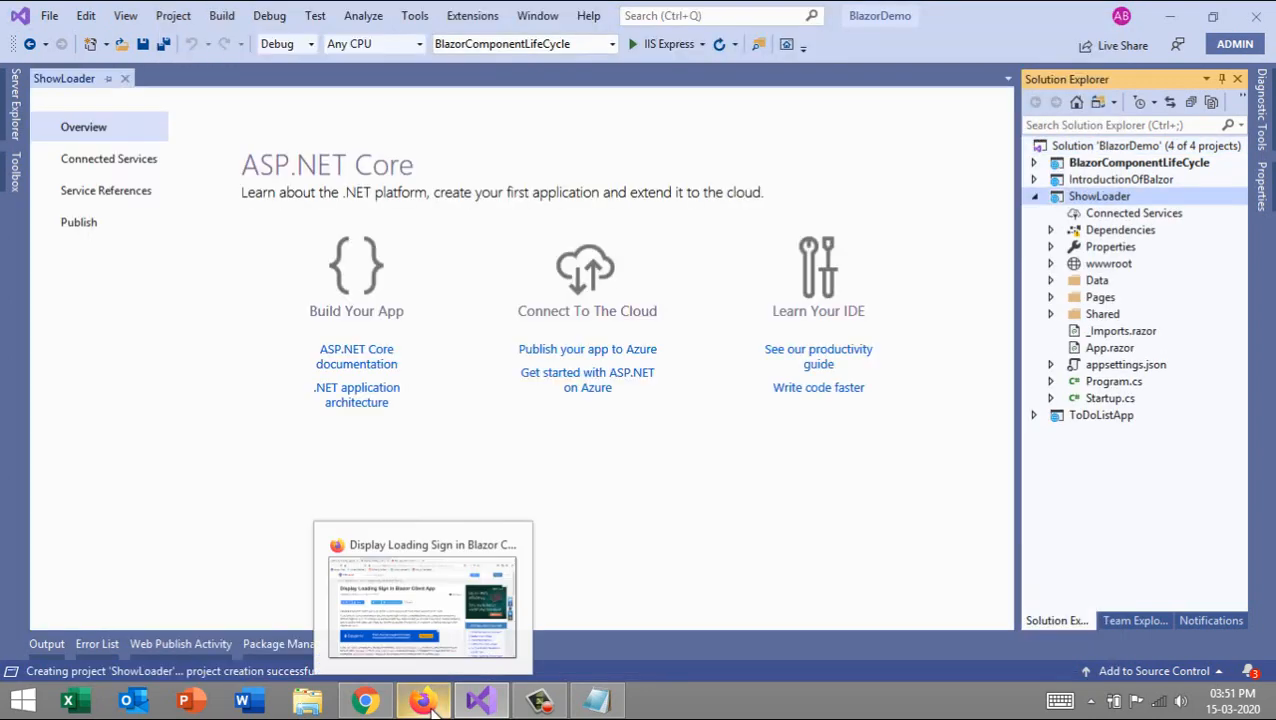
Step: Read the Infologs 'Display Loading Sign in Blazor' article down to the FetchData example
{"action": "left_click", "coordinate": [424, 700]}
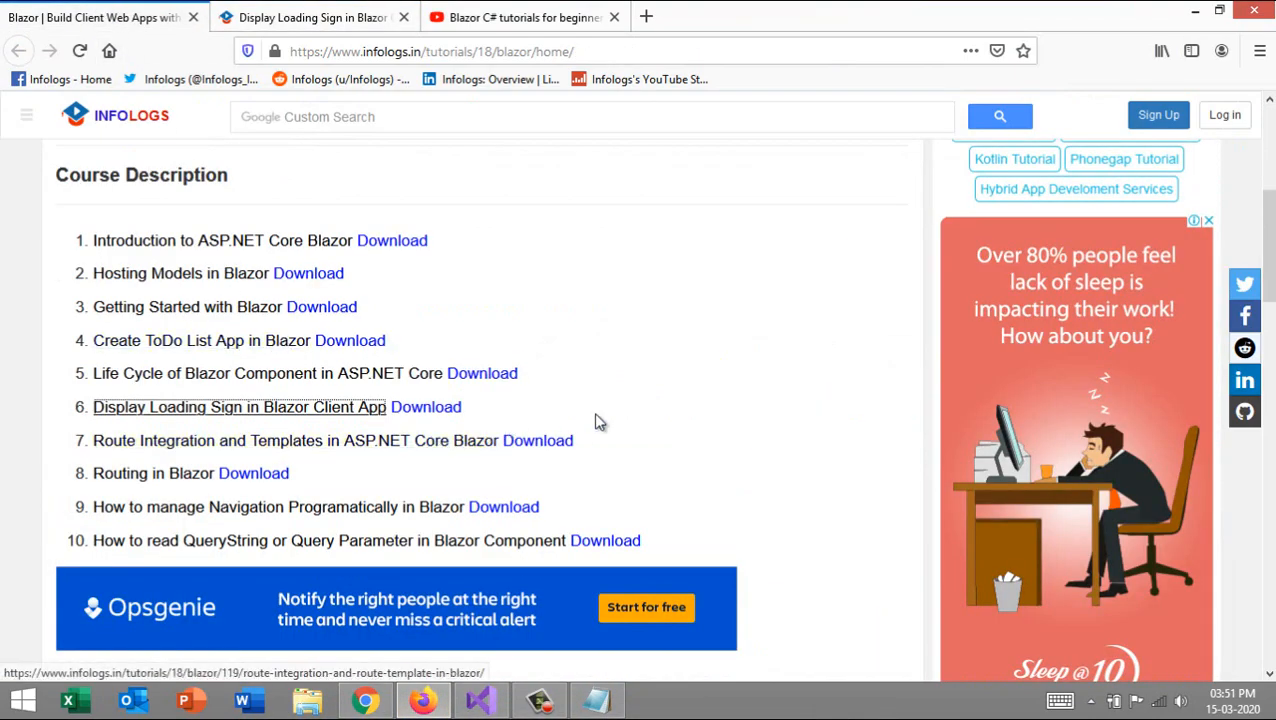
{"action": "left_click", "coordinate": [240, 408]}
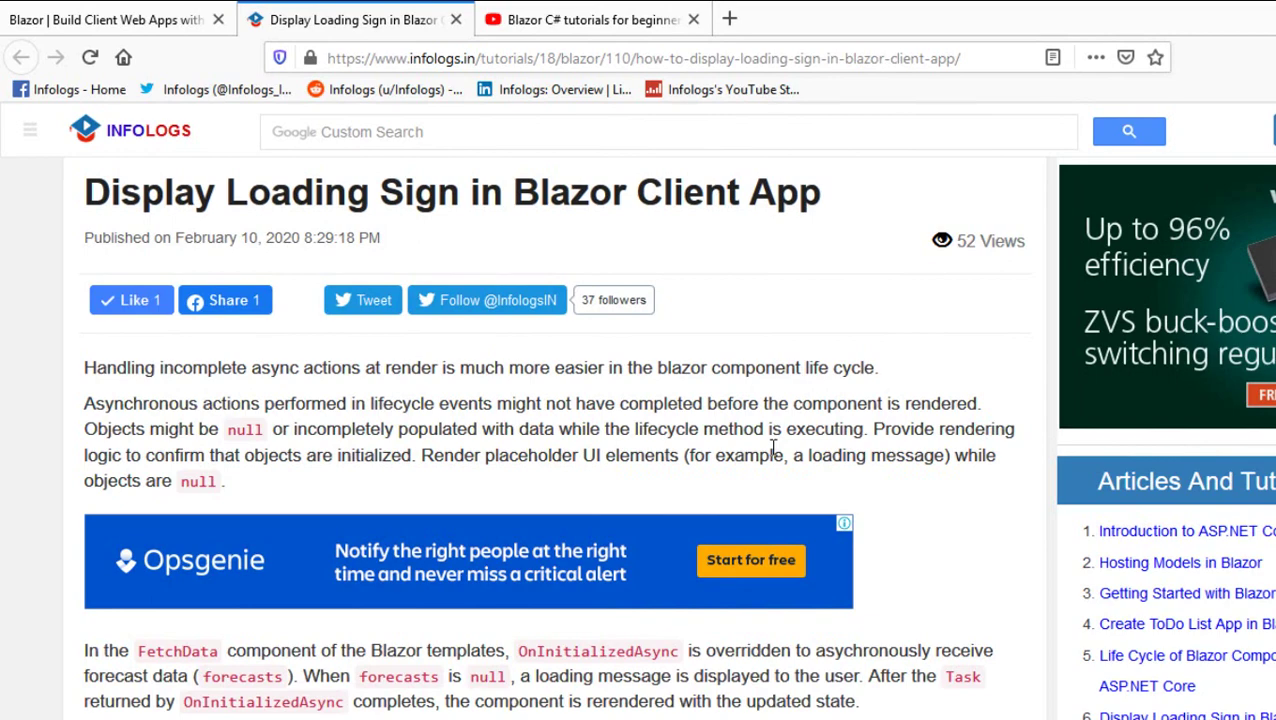
{"action": "scroll", "scroll_direction": "down", "scroll_amount": 3}
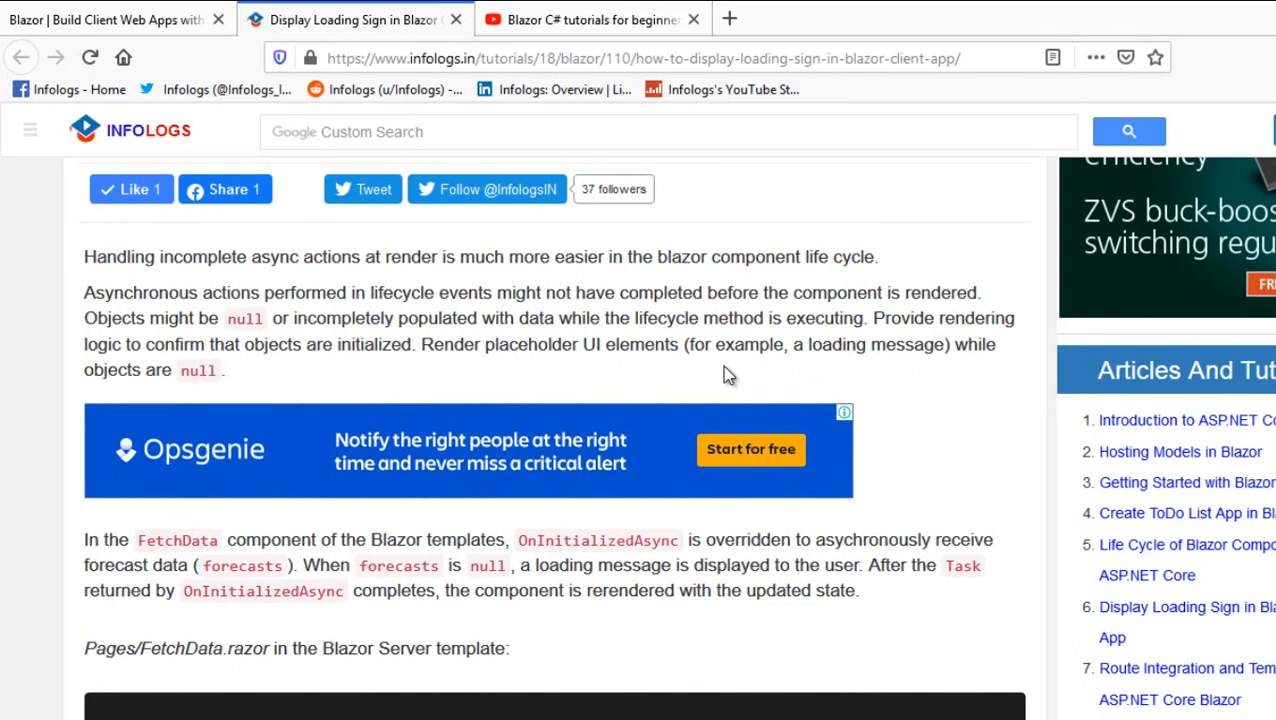
{"action": "mouse_move", "coordinate": [438, 330]}
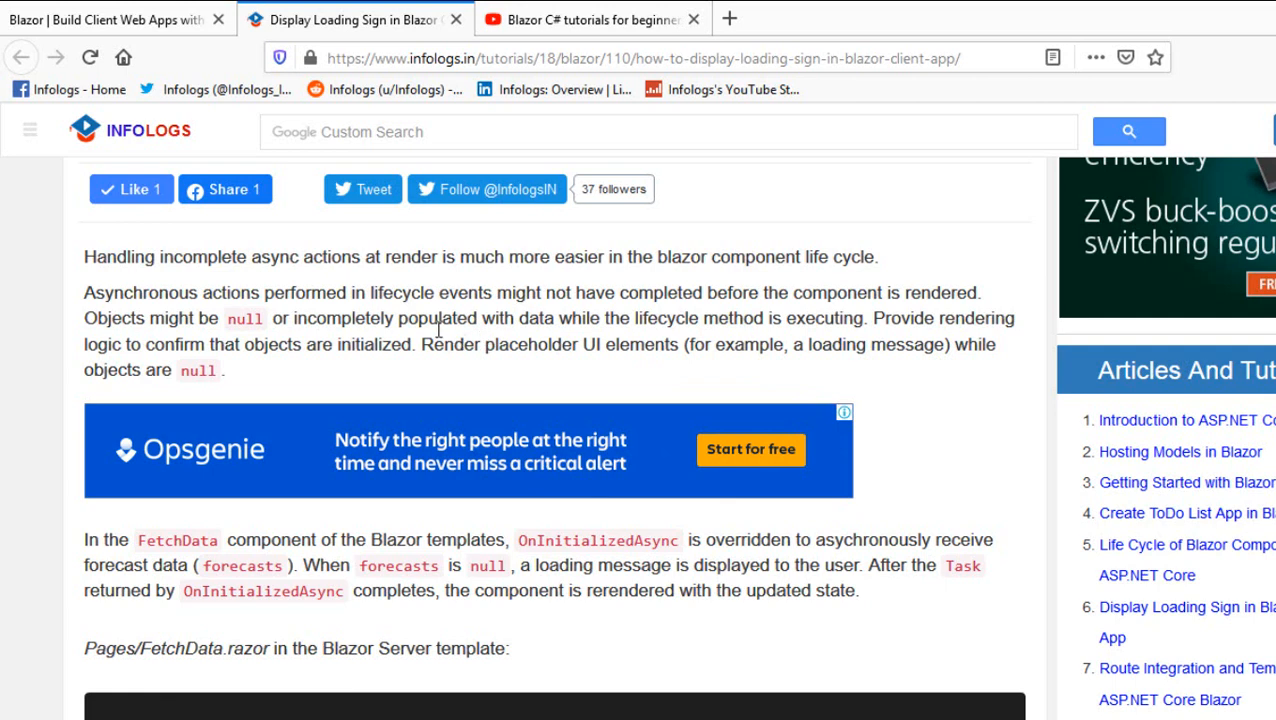
{"action": "mouse_move", "coordinate": [698, 290]}
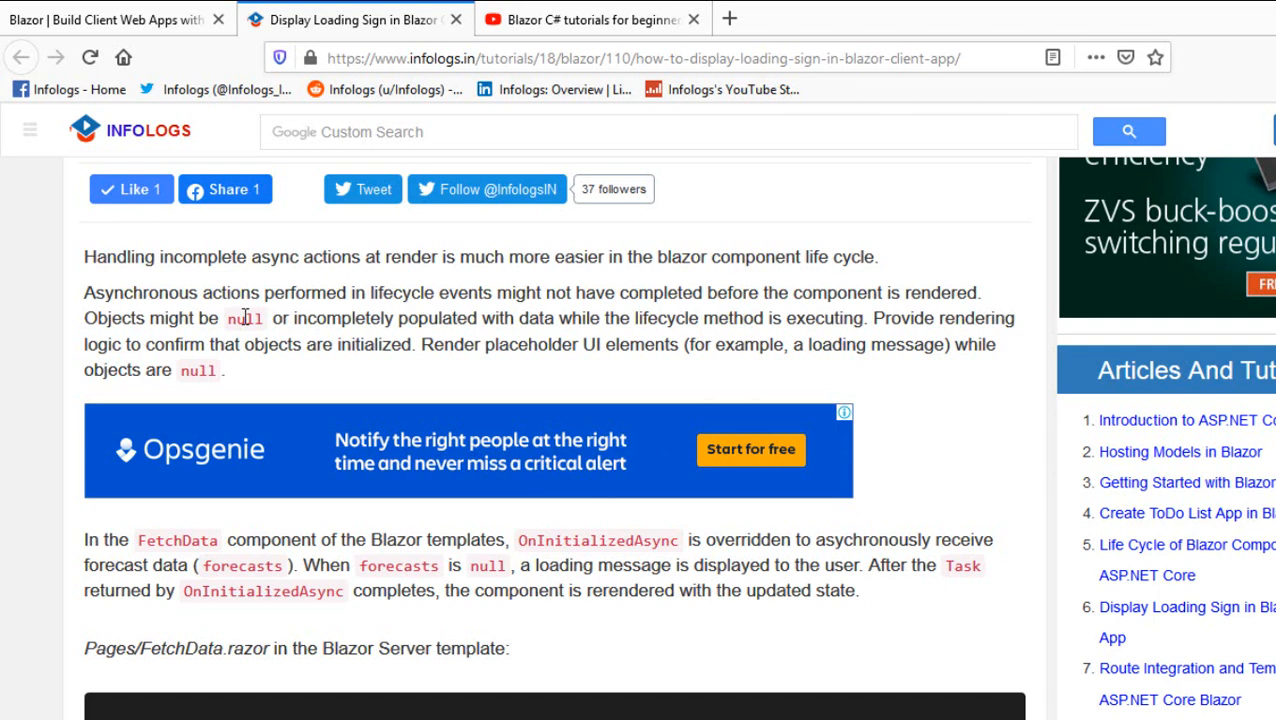
{"action": "mouse_move", "coordinate": [148, 310]}
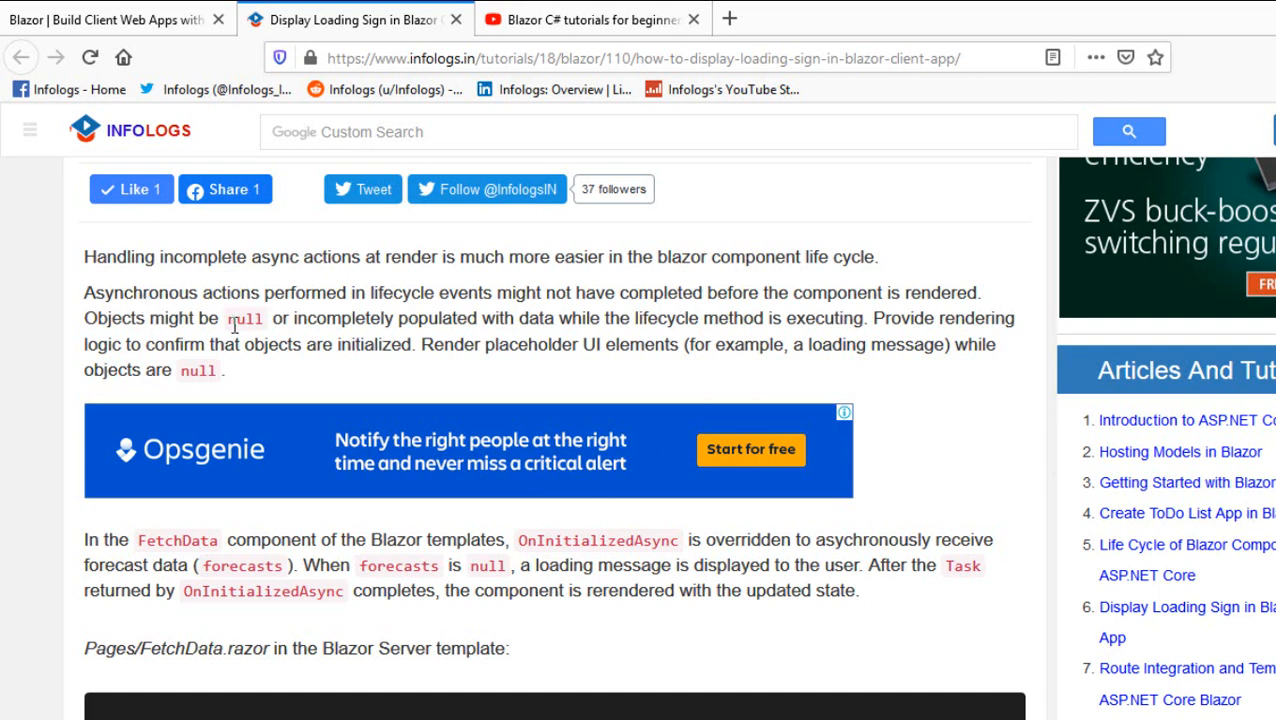
{"action": "mouse_move", "coordinate": [532, 312]}
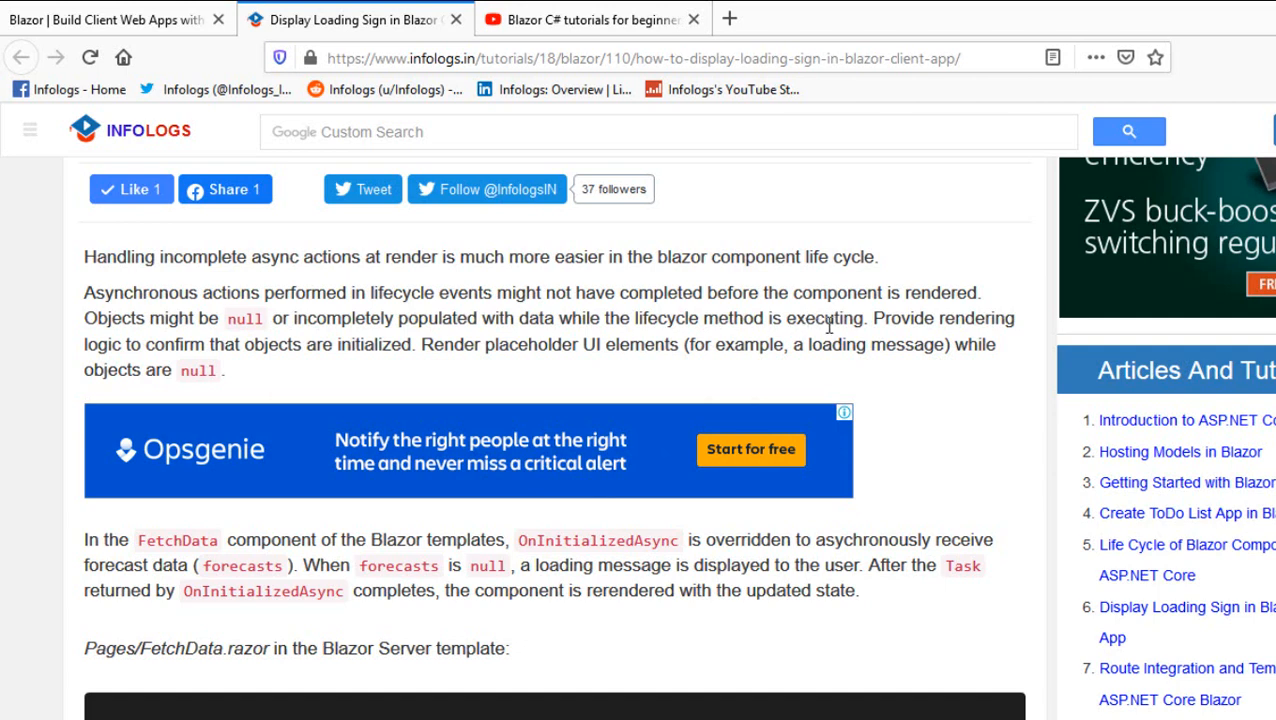
{"action": "mouse_move", "coordinate": [556, 372]}
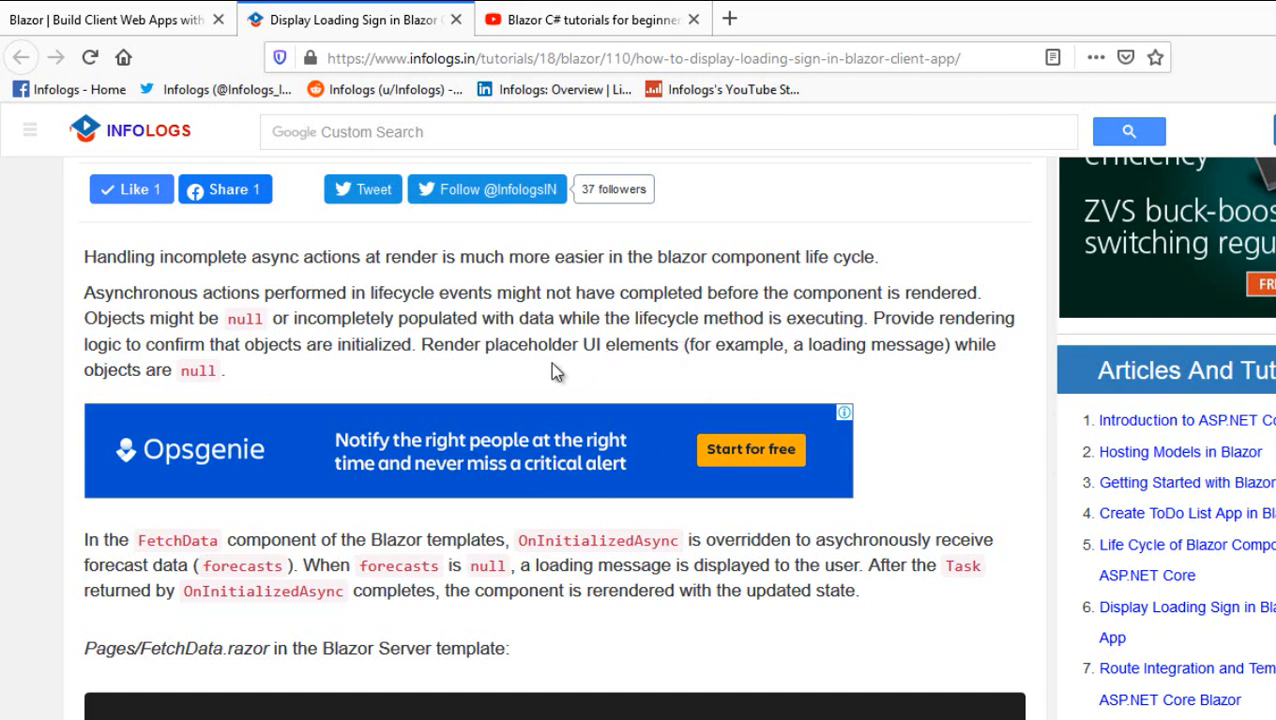
{"action": "mouse_move", "coordinate": [412, 390]}
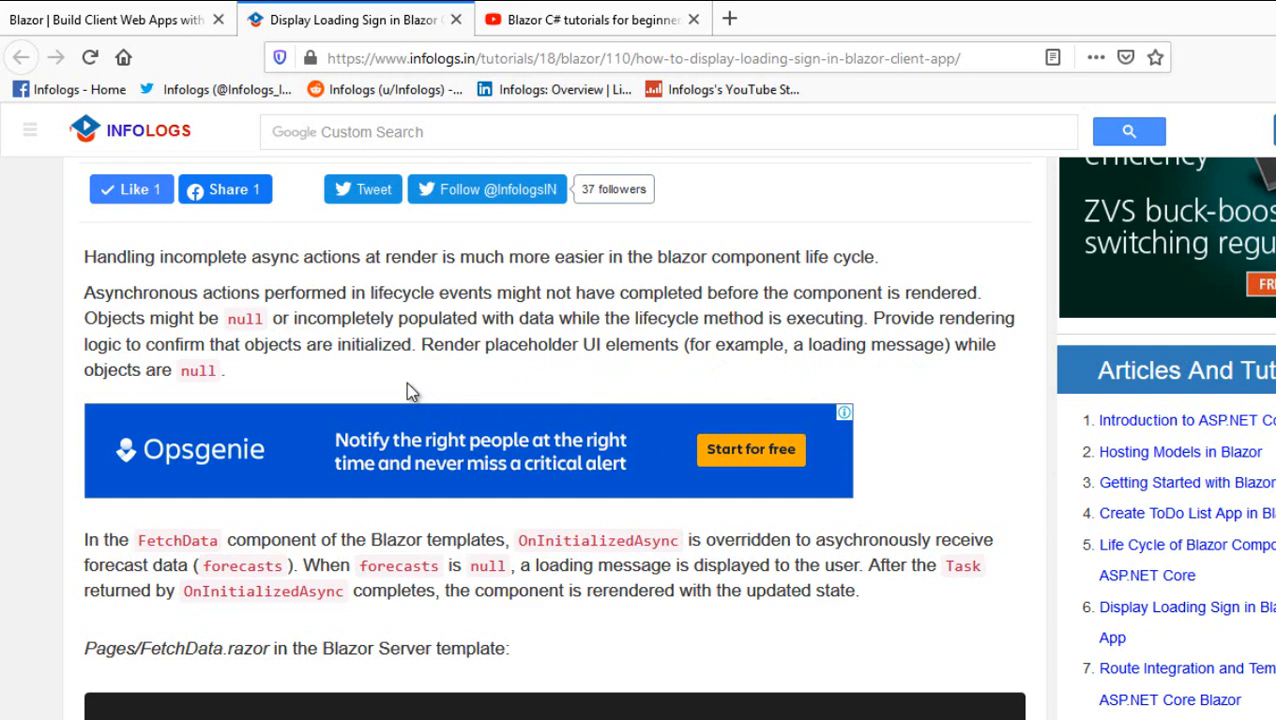
{"action": "scroll", "scroll_direction": "down", "scroll_amount": 3}
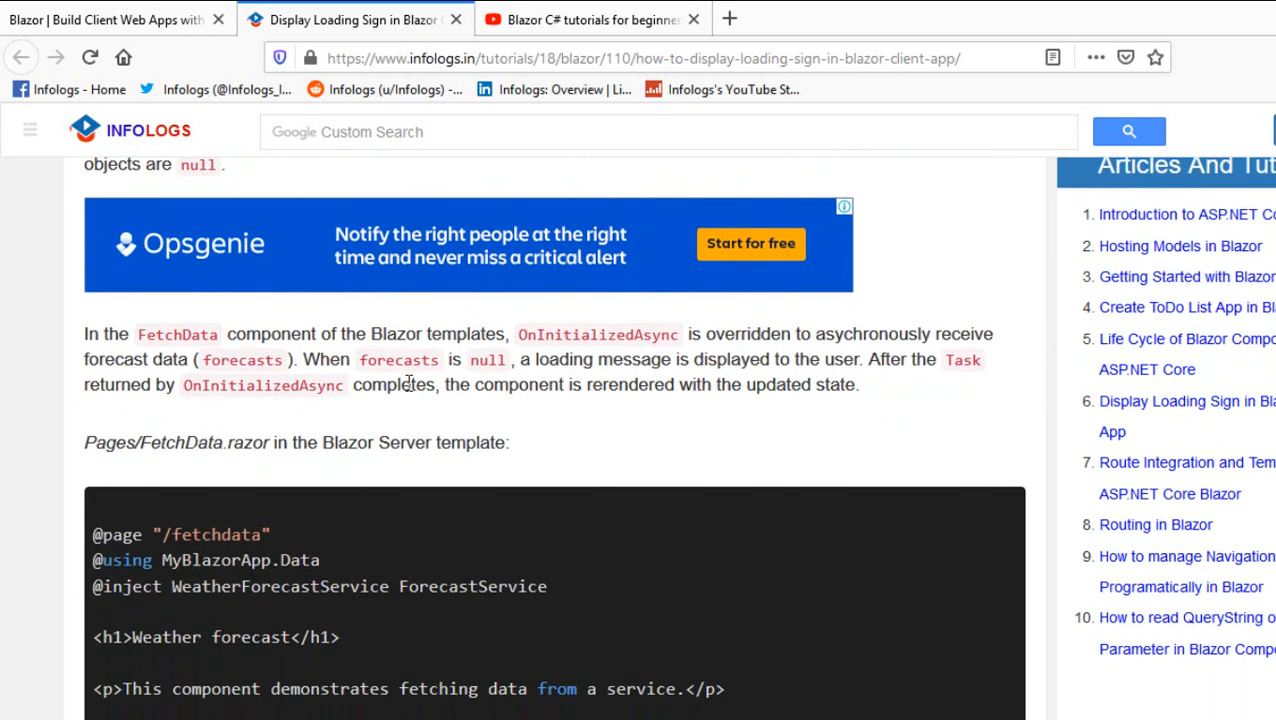
{"action": "scroll", "scroll_direction": "down", "scroll_amount": 3}
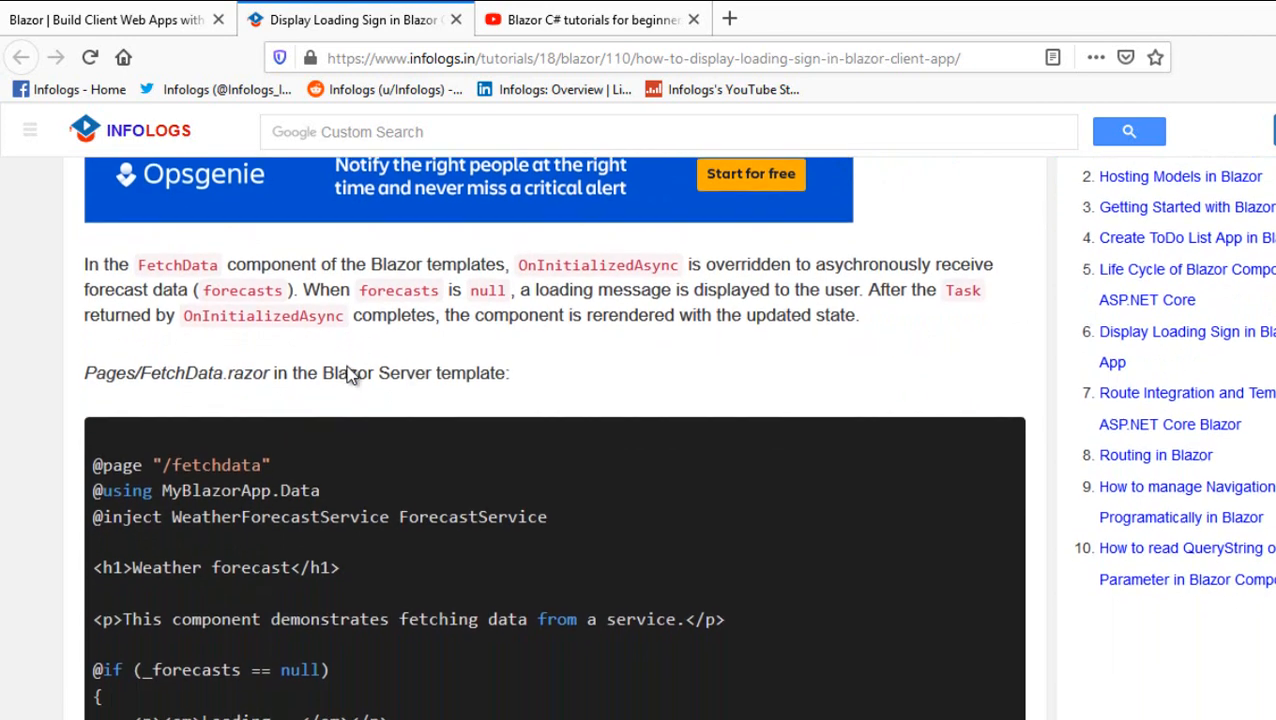
{"action": "scroll", "scroll_direction": "down", "scroll_amount": 3}
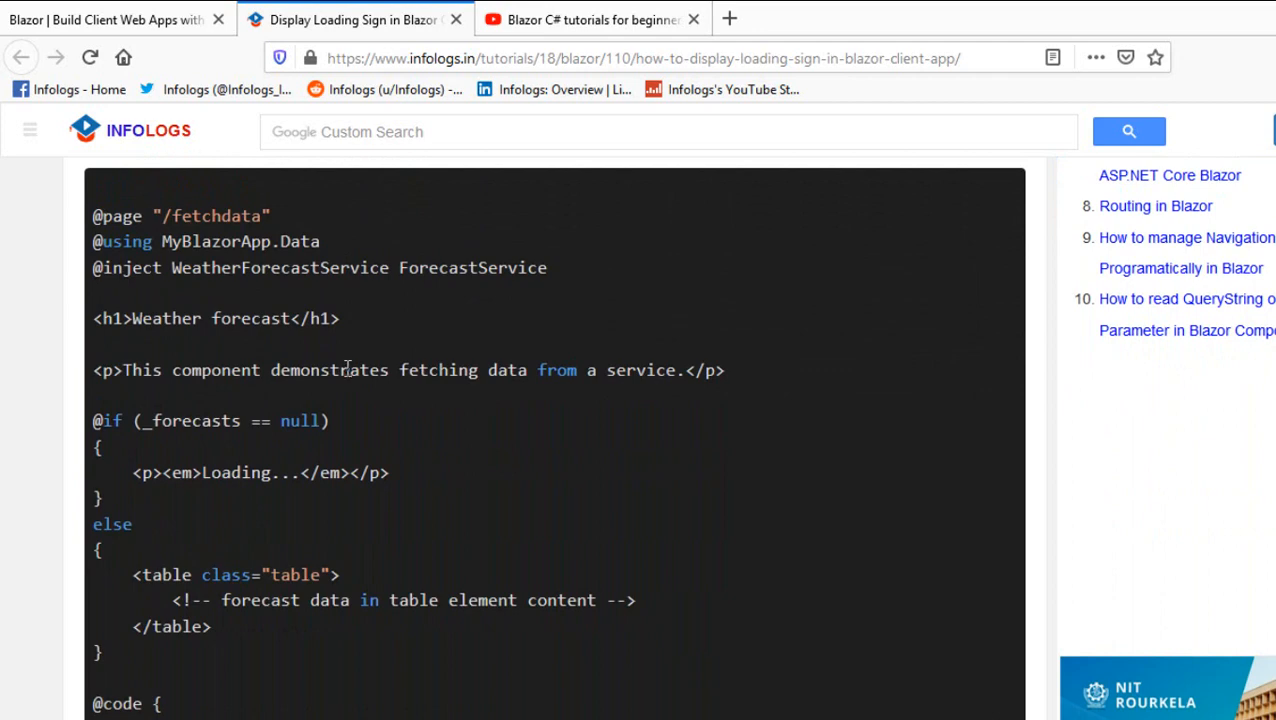
{"action": "scroll", "scroll_direction": "down", "scroll_amount": 3}
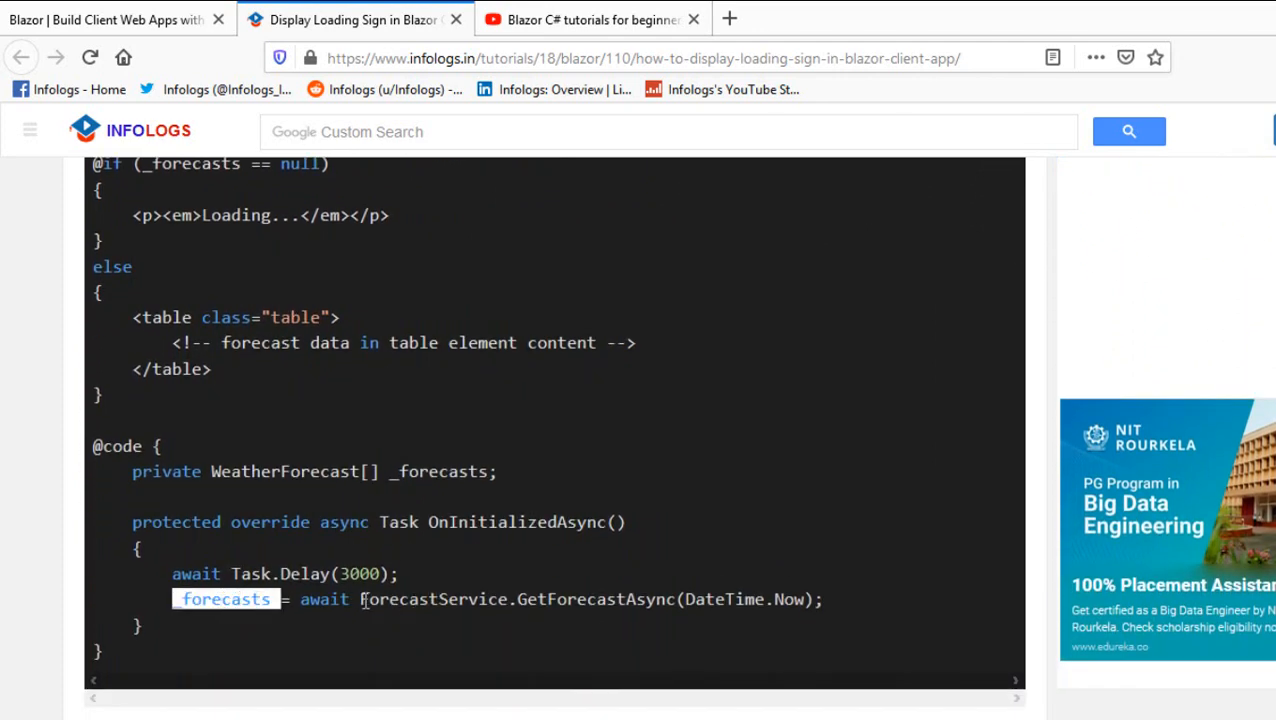
{"action": "mouse_move", "coordinate": [244, 600]}
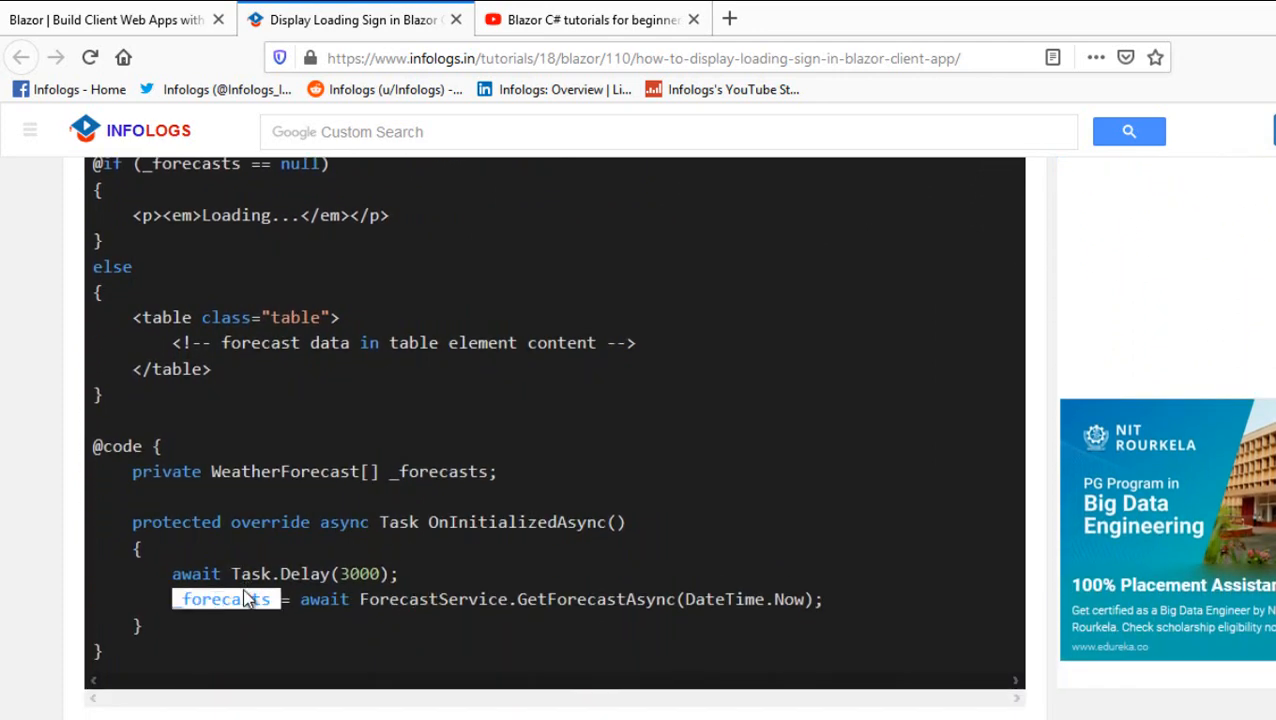
{"action": "scroll", "scroll_direction": "up", "scroll_amount": 3}
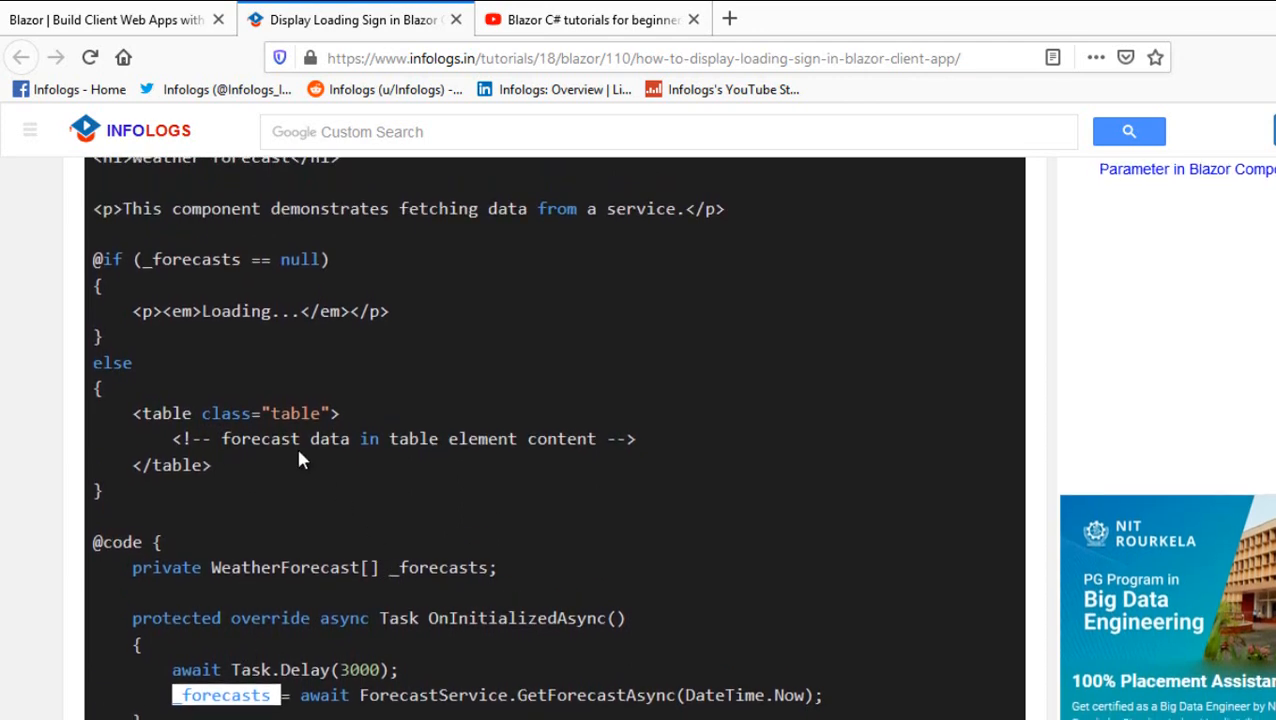
{"action": "double_click", "coordinate": [196, 260]}
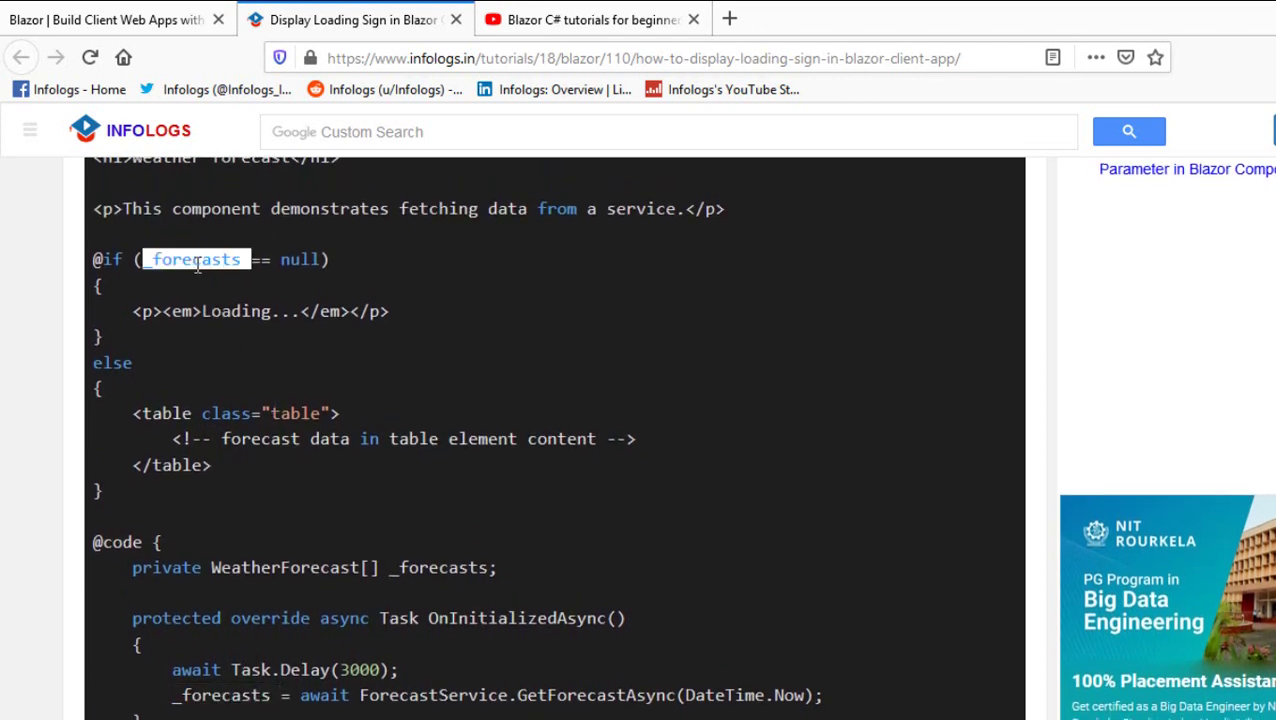
{"action": "left_click", "coordinate": [200, 260]}
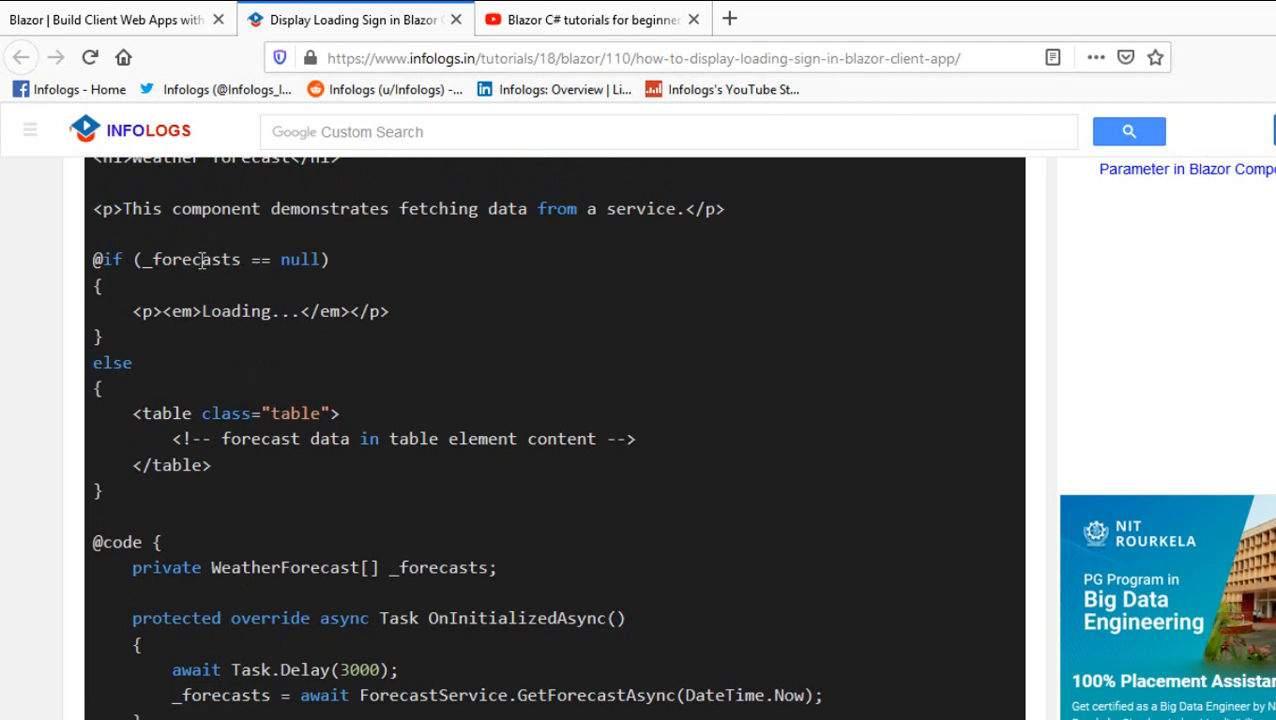
{"action": "mouse_move", "coordinate": [204, 292]}
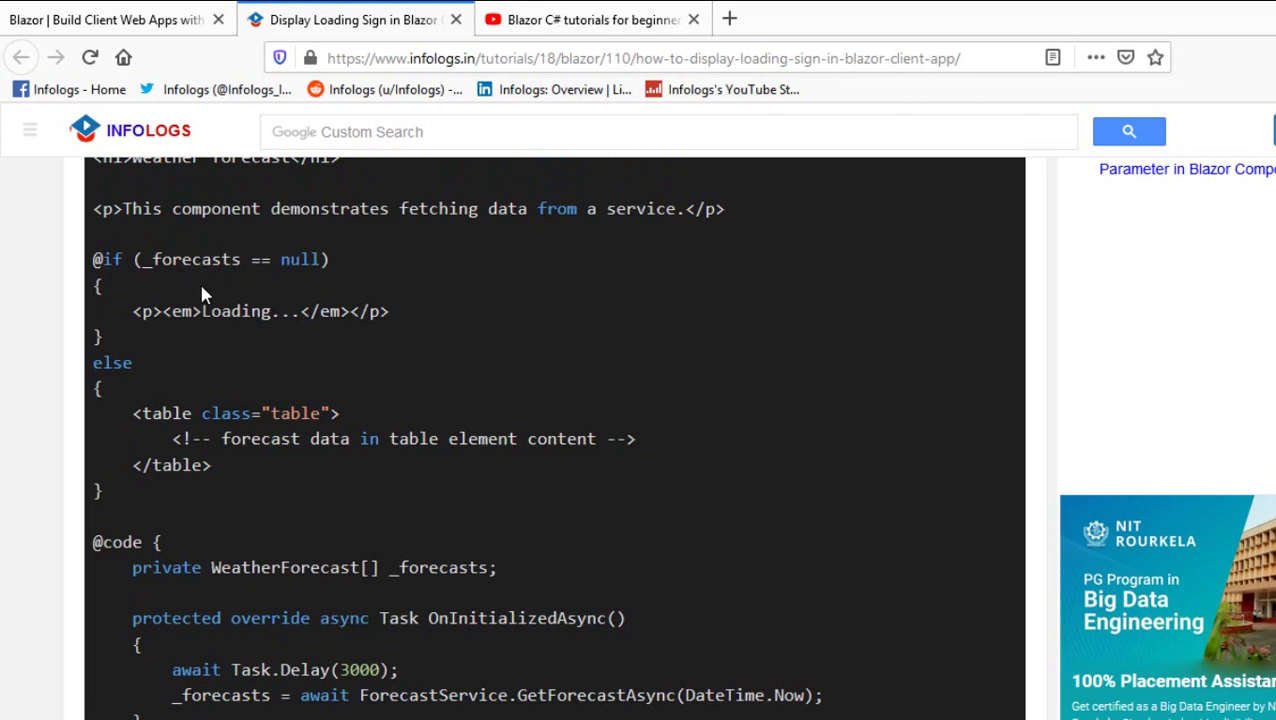
{"action": "mouse_move", "coordinate": [220, 304]}
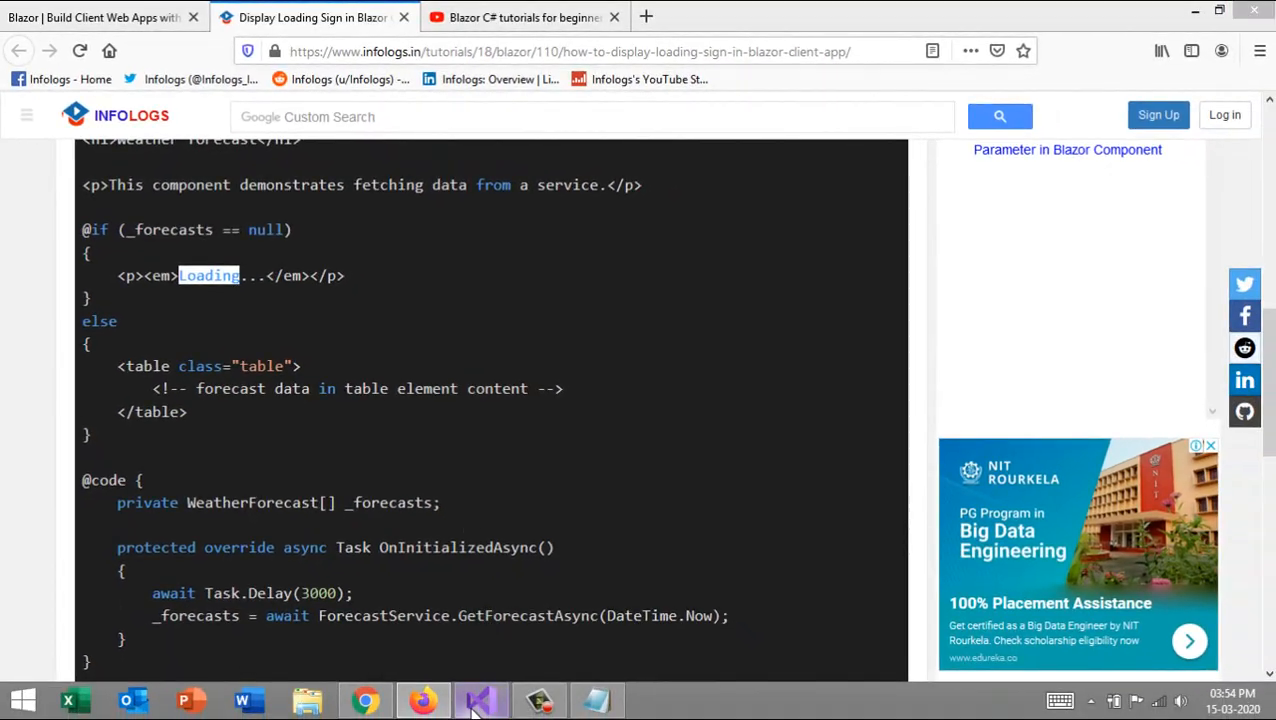
Step: Make ShowLoader the startup project of the BlazorDemo solution
{"action": "left_click", "coordinate": [480, 700]}
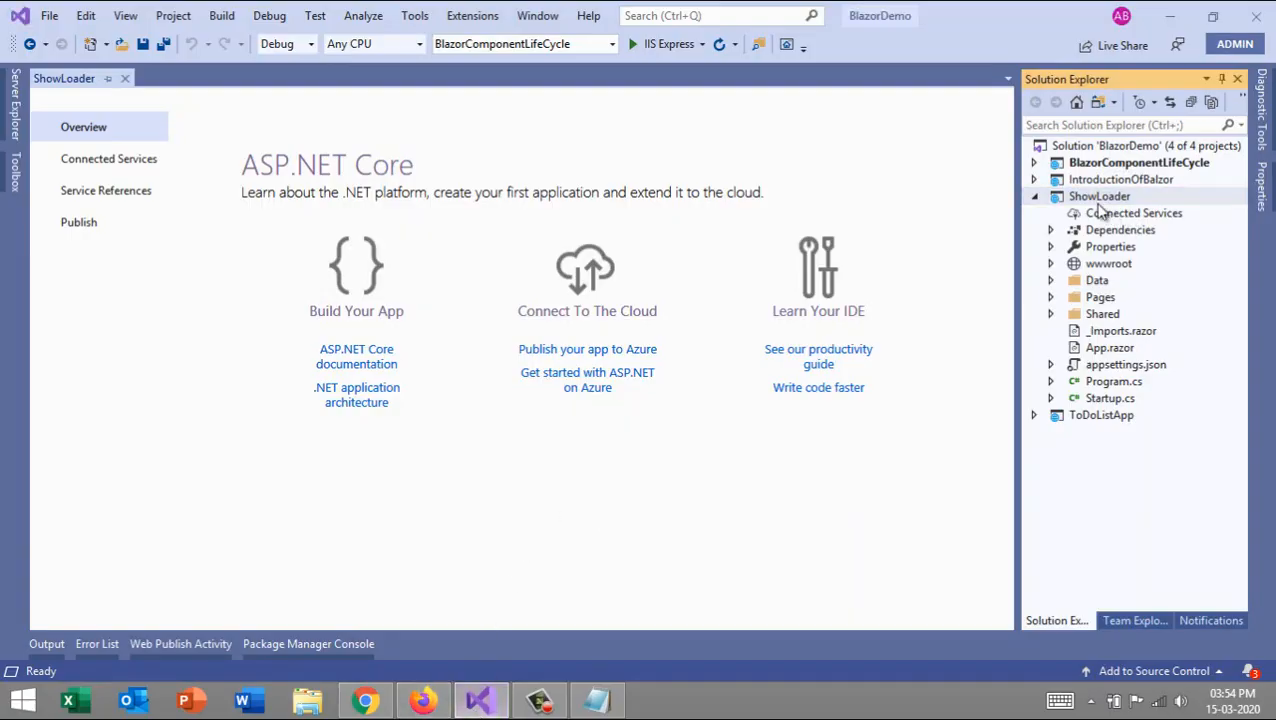
{"action": "right_click", "coordinate": [1100, 196]}
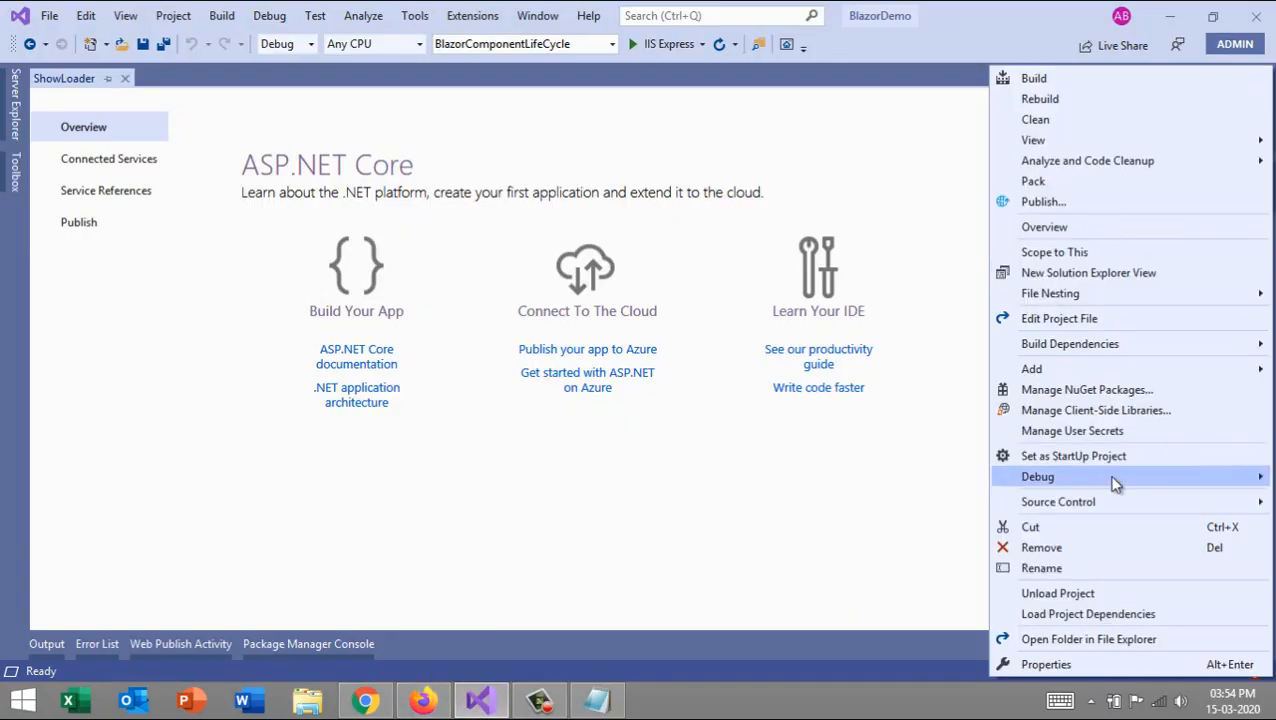
{"action": "left_click", "coordinate": [1072, 456]}
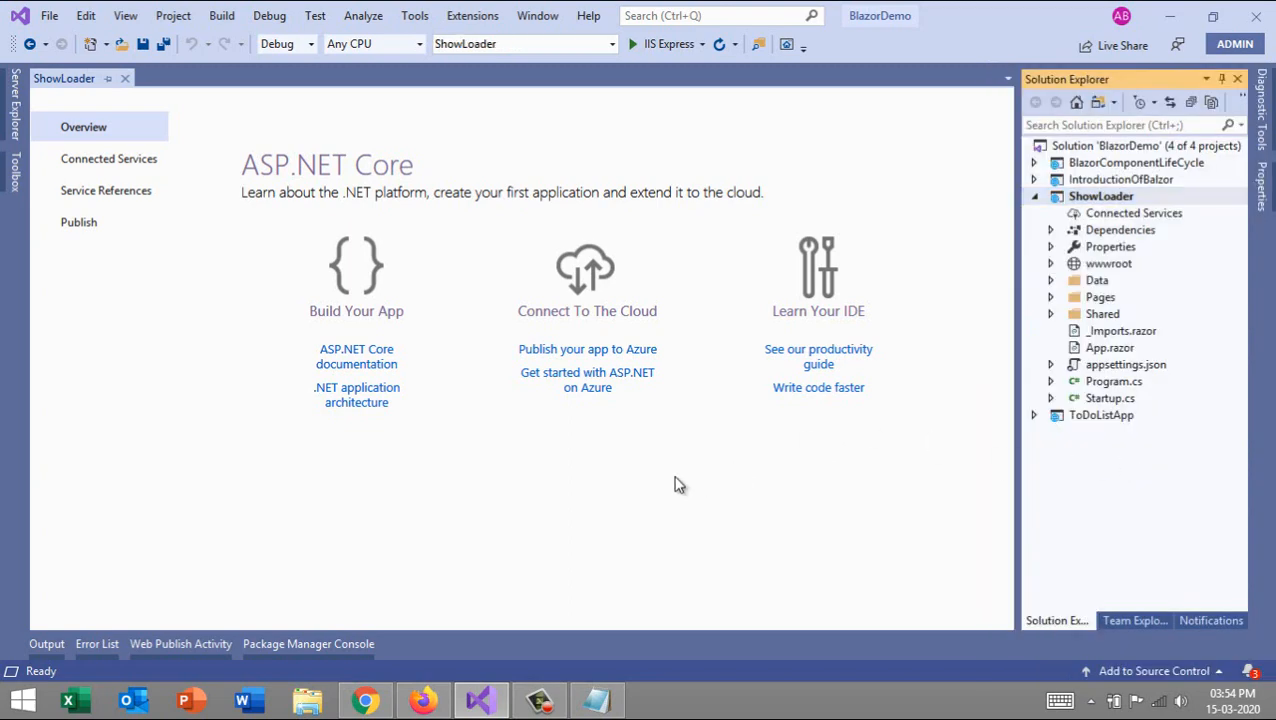
{"action": "mouse_move", "coordinate": [592, 520]}
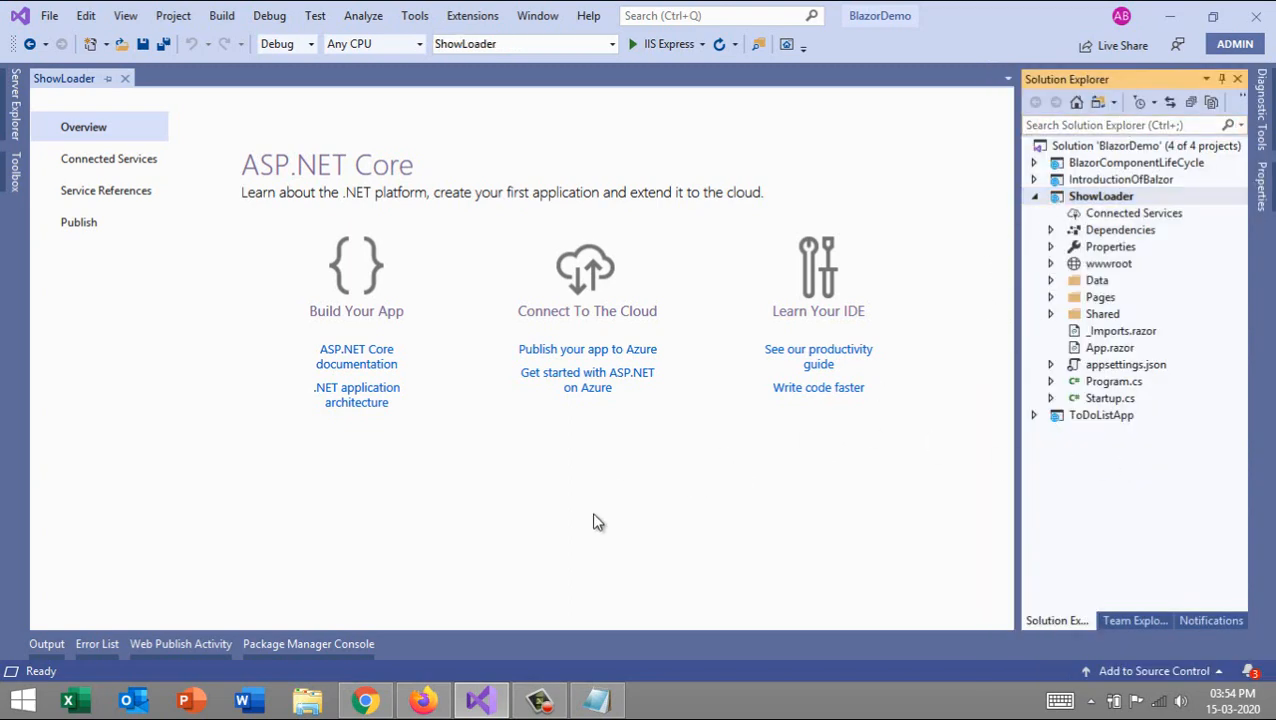
{"action": "left_click", "coordinate": [422, 700]}
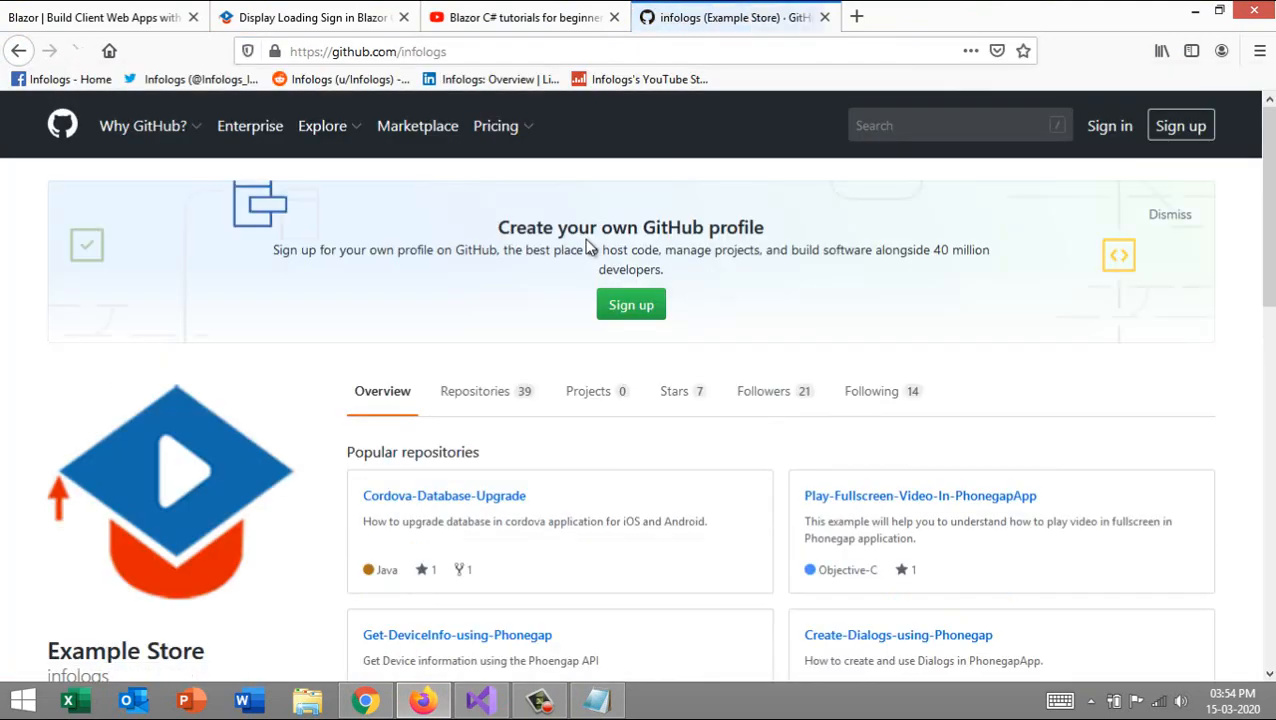
Step: Browse the Infologs GitHub profile's repositories list with BlazorDemo at the top
{"action": "left_click", "coordinate": [476, 390]}
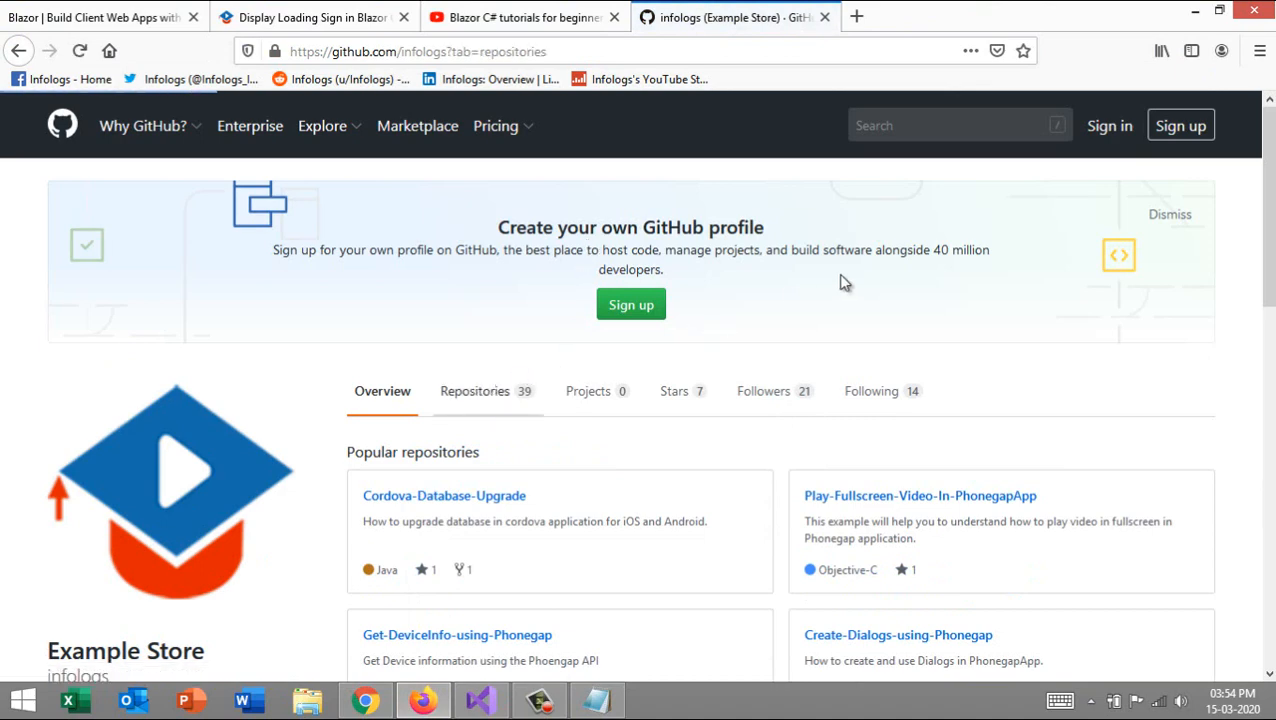
{"action": "left_click", "coordinate": [474, 390]}
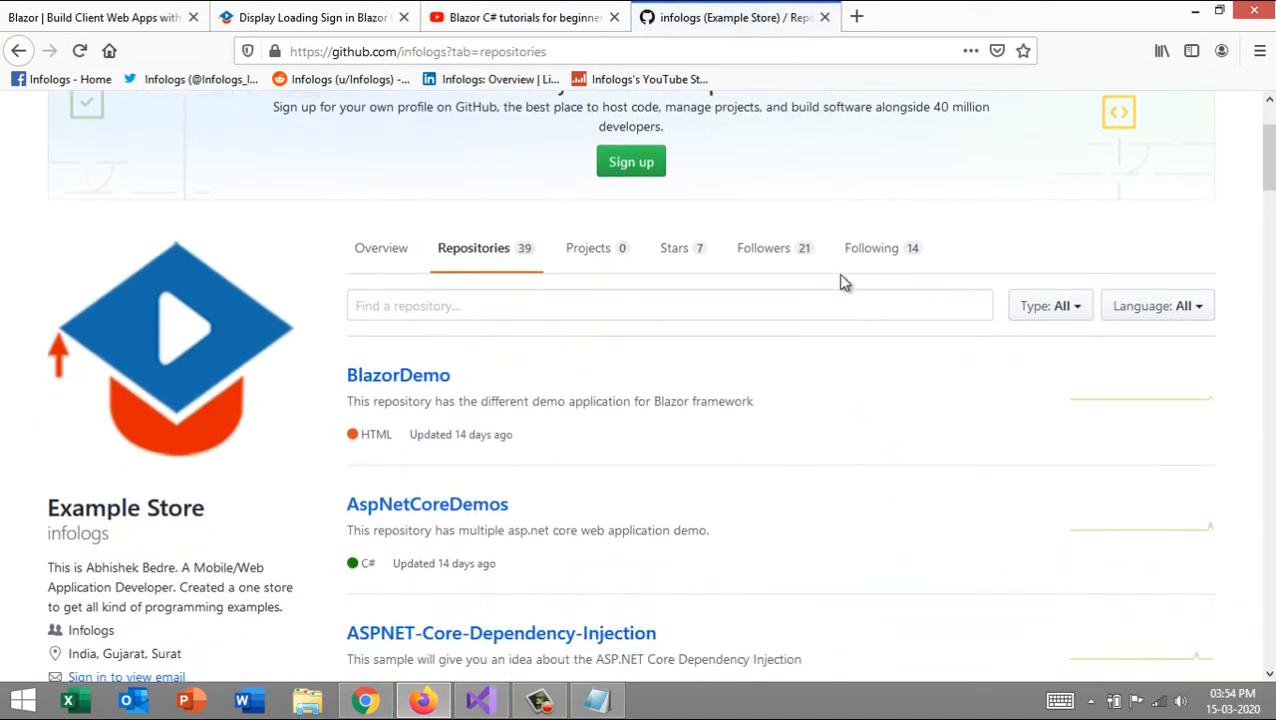
{"action": "scroll", "scroll_direction": "down", "scroll_amount": 3}
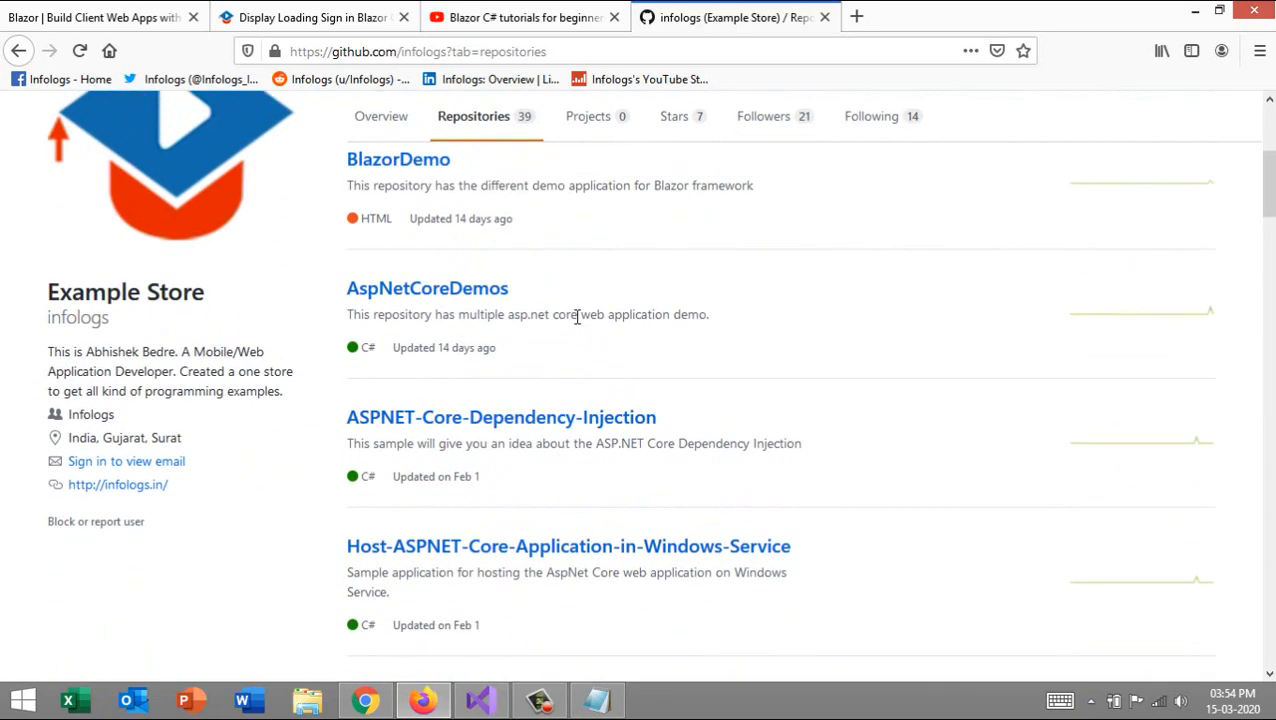
{"action": "scroll", "scroll_direction": "up", "scroll_amount": 3}
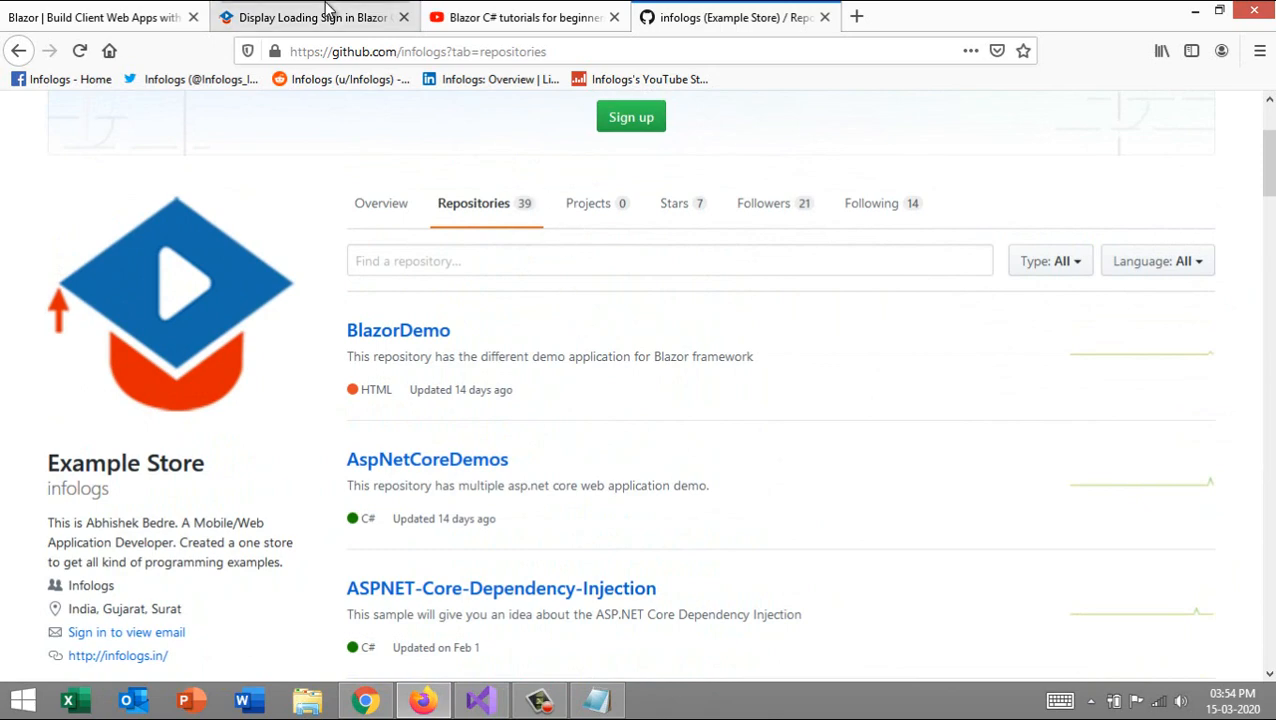
{"action": "left_click", "coordinate": [480, 700]}
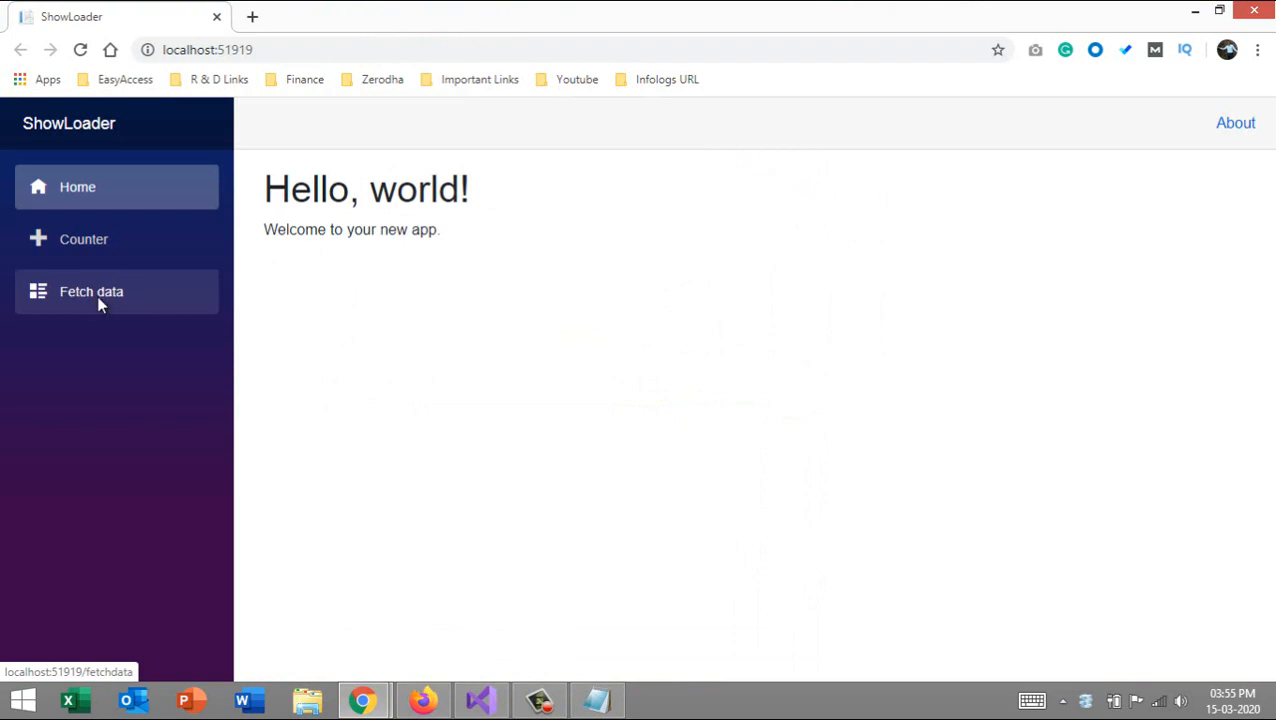
Step: Load the Weather forecast page with its five-day table in the running ShowLoader app
{"action": "left_click", "coordinate": [92, 292]}
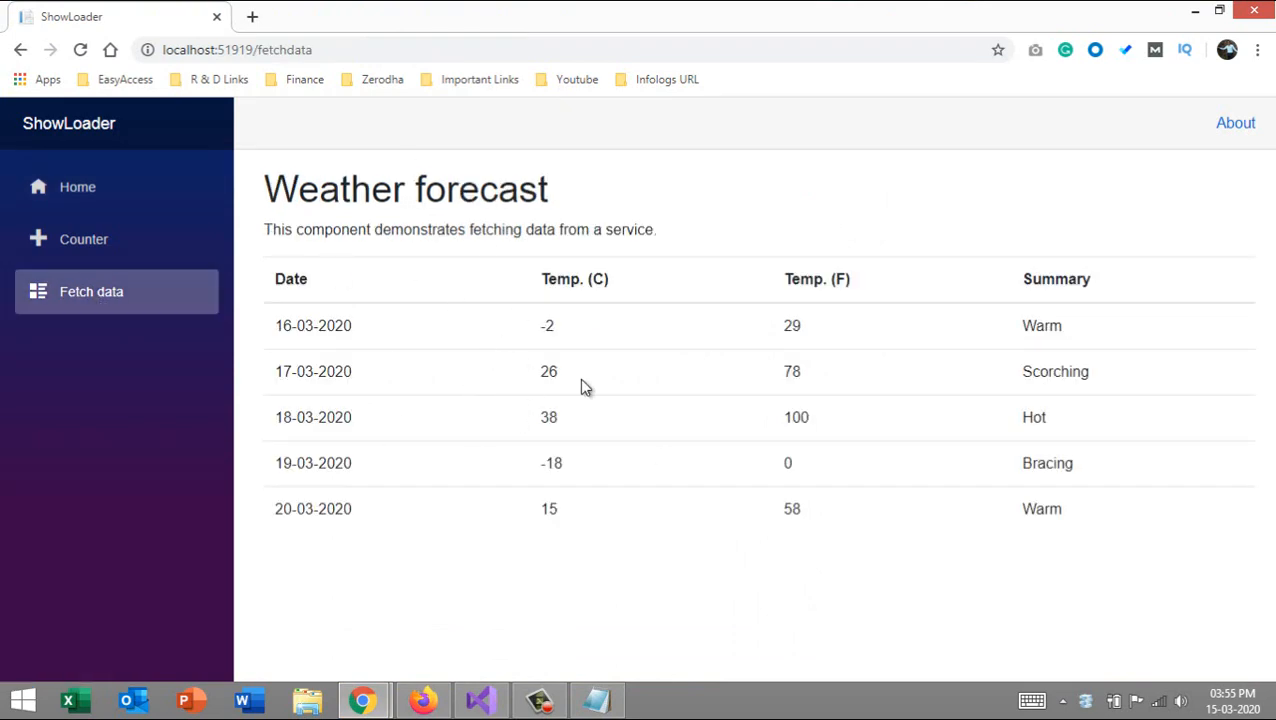
{"action": "mouse_move", "coordinate": [680, 544]}
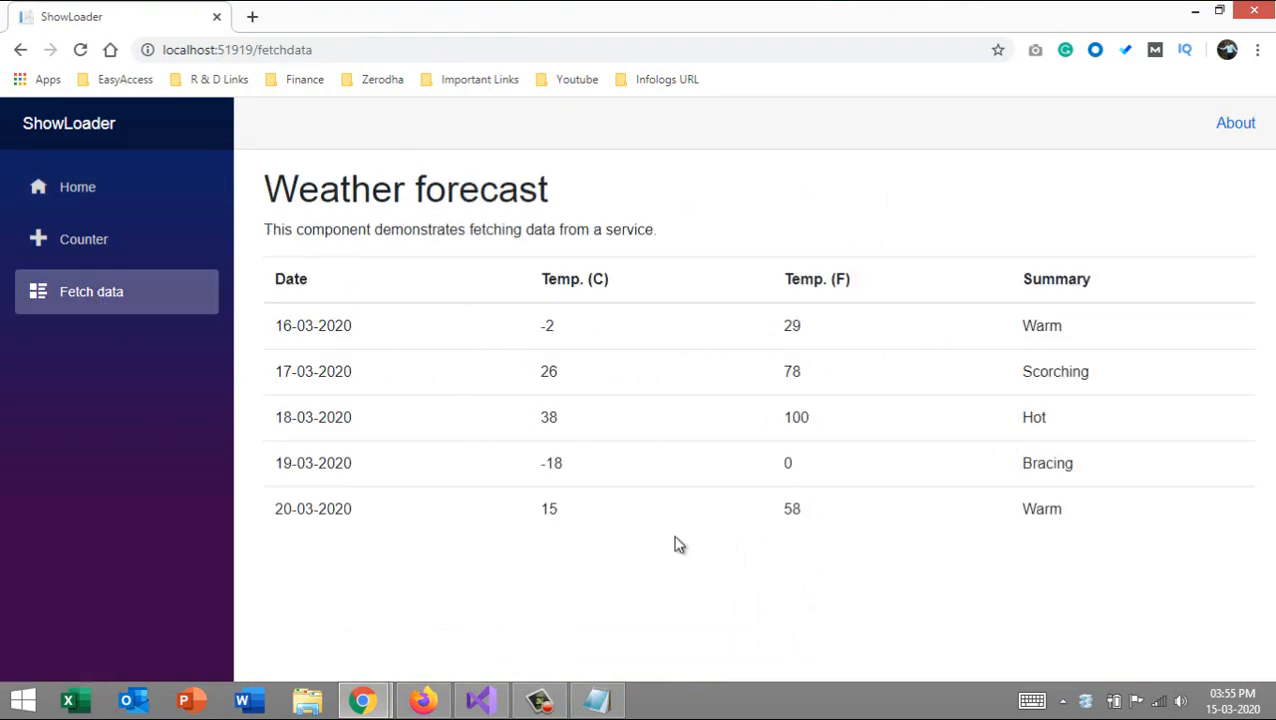
{"action": "left_click", "coordinate": [480, 700]}
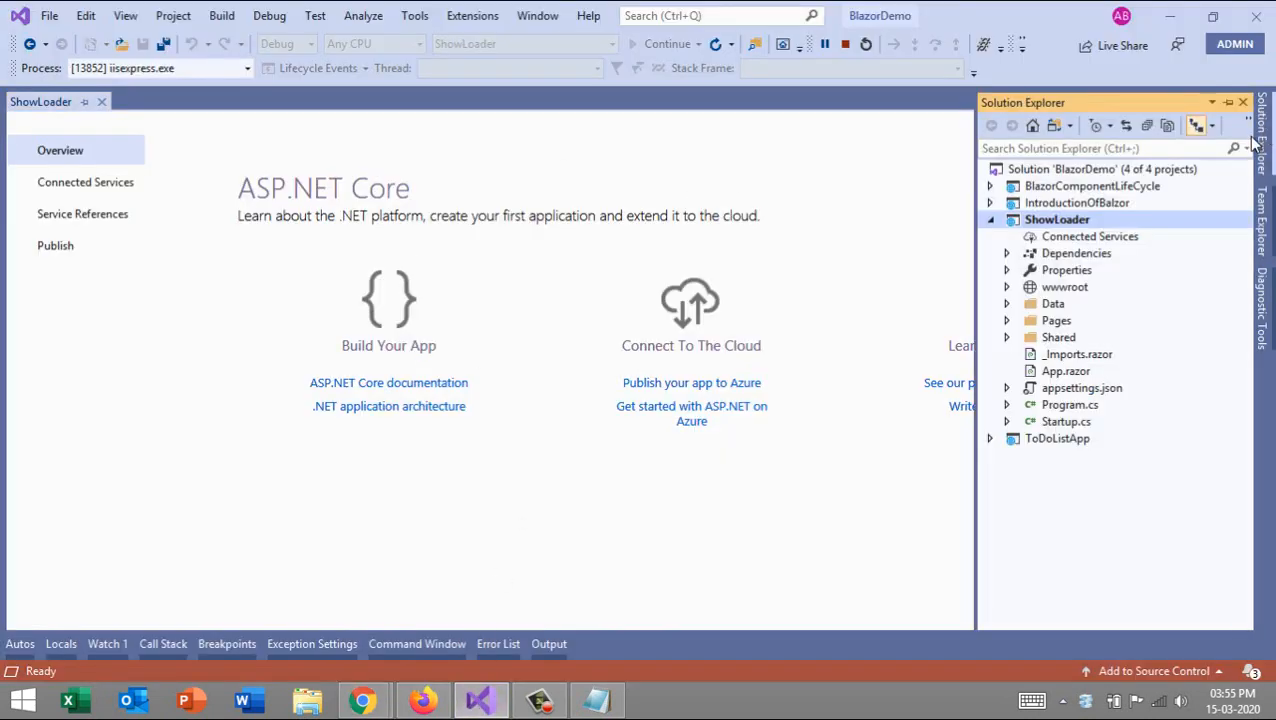
Step: Open WeatherForecastService.cs and review FetchData.razor's forecasts field and null-check loading message
{"action": "left_click", "coordinate": [1008, 304]}
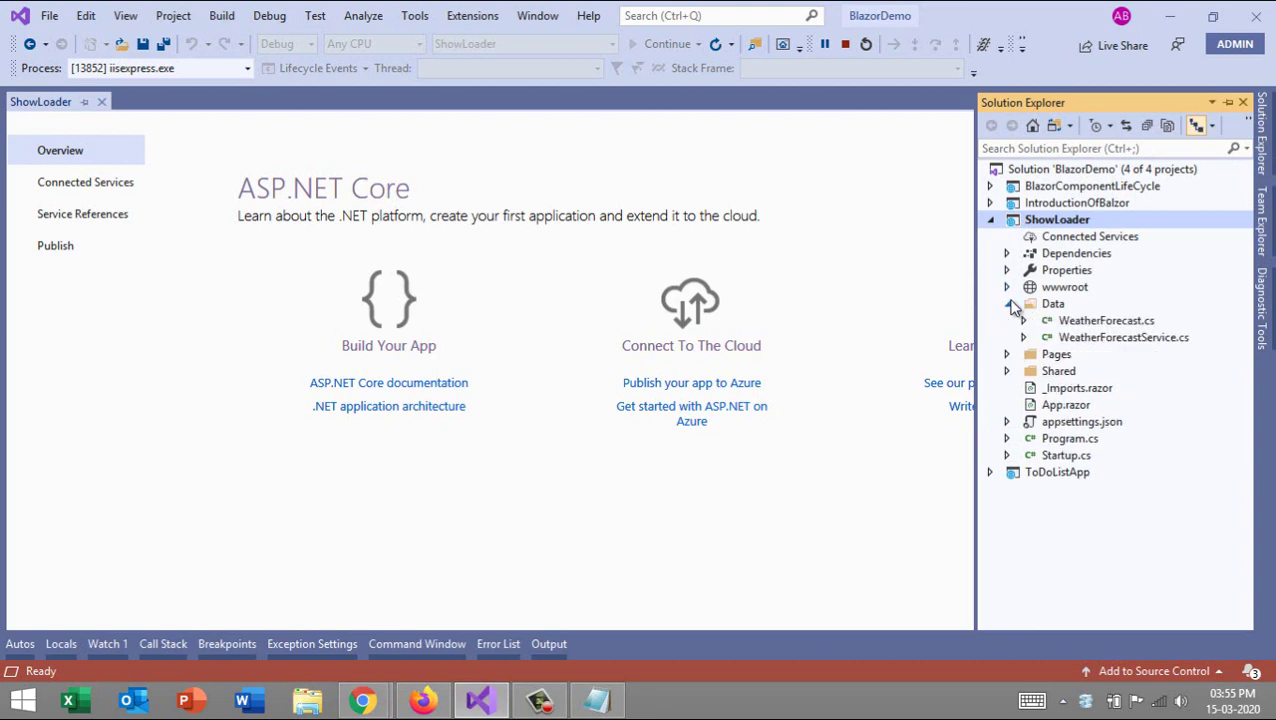
{"action": "double_click", "coordinate": [1124, 336]}
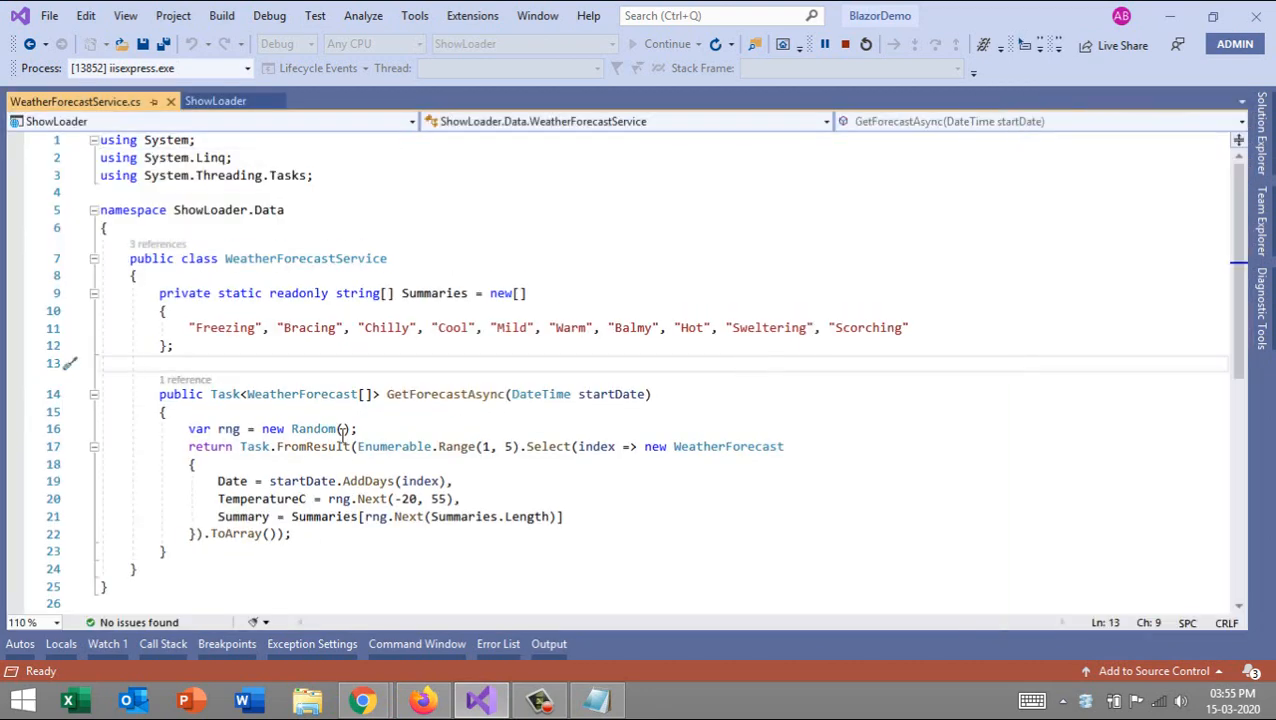
{"action": "mouse_move", "coordinate": [378, 516]}
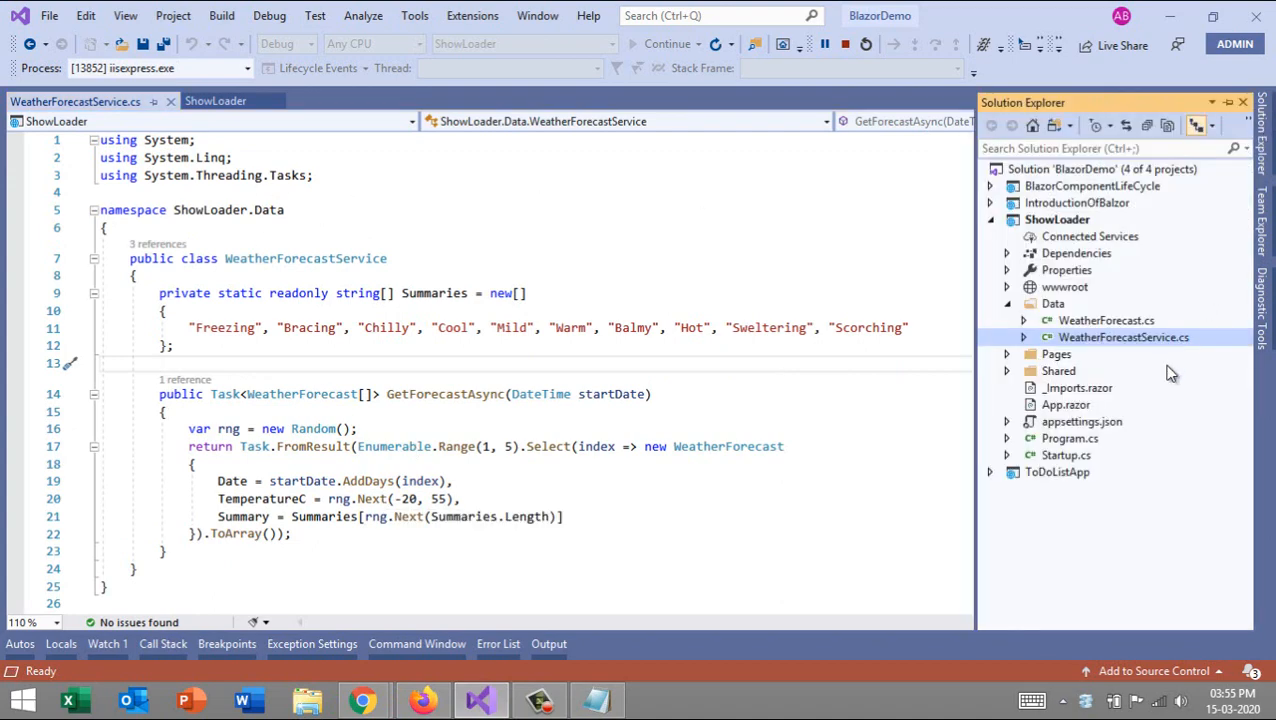
{"action": "left_click", "coordinate": [1008, 354]}
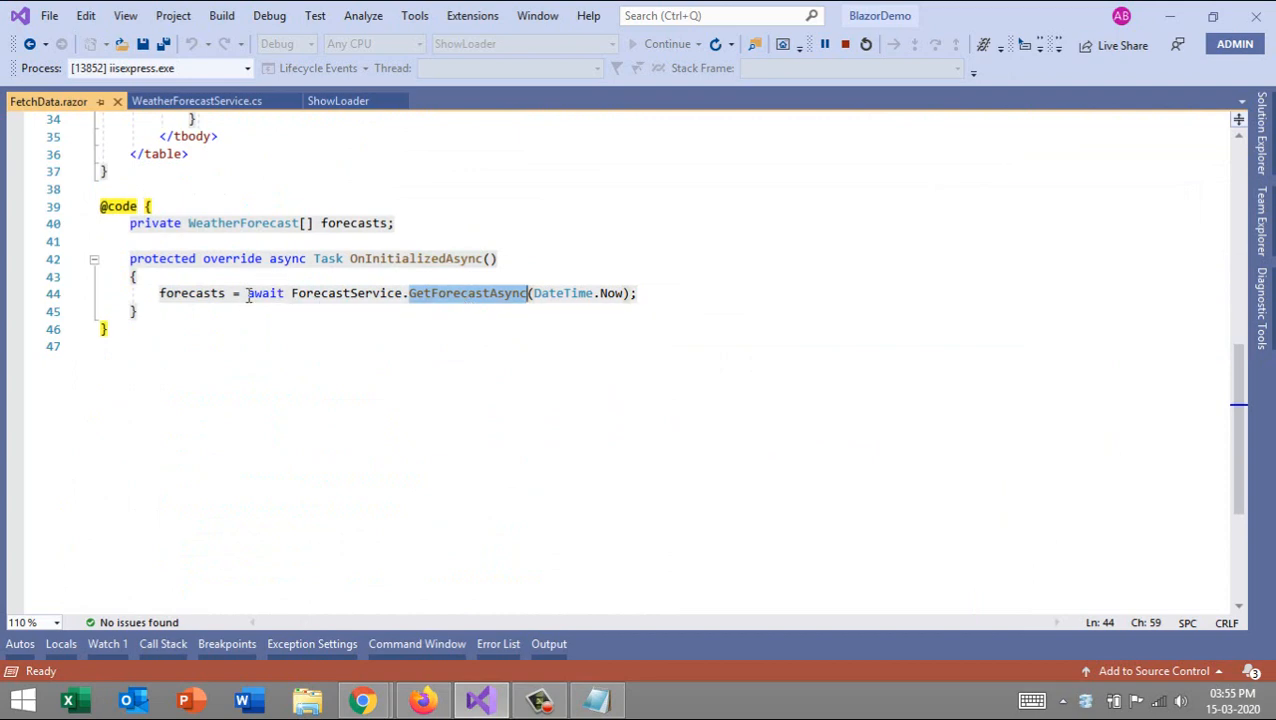
{"action": "double_click", "coordinate": [192, 292]}
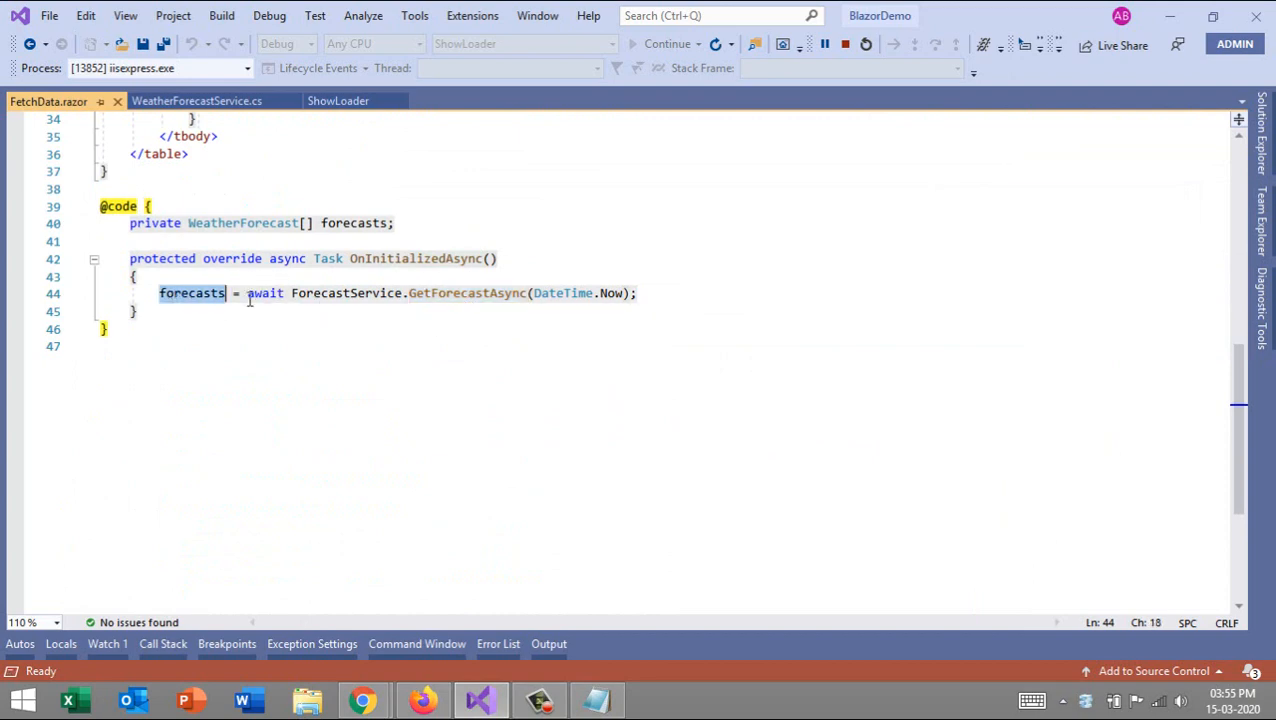
{"action": "scroll", "scroll_direction": "up", "scroll_amount": 3}
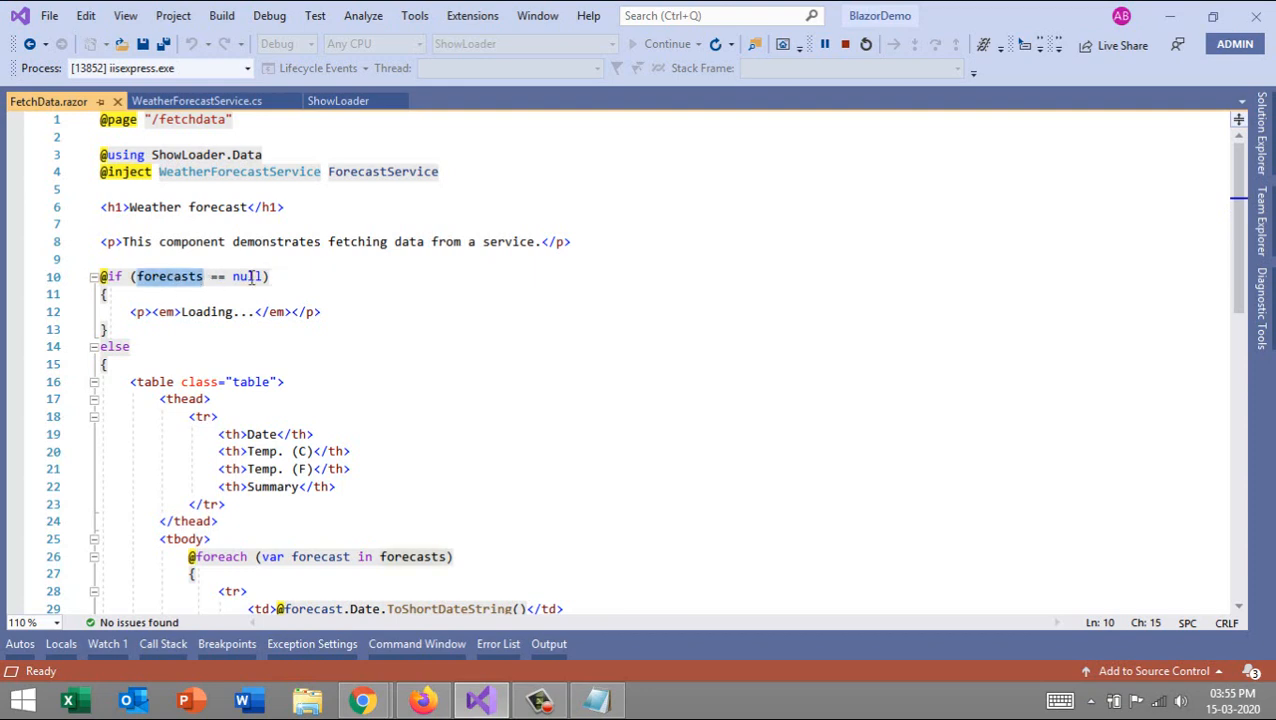
{"action": "left_click", "coordinate": [128, 312]}
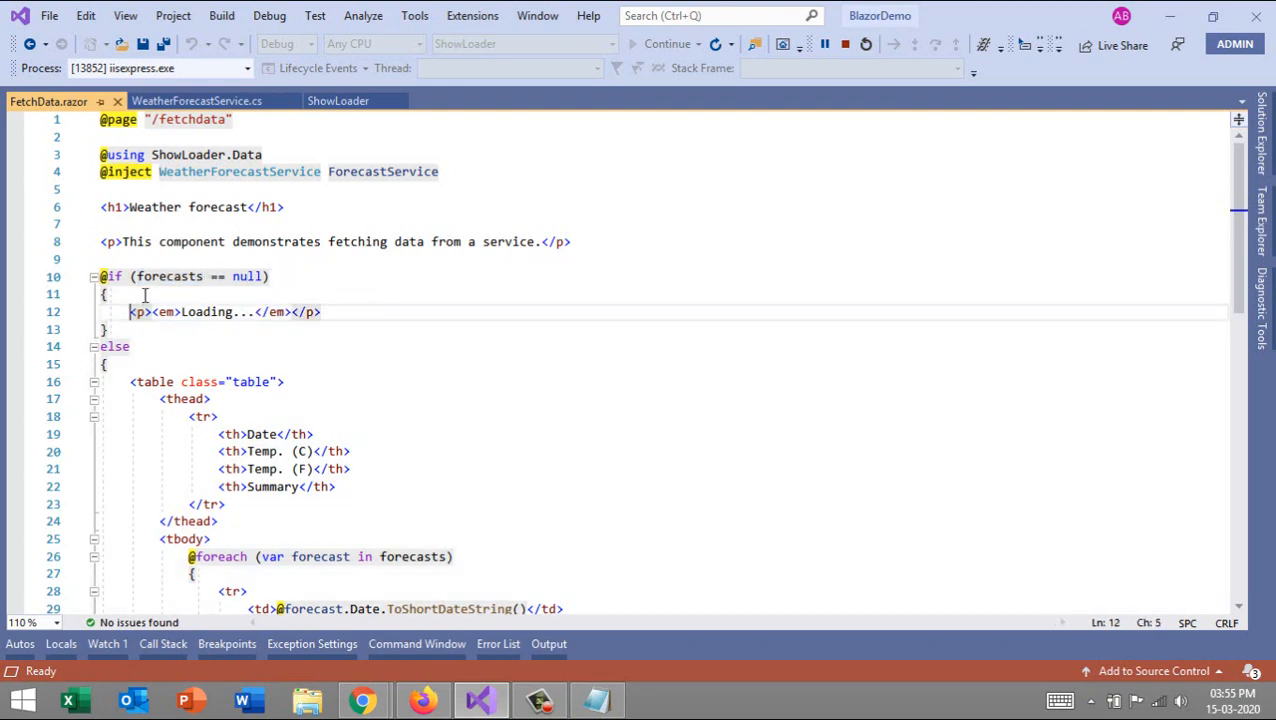
Step: Review the GetForecastAsync method returning five random forecasts in WeatherForecastService.cs
{"action": "scroll", "scroll_direction": "down", "scroll_amount": 3}
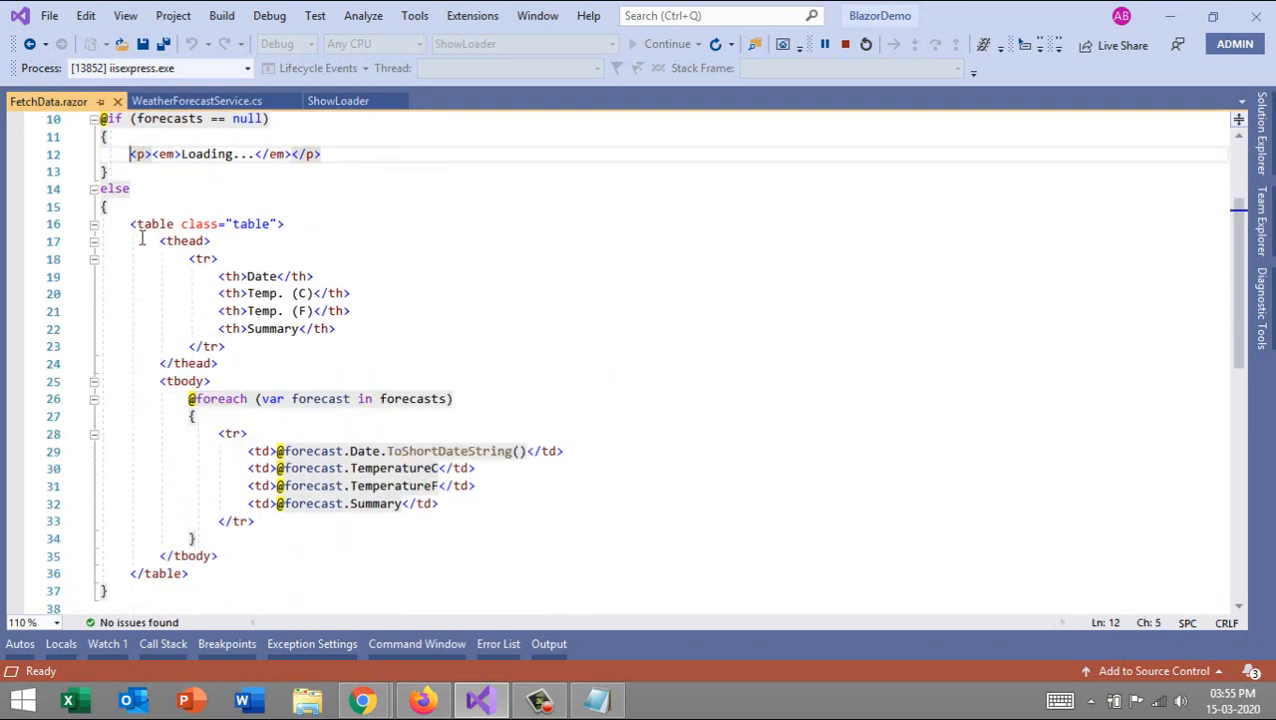
{"action": "scroll", "scroll_direction": "down", "scroll_amount": 3}
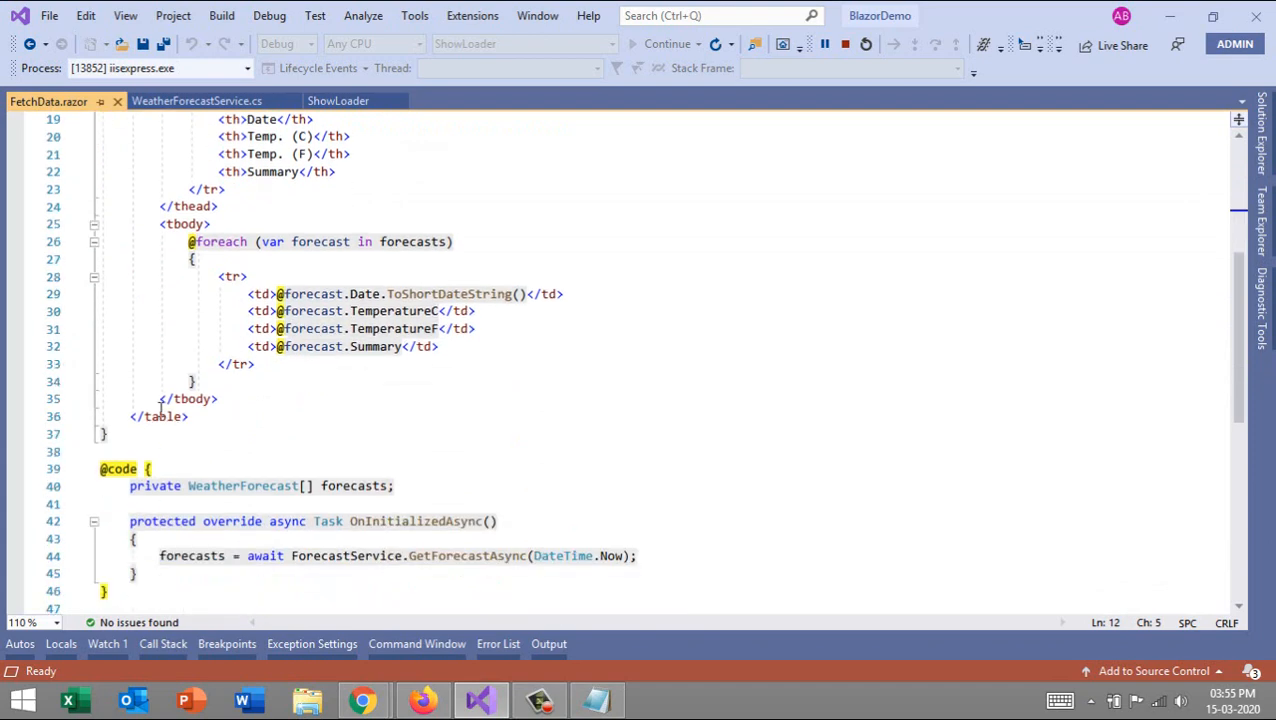
{"action": "scroll", "scroll_direction": "down", "scroll_amount": 3}
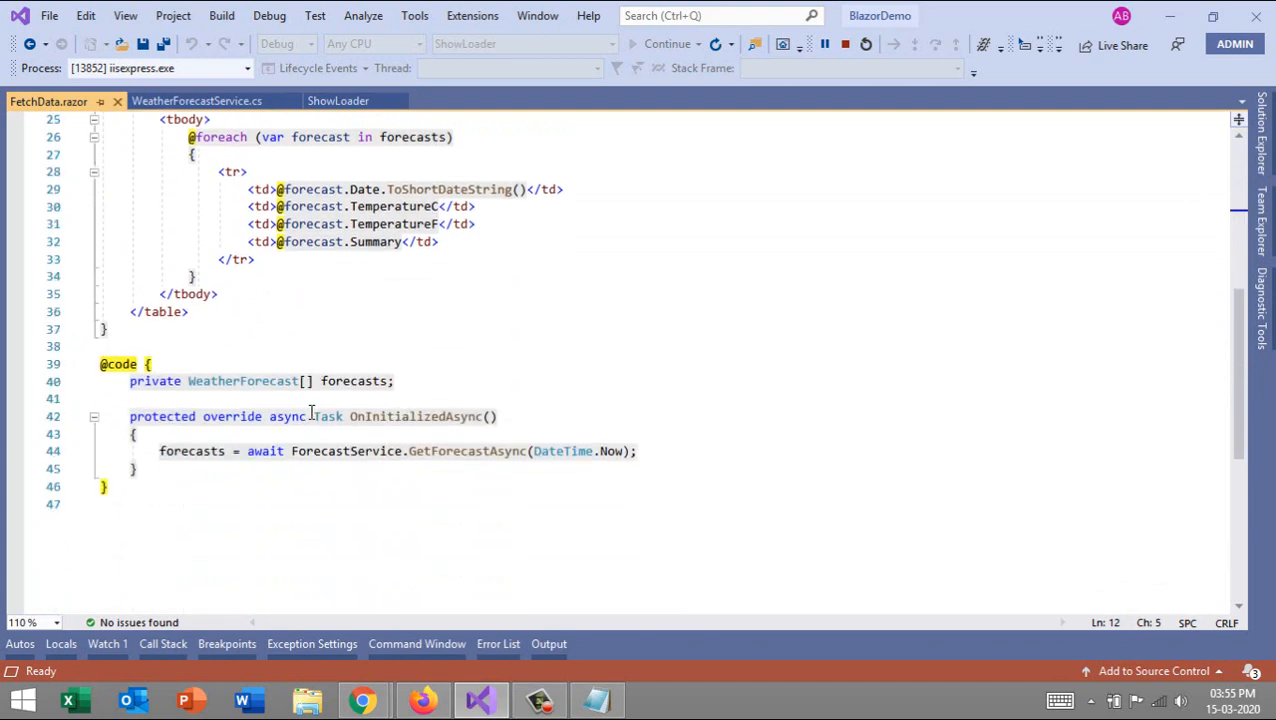
{"action": "mouse_move", "coordinate": [258, 270]}
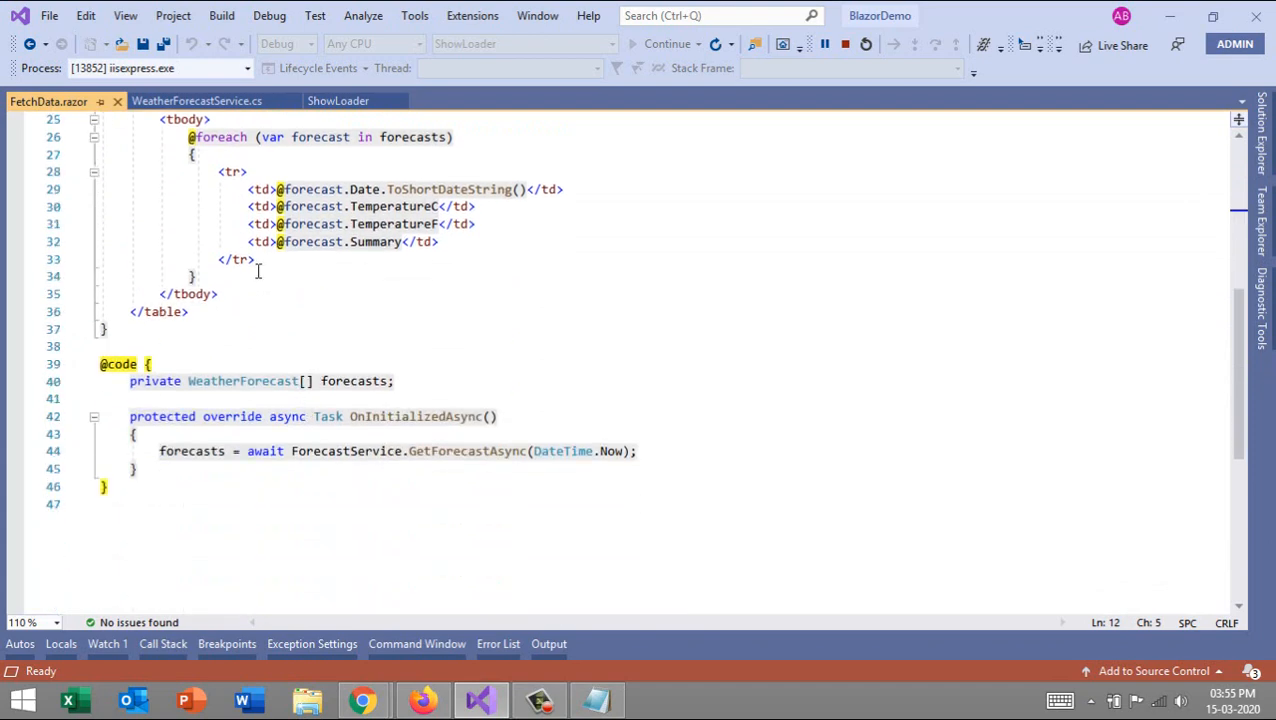
{"action": "left_click", "coordinate": [196, 100]}
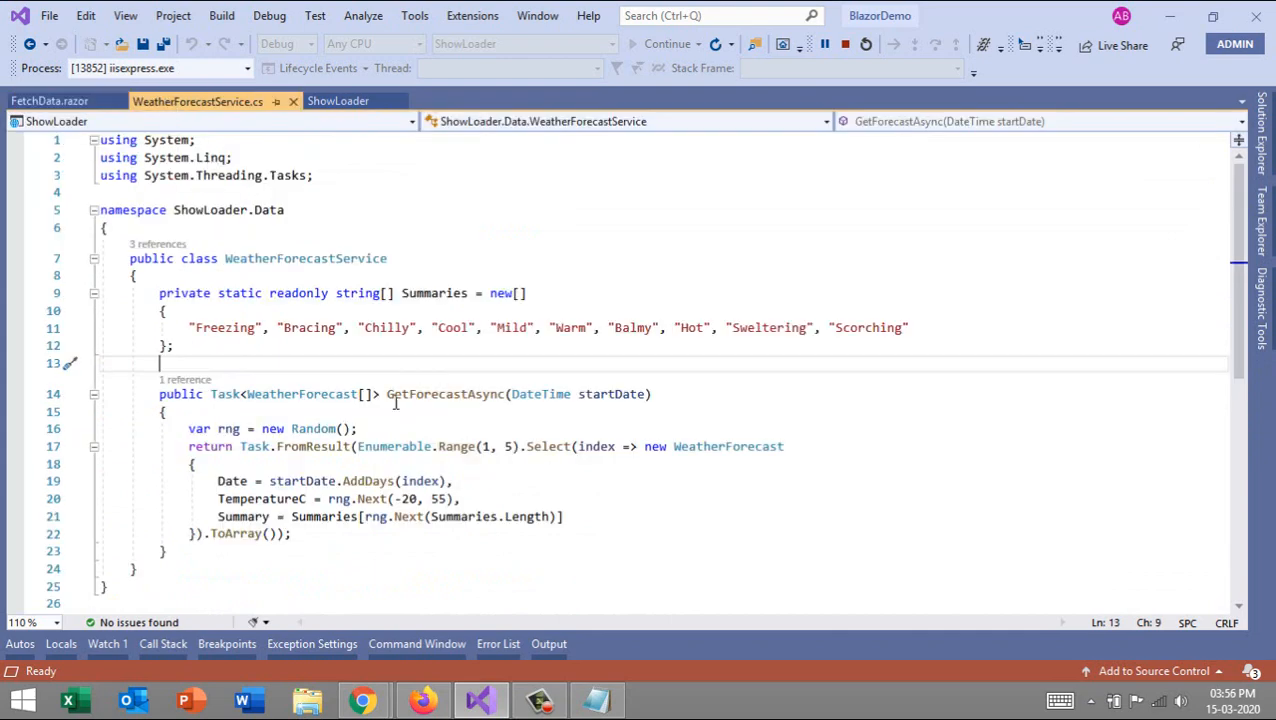
{"action": "mouse_move", "coordinate": [270, 452]}
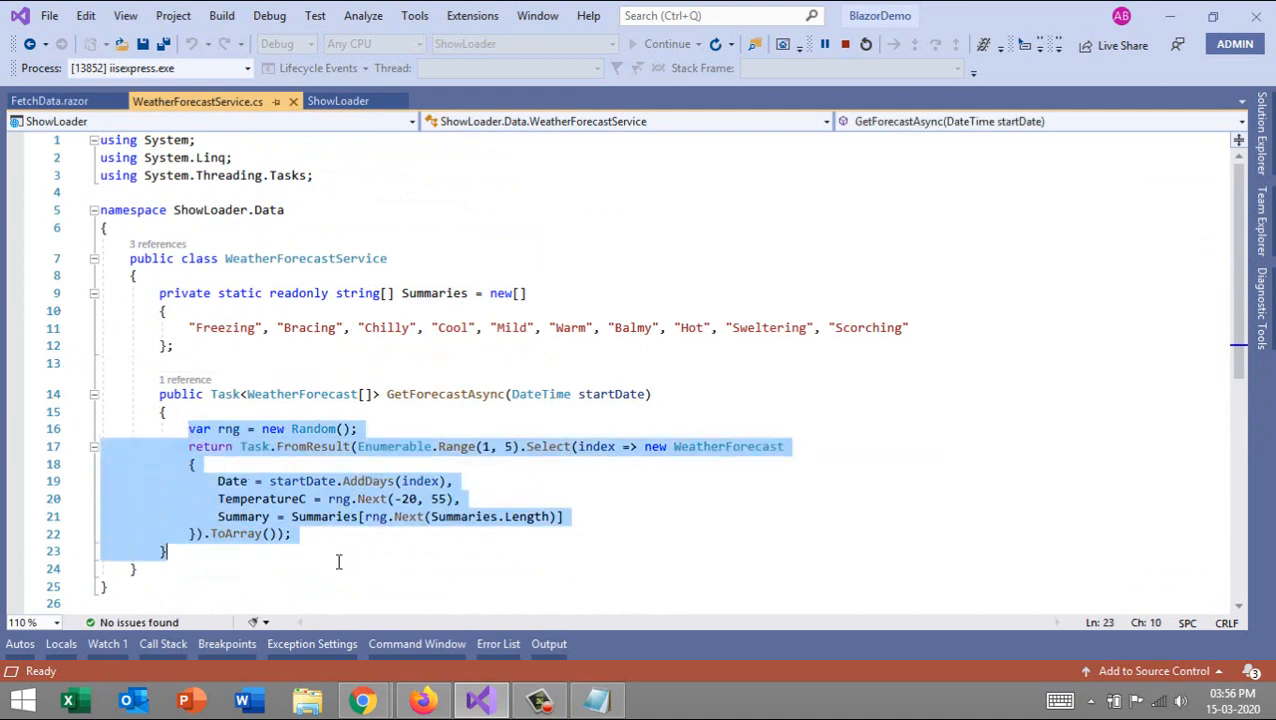
{"action": "left_click", "coordinate": [324, 532]}
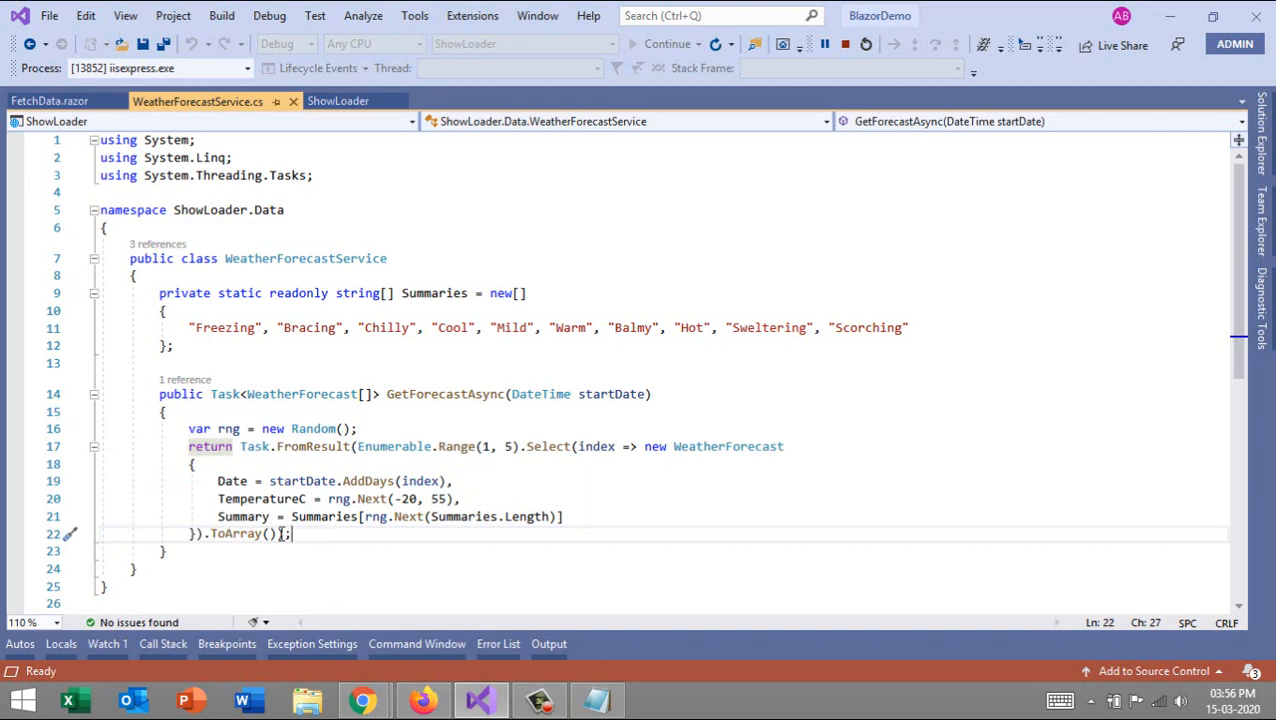
{"action": "mouse_move", "coordinate": [250, 420]}
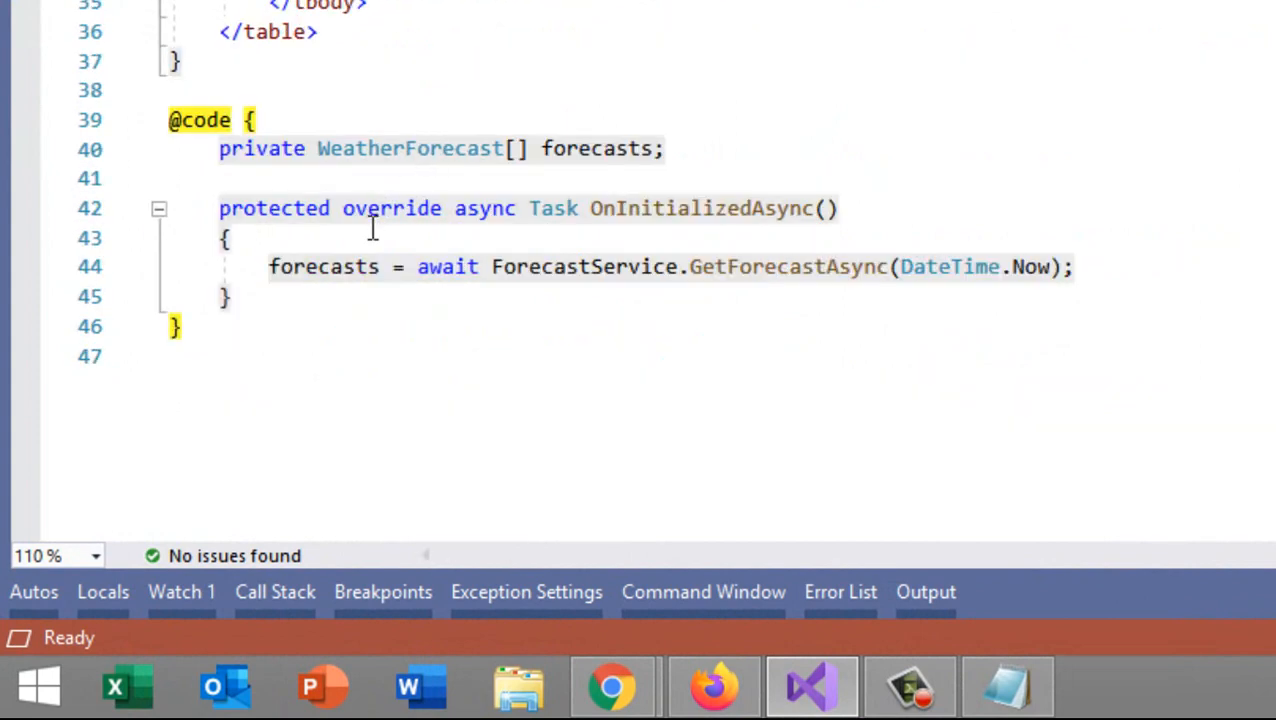
Step: Add 'await Task.Delay(3000);' before the forecasts assignment in OnInitializedAsync
{"action": "type", "text": "await"}
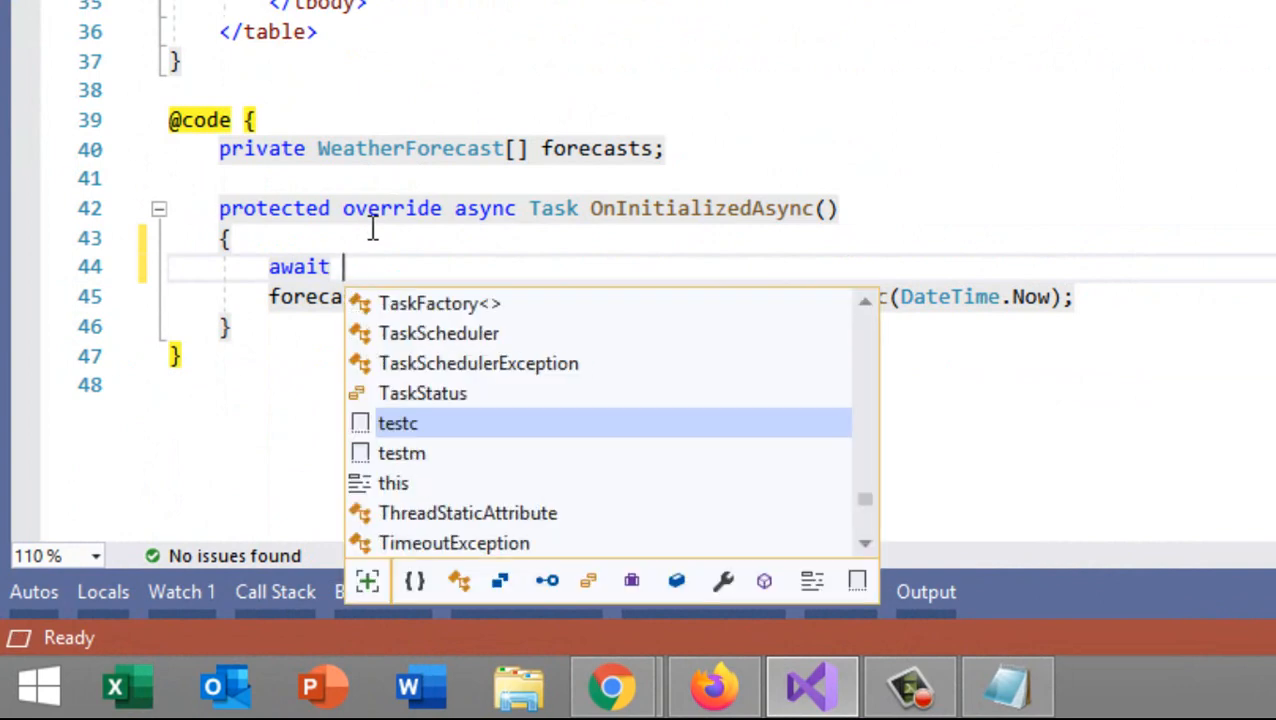
{"action": "type", "text": "Task.Delay("}
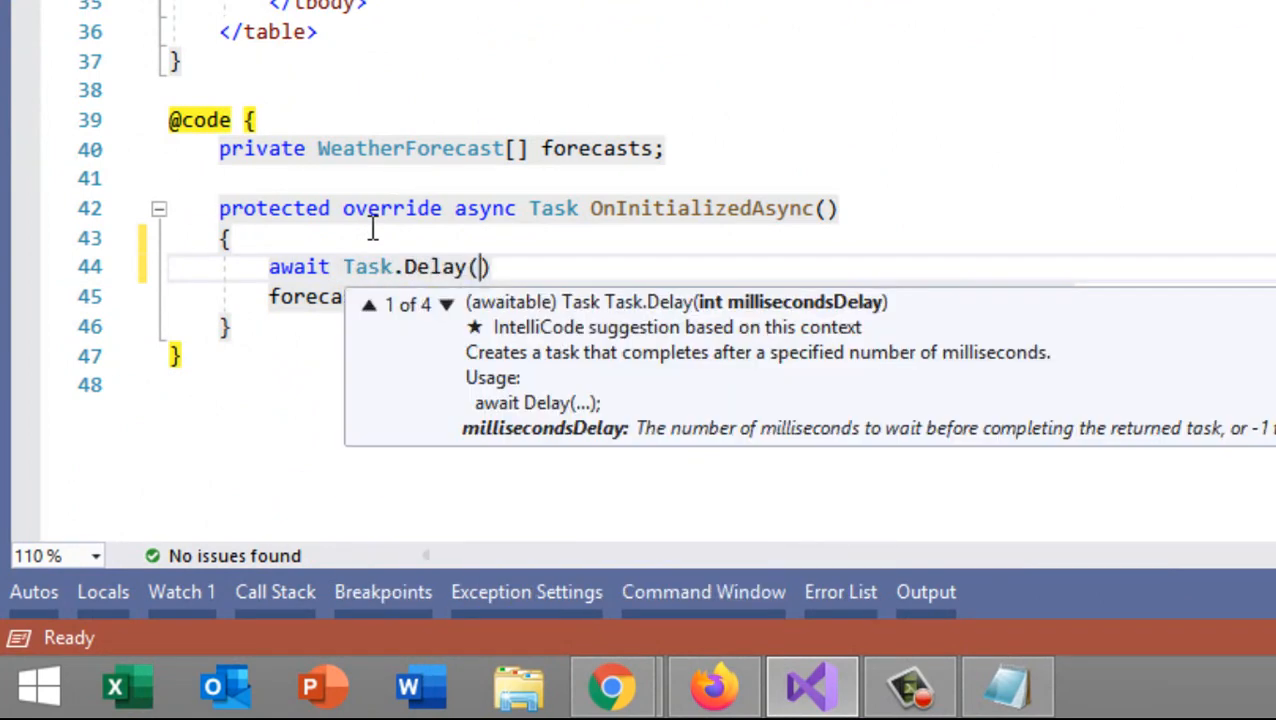
{"action": "type", "text": "3000"}
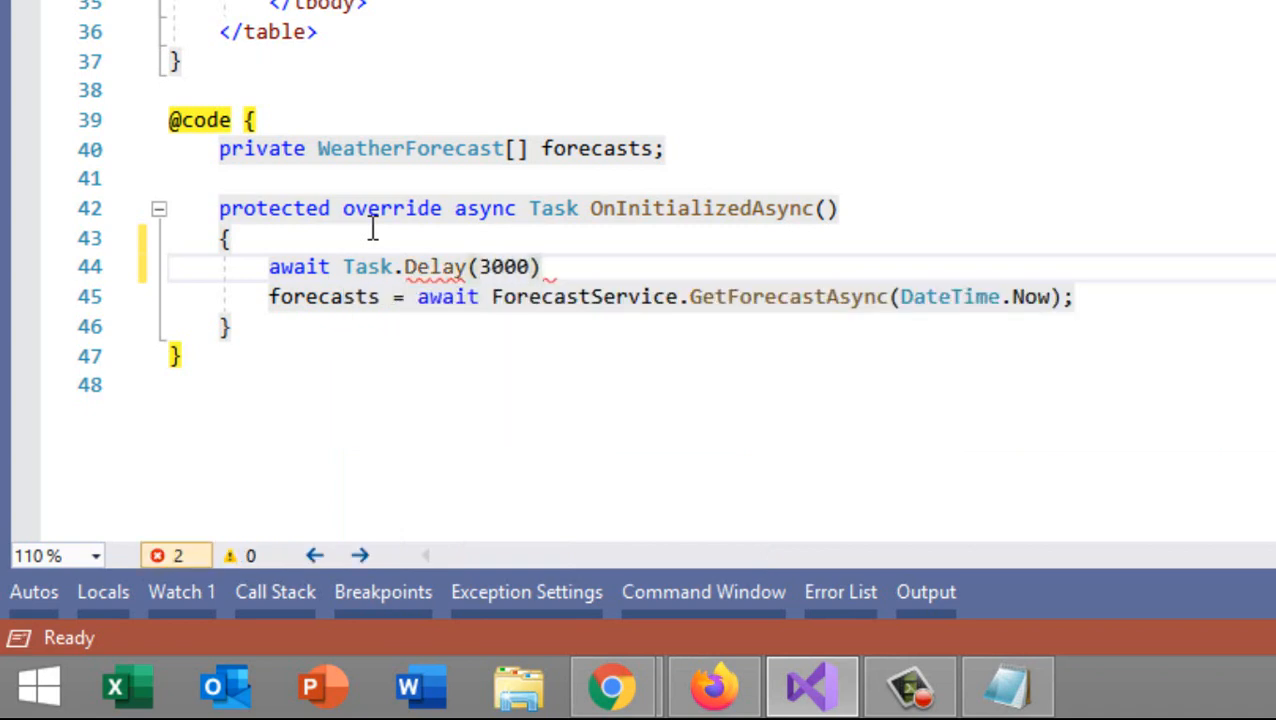
{"action": "type", "text": ";"}
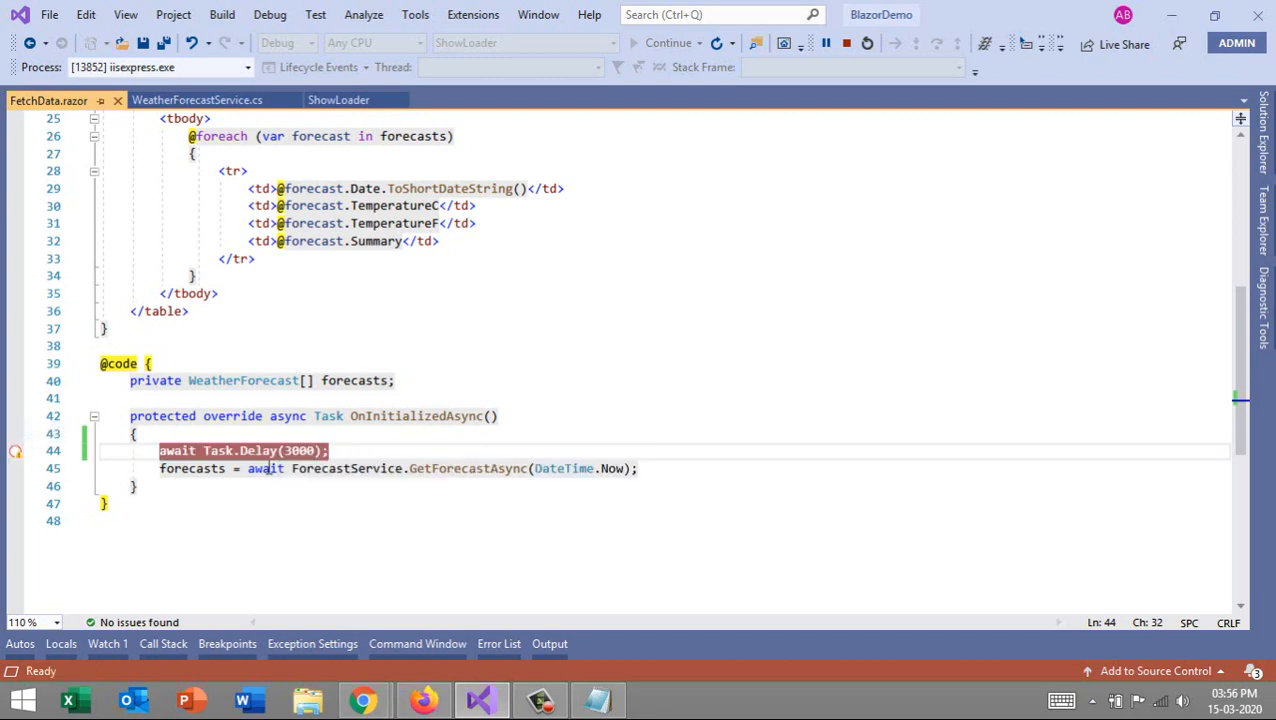
{"action": "left_click", "coordinate": [160, 450]}
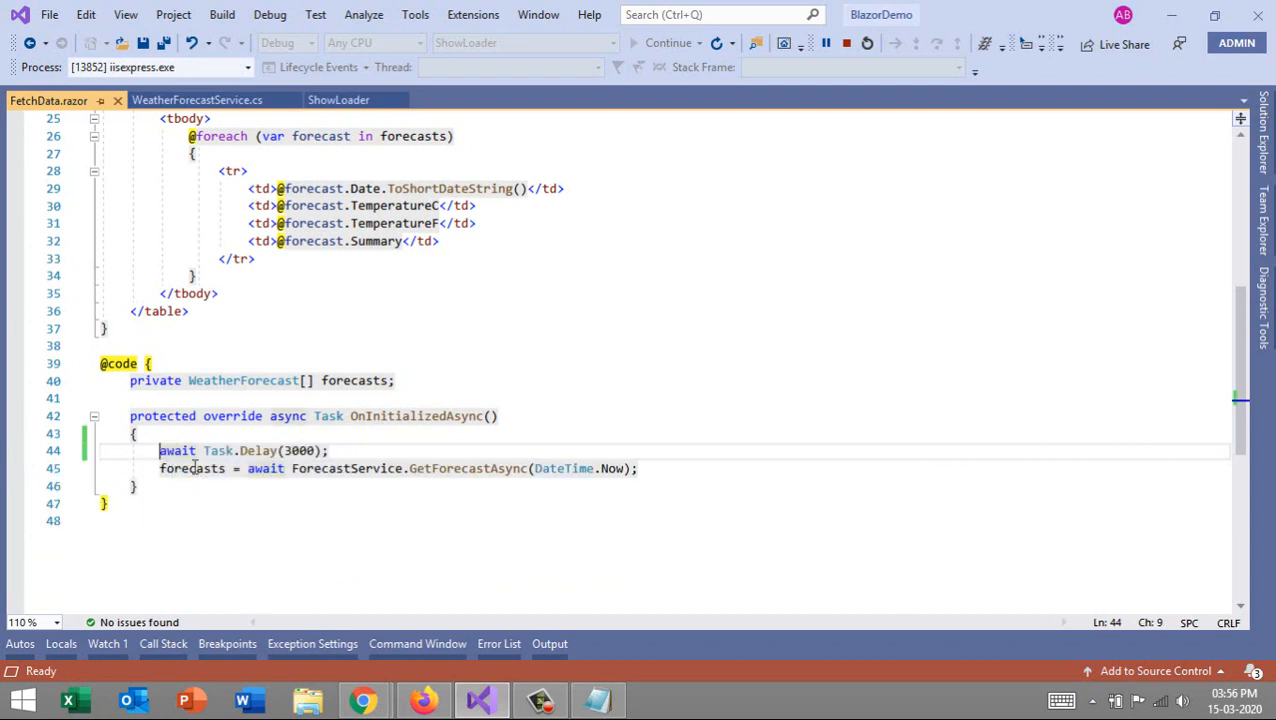
{"action": "scroll", "scroll_direction": "up", "scroll_amount": 3}
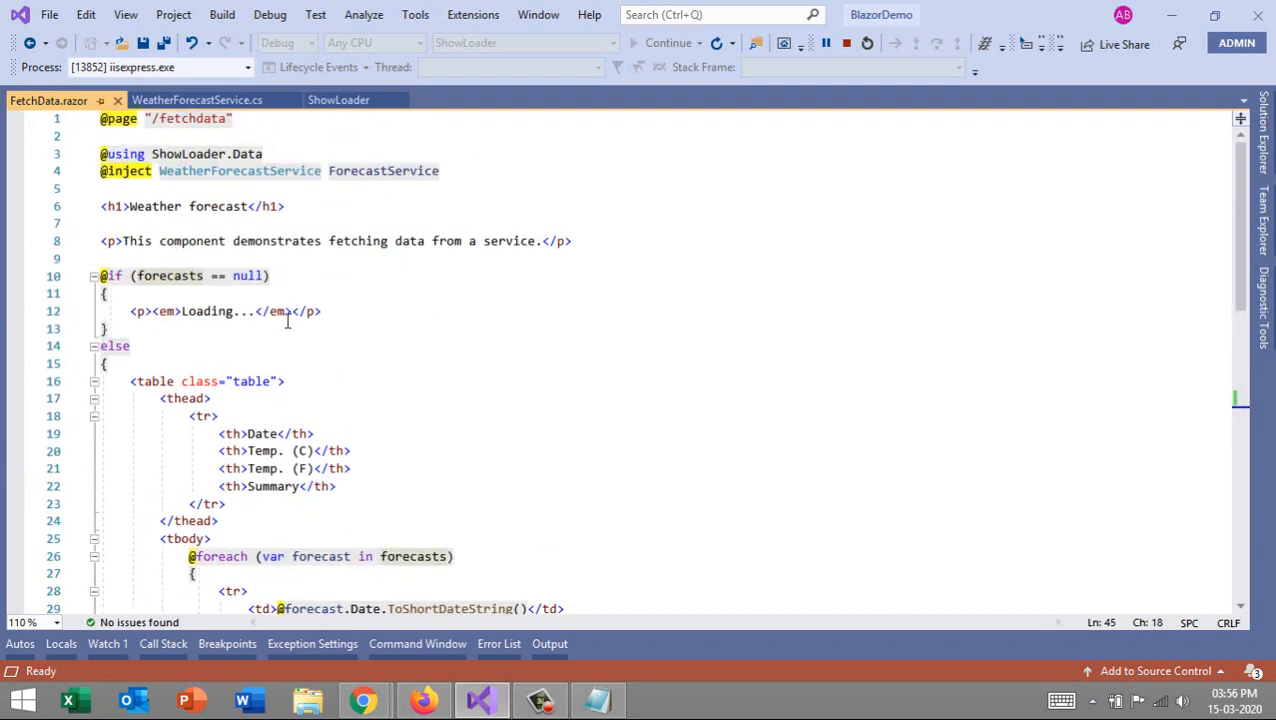
{"action": "mouse_move", "coordinate": [180, 290]}
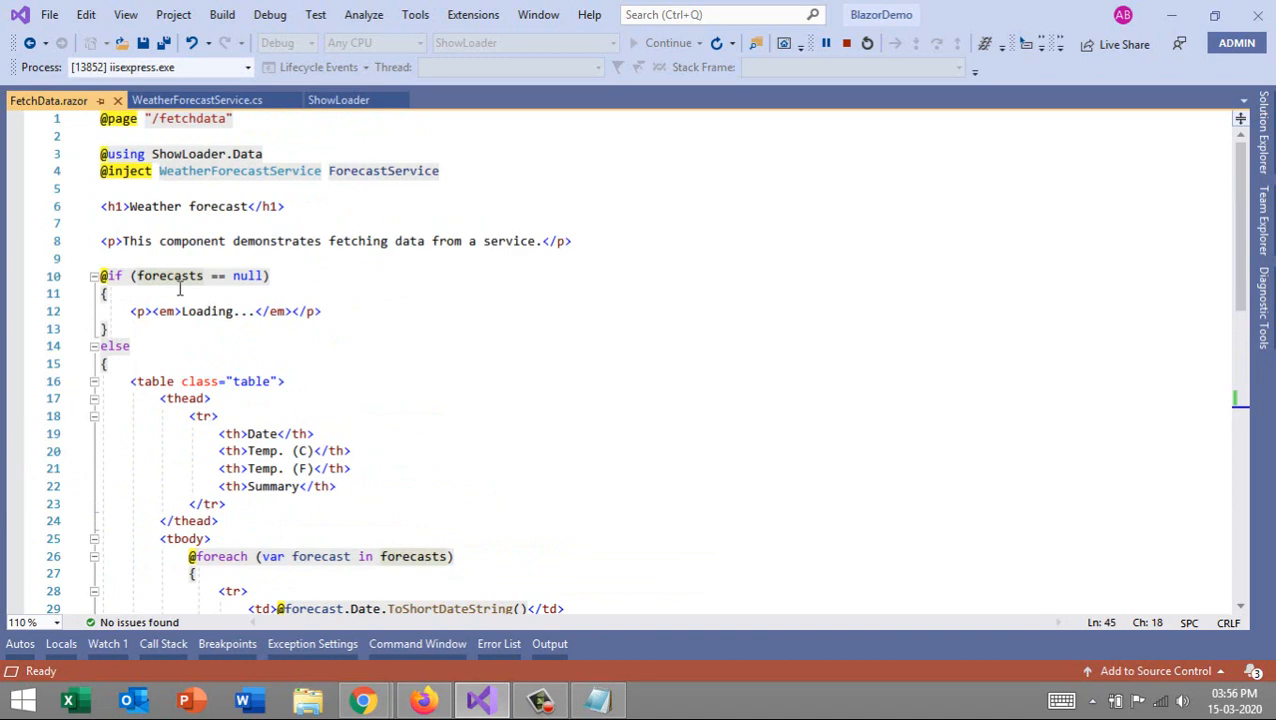
{"action": "mouse_move", "coordinate": [220, 308]}
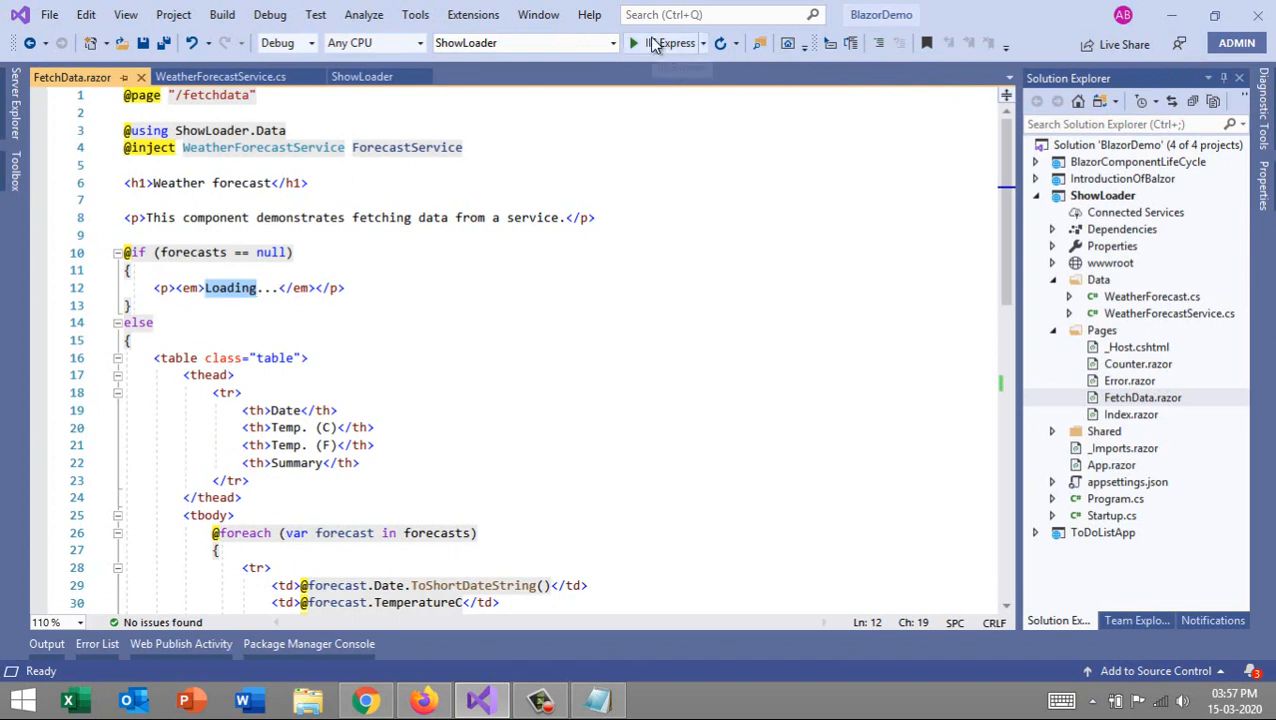
Step: Run ShowLoader, load the delayed forecast table, then delete the Loading paragraph from FetchData.razor
{"action": "left_click", "coordinate": [632, 42]}
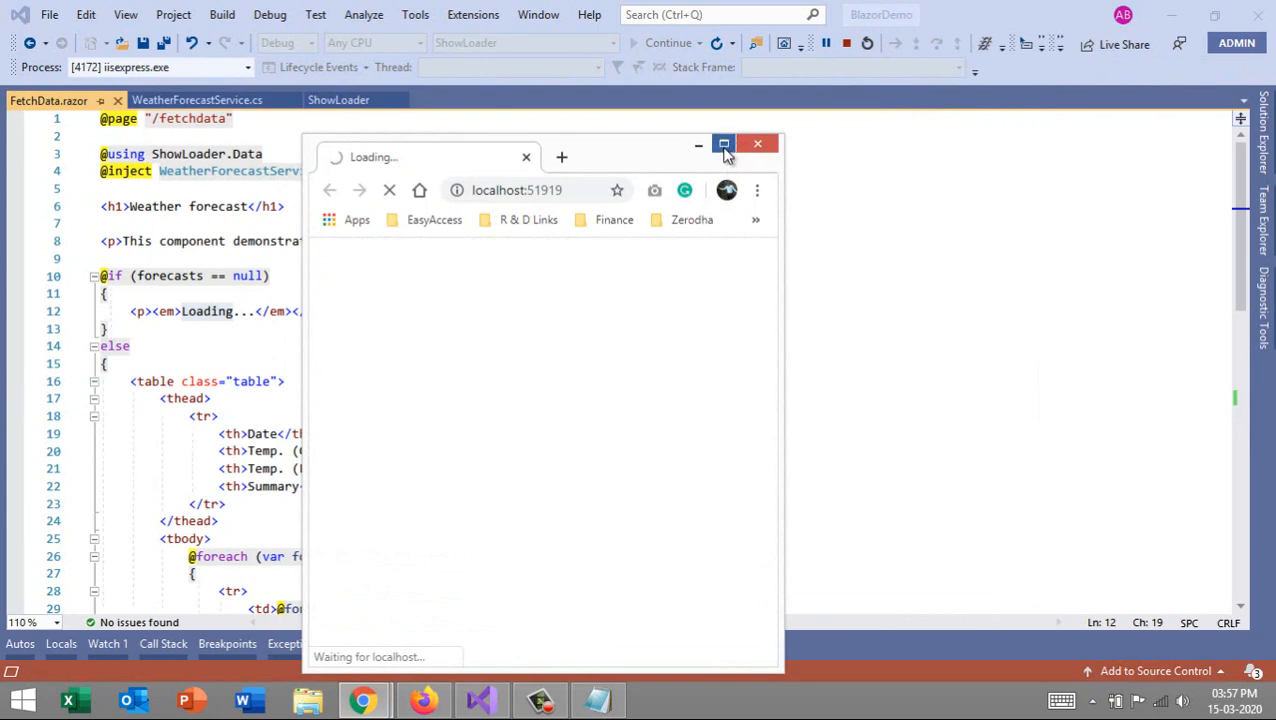
{"action": "left_click", "coordinate": [724, 144]}
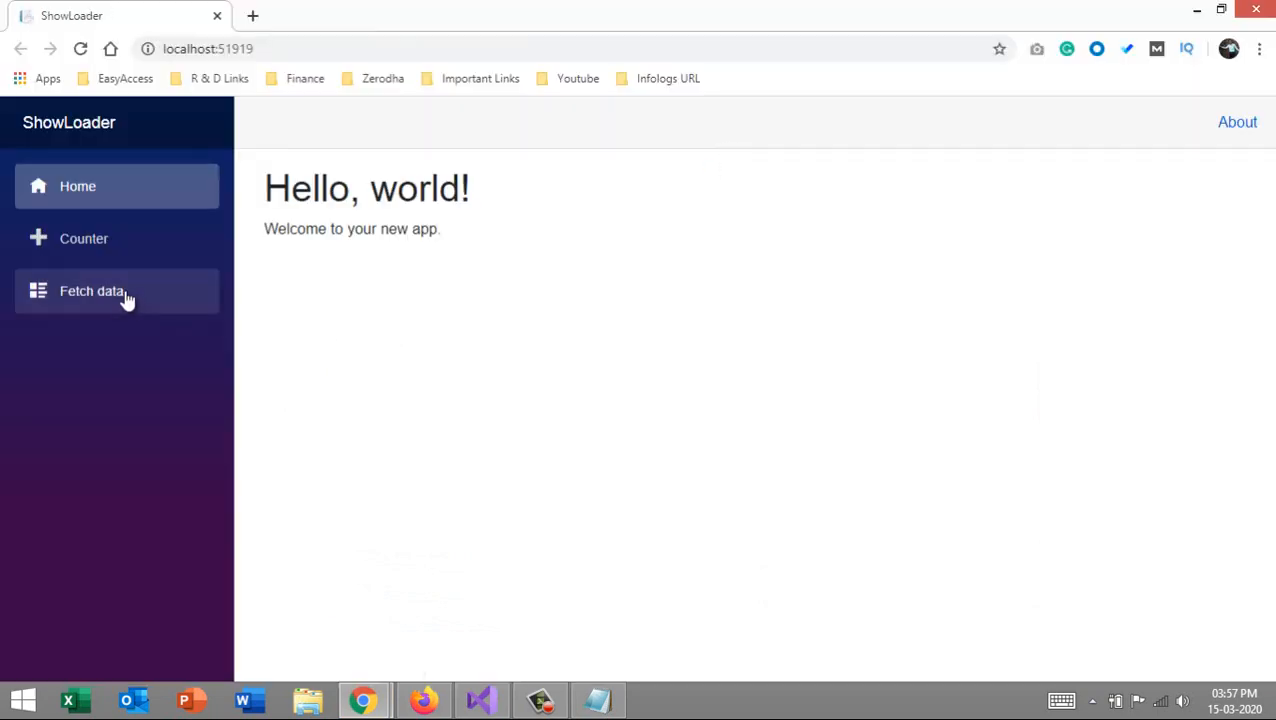
{"action": "left_click", "coordinate": [92, 292]}
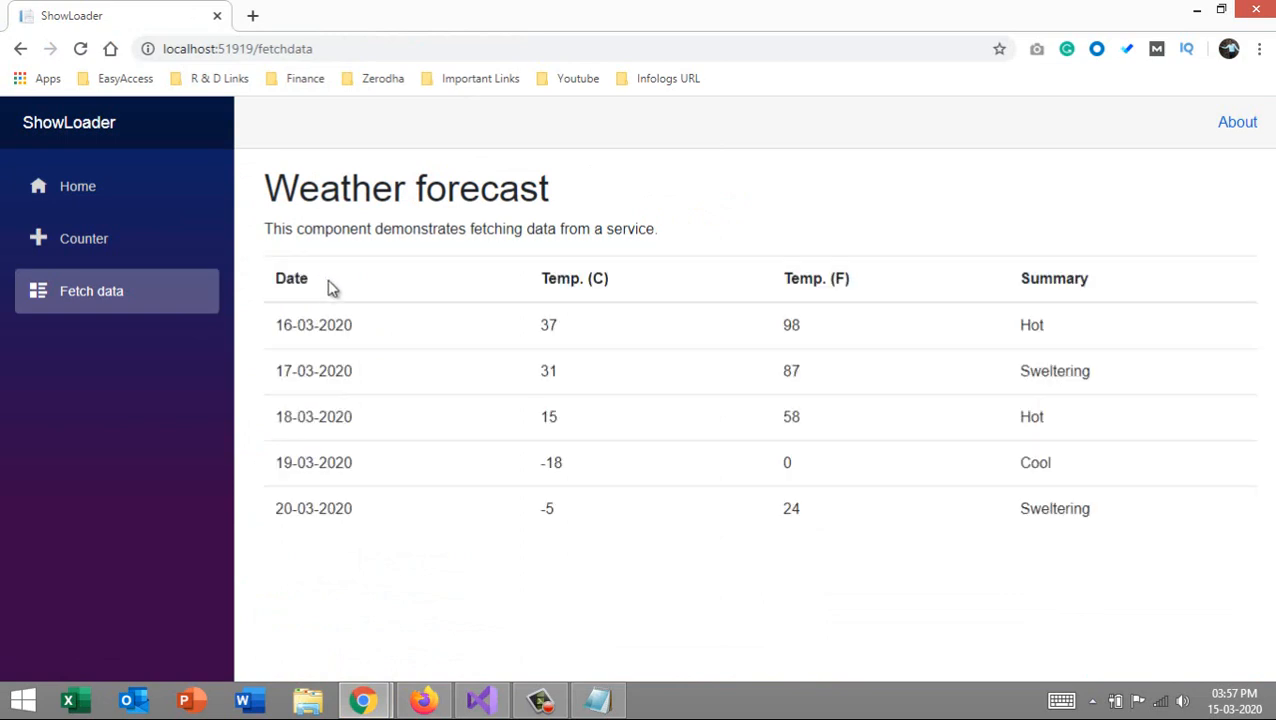
{"action": "mouse_move", "coordinate": [434, 380]}
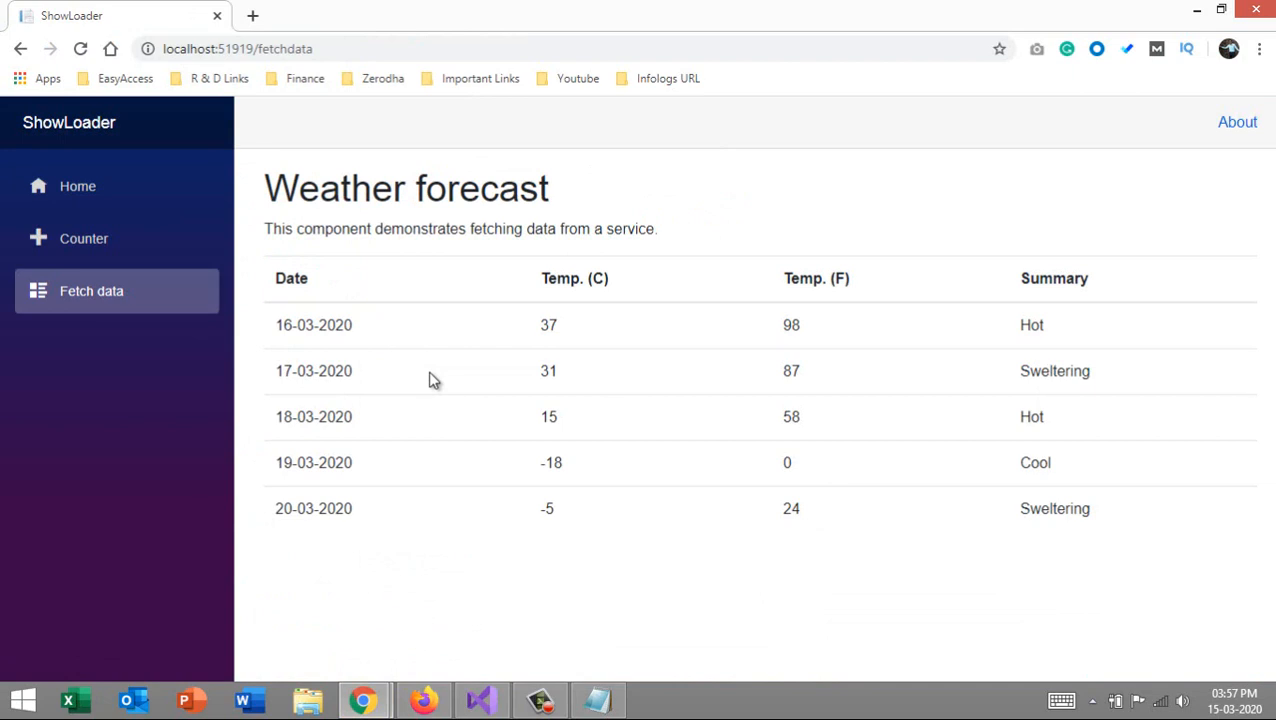
{"action": "mouse_move", "coordinate": [334, 272]}
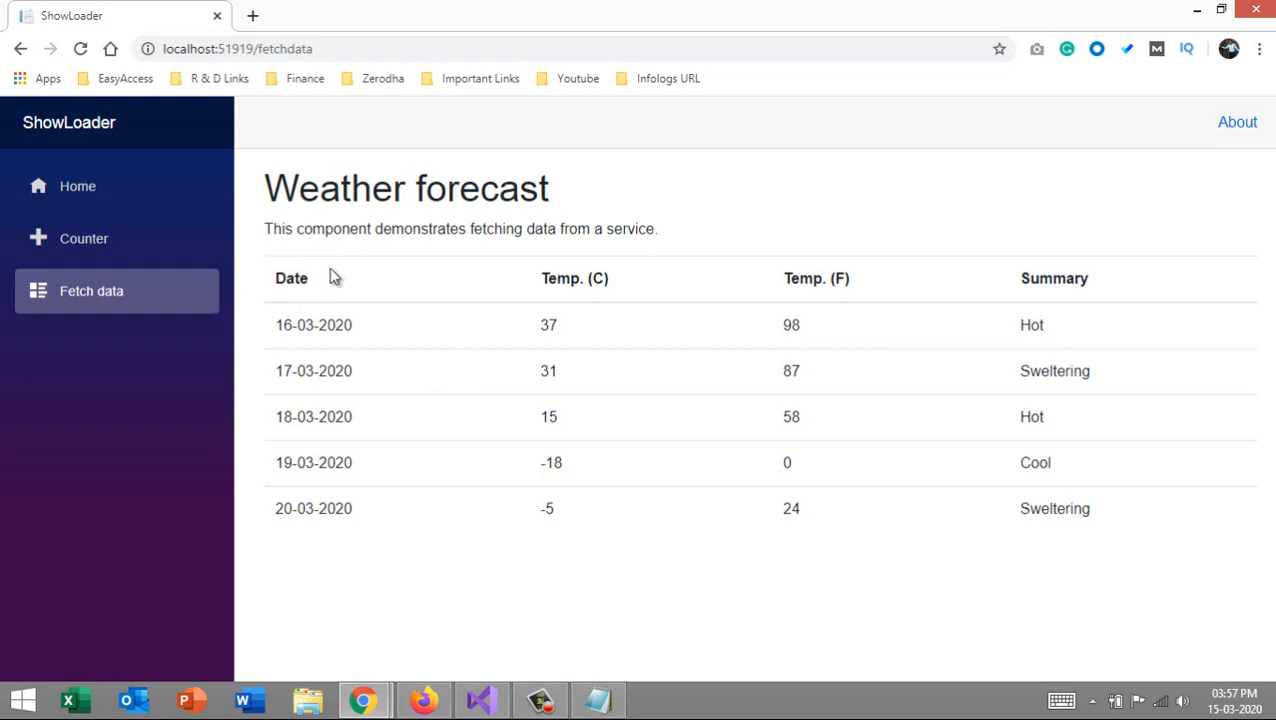
{"action": "left_click", "coordinate": [480, 700]}
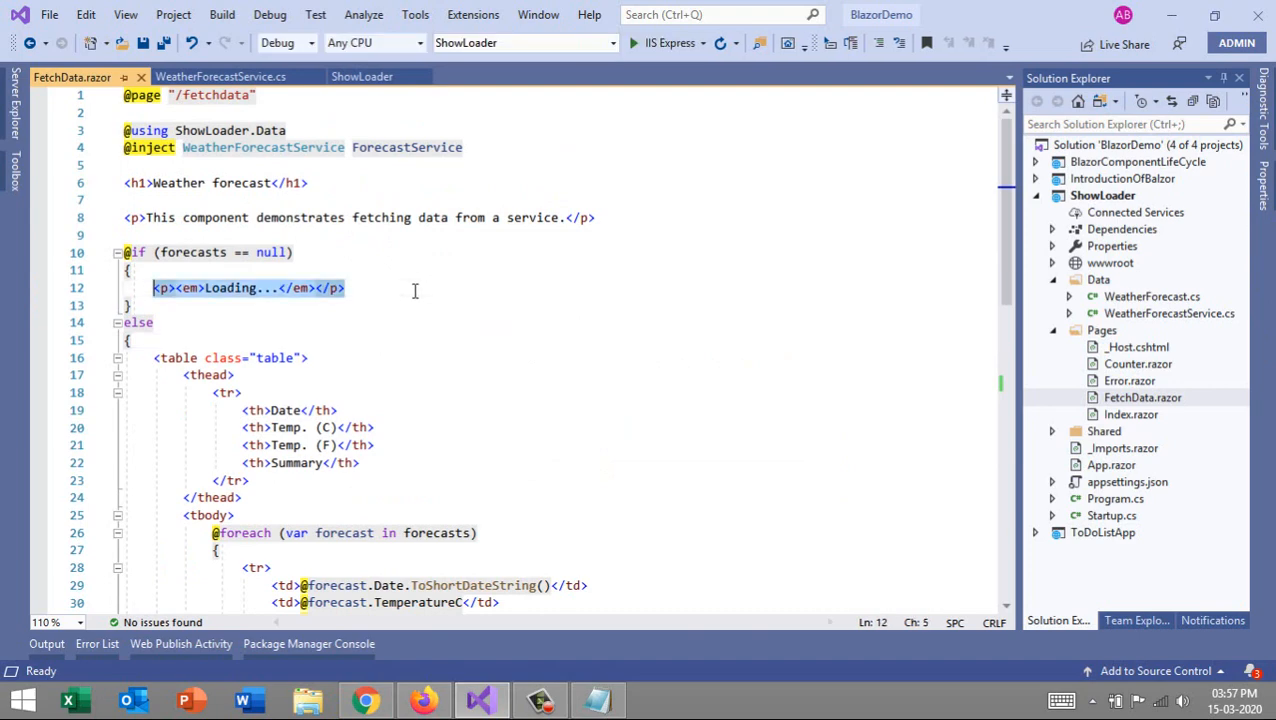
{"action": "key", "text": "Delete"}
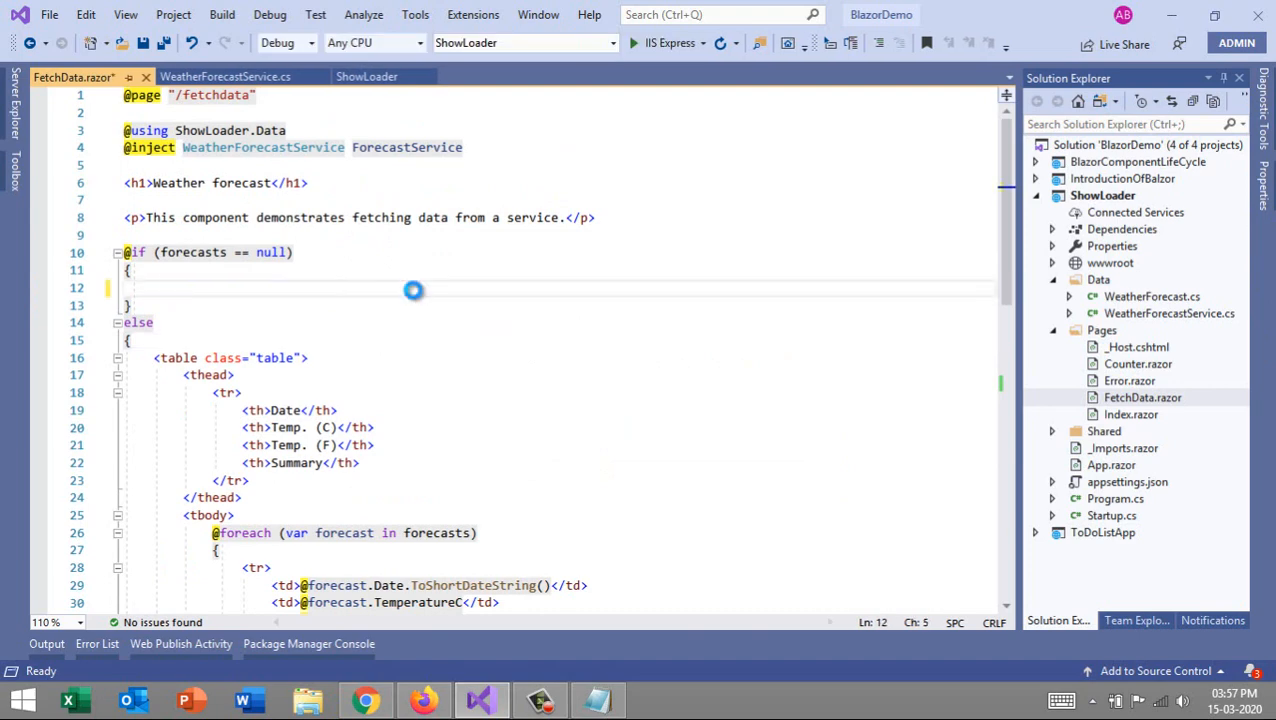
Step: Save FetchData.razor and copy the spin keyframes CSS from the Notepad notes
{"action": "key", "text": "ctrl+s"}
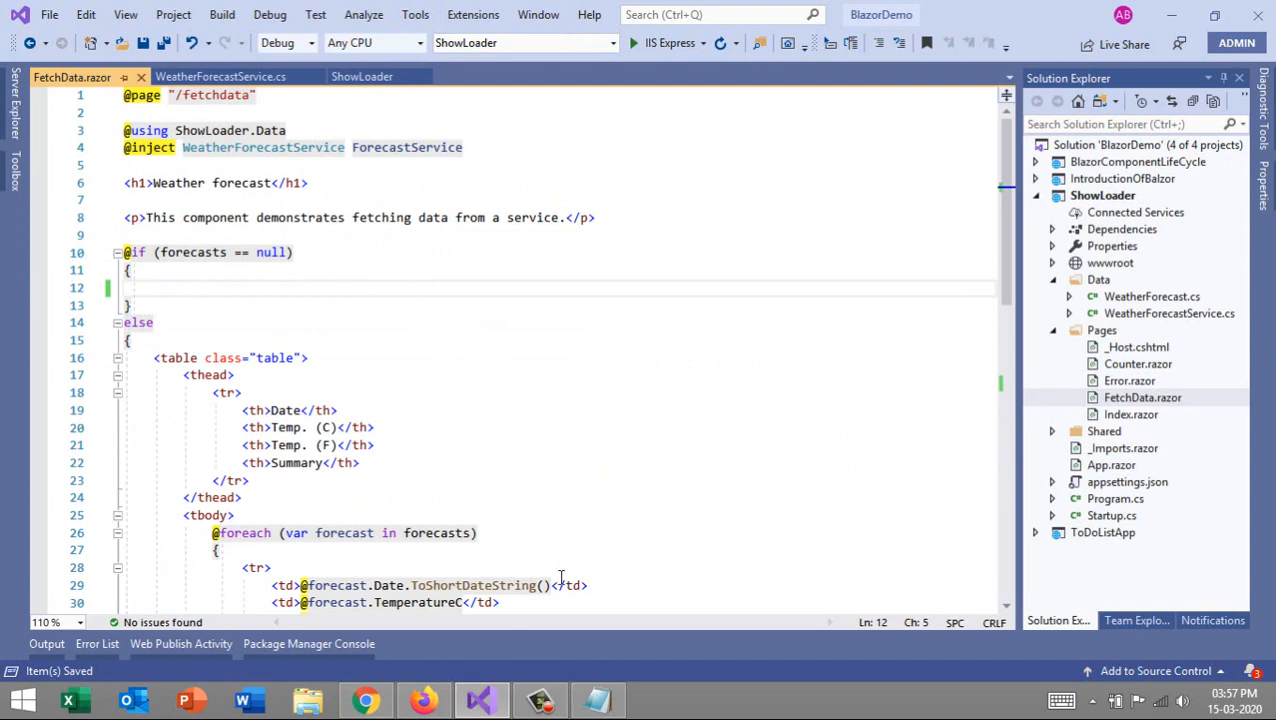
{"action": "left_click", "coordinate": [596, 700]}
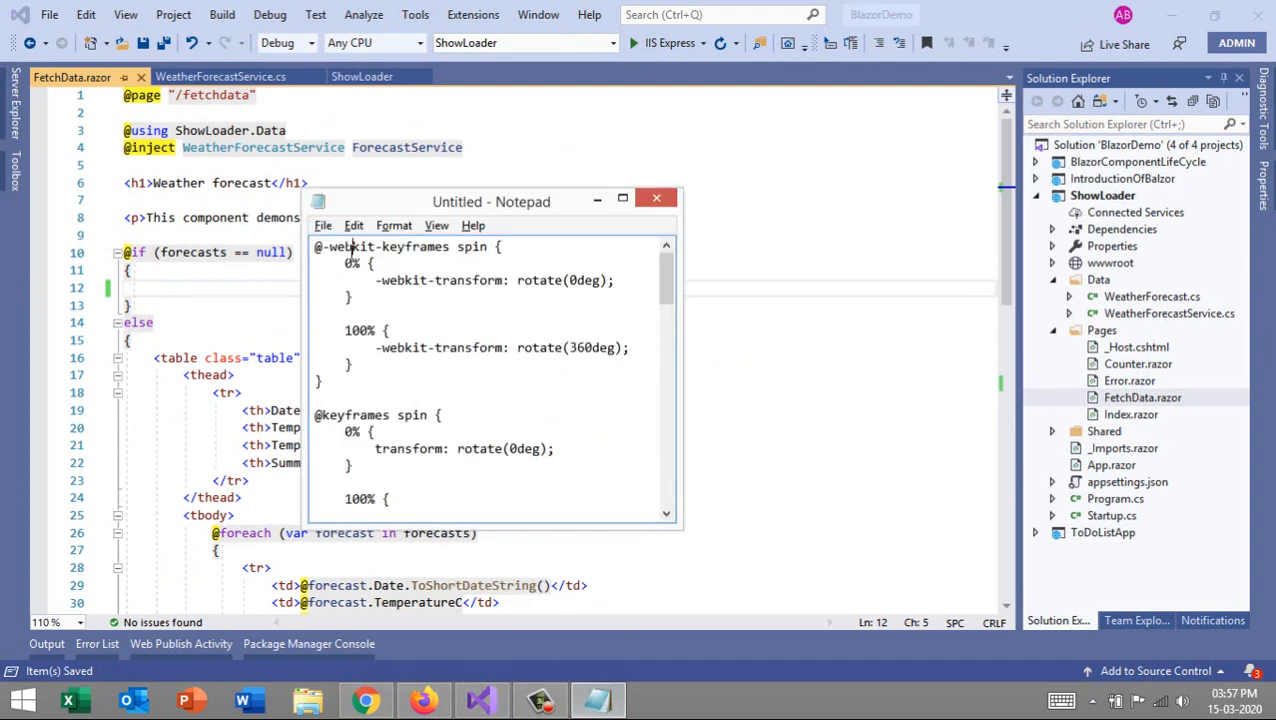
{"action": "left_click_drag", "start_coordinate": [316, 246], "coordinate": [390, 330]}
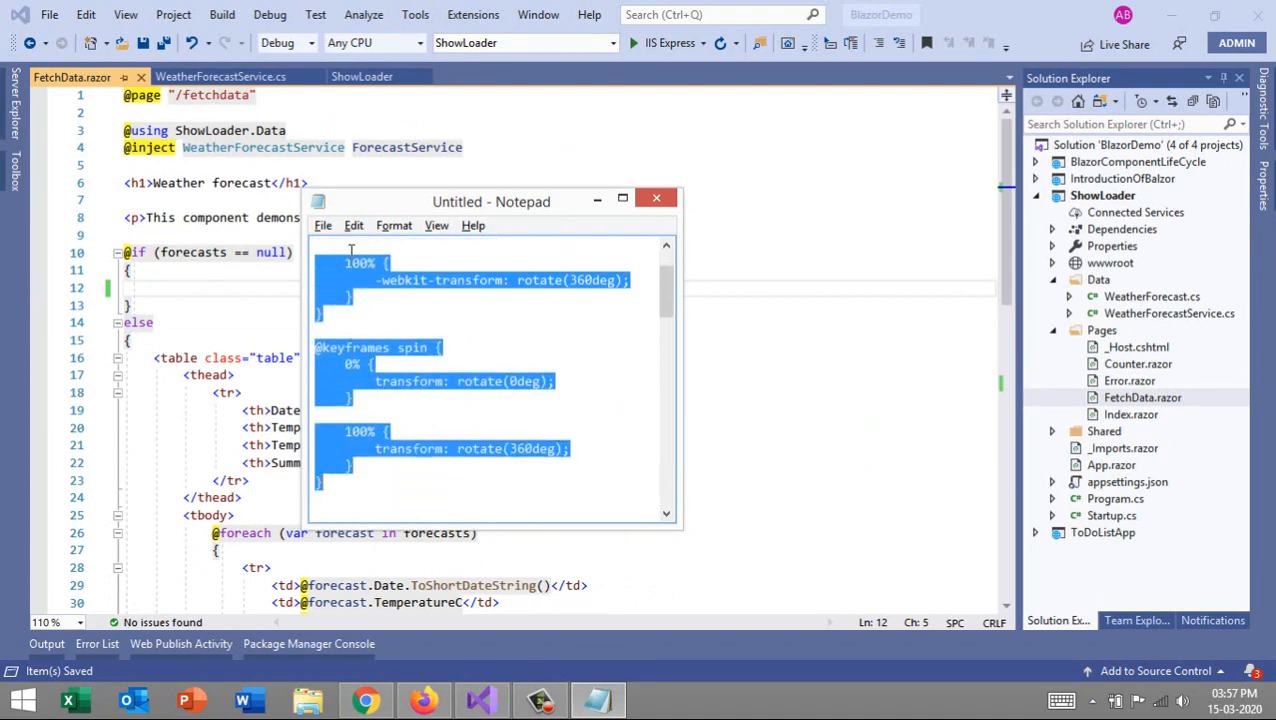
{"action": "left_click", "coordinate": [656, 198]}
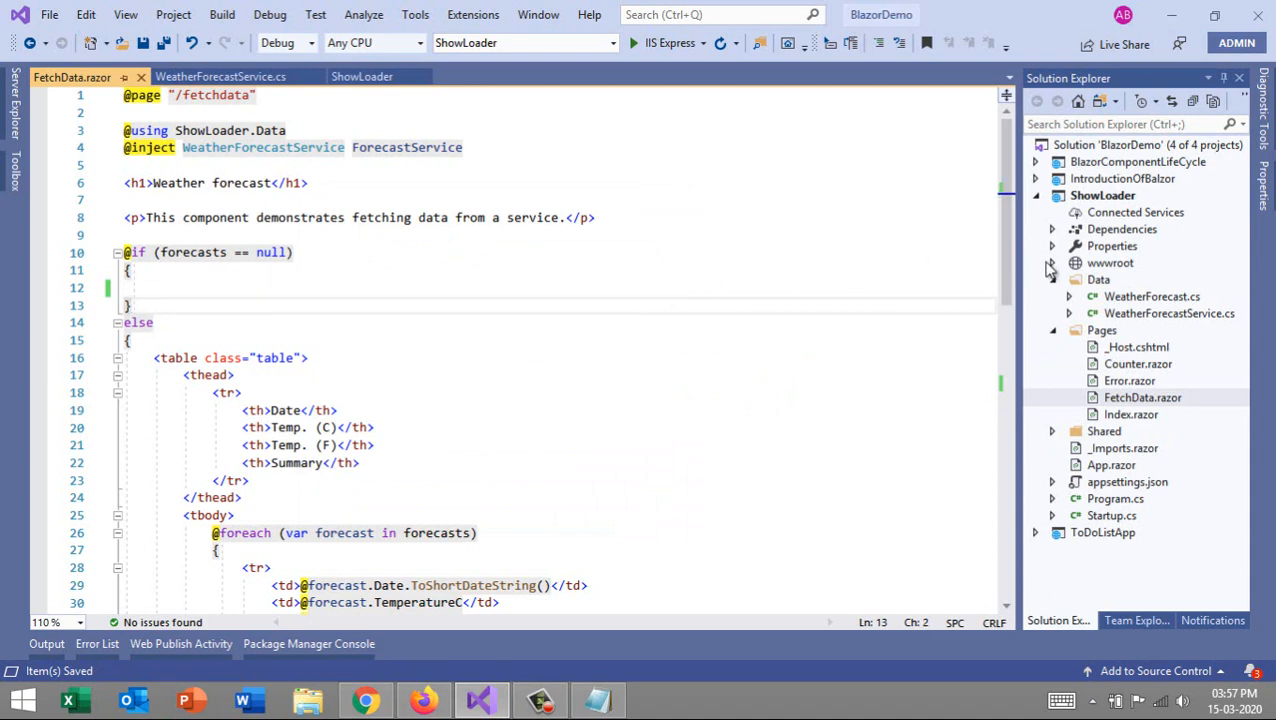
Step: Expand ShowLoader's wwwroot css folder to reveal site.css
{"action": "left_click", "coordinate": [1052, 262]}
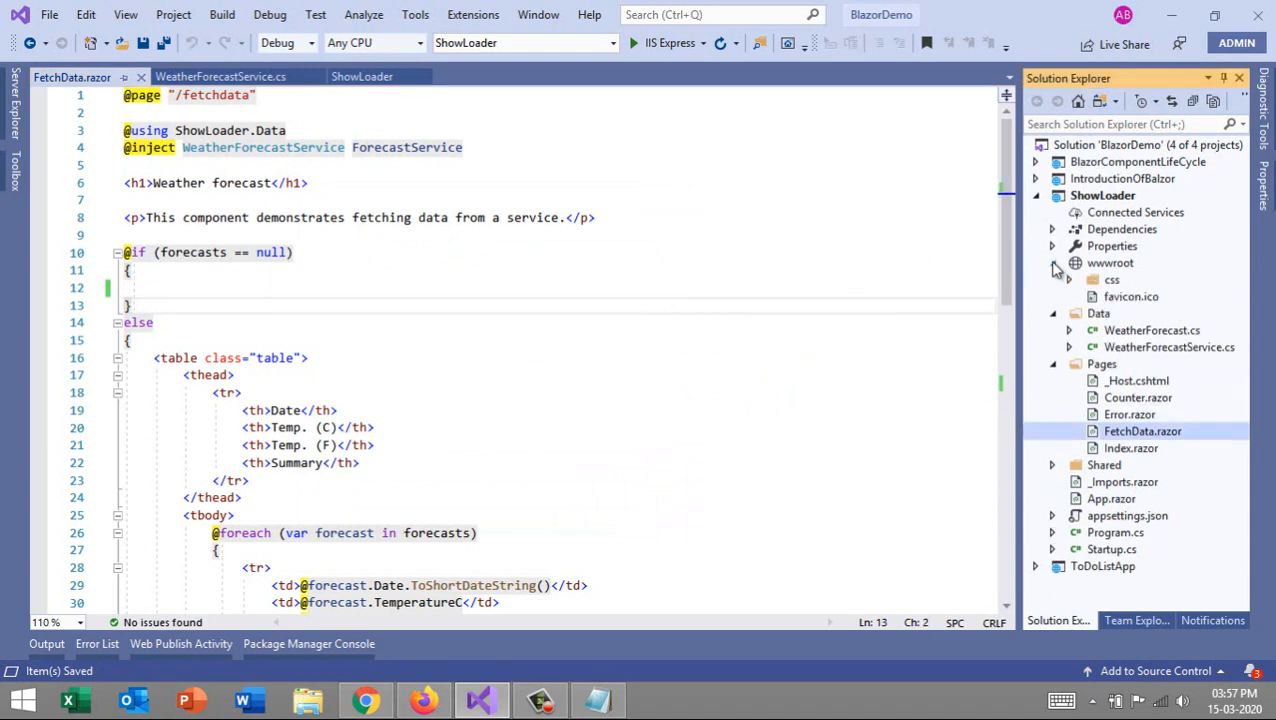
{"action": "left_click", "coordinate": [1054, 264]}
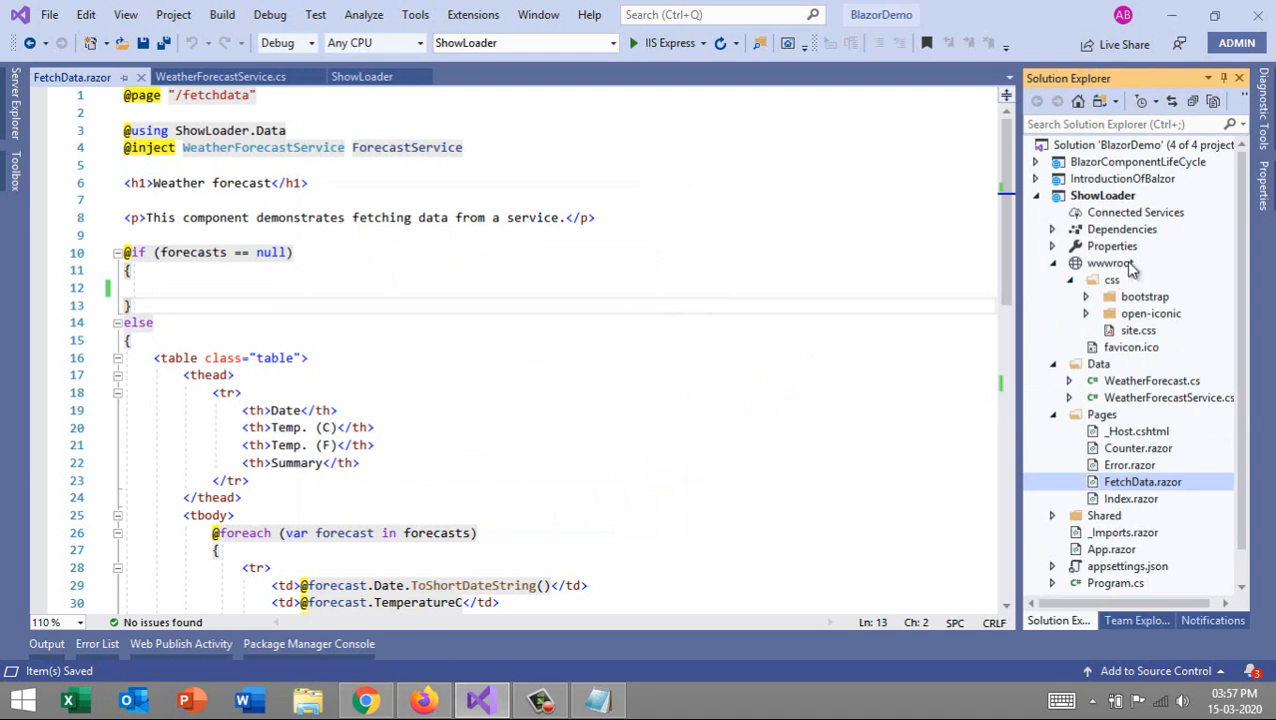
{"action": "mouse_move", "coordinate": [1156, 344]}
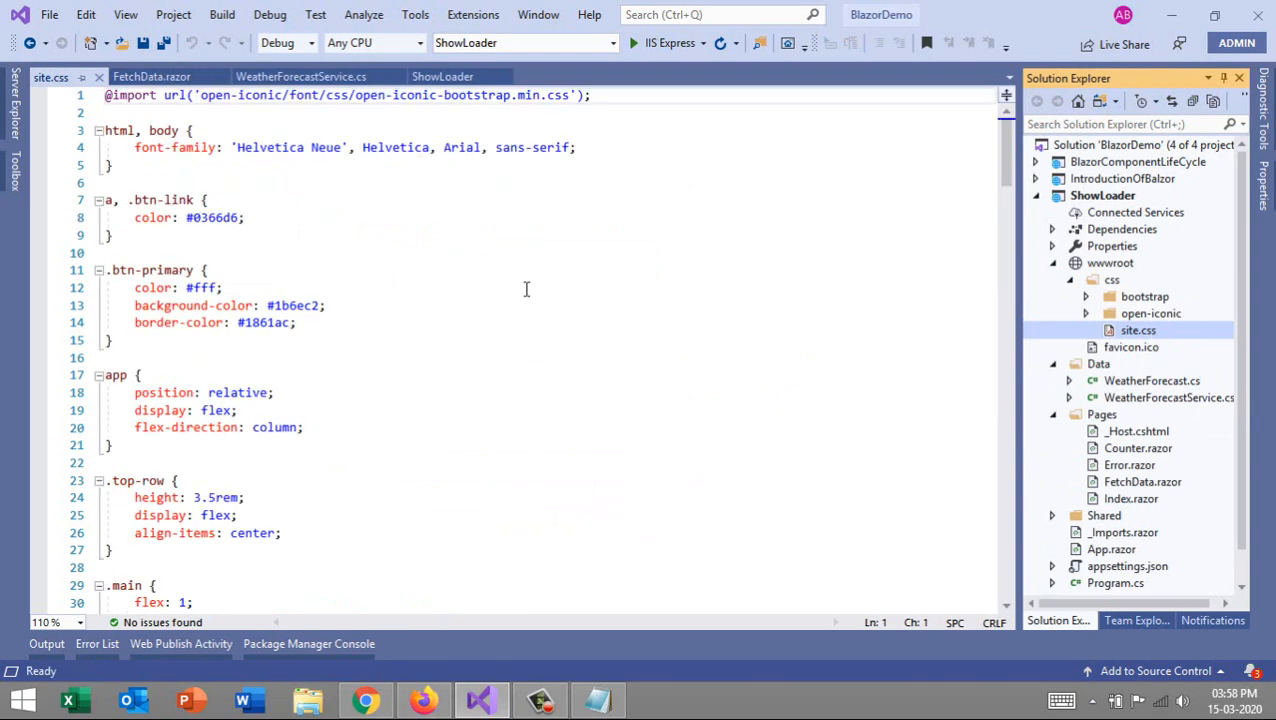
Step: Add a /*Loader CSS*/ comment on new lines at the end of site.css
{"action": "scroll", "scroll_direction": "down", "scroll_amount": 3}
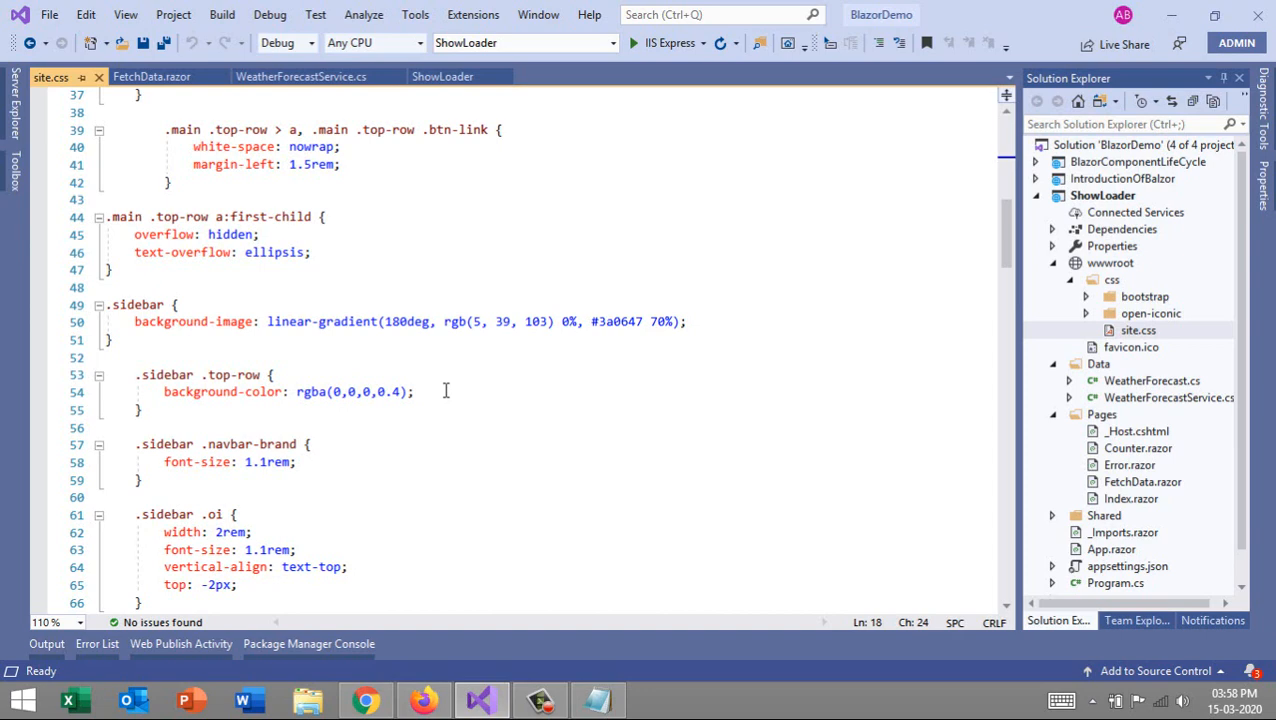
{"action": "scroll", "scroll_direction": "down", "scroll_amount": 3}
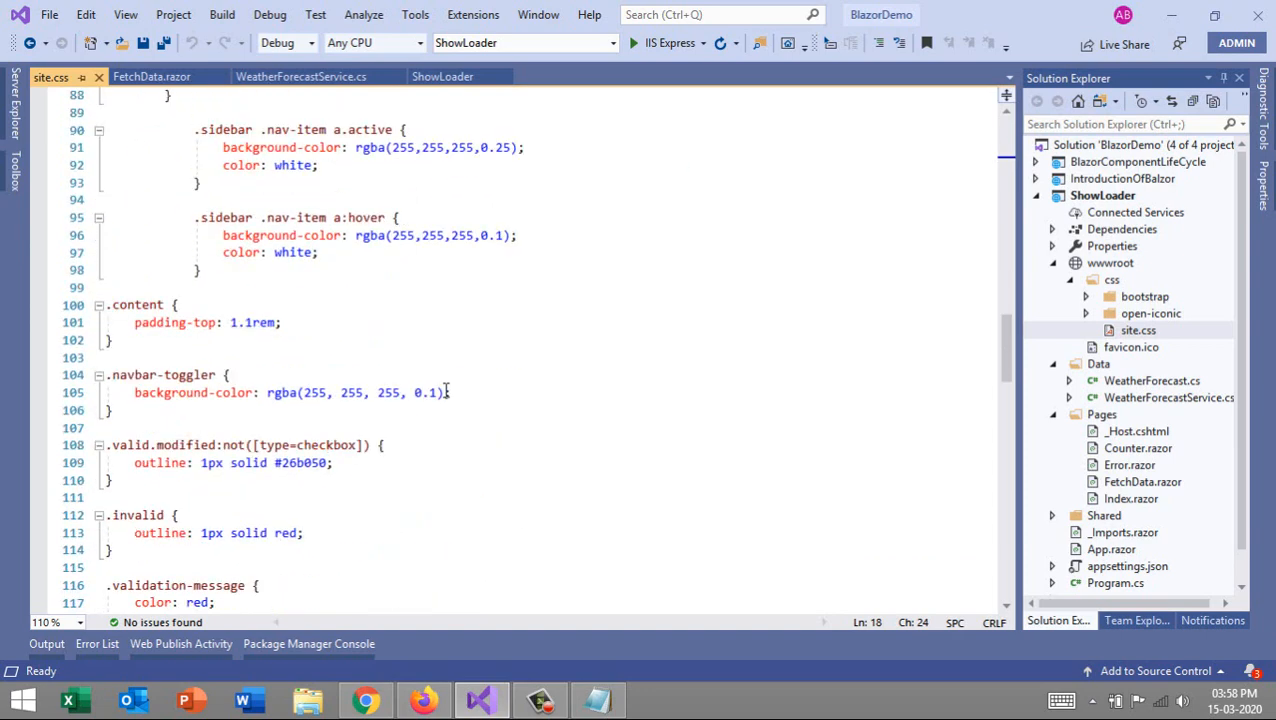
{"action": "scroll", "scroll_direction": "down", "scroll_amount": 3}
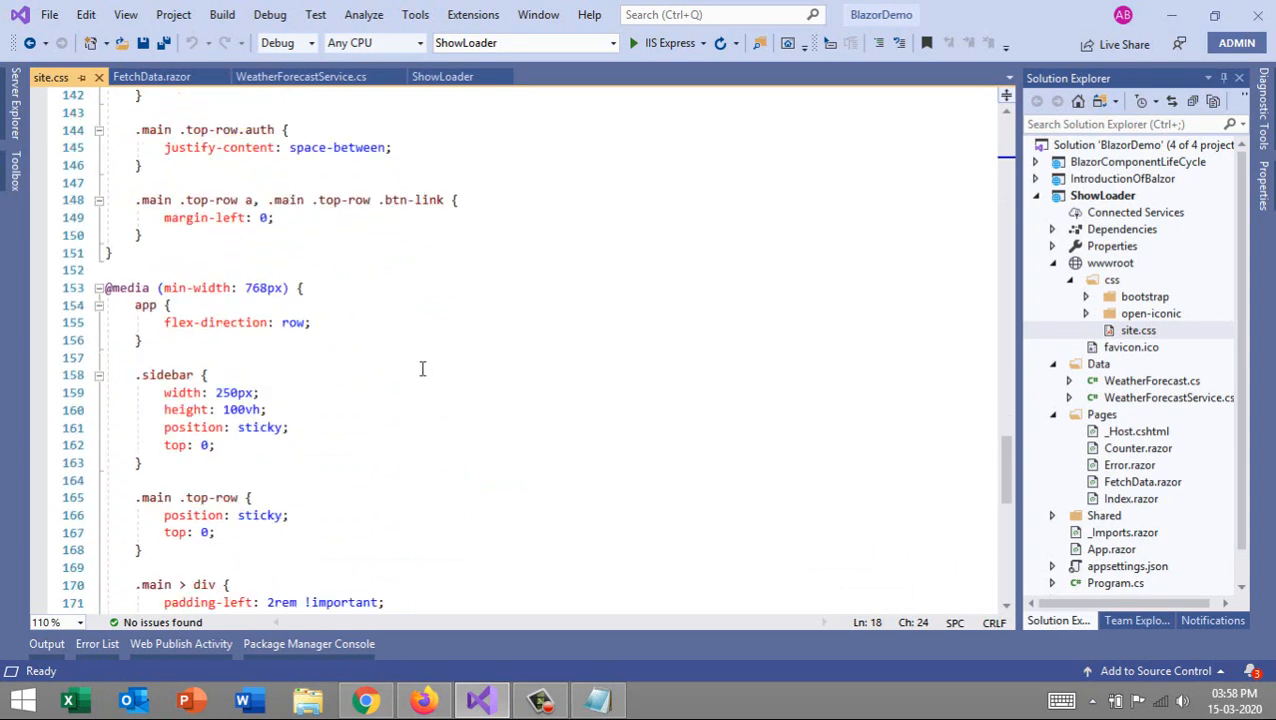
{"action": "scroll", "scroll_direction": "down", "scroll_amount": 3}
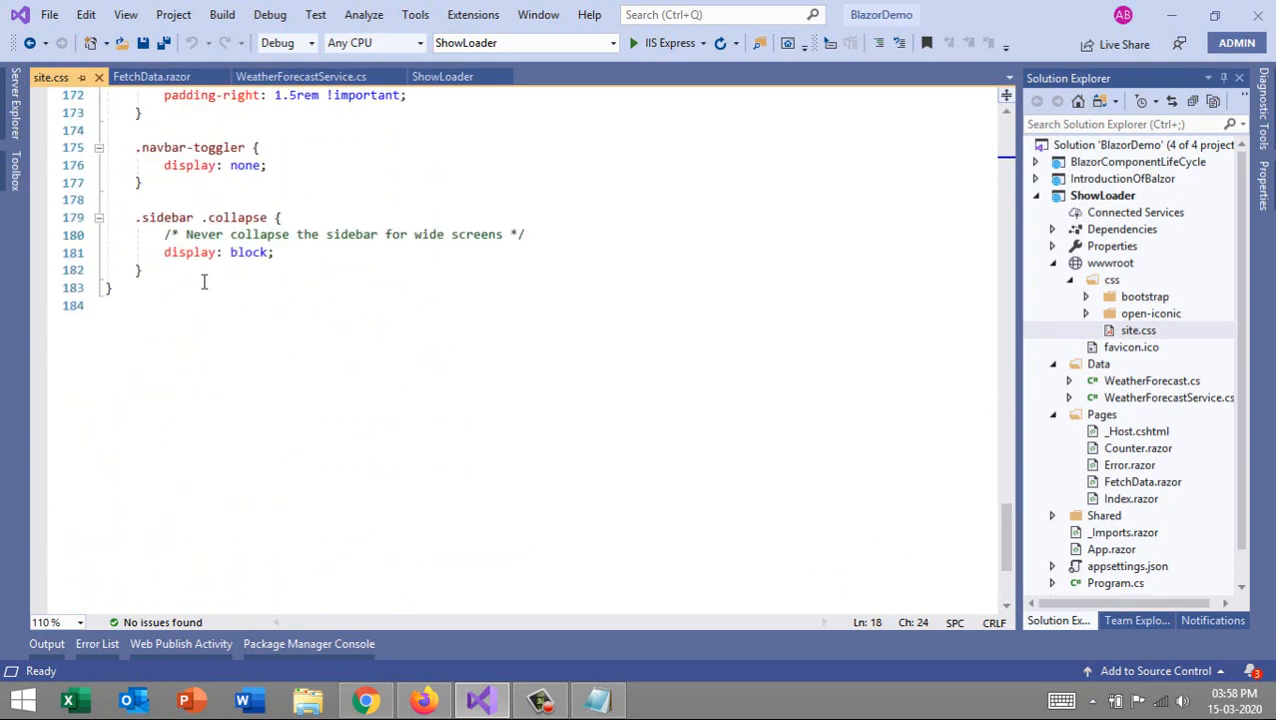
{"action": "key", "text": "enter"}
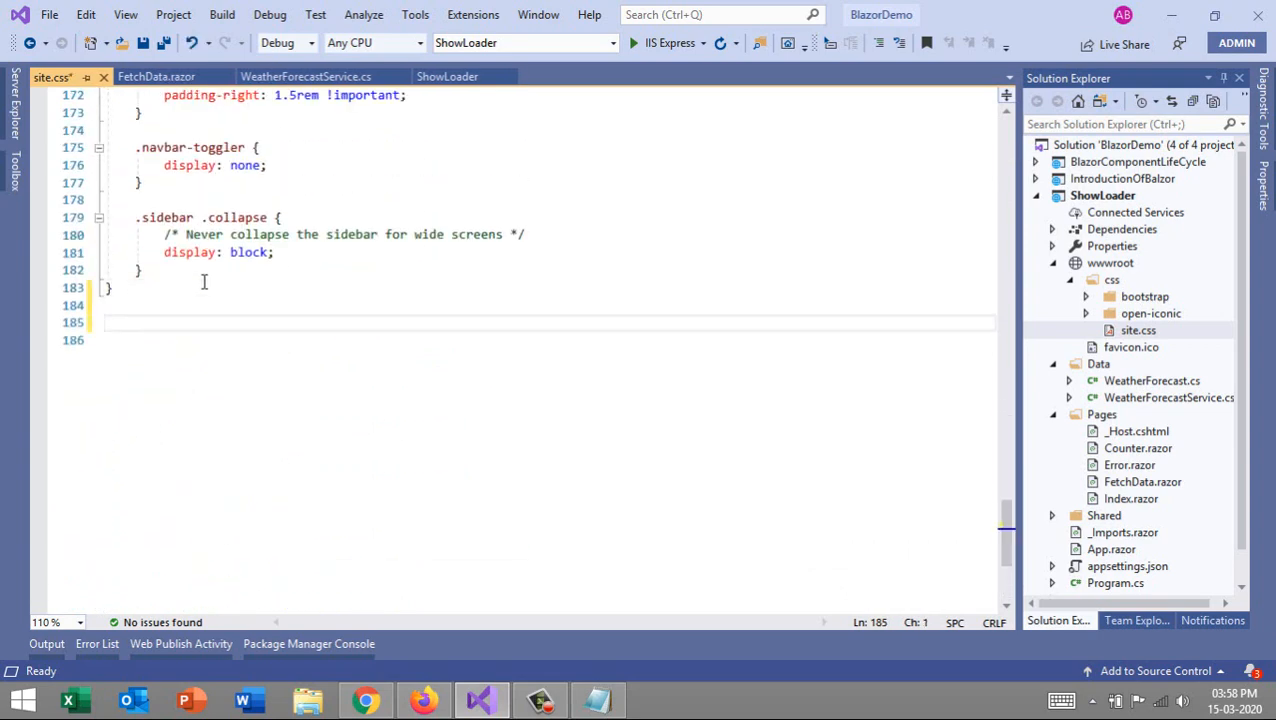
{"action": "type", "text": "/*Load*/"}
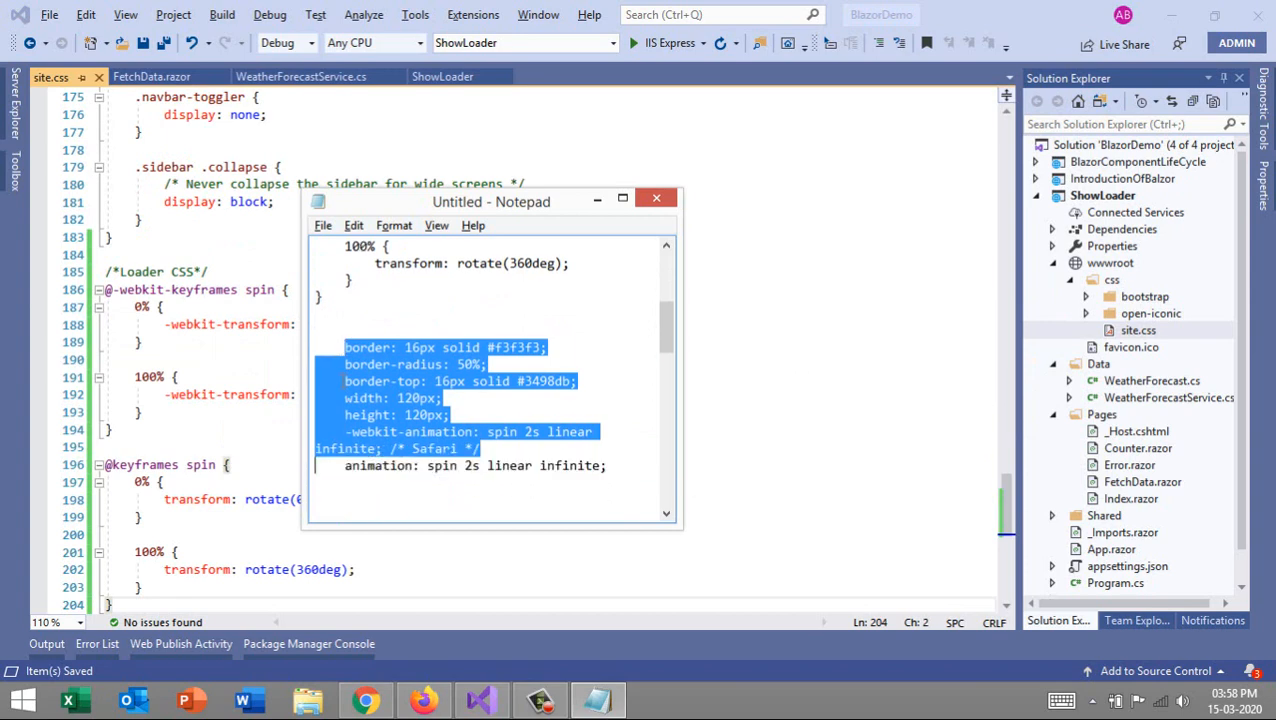
{"action": "left_click", "coordinate": [656, 198]}
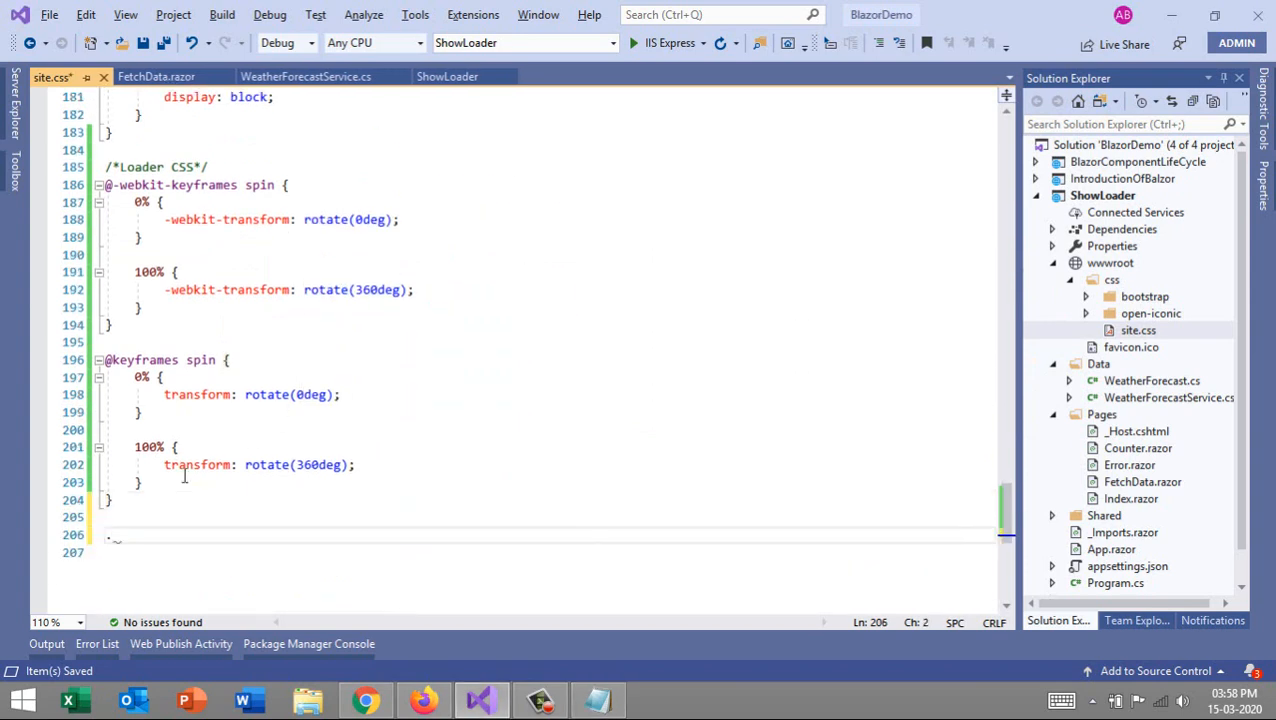
{"action": "type", "text": ".loader1"}
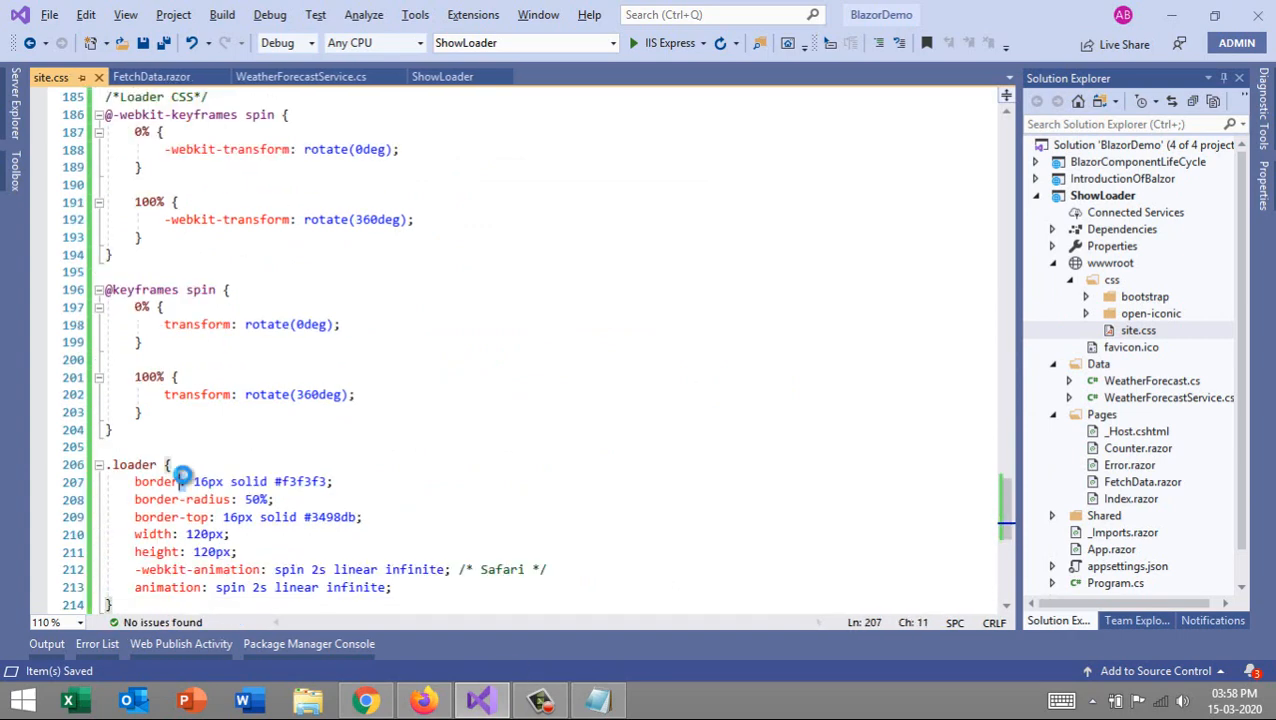
{"action": "double_click", "coordinate": [132, 464]}
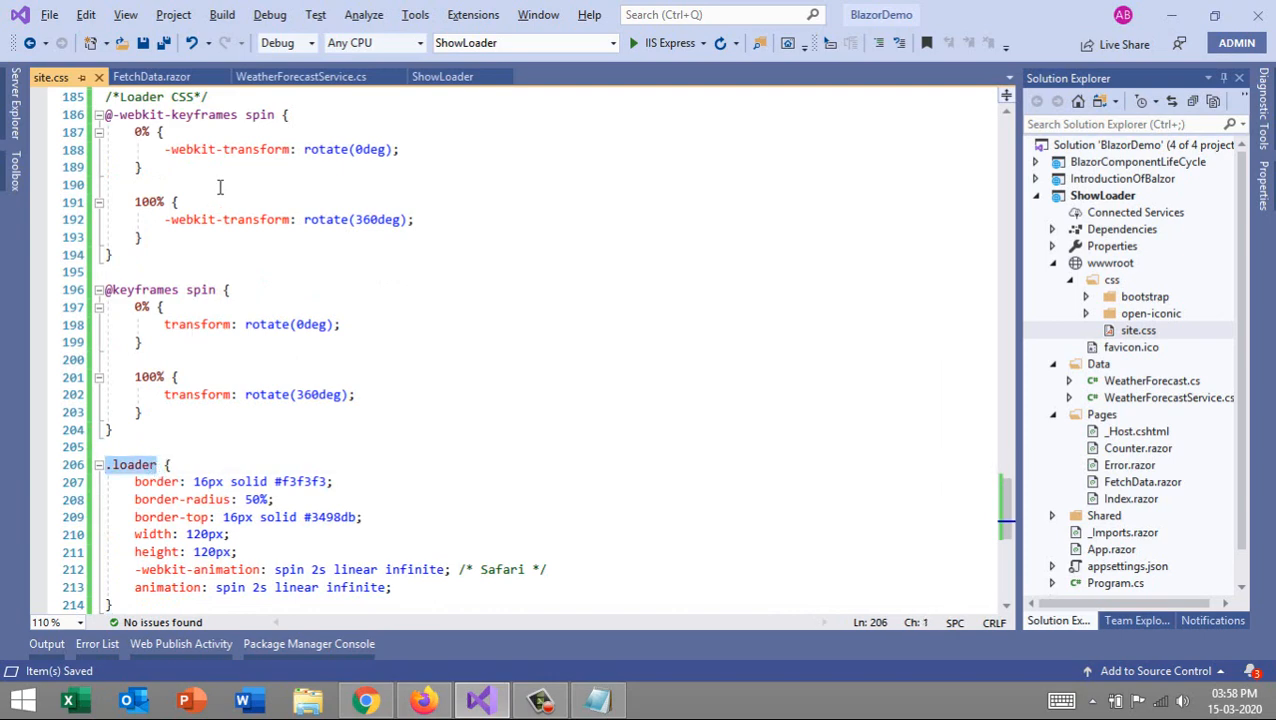
Step: In FetchData.razor's forecasts-null block add <div class="loader">Loader</div> and run with IIS Express
{"action": "left_click", "coordinate": [152, 76]}
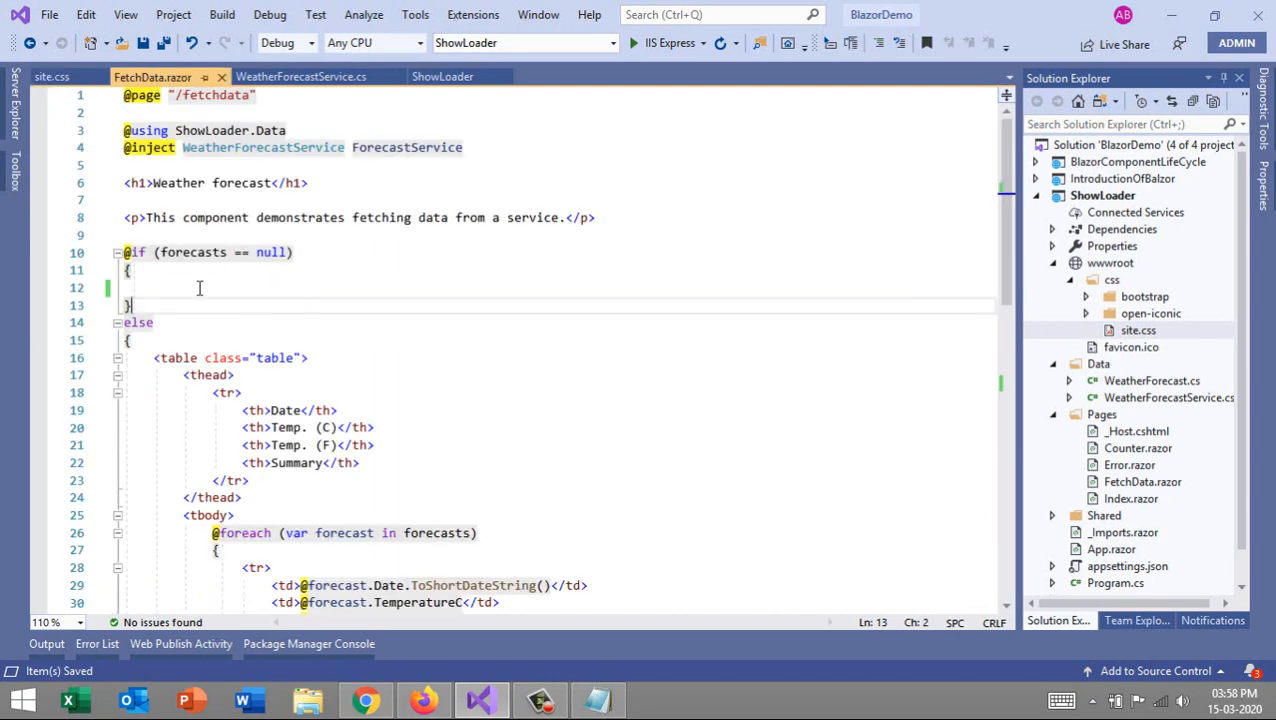
{"action": "type", "text": "<dic"}
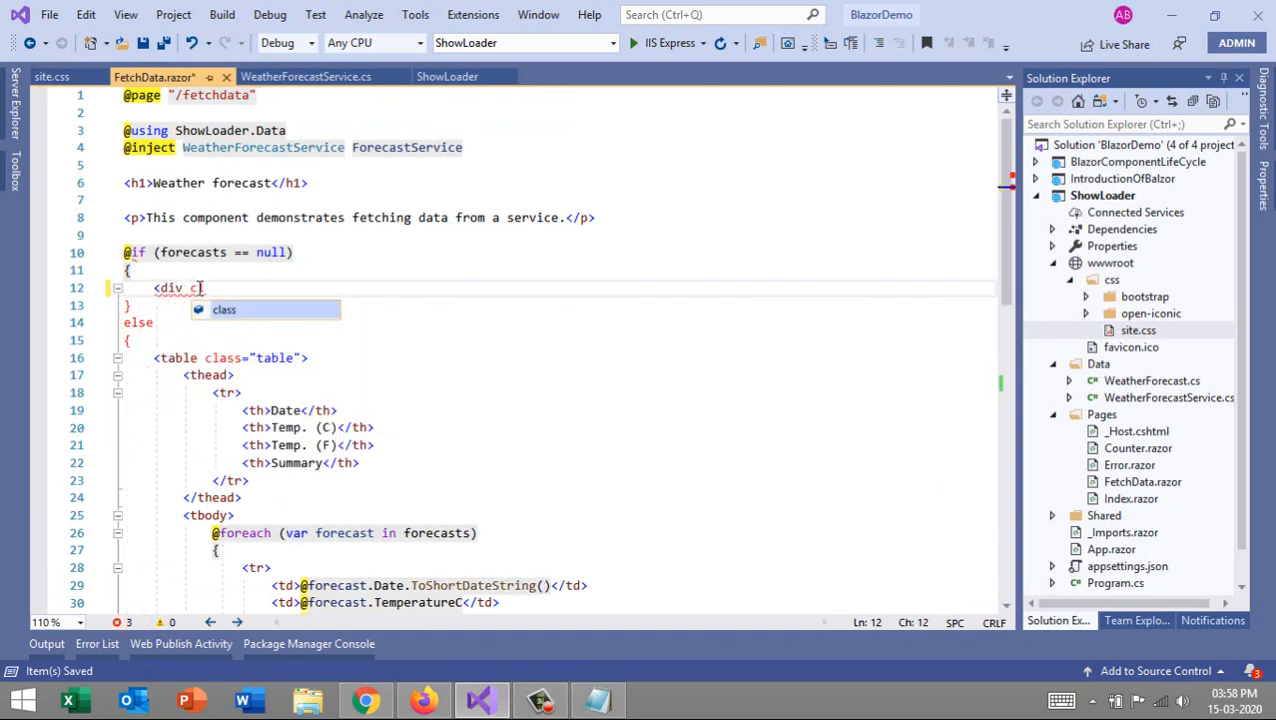
{"action": "type", "text": "lass=\".loader\""}
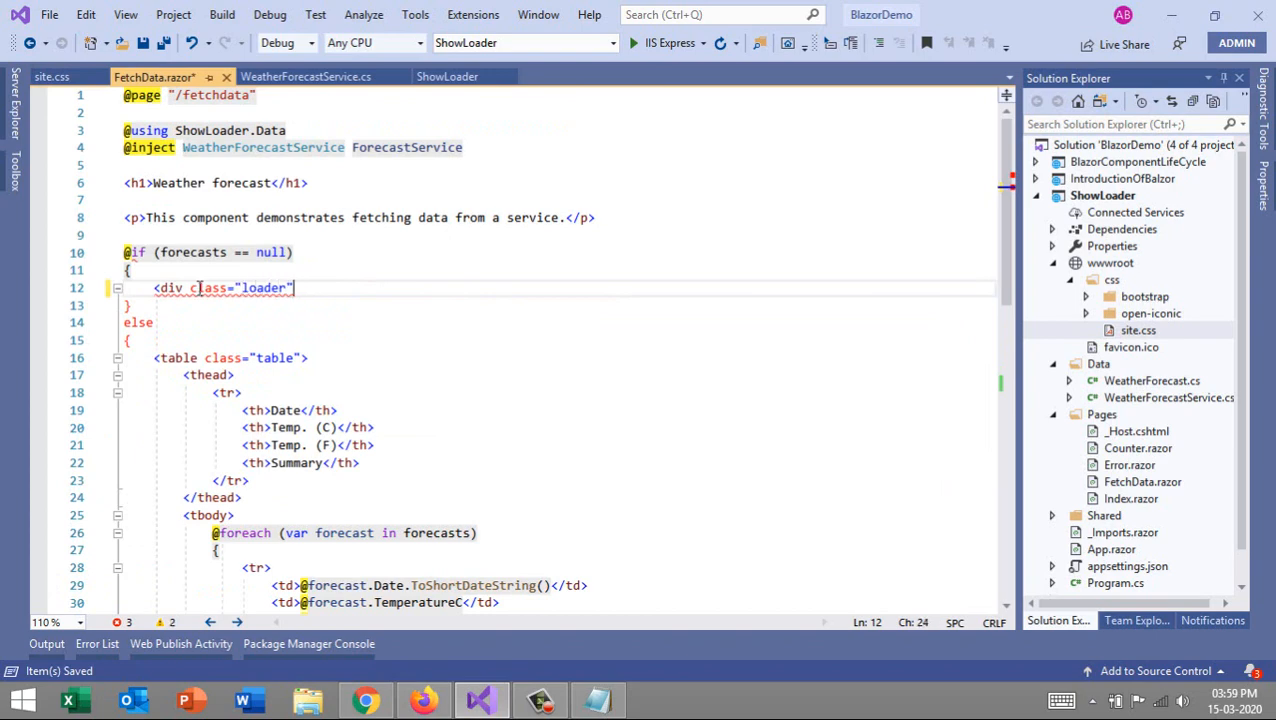
{"action": "type", "text": "Loader</div>"}
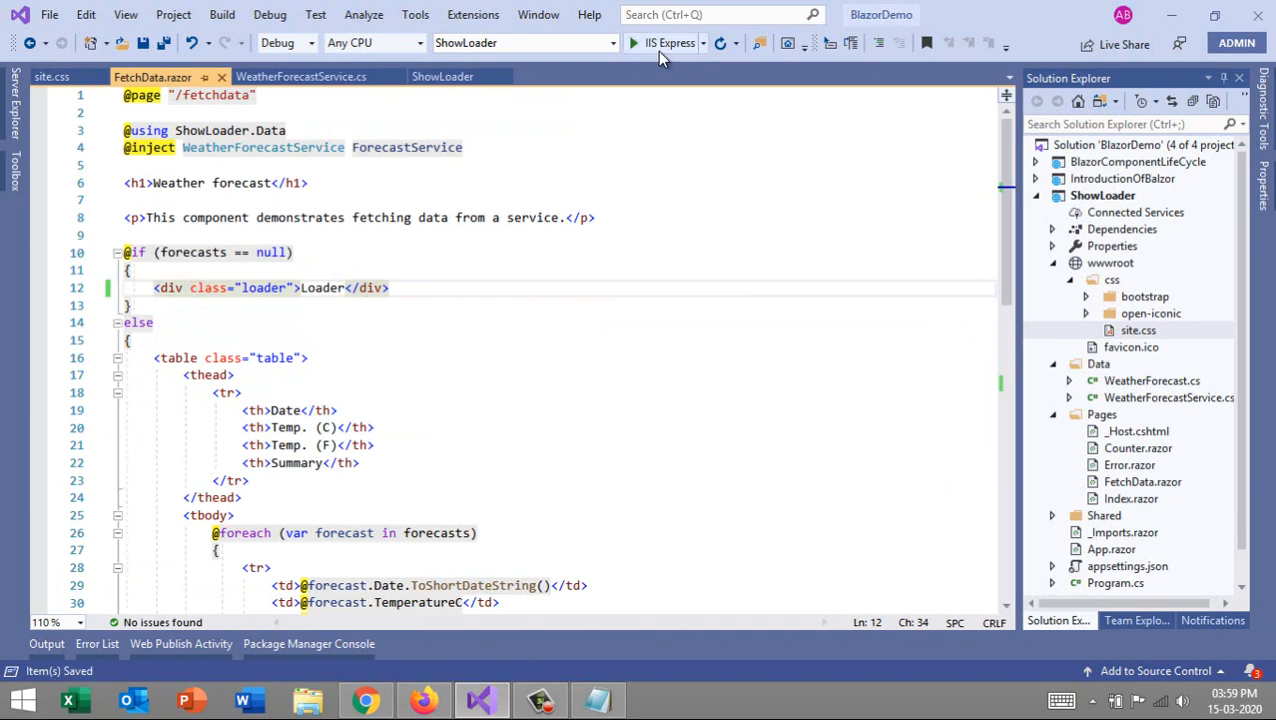
{"action": "left_click", "coordinate": [634, 42]}
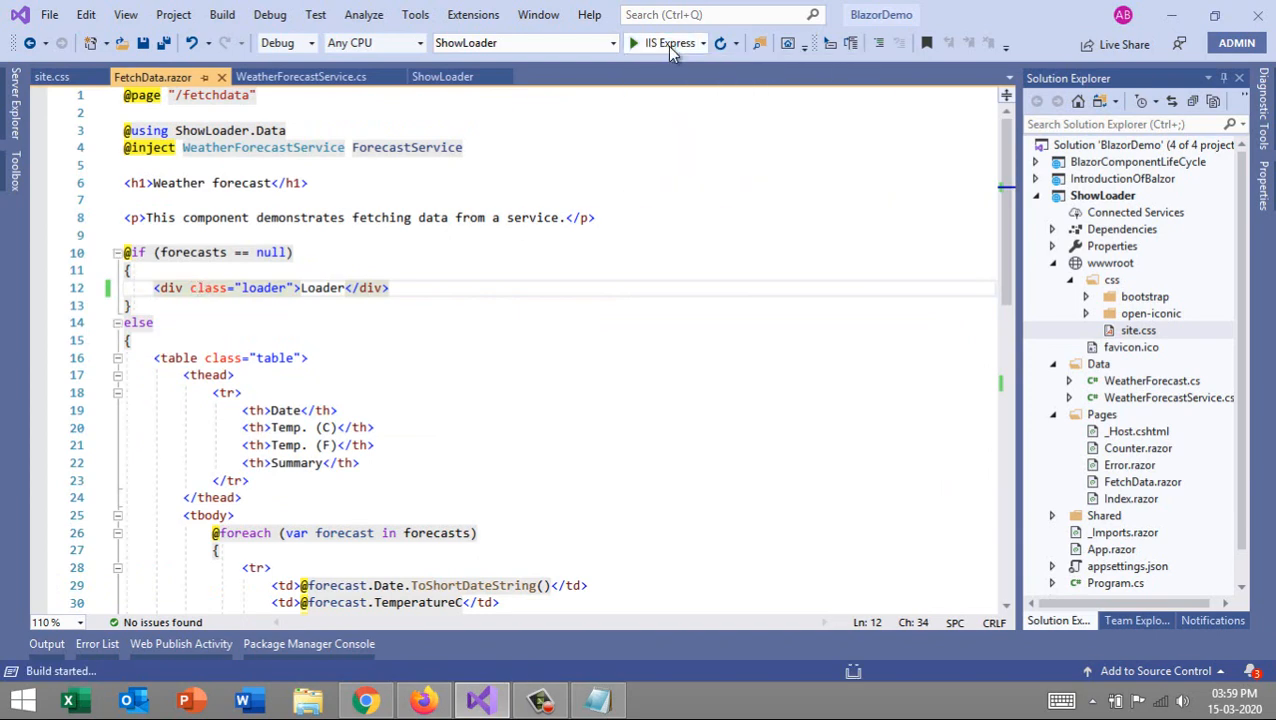
Step: View the running ShowLoader app maximized in Chrome and visit its Fetch data page
{"action": "left_click", "coordinate": [632, 42]}
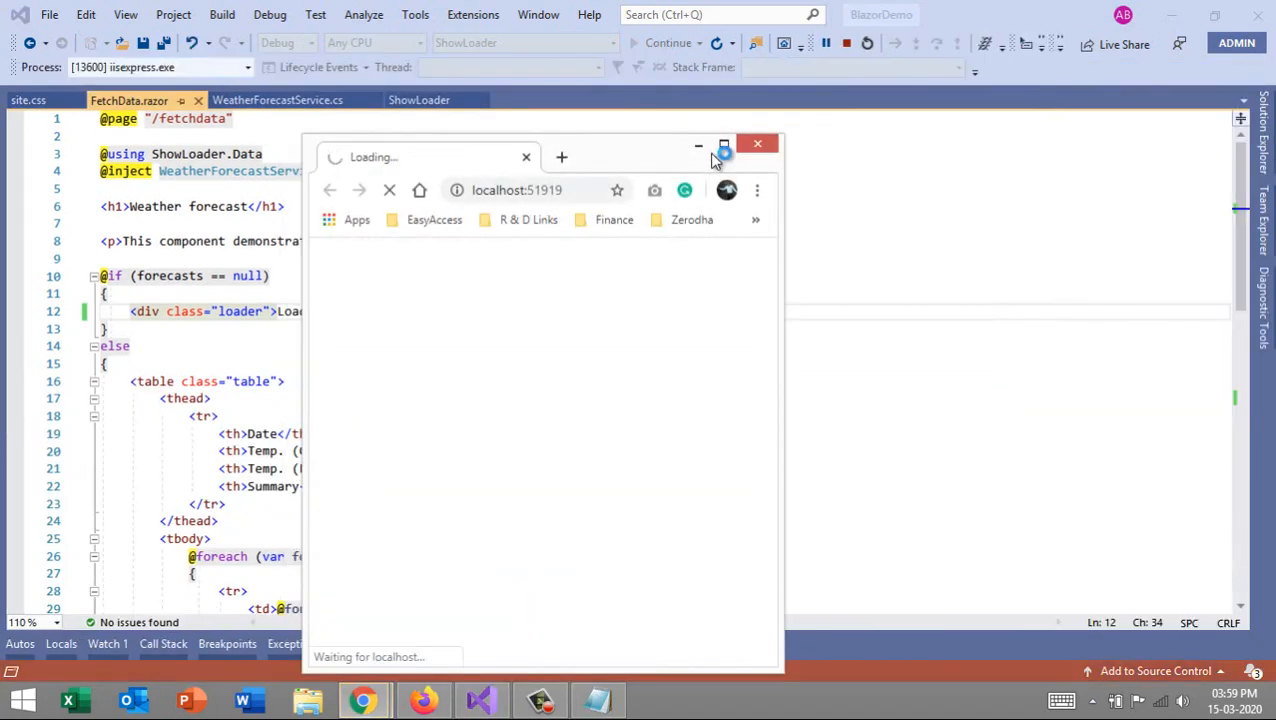
{"action": "left_click", "coordinate": [724, 146]}
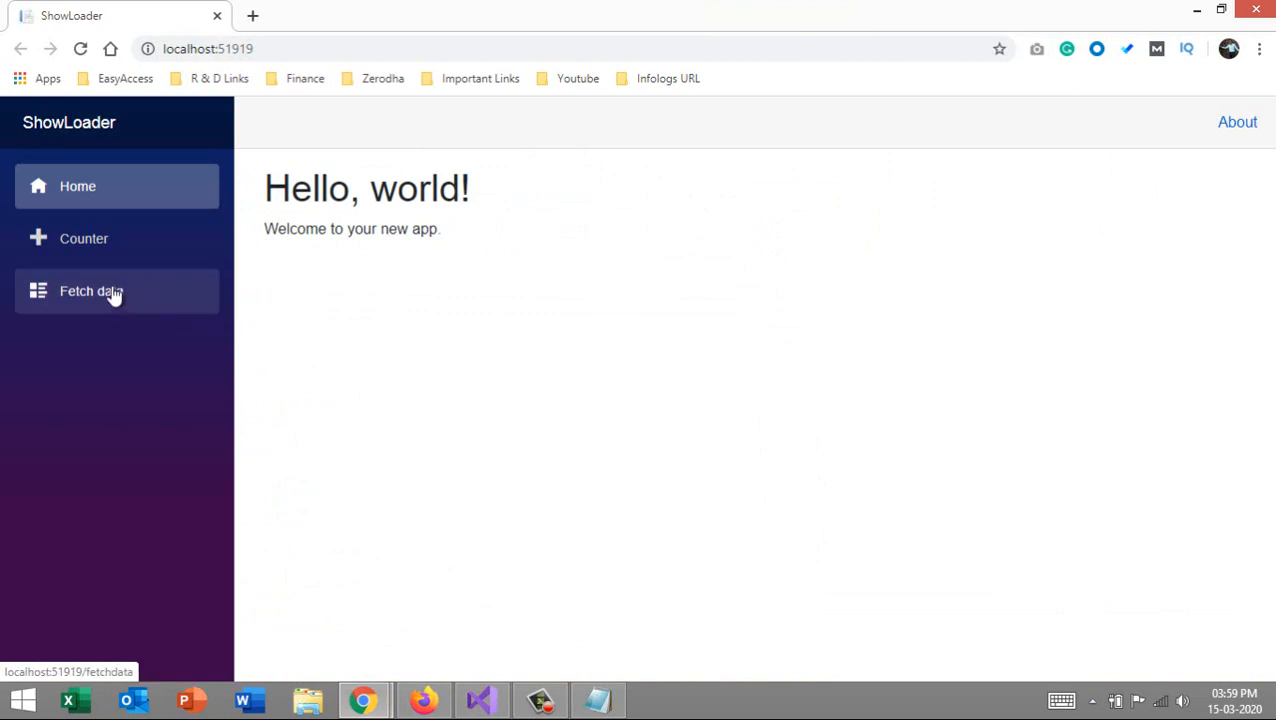
{"action": "left_click", "coordinate": [92, 292]}
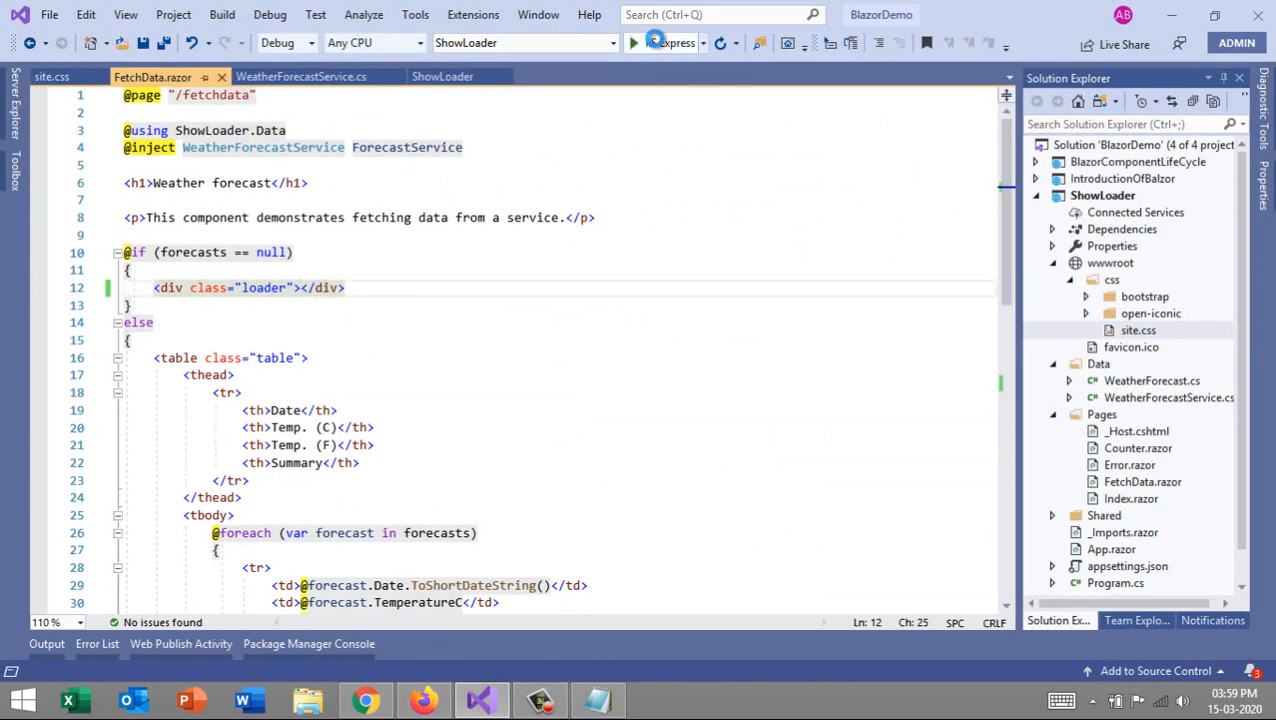
{"action": "left_click", "coordinate": [632, 42]}
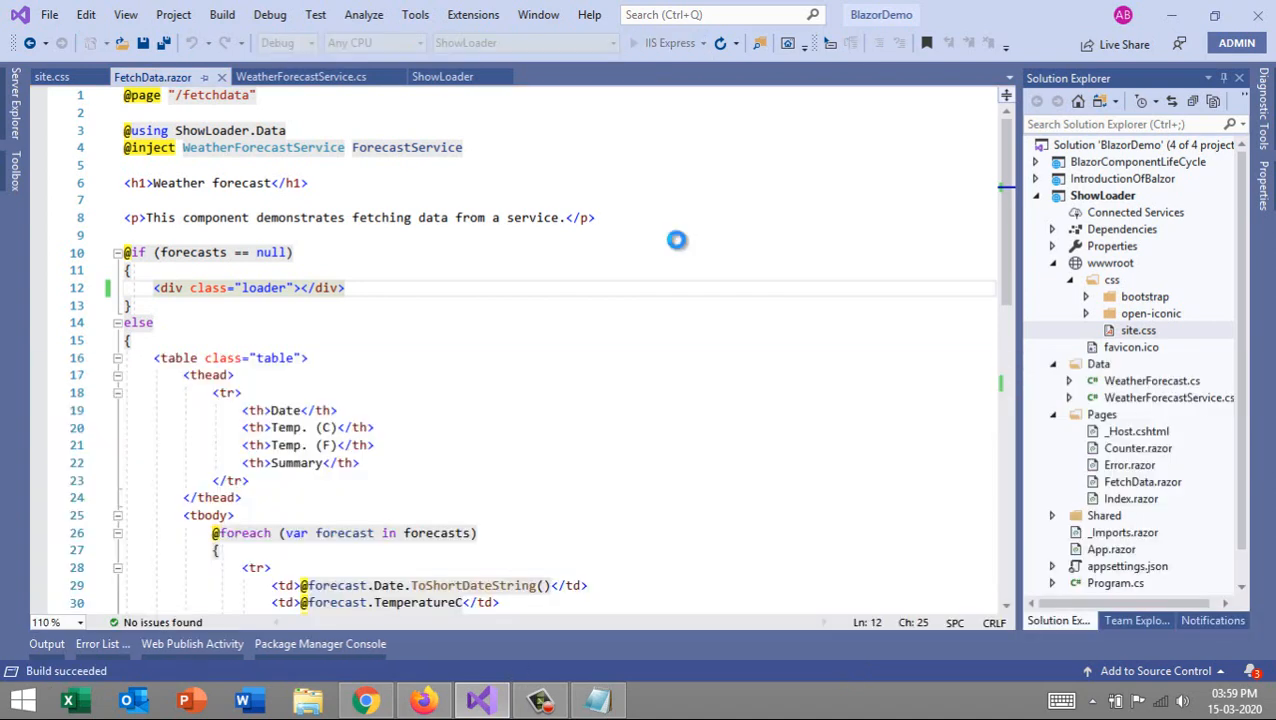
{"action": "left_click", "coordinate": [364, 700]}
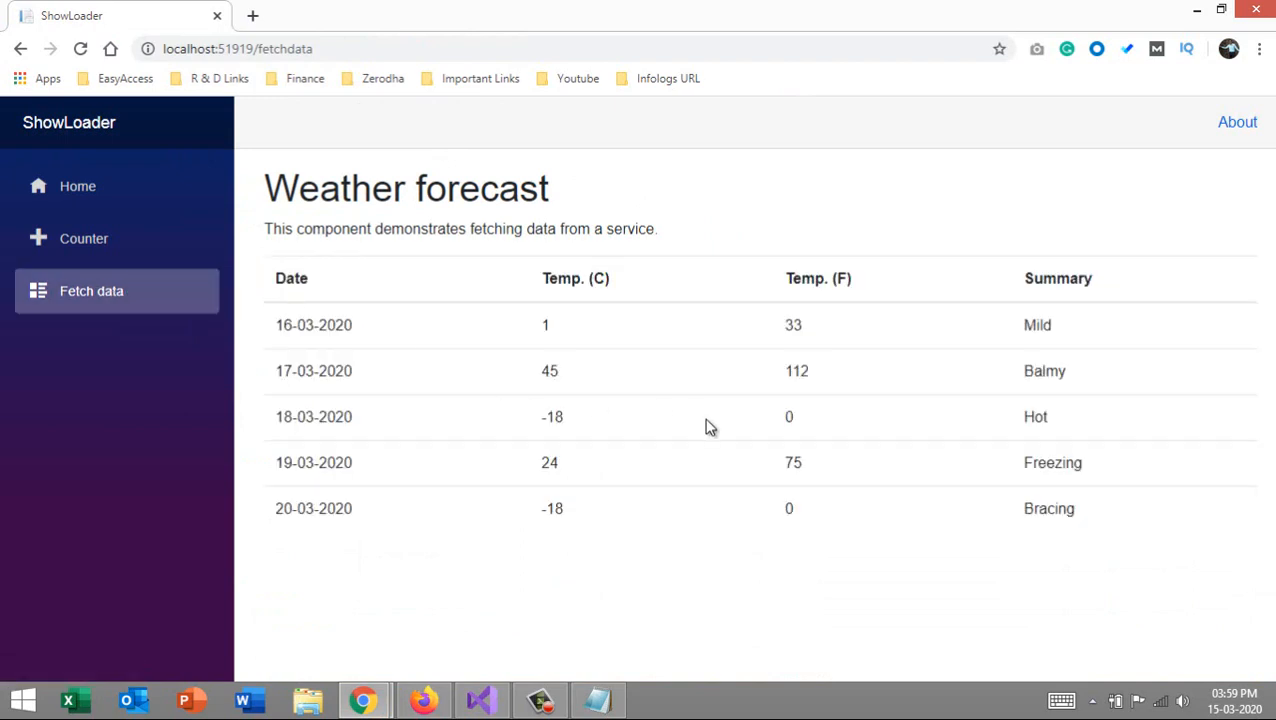
{"action": "left_click", "coordinate": [480, 700]}
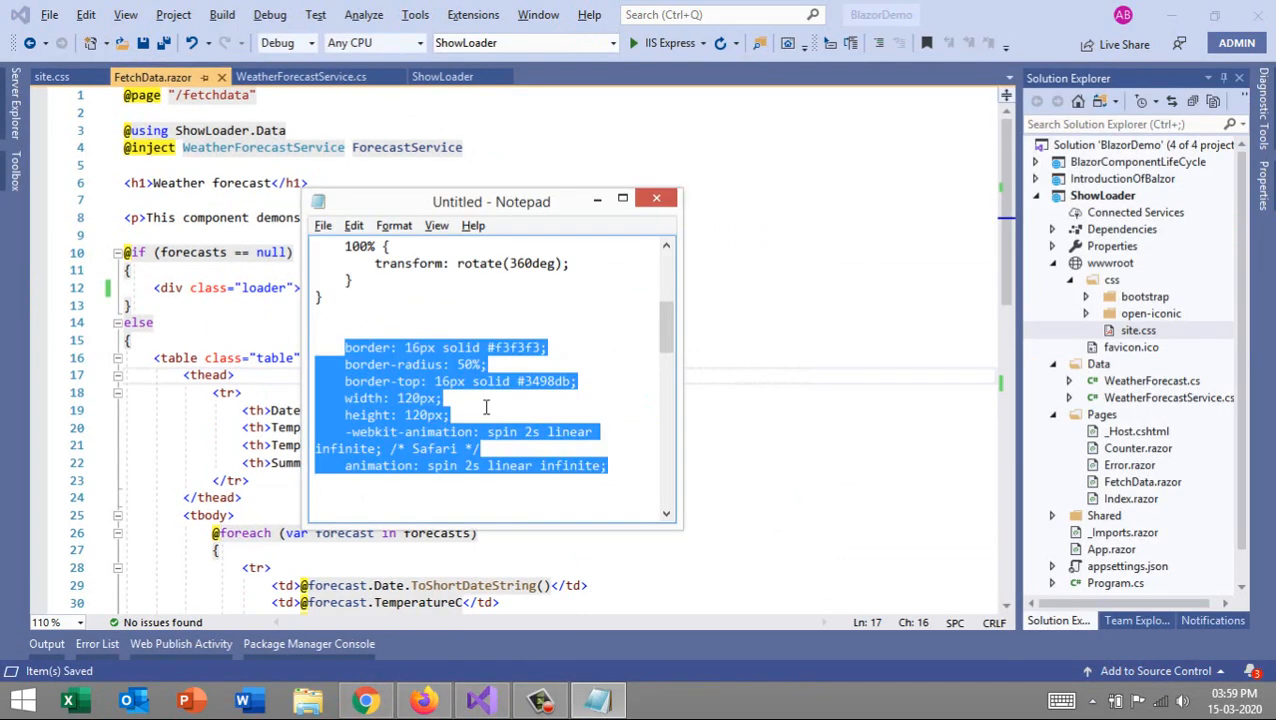
{"action": "left_click", "coordinate": [656, 198]}
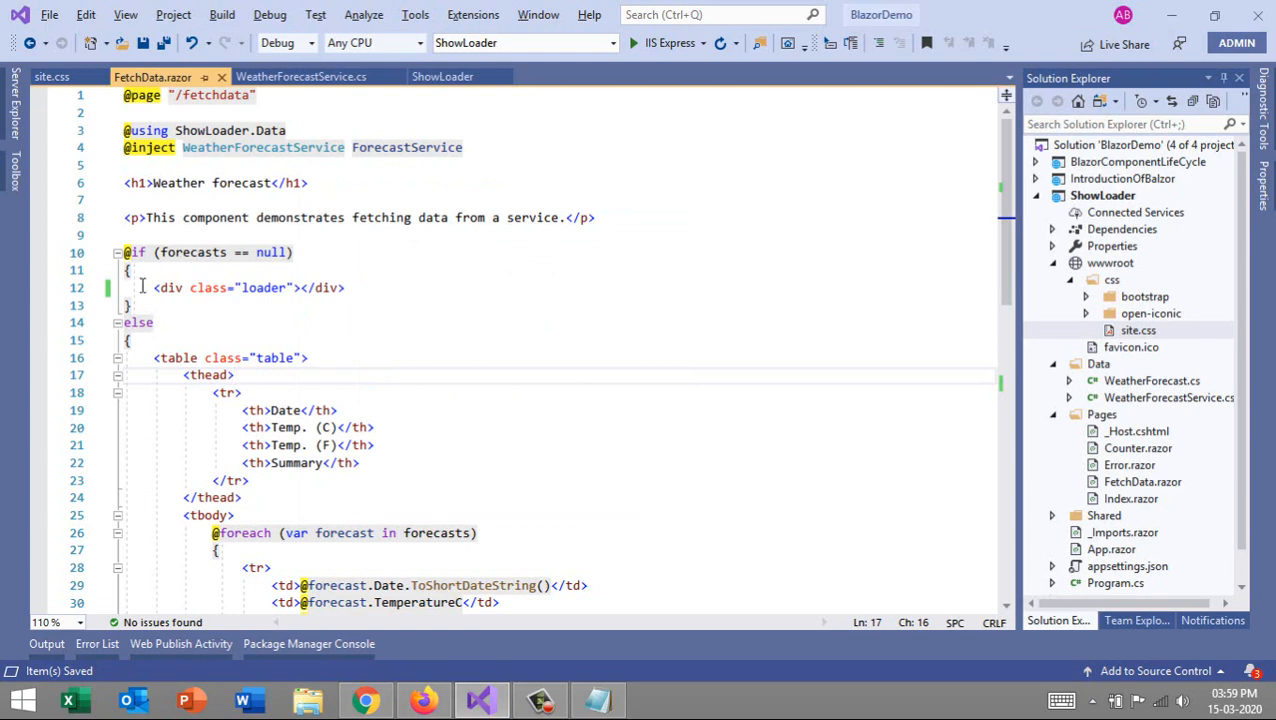
{"action": "mouse_move", "coordinate": [376, 268]}
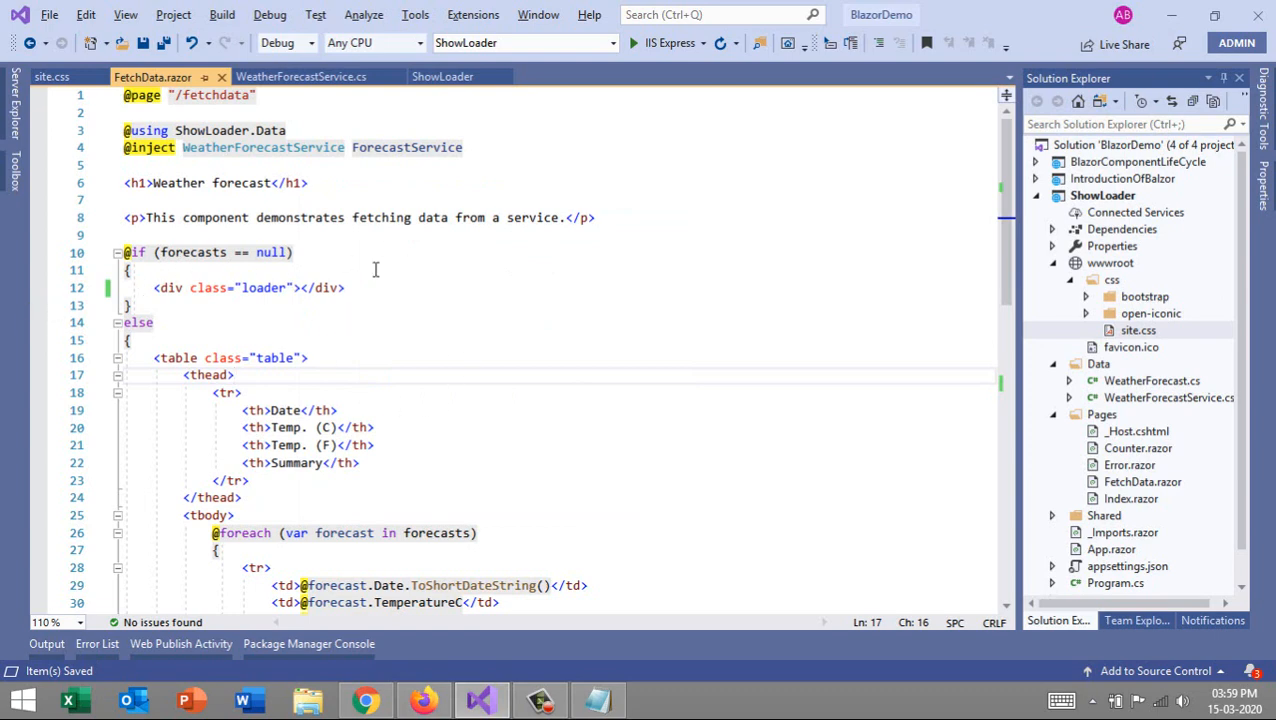
{"action": "mouse_move", "coordinate": [436, 292]}
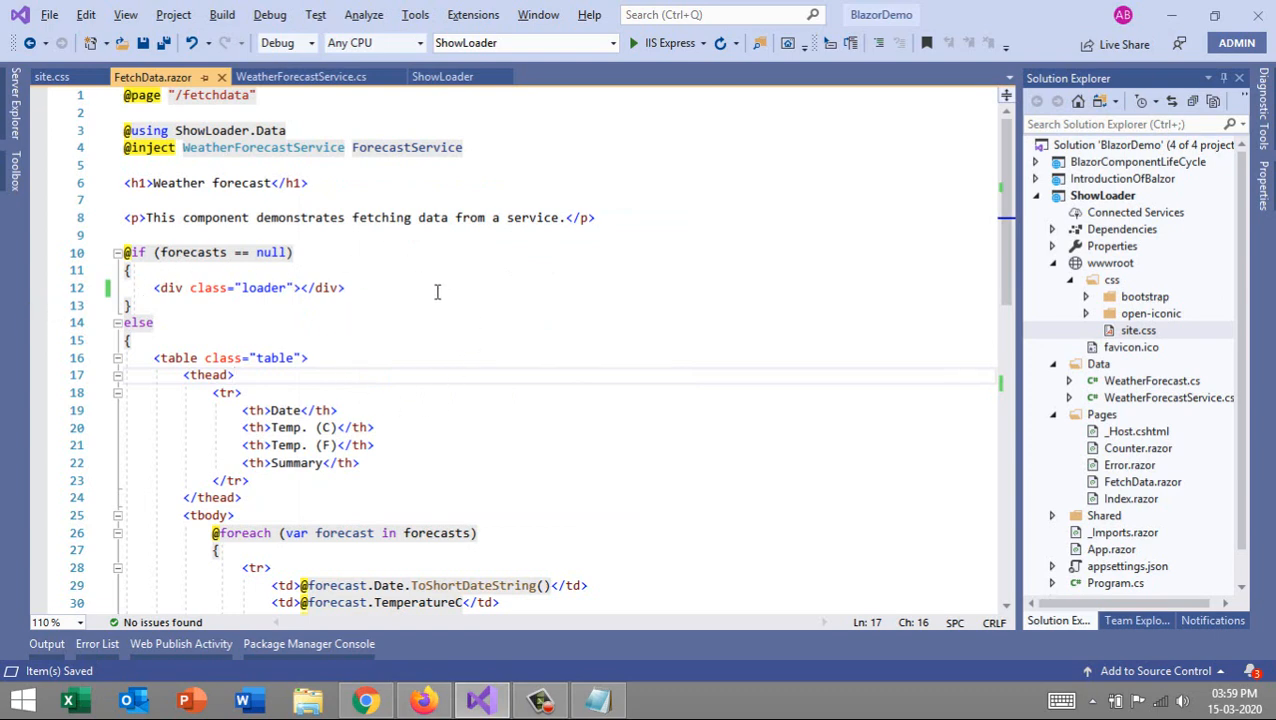
{"action": "mouse_move", "coordinate": [456, 304]}
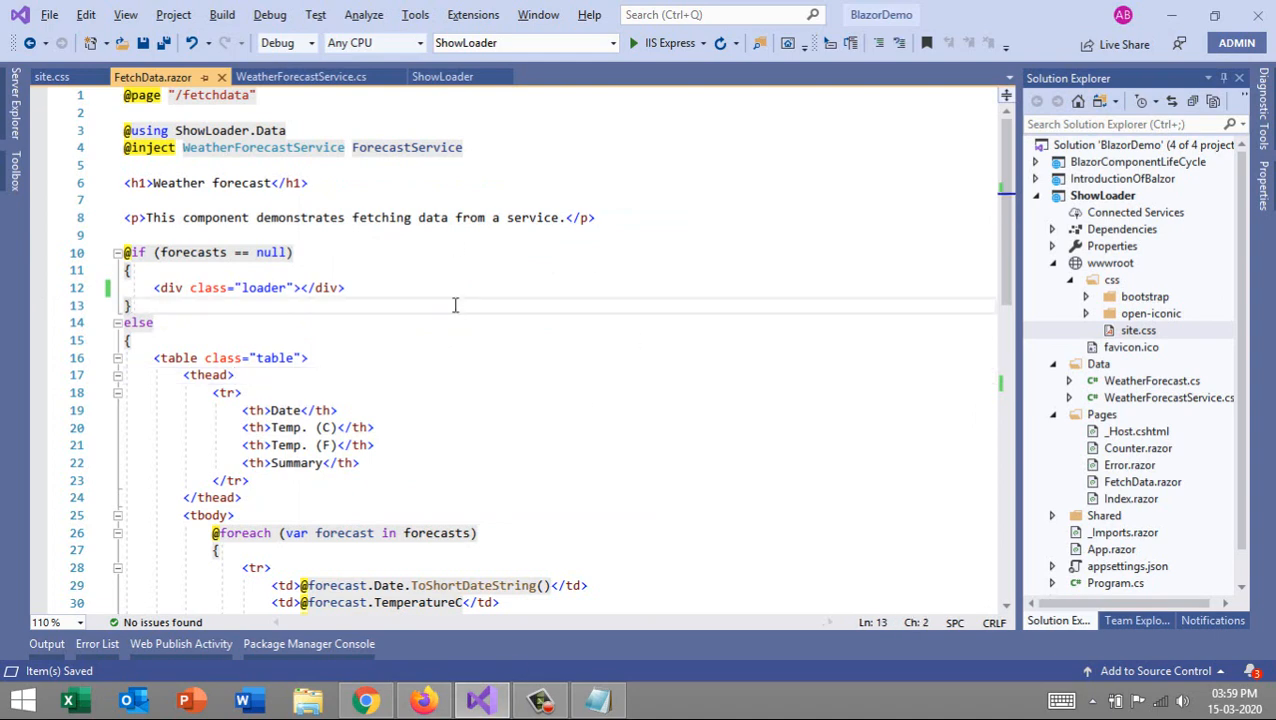
{"action": "left_click", "coordinate": [52, 76]}
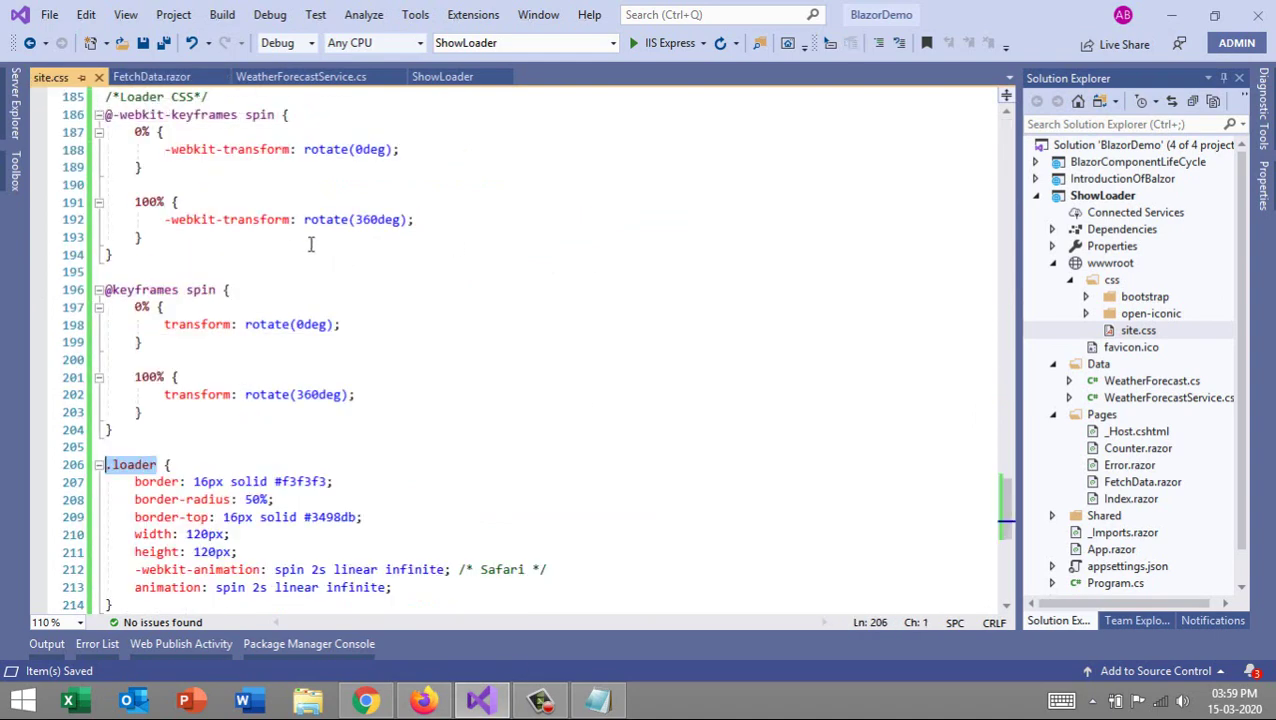
{"action": "scroll", "scroll_direction": "down", "scroll_amount": 3}
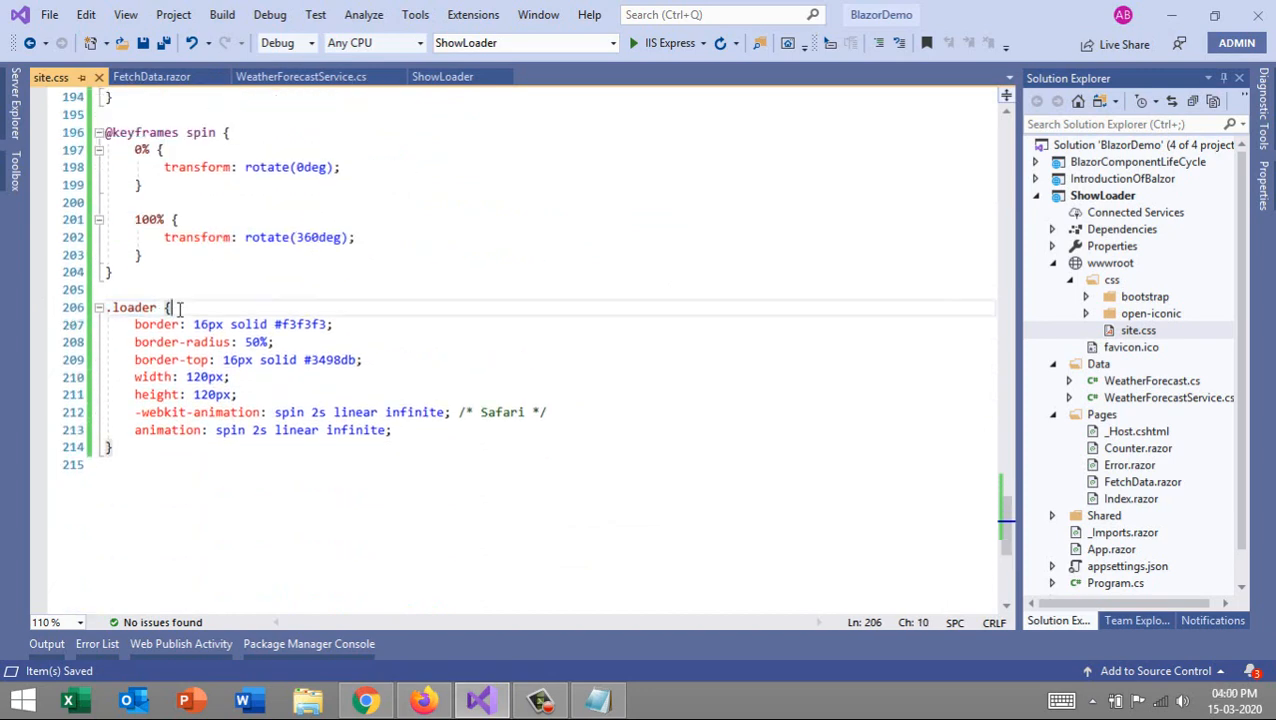
{"action": "double_click", "coordinate": [132, 308]}
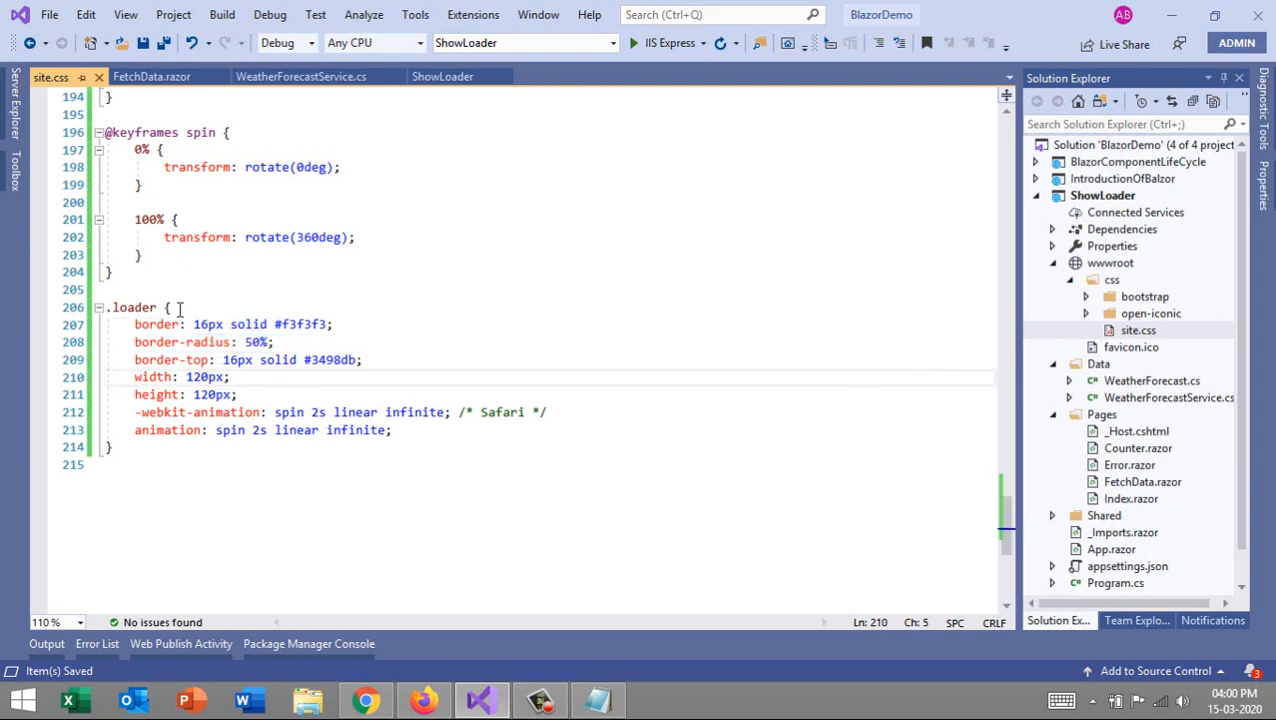
{"action": "double_click", "coordinate": [196, 412]}
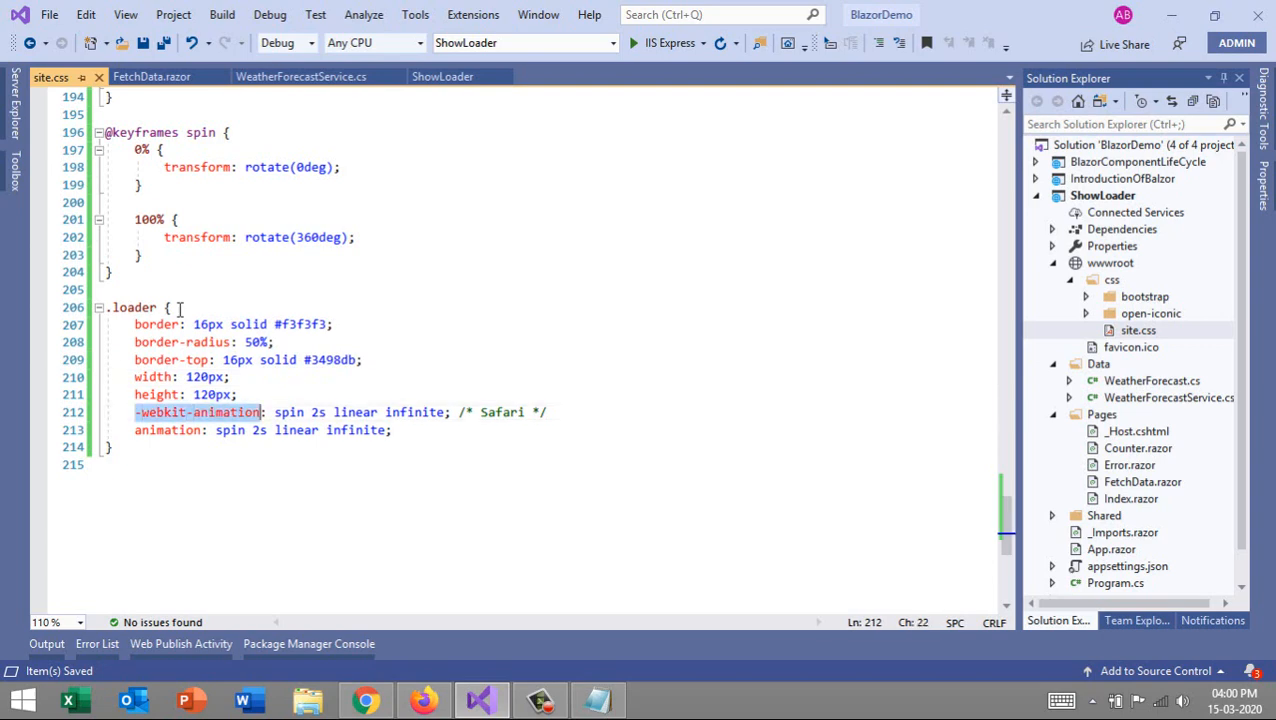
{"action": "left_click", "coordinate": [312, 412]}
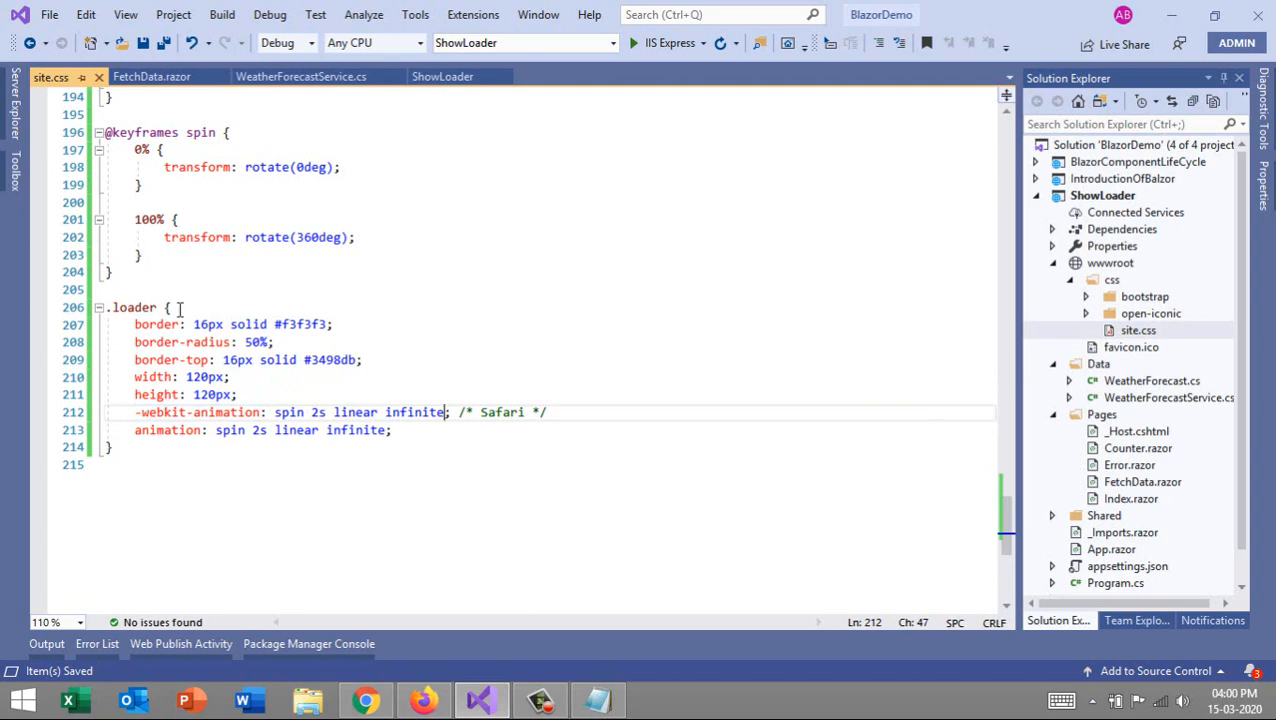
{"action": "left_click", "coordinate": [236, 394]}
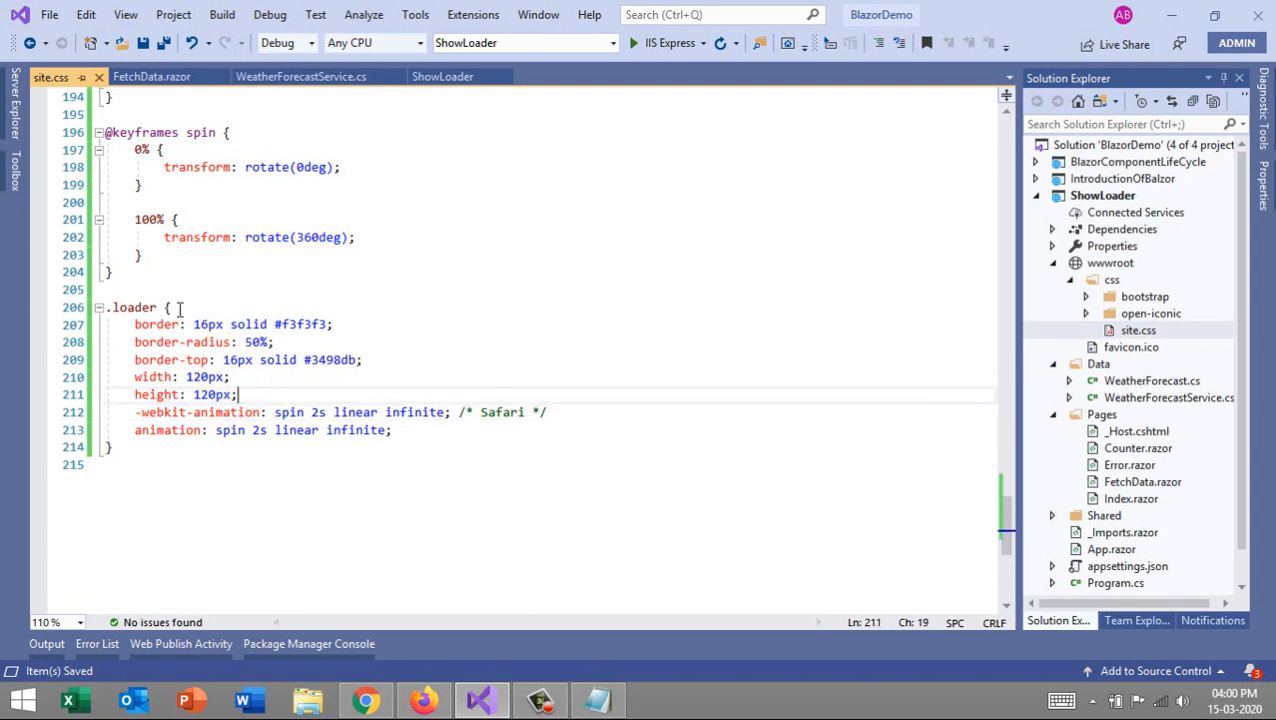
{"action": "scroll", "scroll_direction": "up", "scroll_amount": 3}
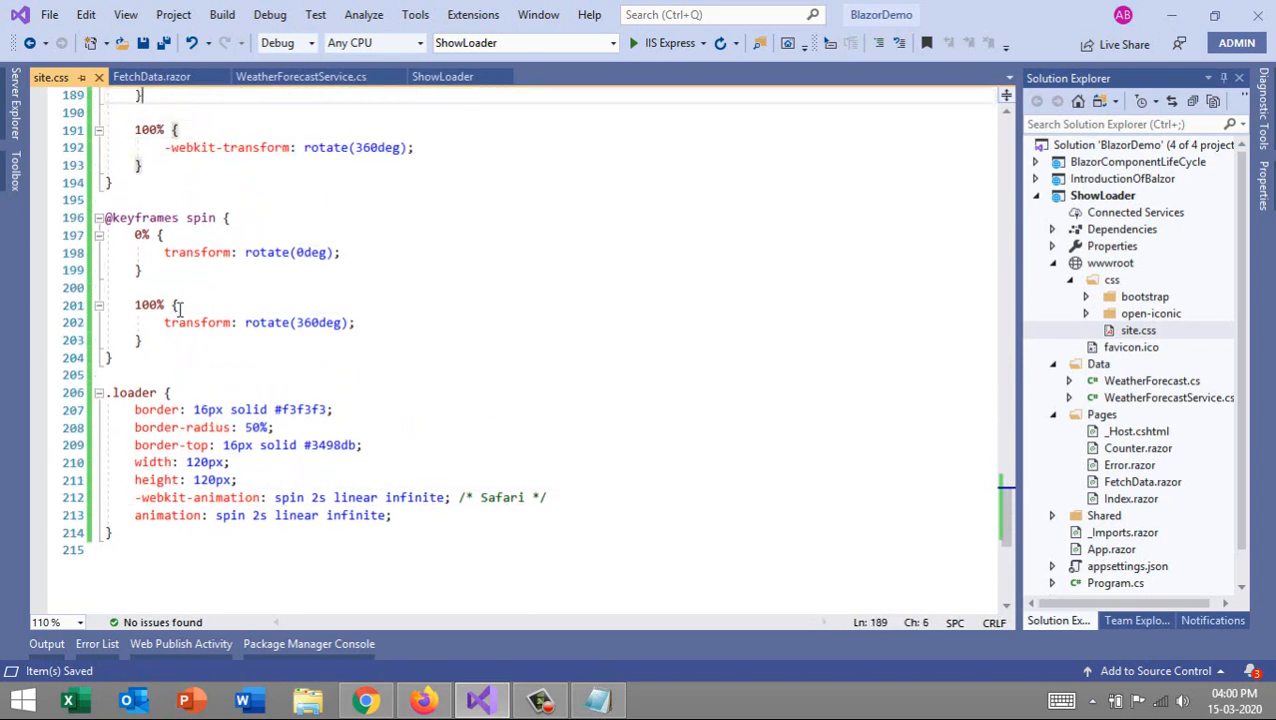
{"action": "scroll", "scroll_direction": "up", "scroll_amount": 3}
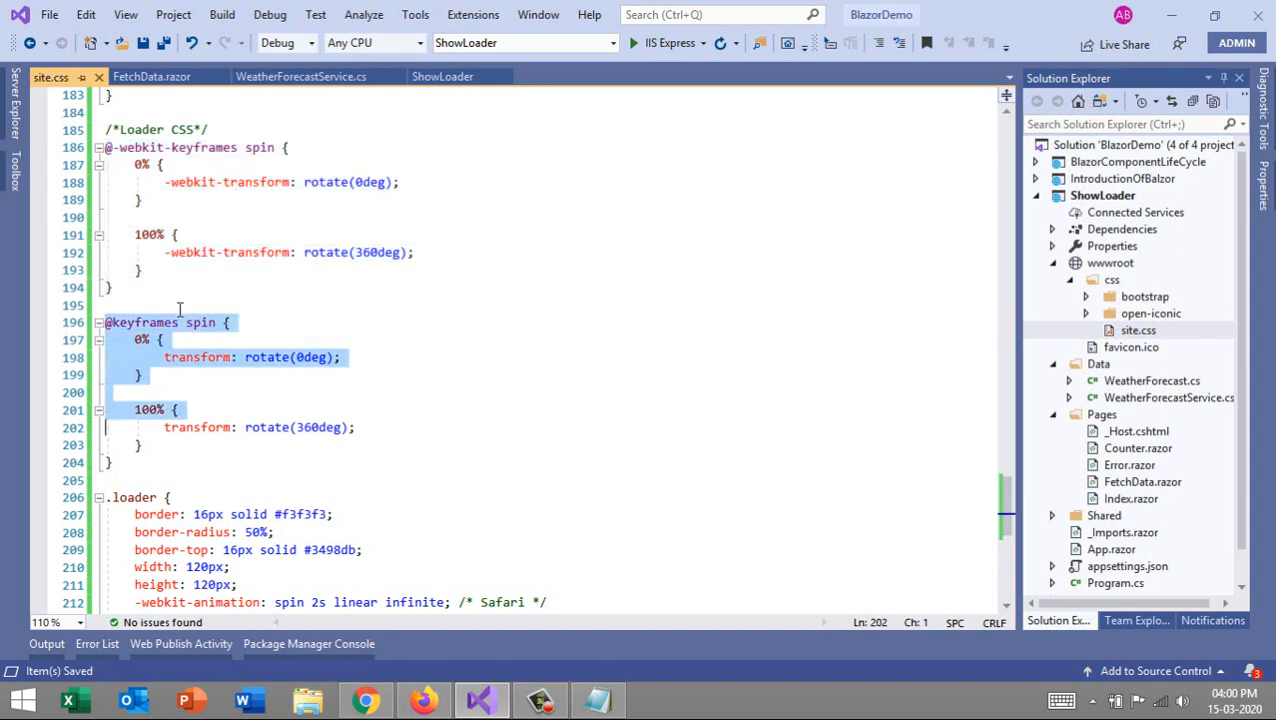
{"action": "left_click", "coordinate": [110, 480]}
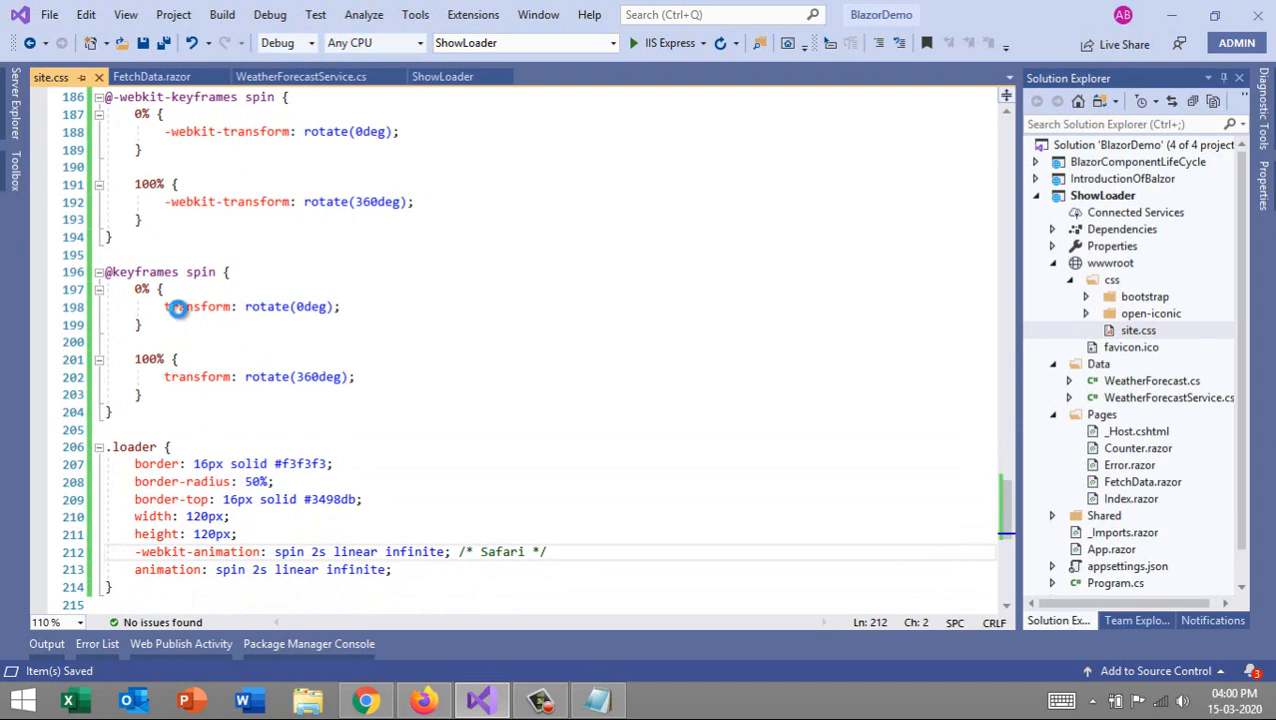
{"action": "scroll", "scroll_direction": "up", "scroll_amount": 3}
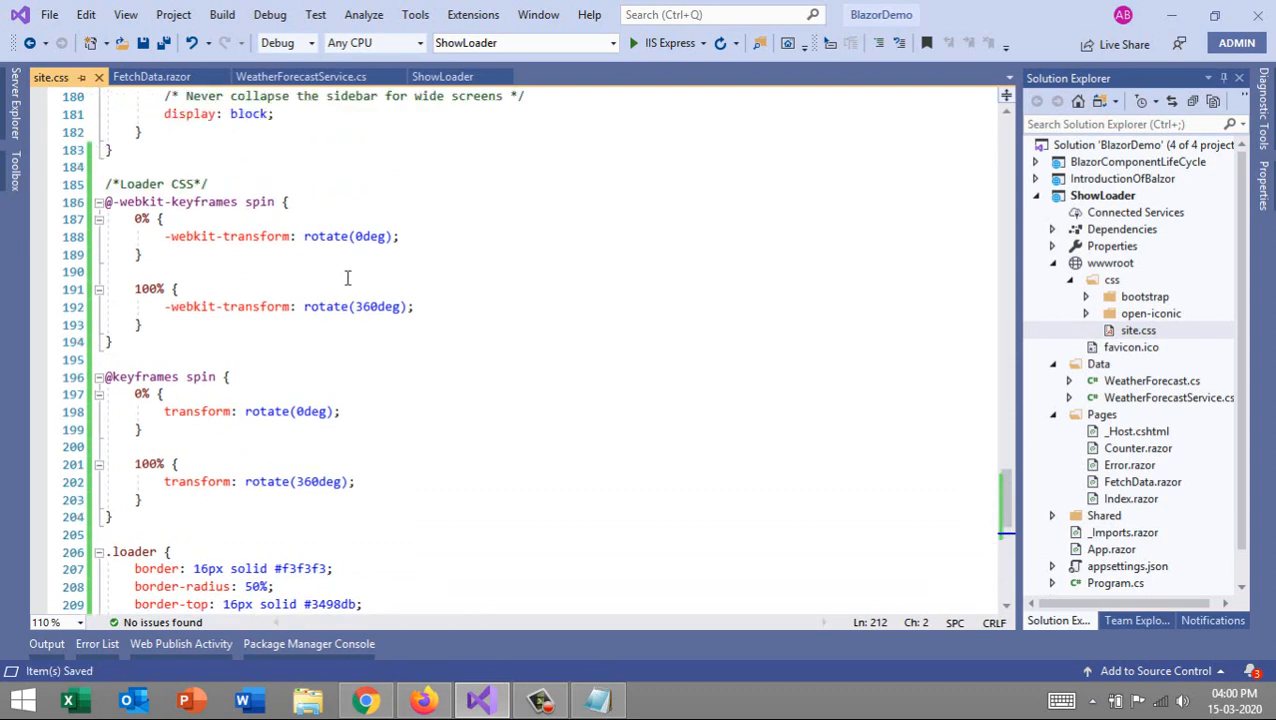
{"action": "scroll", "scroll_direction": "down", "scroll_amount": 3}
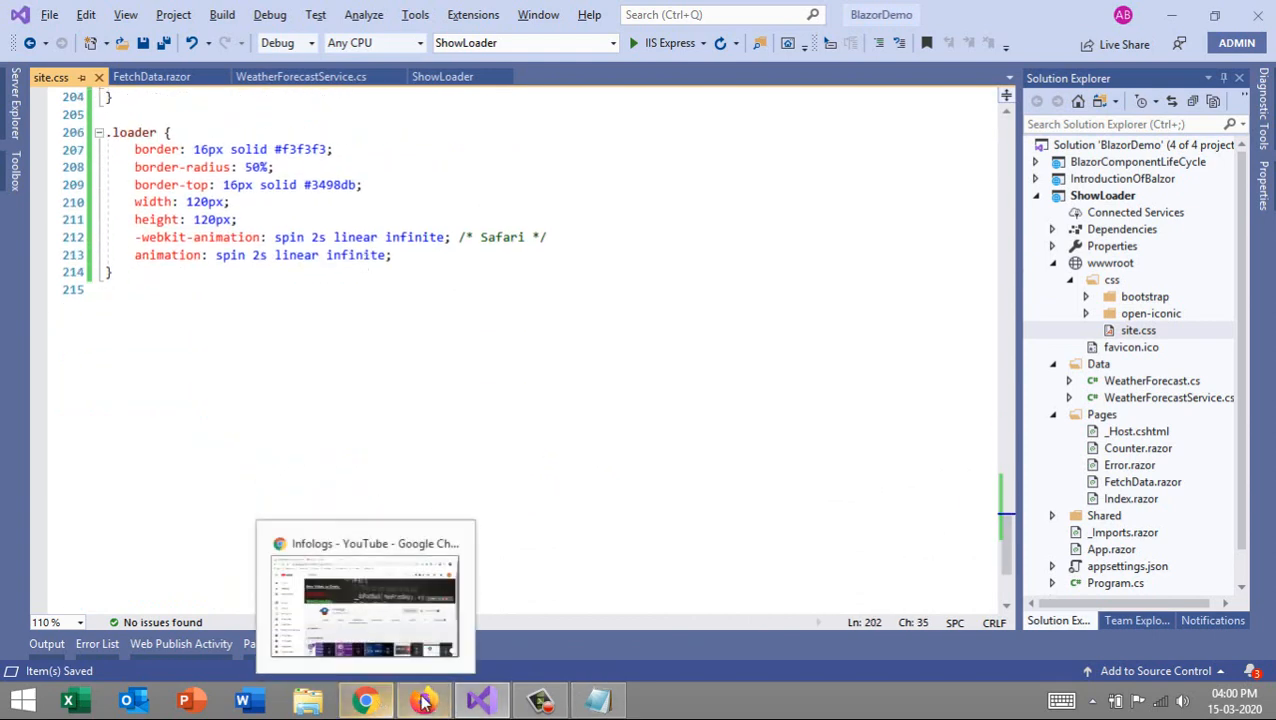
{"action": "left_click", "coordinate": [704, 44]}
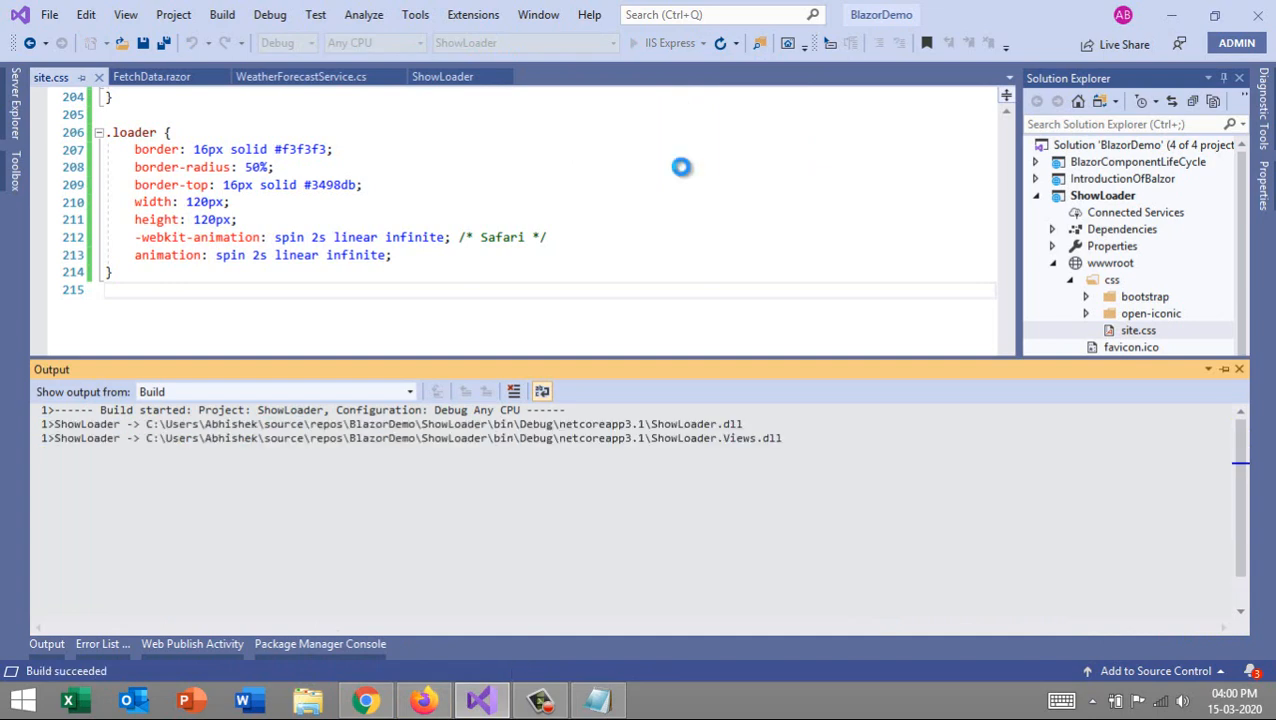
Step: Run ShowLoader, load the Fetch data forecast table in Chrome, and return to Visual Studio
{"action": "left_click", "coordinate": [632, 42]}
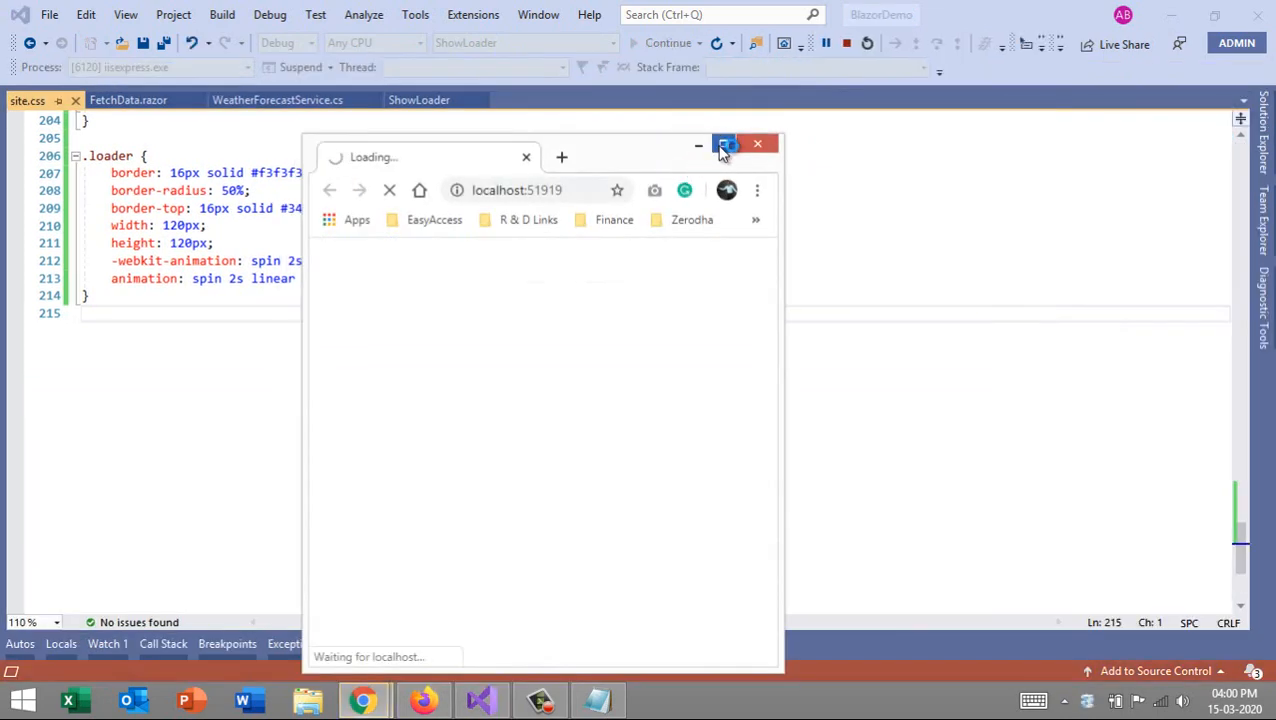
{"action": "left_click", "coordinate": [726, 144]}
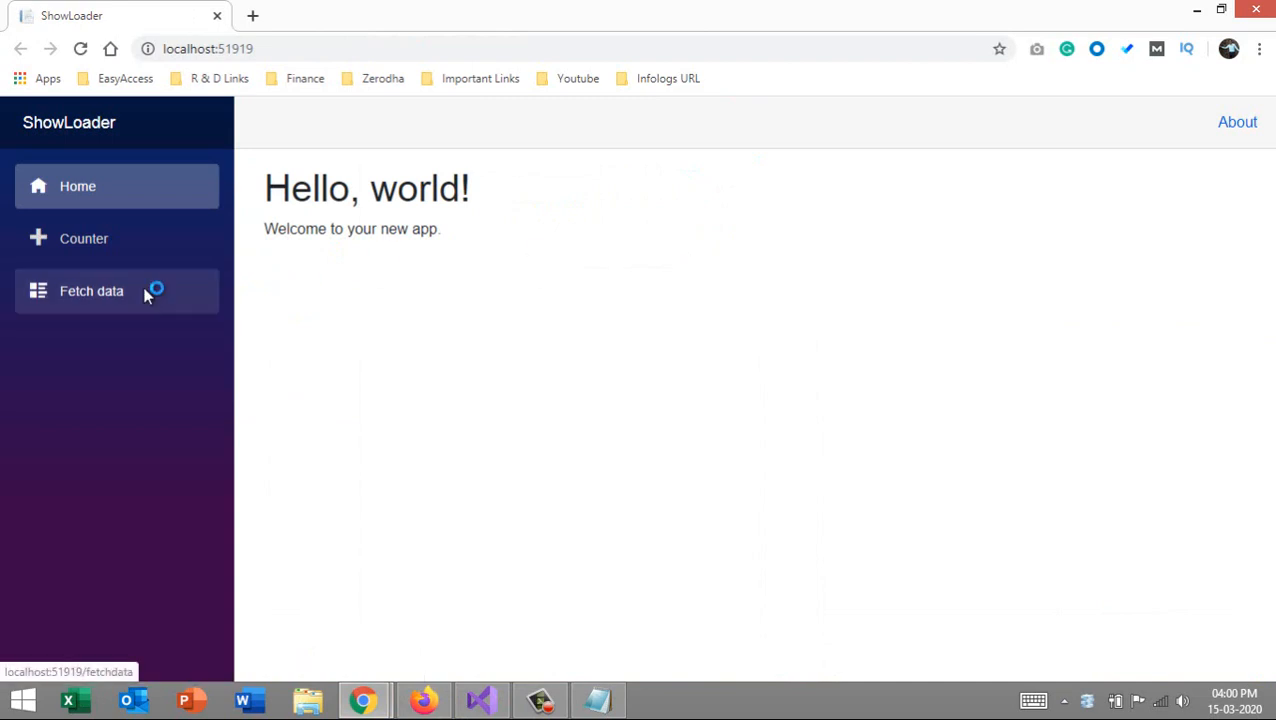
{"action": "left_click", "coordinate": [92, 290]}
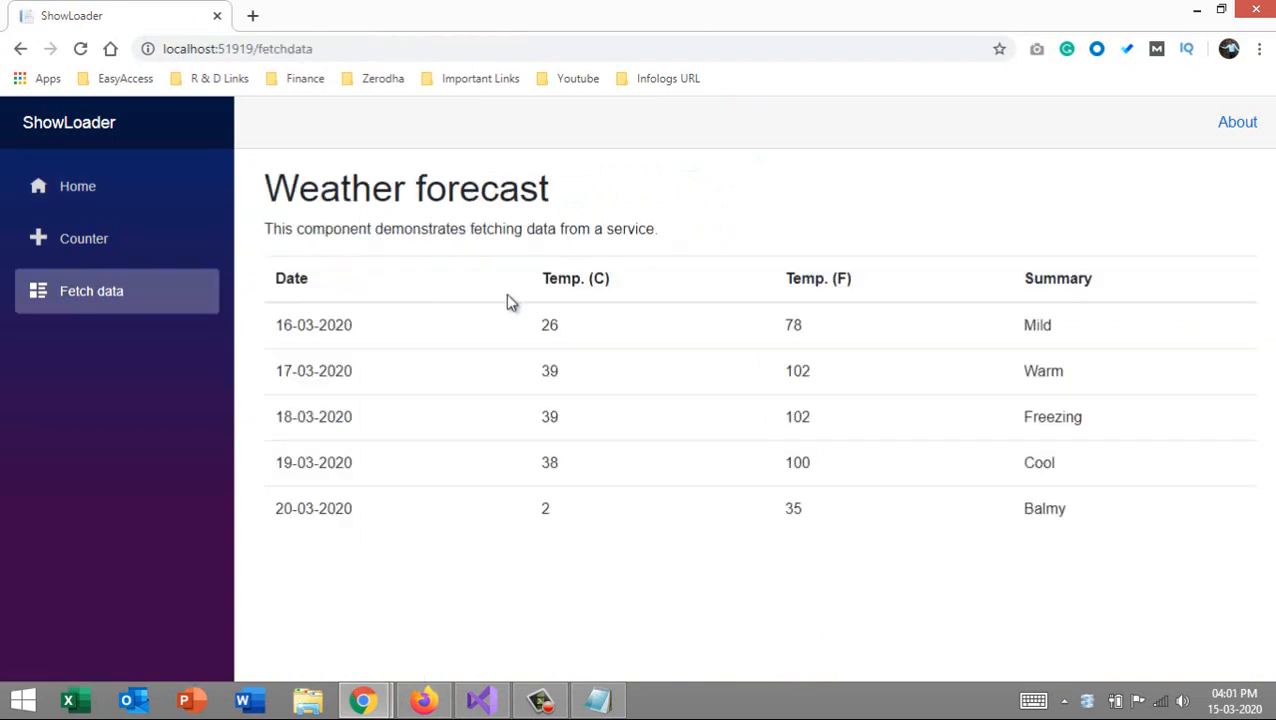
{"action": "left_click", "coordinate": [480, 700]}
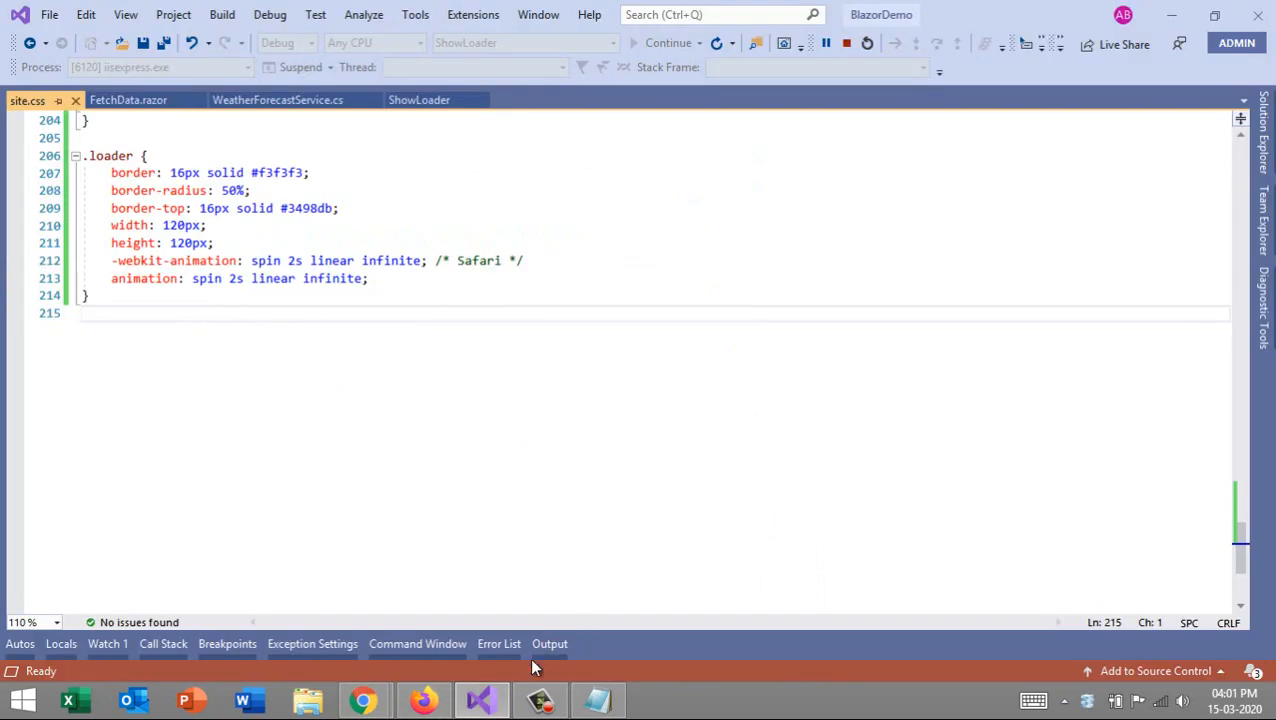
Step: Add a .loder1 rule below .loader with the blue, green, red and pink borders from Notepad and save
{"action": "left_click", "coordinate": [596, 700]}
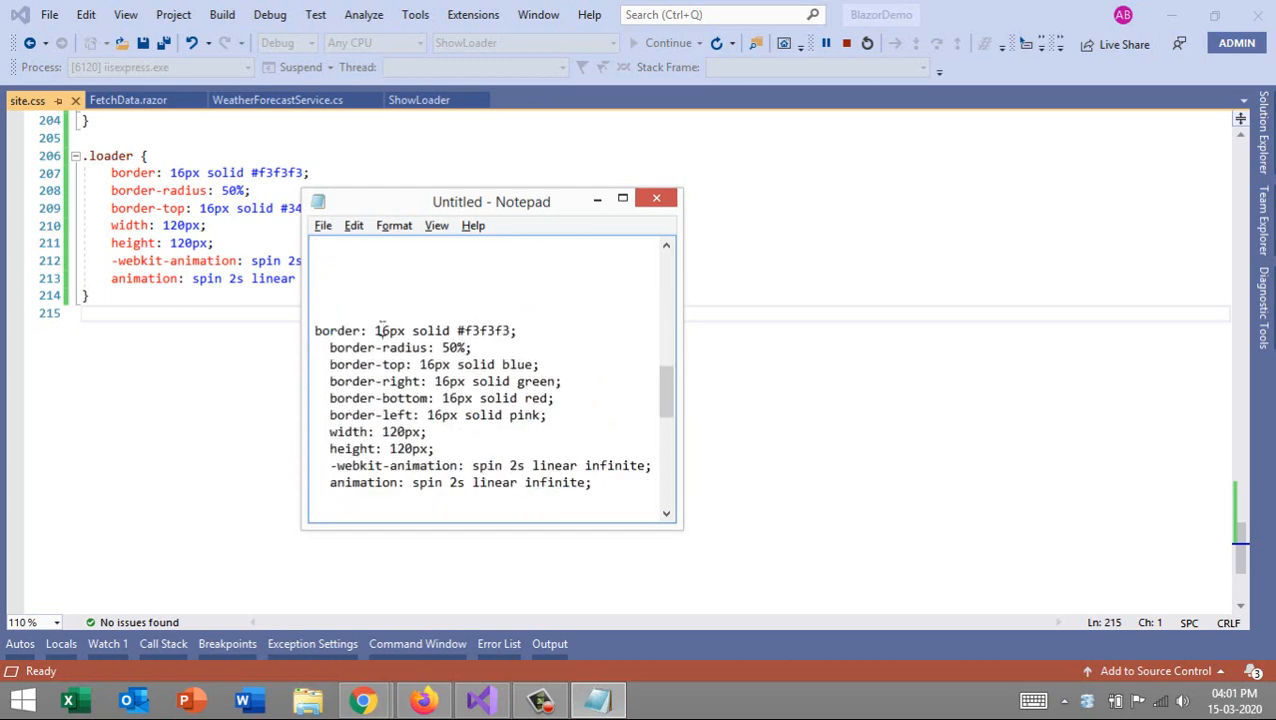
{"action": "left_click_drag", "start_coordinate": [316, 330], "coordinate": [540, 364]}
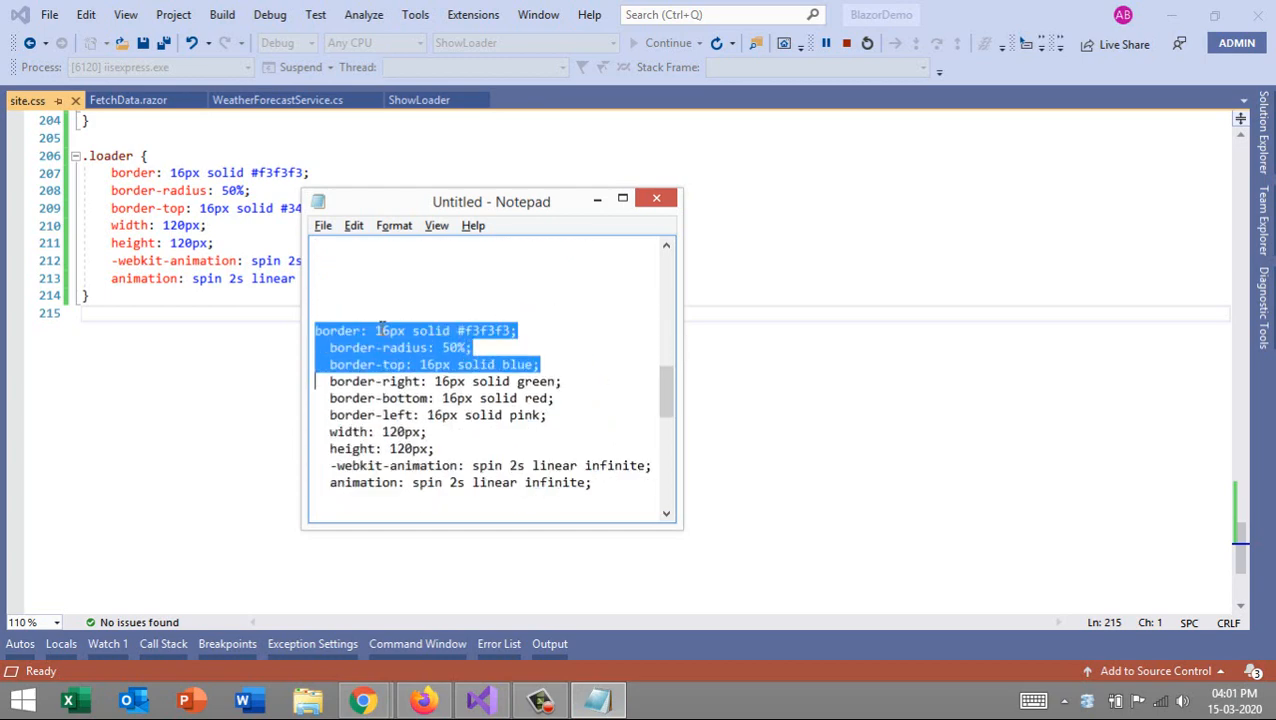
{"action": "left_click", "coordinate": [656, 198]}
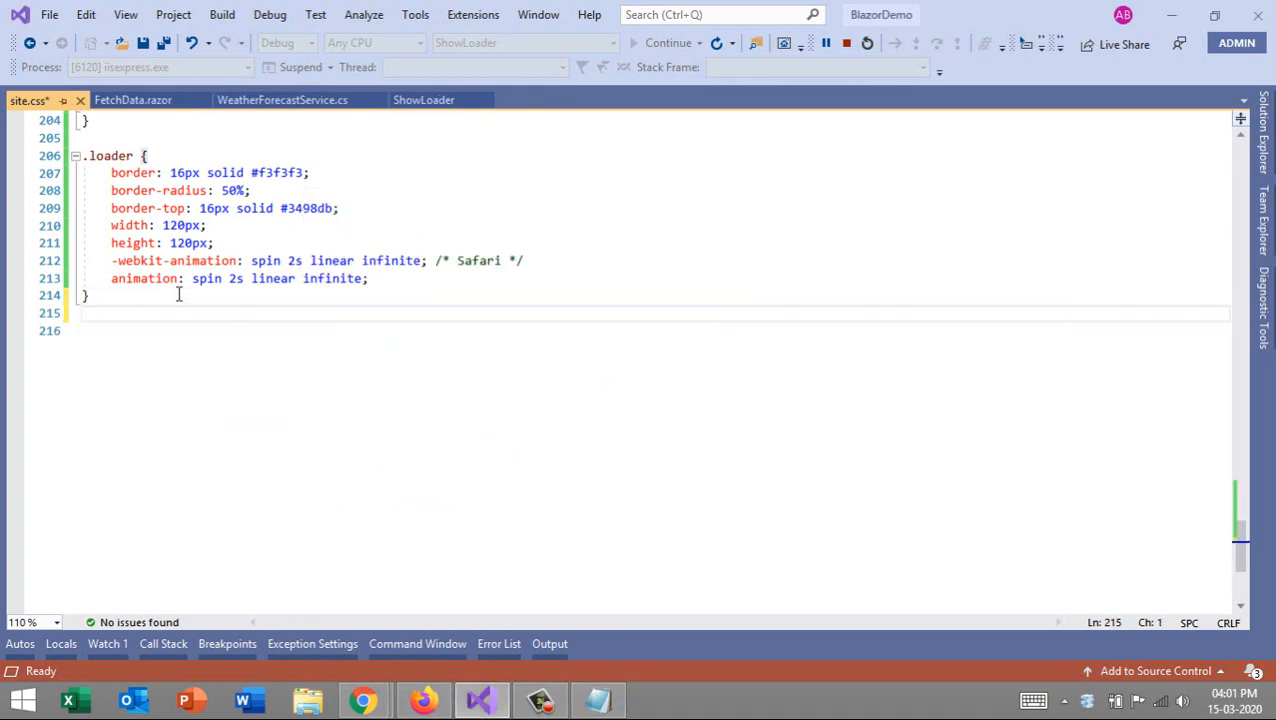
{"action": "type", "text": ".loder1"}
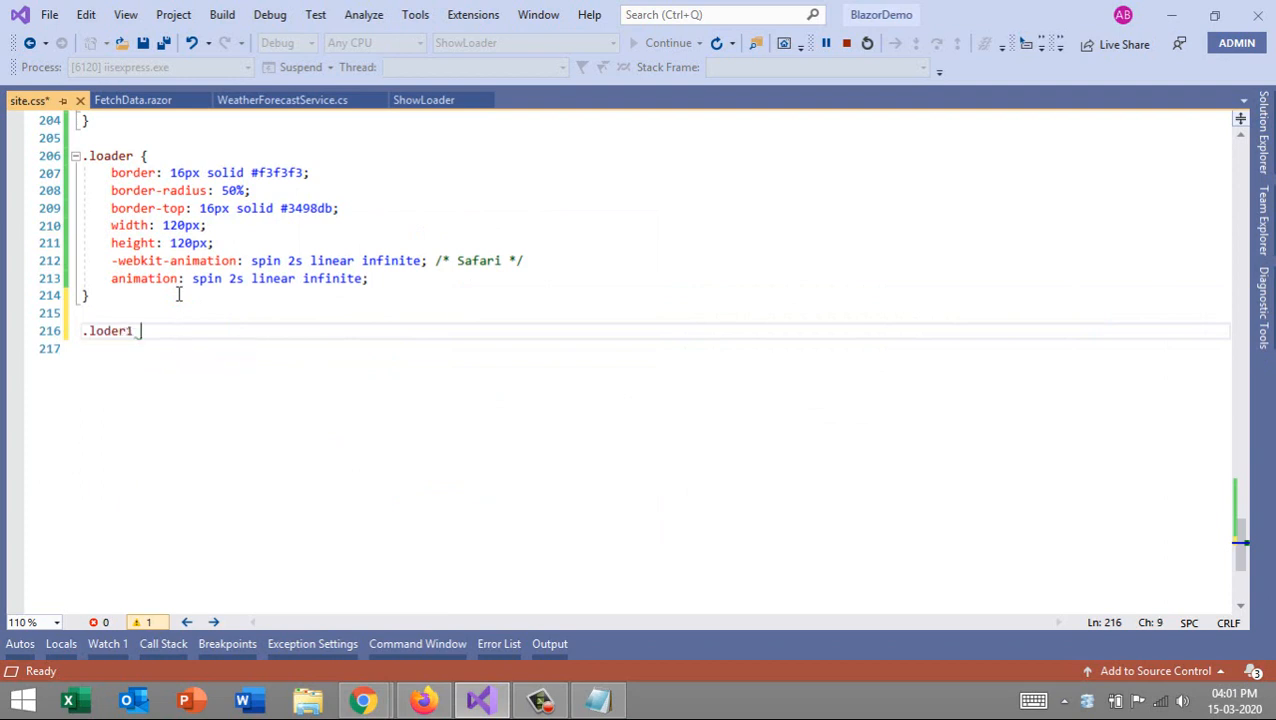
{"action": "type", "text": "{"}
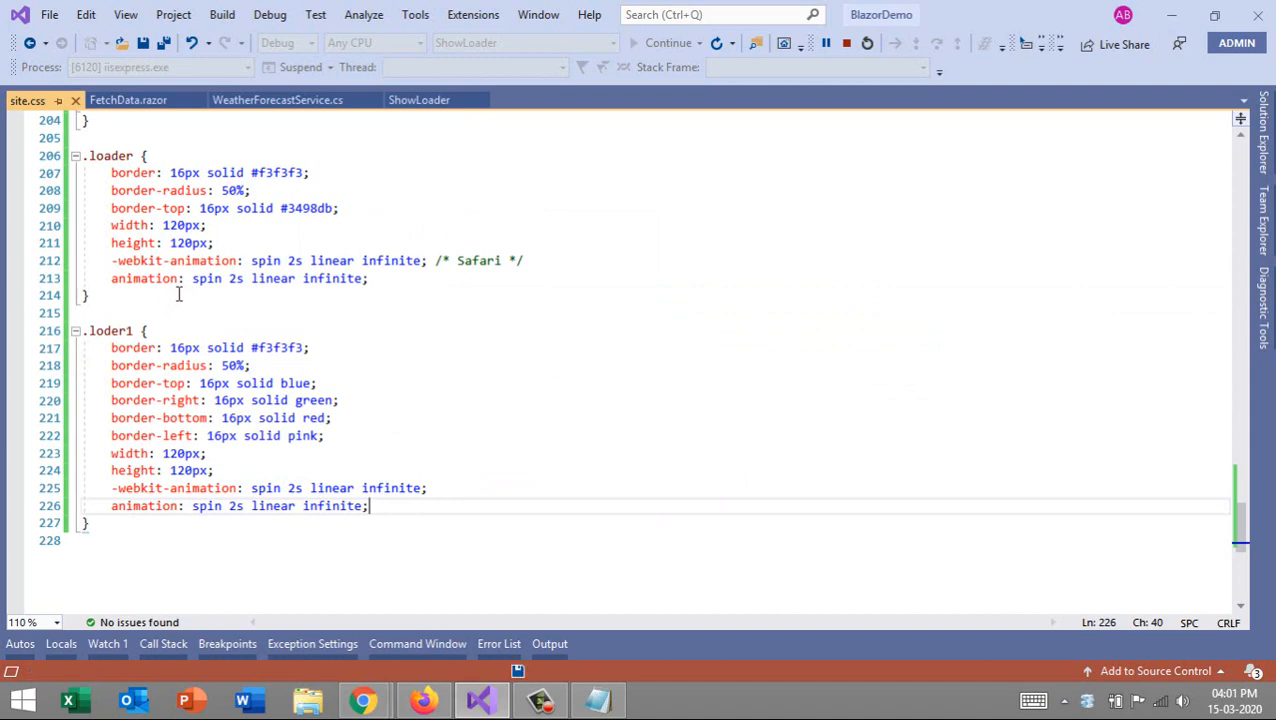
{"action": "key", "text": "ctrl+s"}
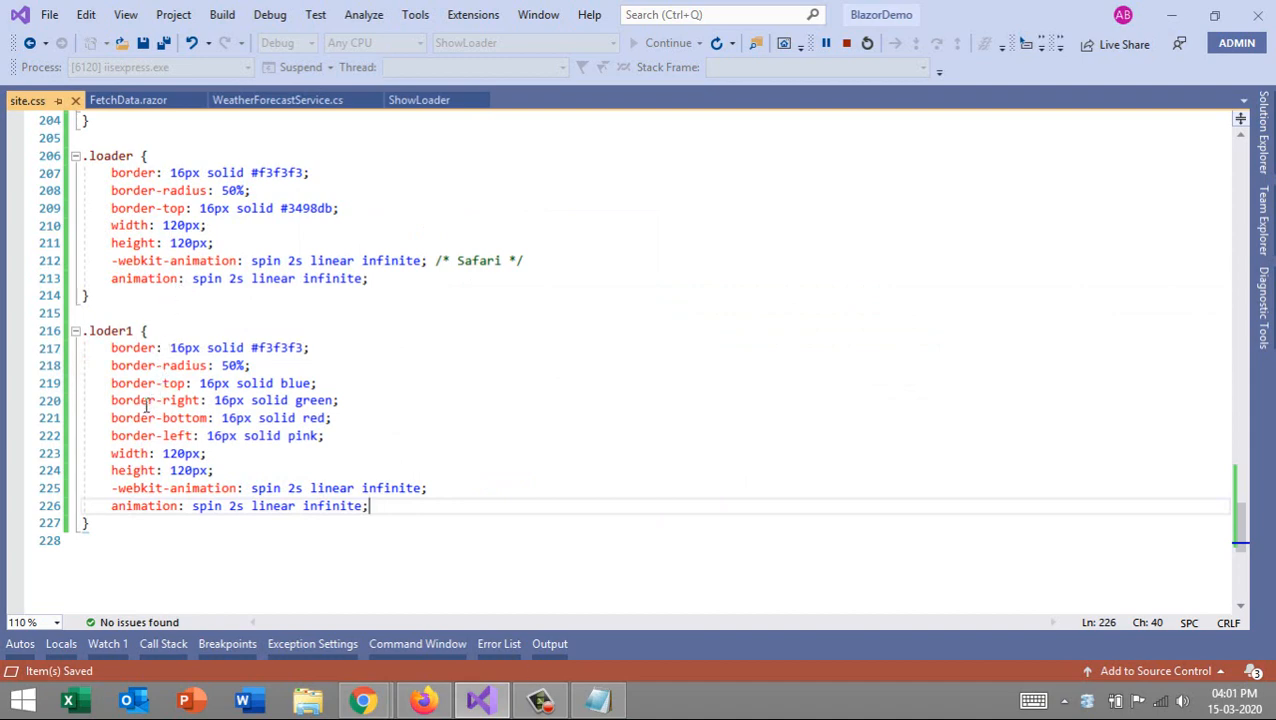
{"action": "left_click", "coordinate": [116, 436]}
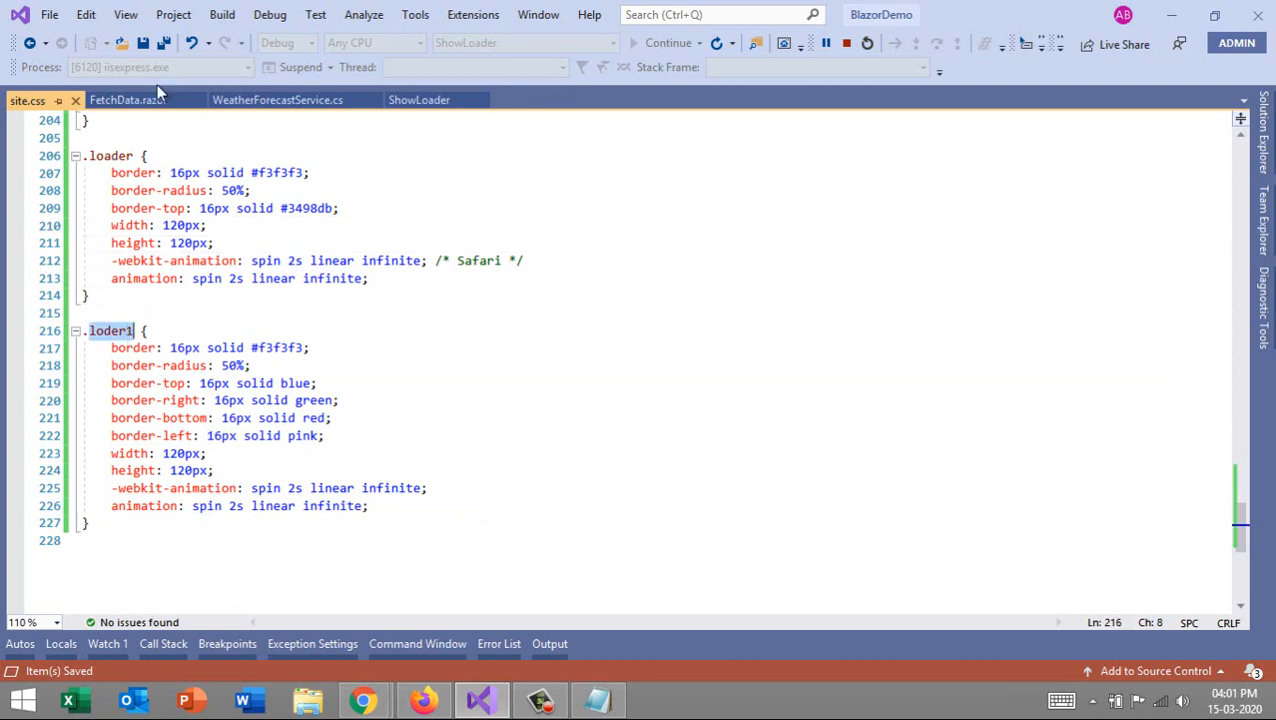
Step: Set the FetchData.razor loader div's class to loder1 and check the app in the browser
{"action": "left_click", "coordinate": [128, 100]}
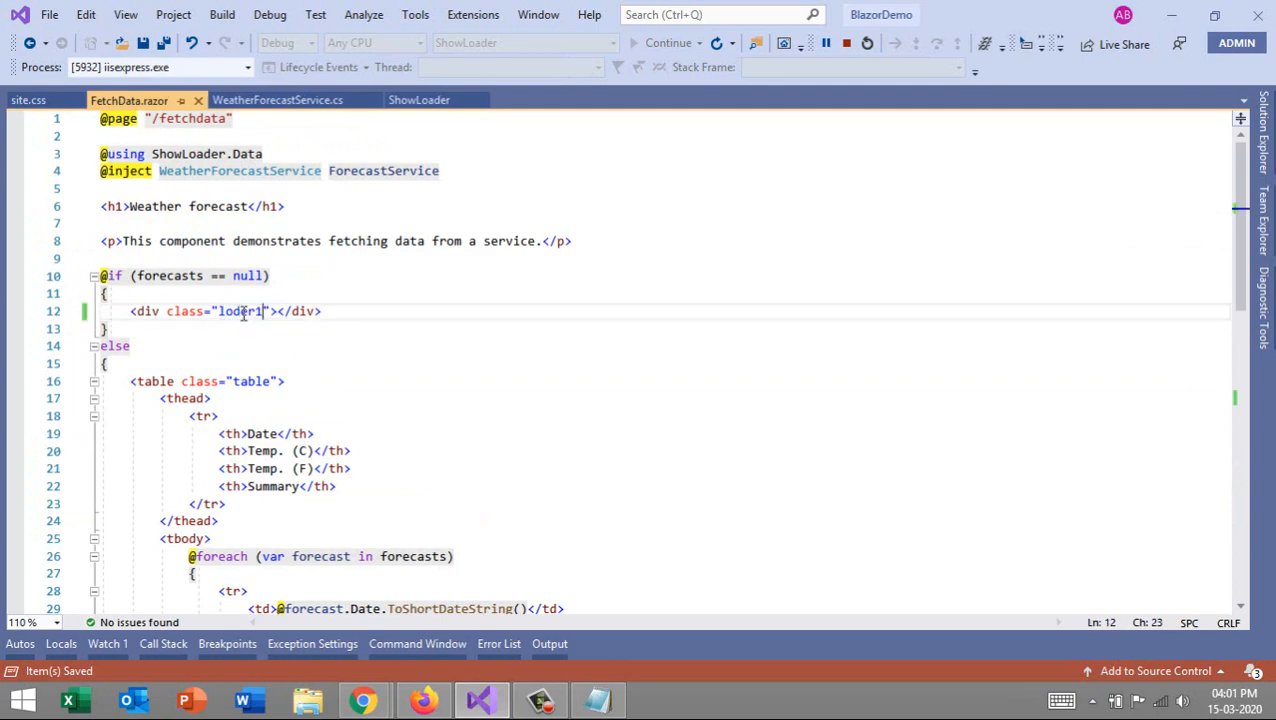
{"action": "mouse_move", "coordinate": [614, 266]}
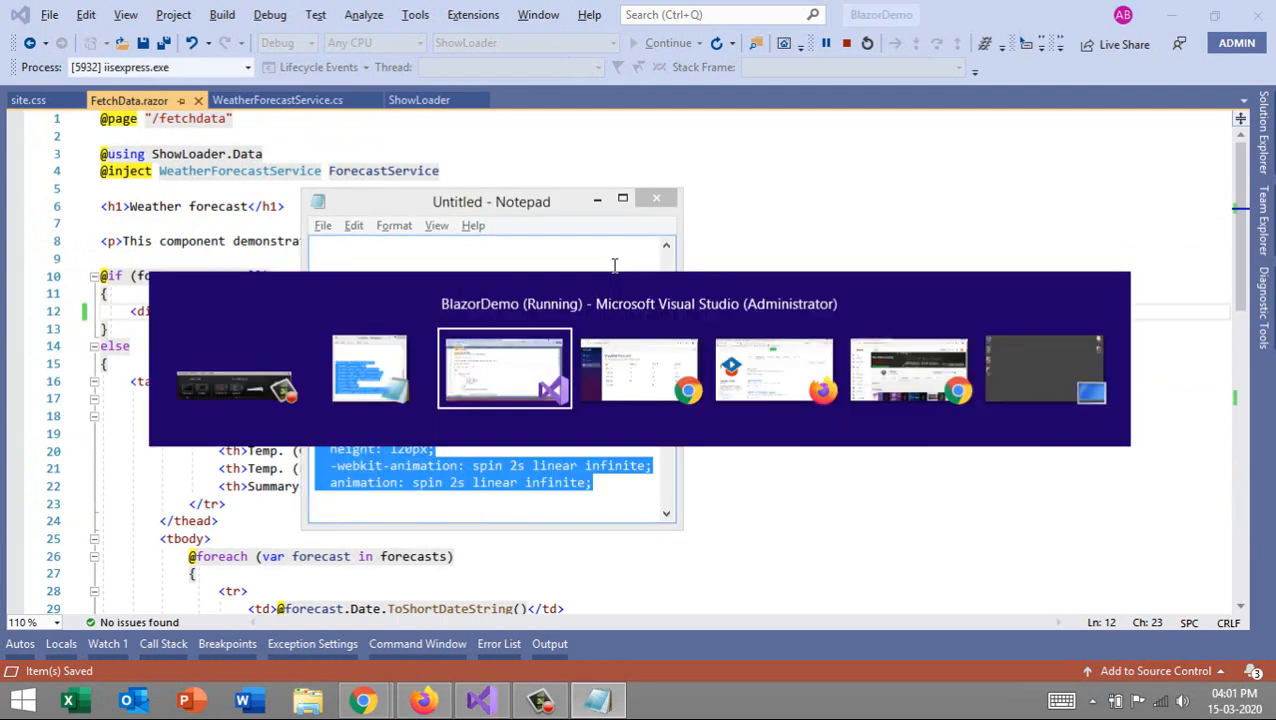
{"action": "left_click", "coordinate": [640, 368]}
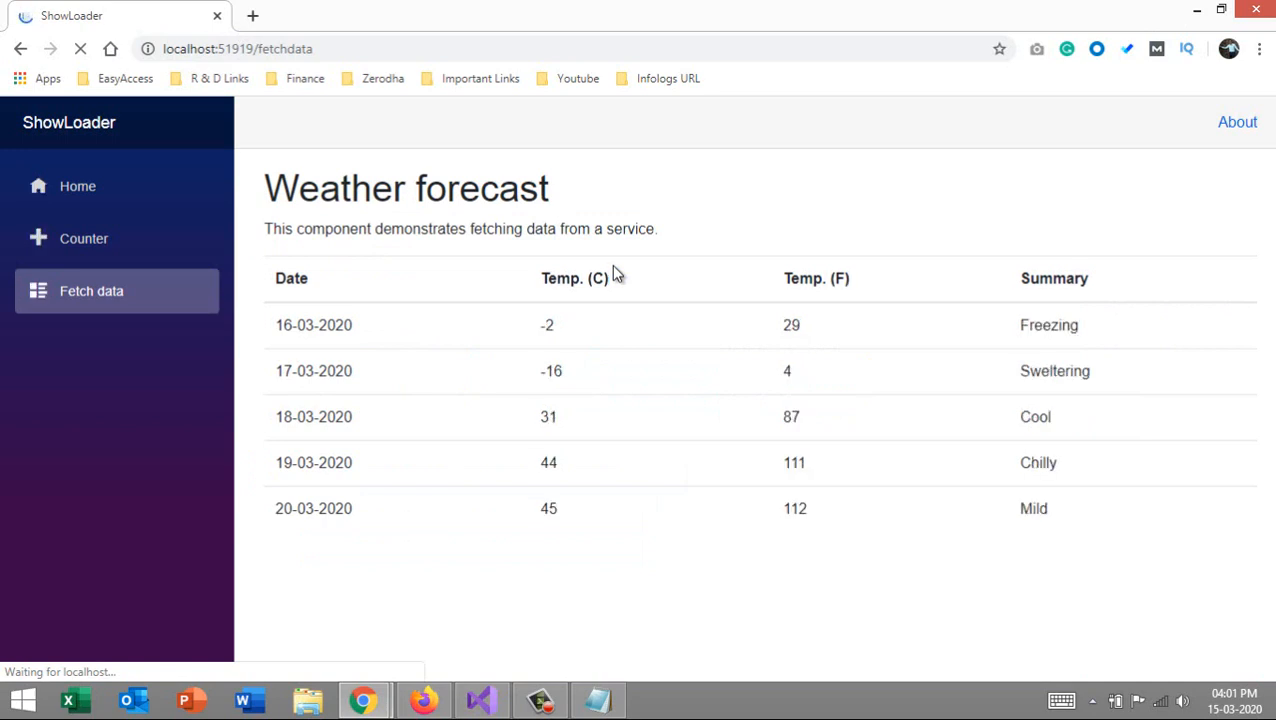
{"action": "left_click", "coordinate": [480, 700]}
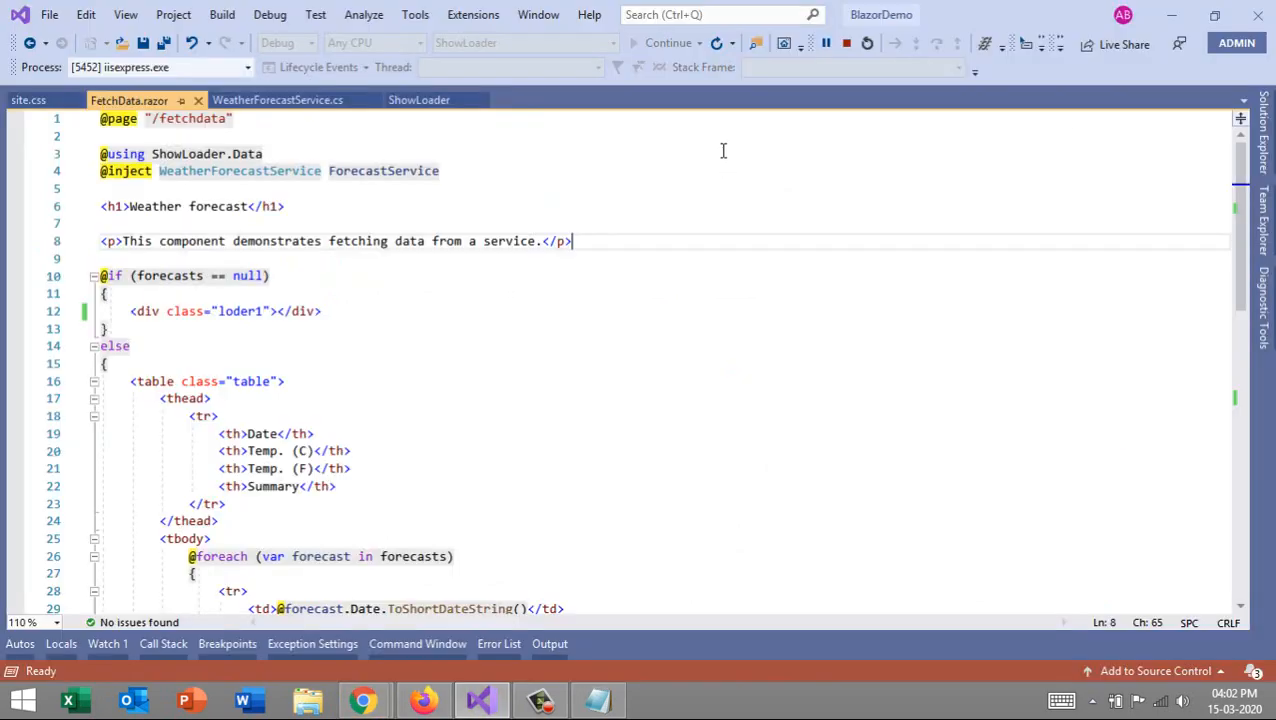
Step: In Chrome visit Fetch data, Counter, then Fetch data again to watch the loader before the table
{"action": "left_click", "coordinate": [364, 700]}
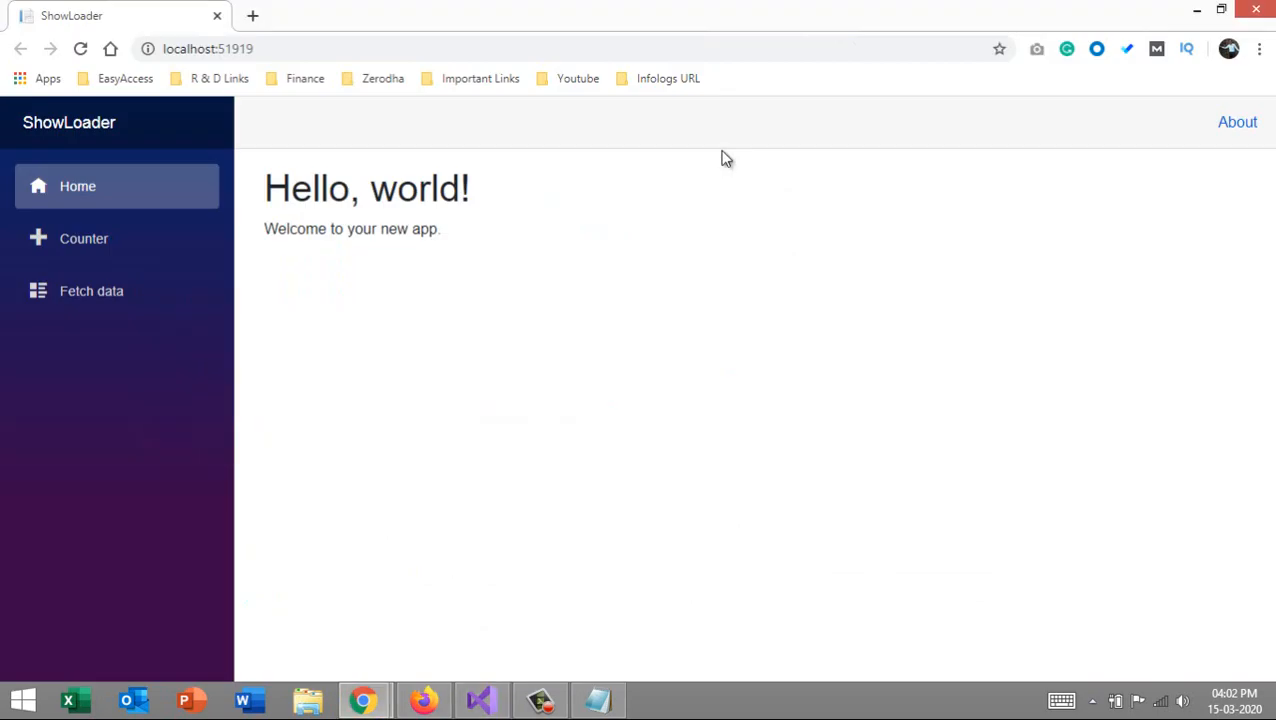
{"action": "mouse_move", "coordinate": [92, 292]}
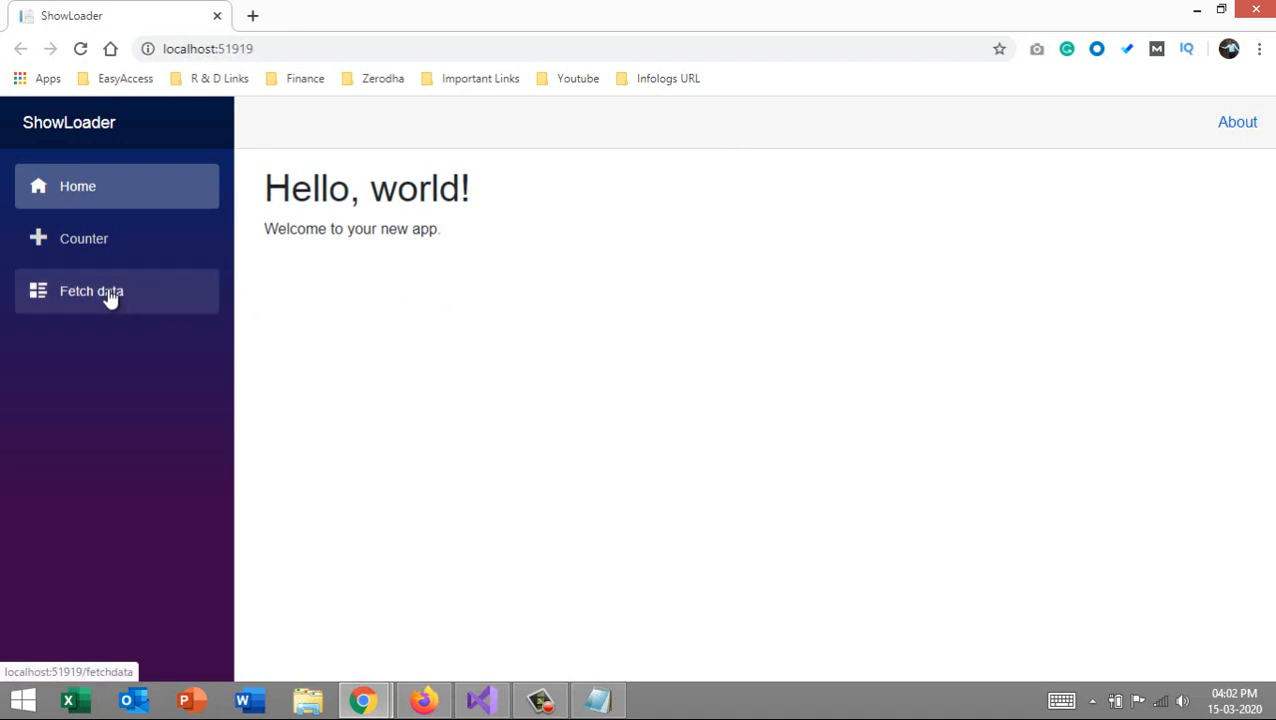
{"action": "left_click", "coordinate": [92, 292]}
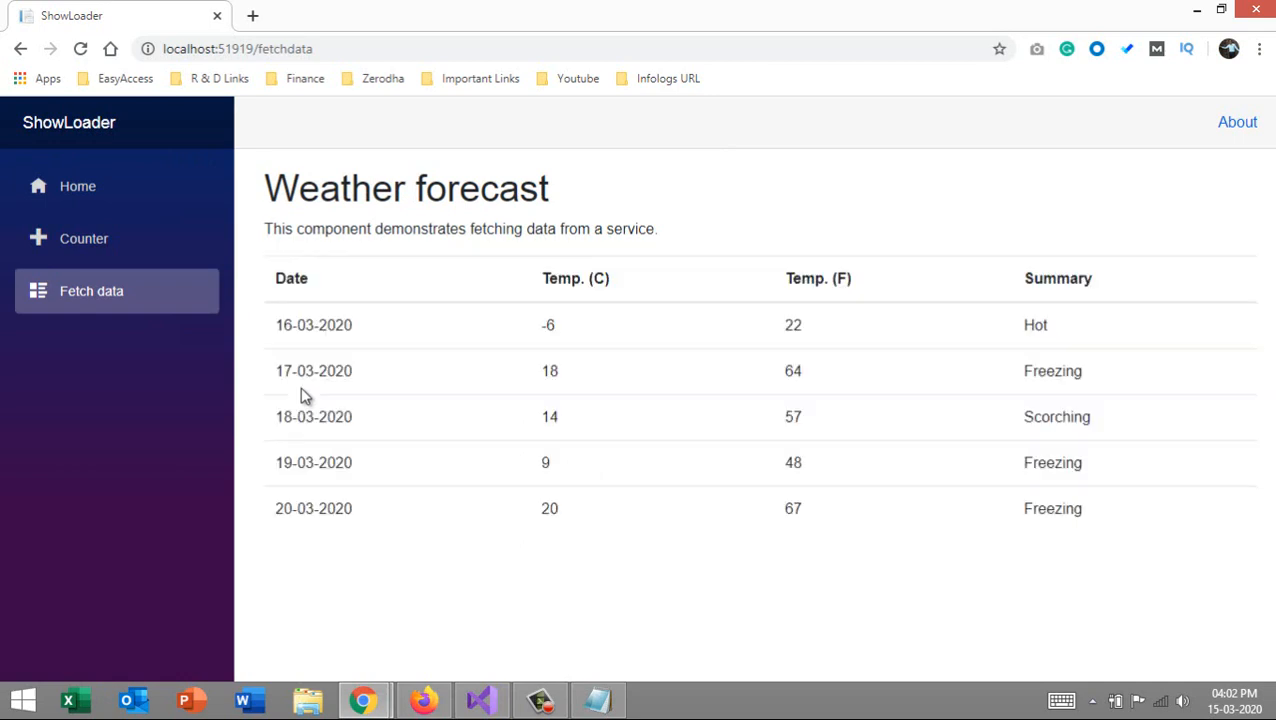
{"action": "left_click", "coordinate": [84, 238]}
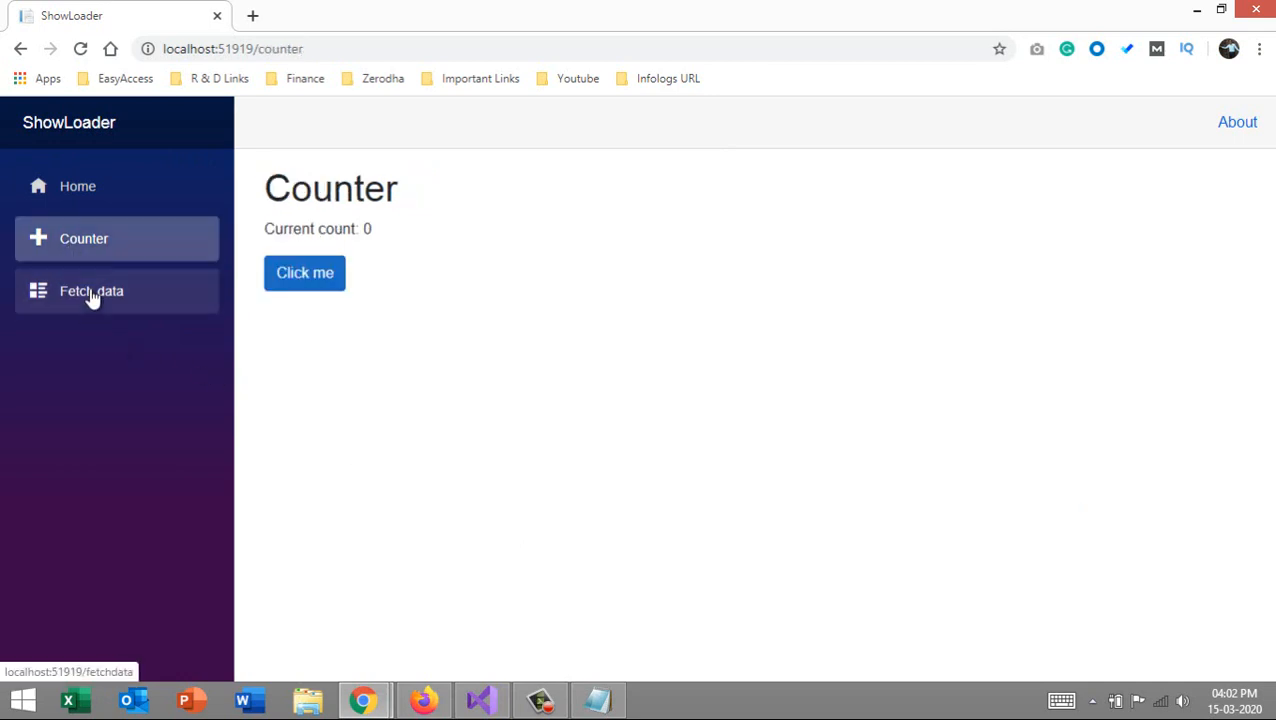
{"action": "left_click", "coordinate": [92, 290]}
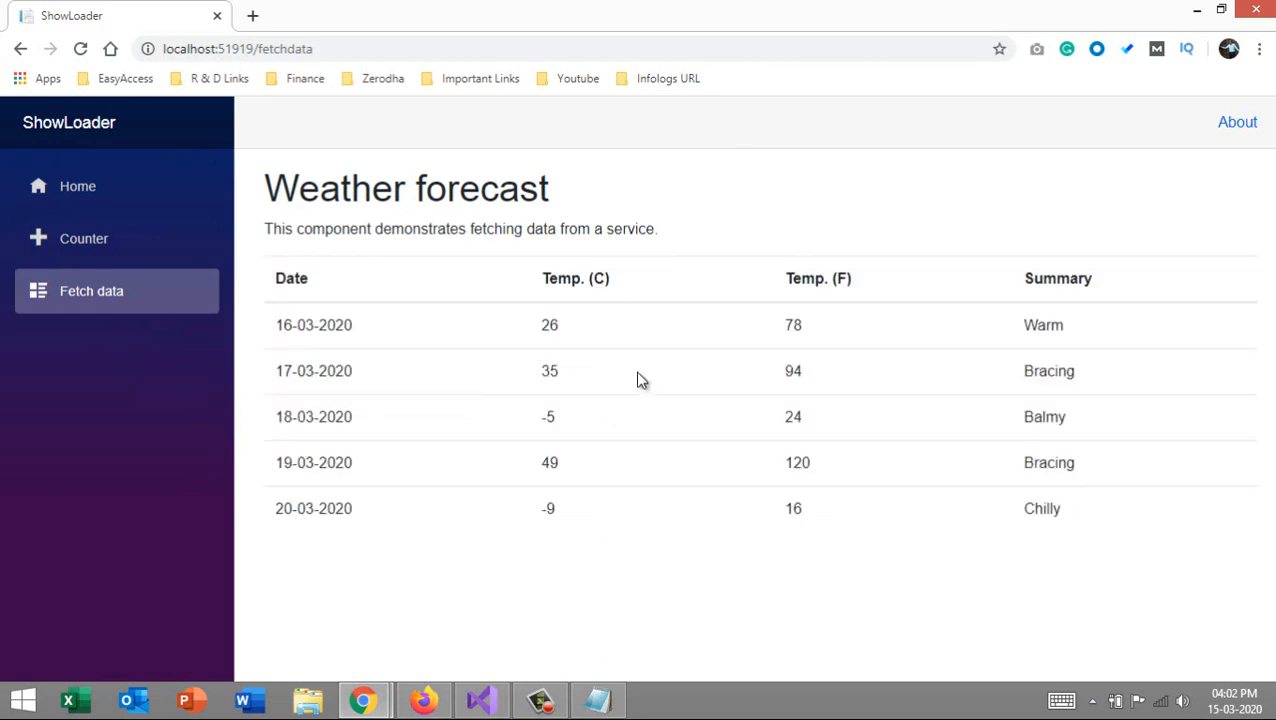
{"action": "mouse_move", "coordinate": [616, 400]}
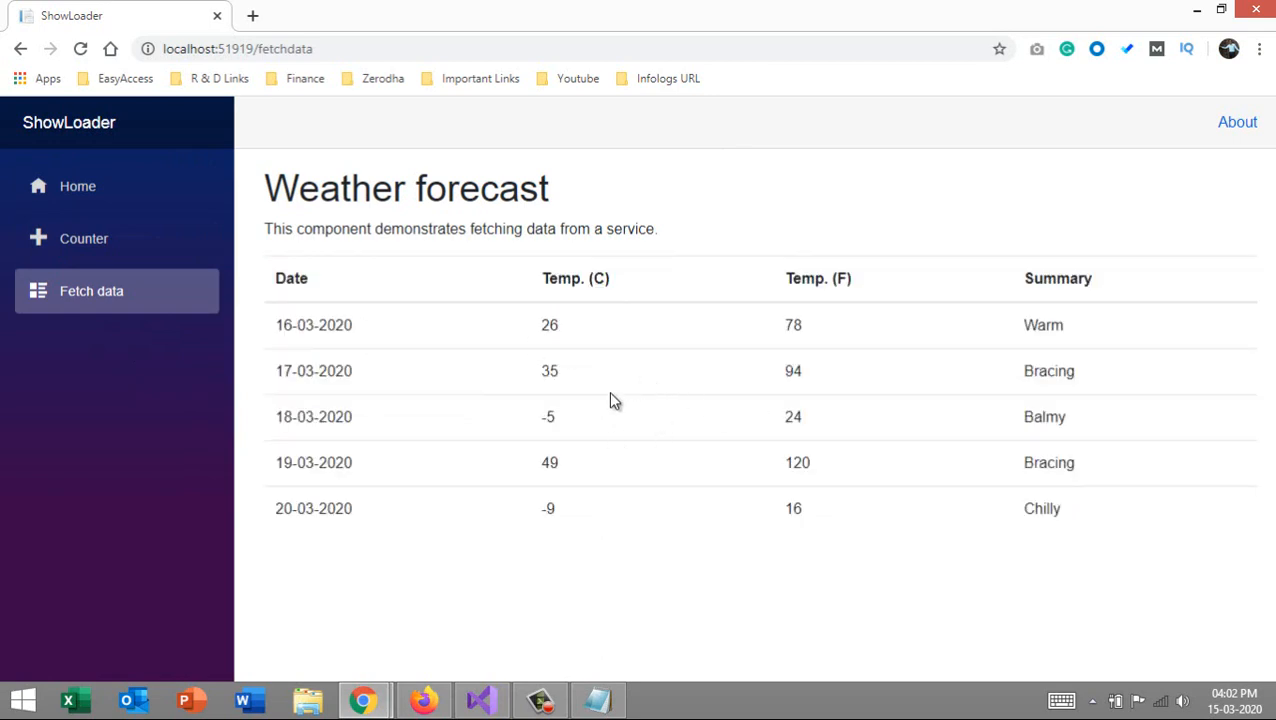
{"action": "left_click", "coordinate": [480, 700]}
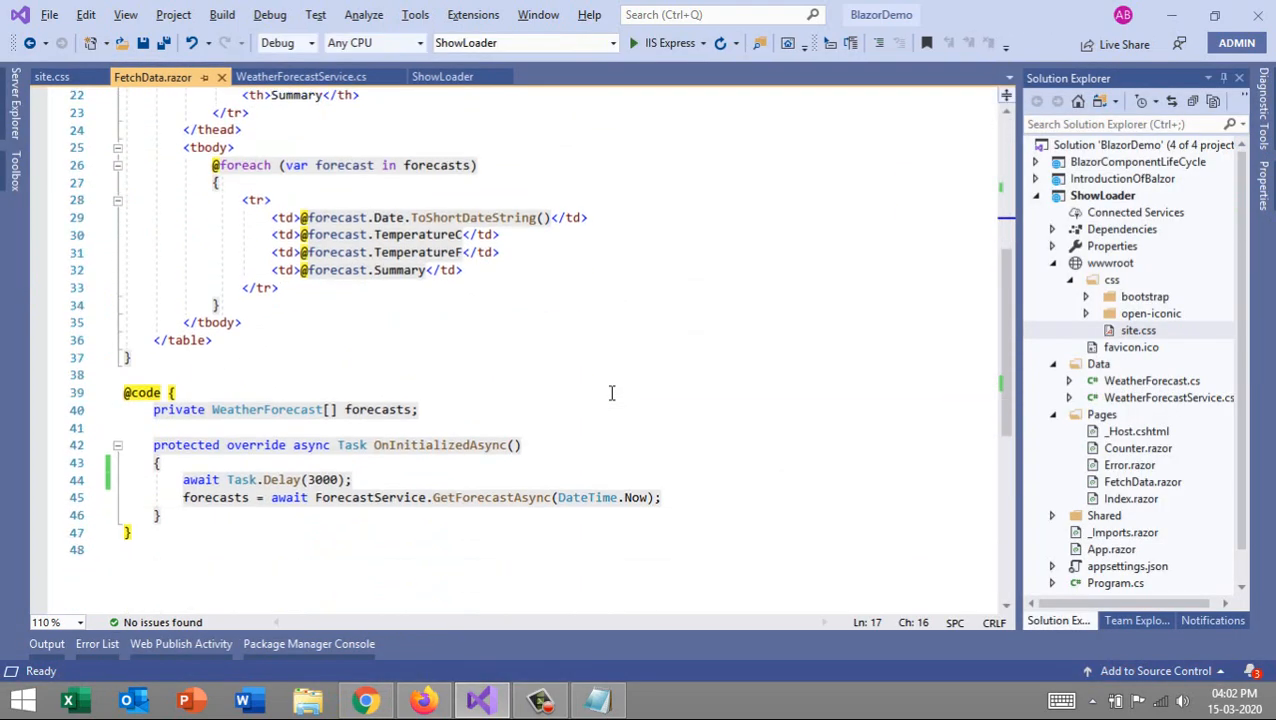
Step: Copy the loader2 CSS block from the Notepad notes and return to Visual Studio
{"action": "scroll", "scroll_direction": "up", "scroll_amount": 3}
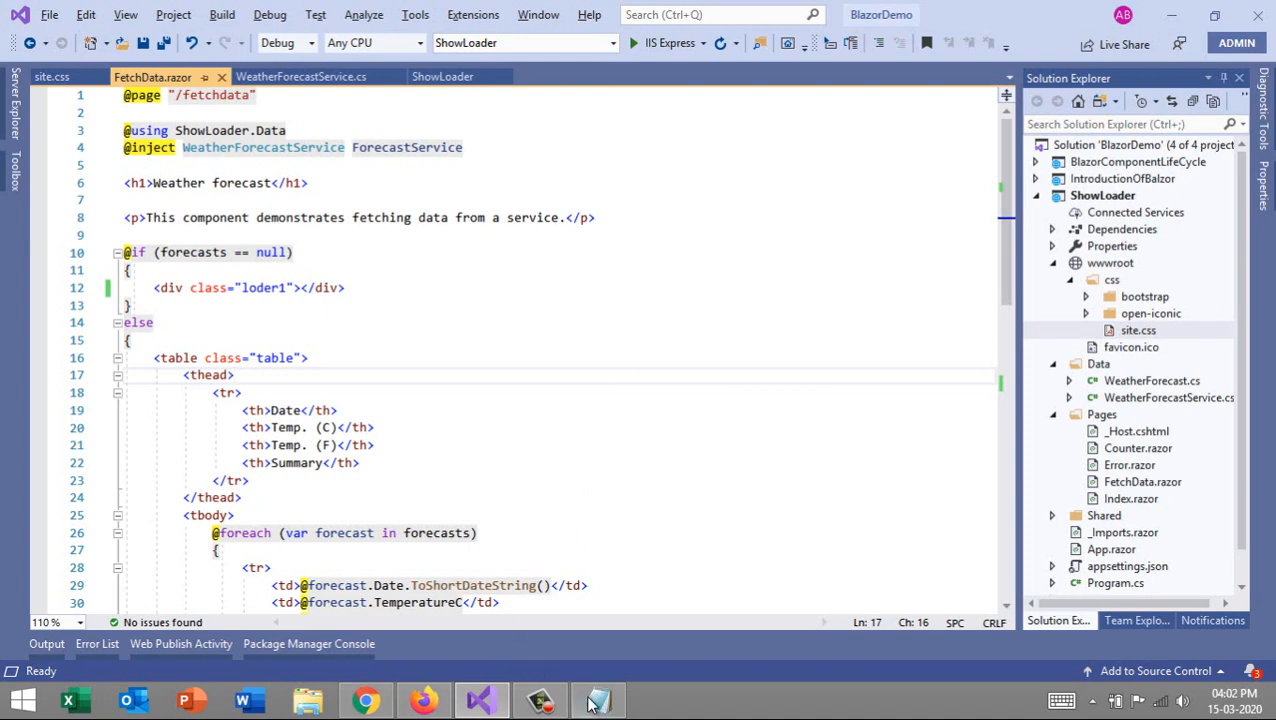
{"action": "left_click", "coordinate": [596, 700]}
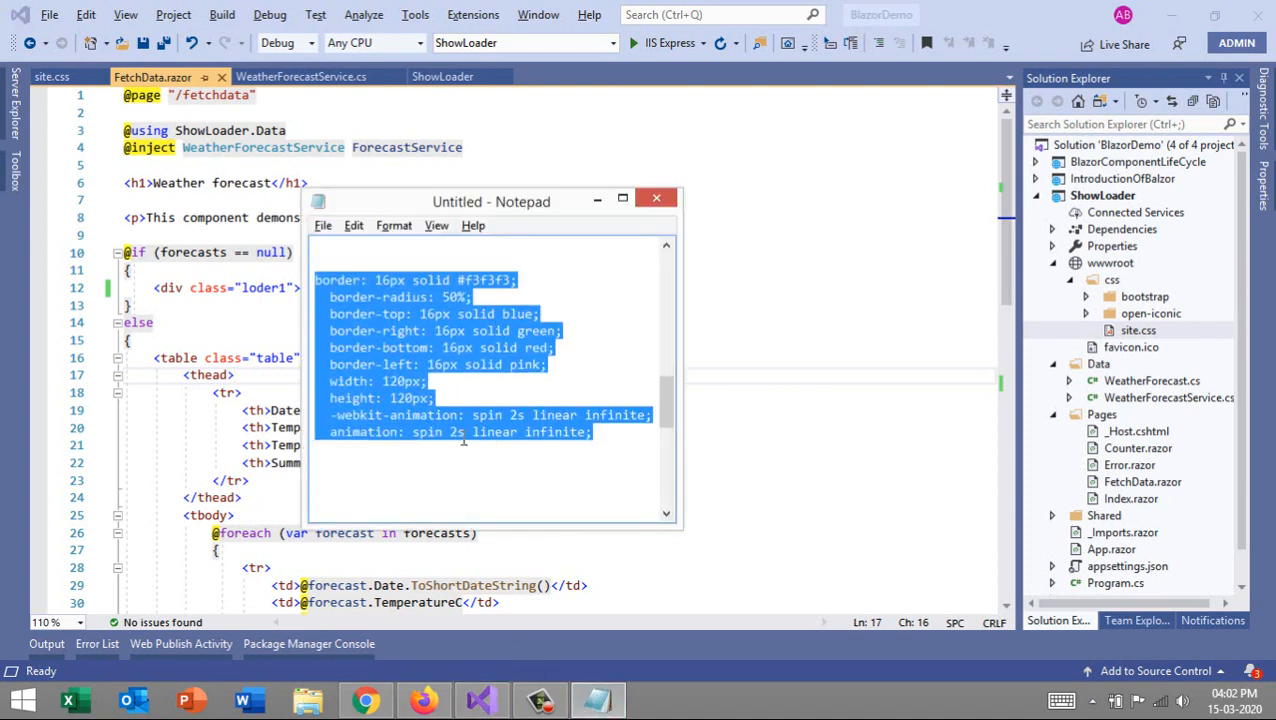
{"action": "scroll", "scroll_direction": "down", "scroll_amount": 3}
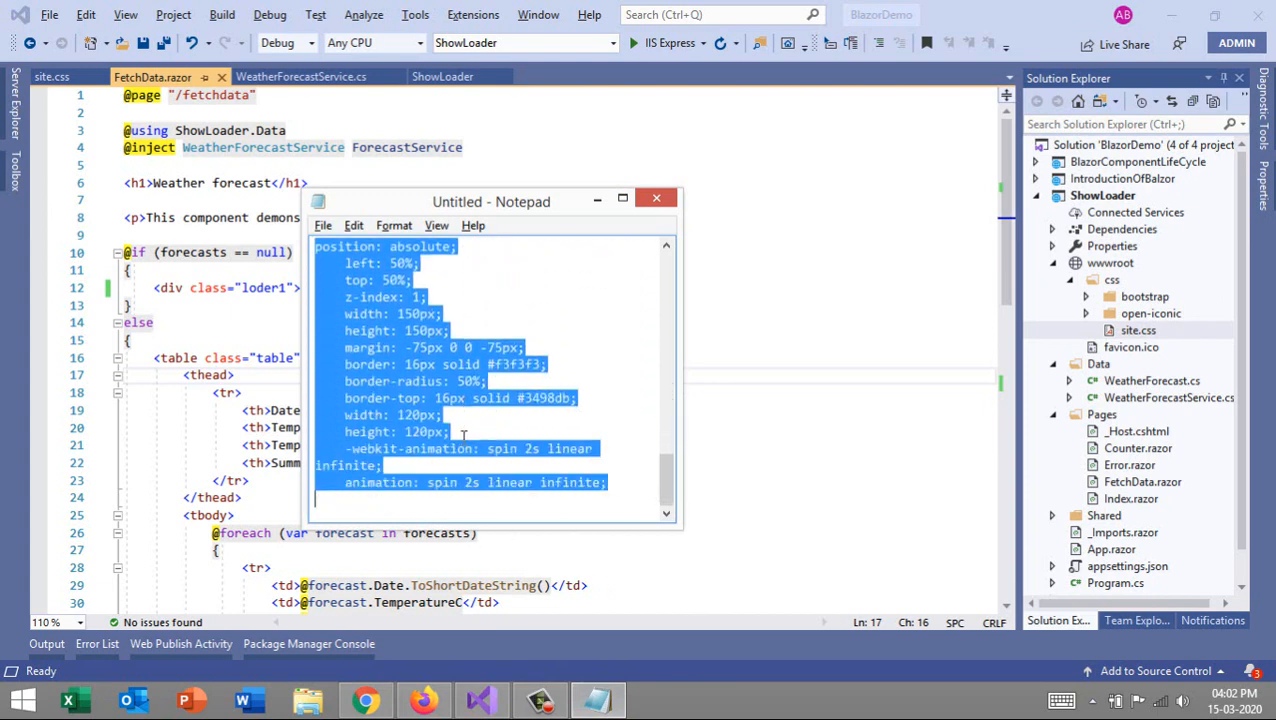
{"action": "left_click", "coordinate": [656, 198]}
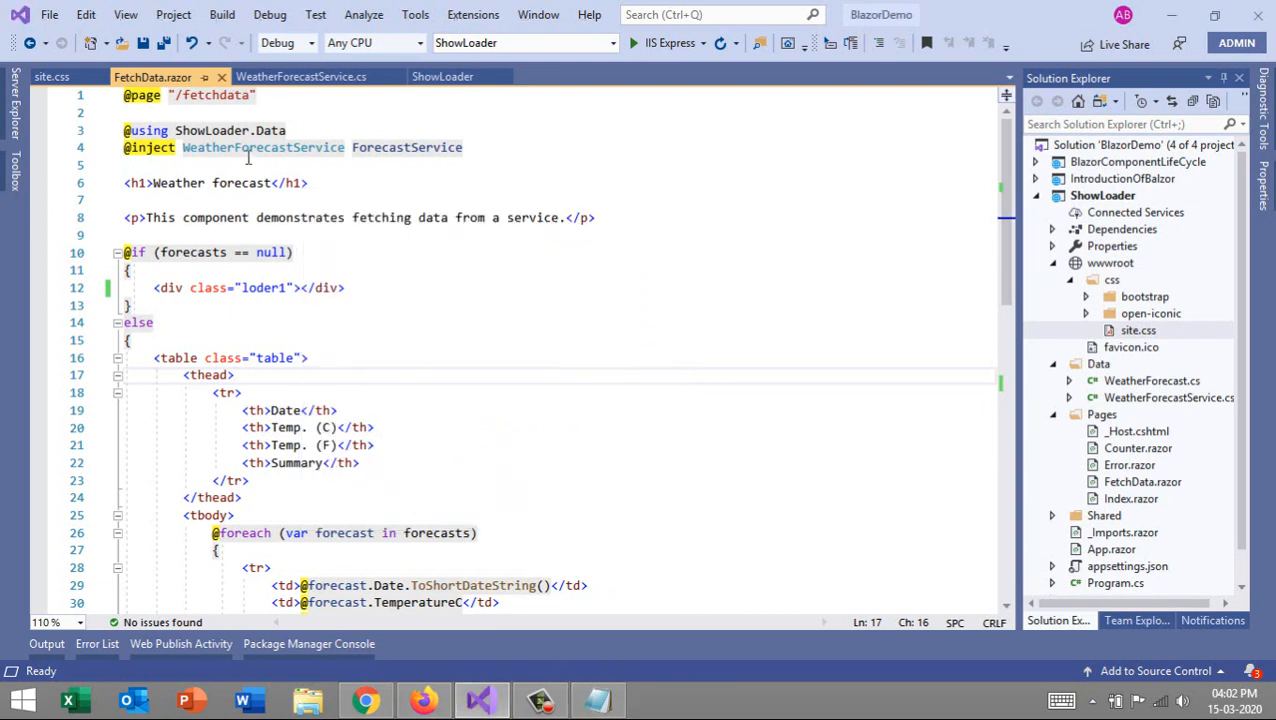
Step: Add a .loader2 rule below .loder1 in site.css with the pasted centered spinner CSS
{"action": "left_click", "coordinate": [52, 76]}
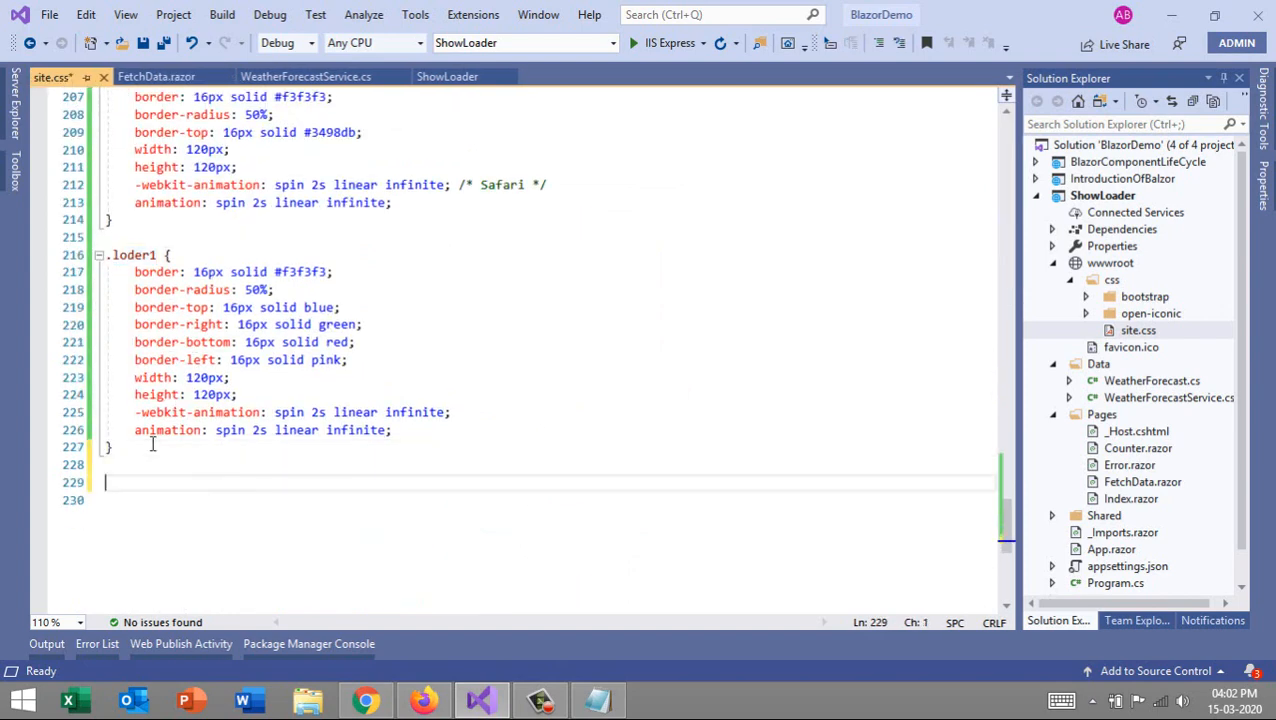
{"action": "type", "text": ".loader"}
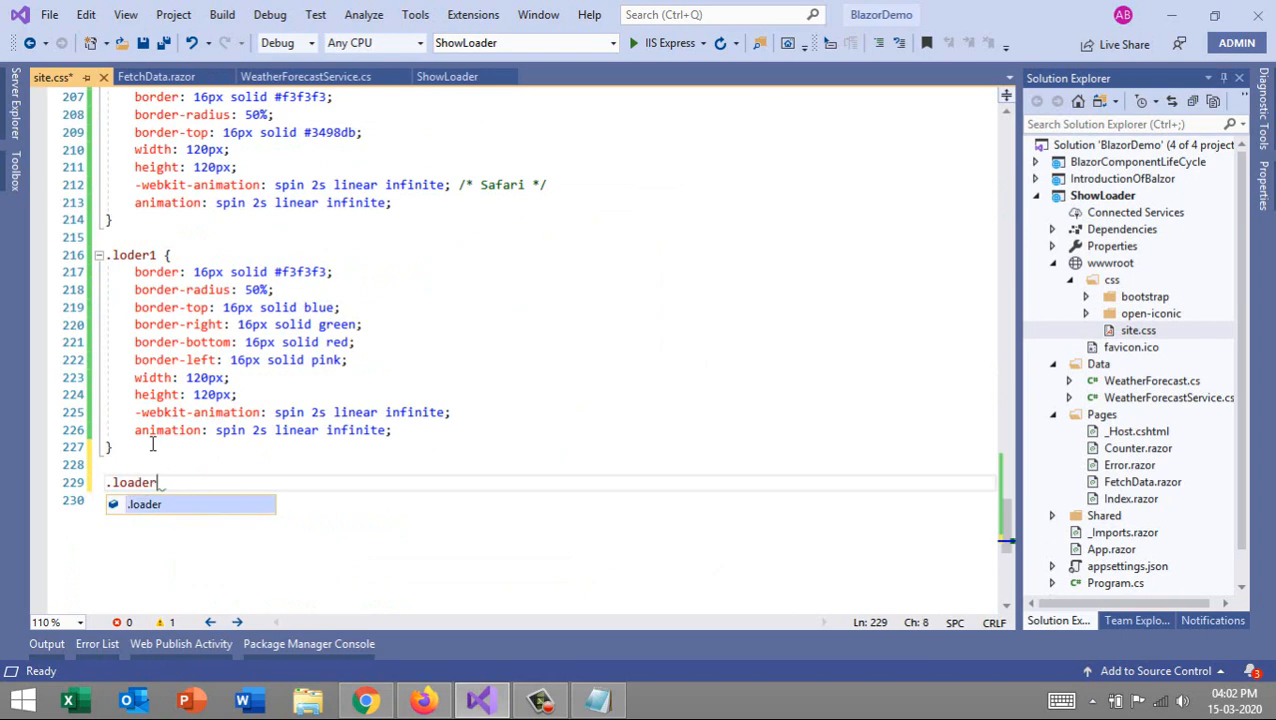
{"action": "type", "text": "2 {"}
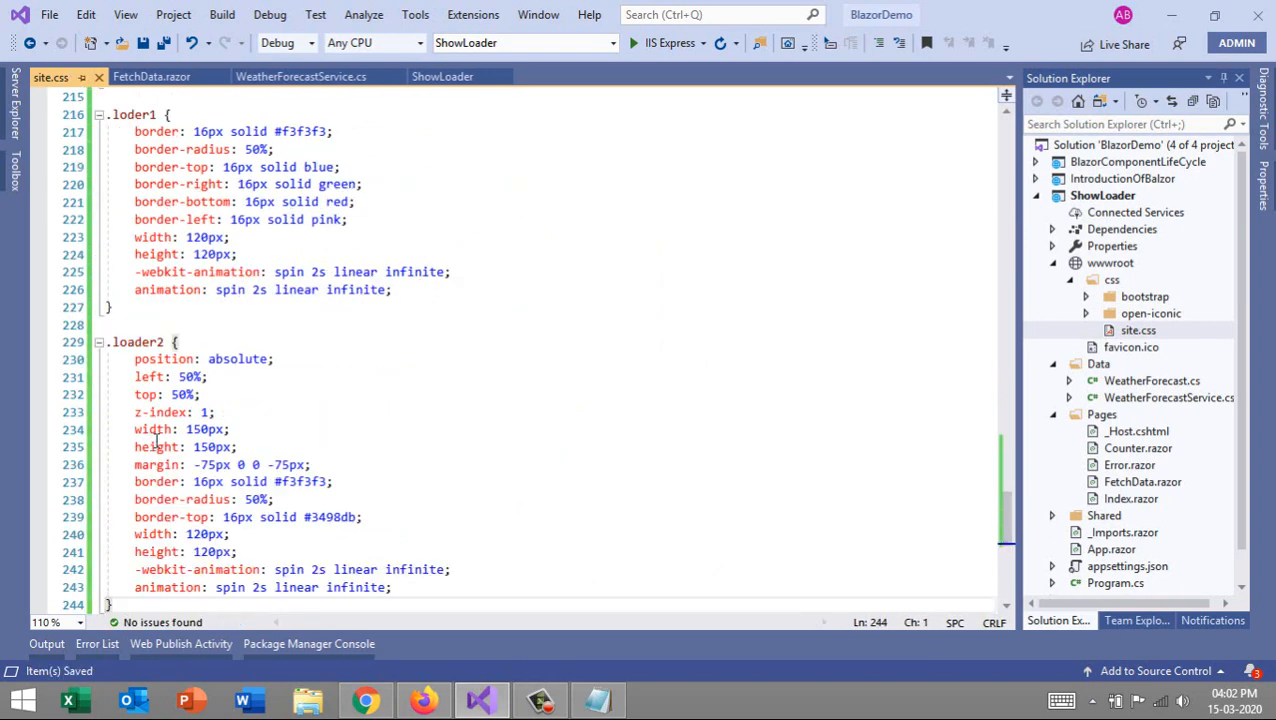
{"action": "left_click", "coordinate": [292, 360]}
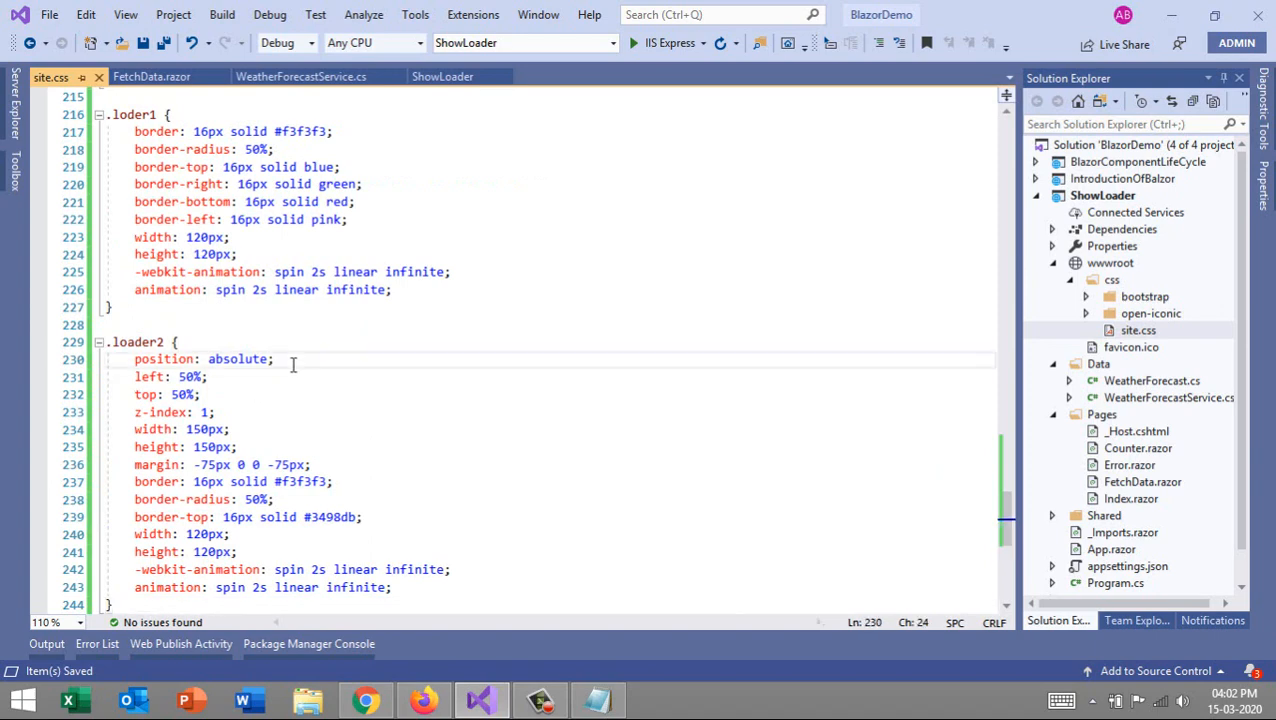
Step: Review loader2's absolute 50% positioning, -75px centering margins and width settings
{"action": "left_click", "coordinate": [136, 360]}
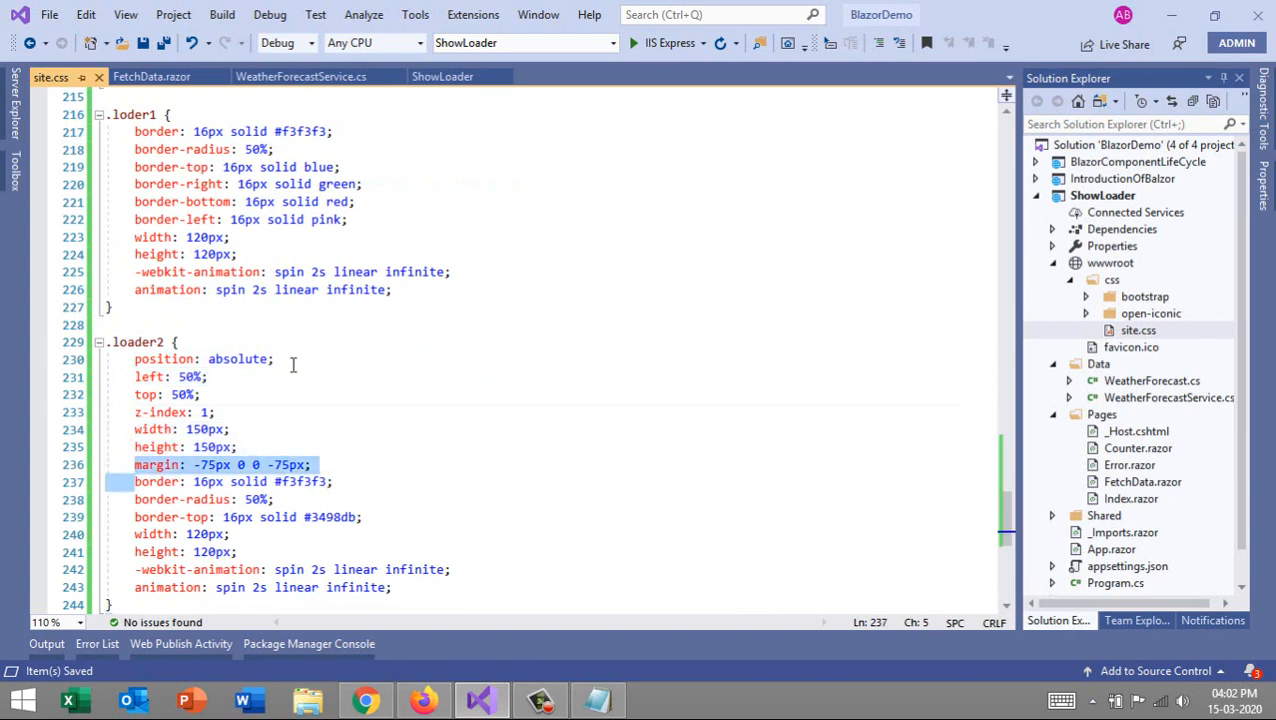
{"action": "left_click", "coordinate": [136, 500]}
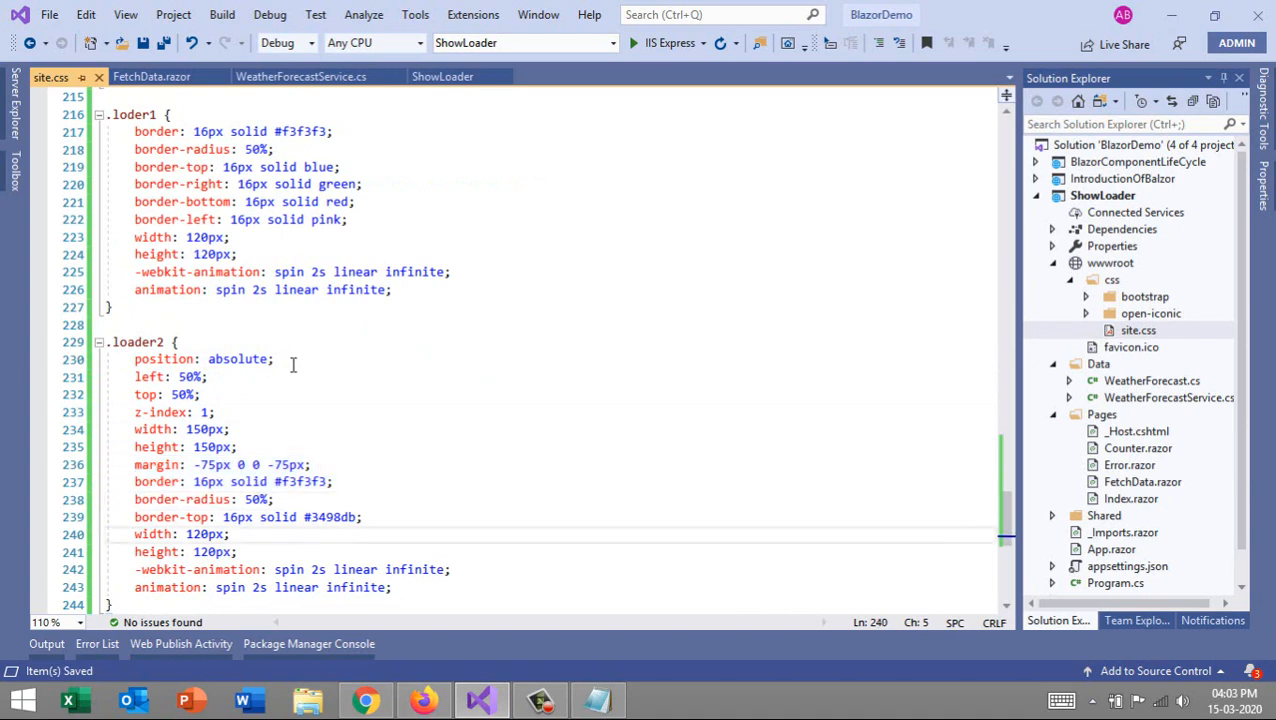
{"action": "left_click", "coordinate": [136, 568]}
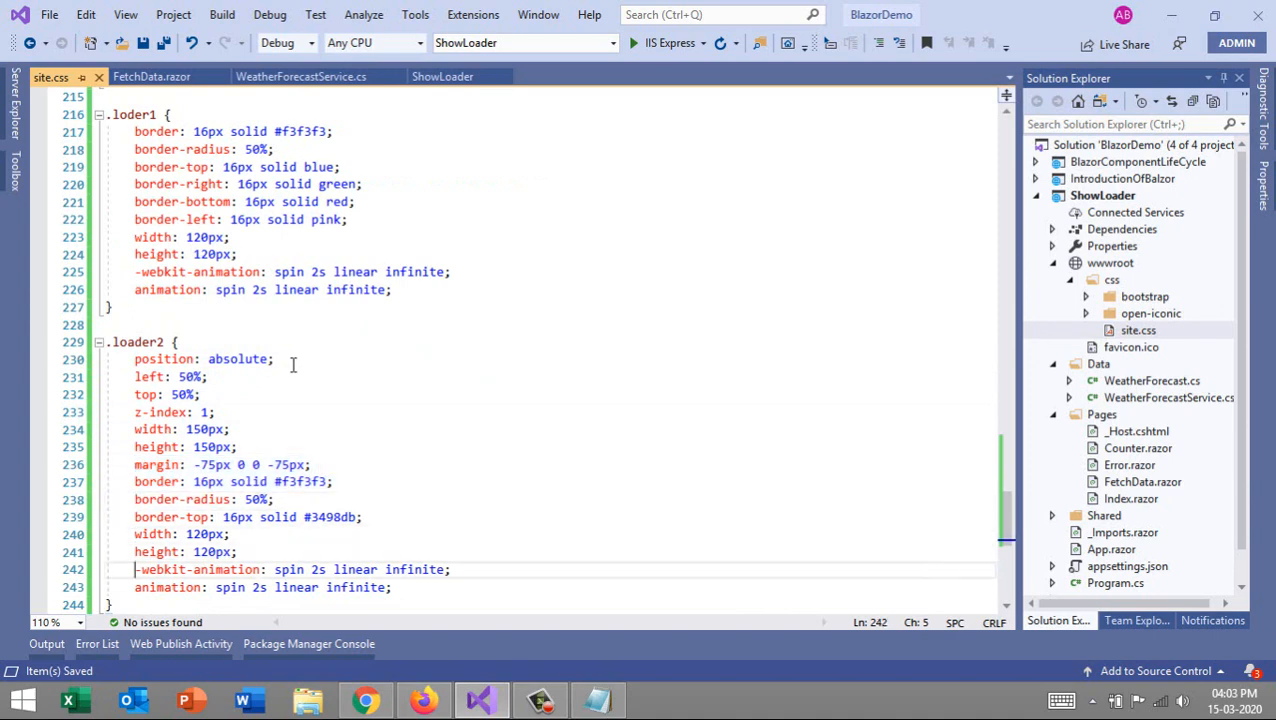
{"action": "mouse_move", "coordinate": [308, 352]}
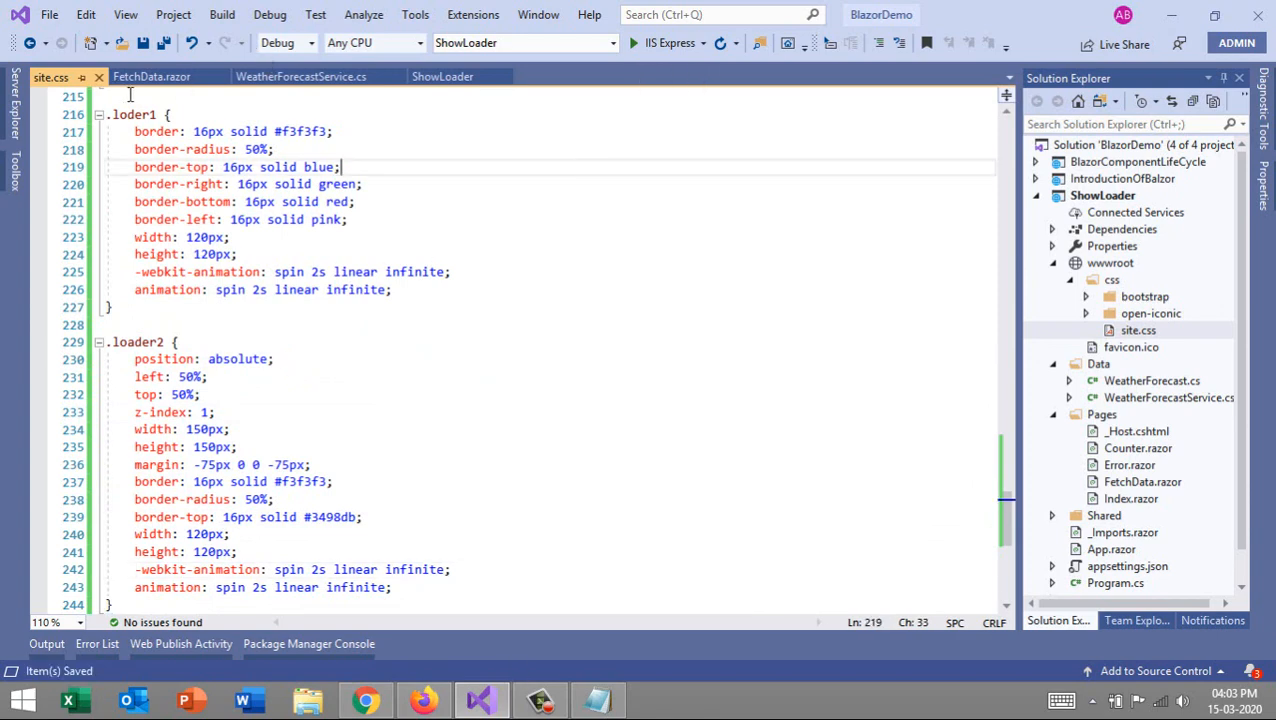
Step: Change the FetchData.razor loading div's class to loder2 and run the app with IIS Express
{"action": "left_click", "coordinate": [152, 76]}
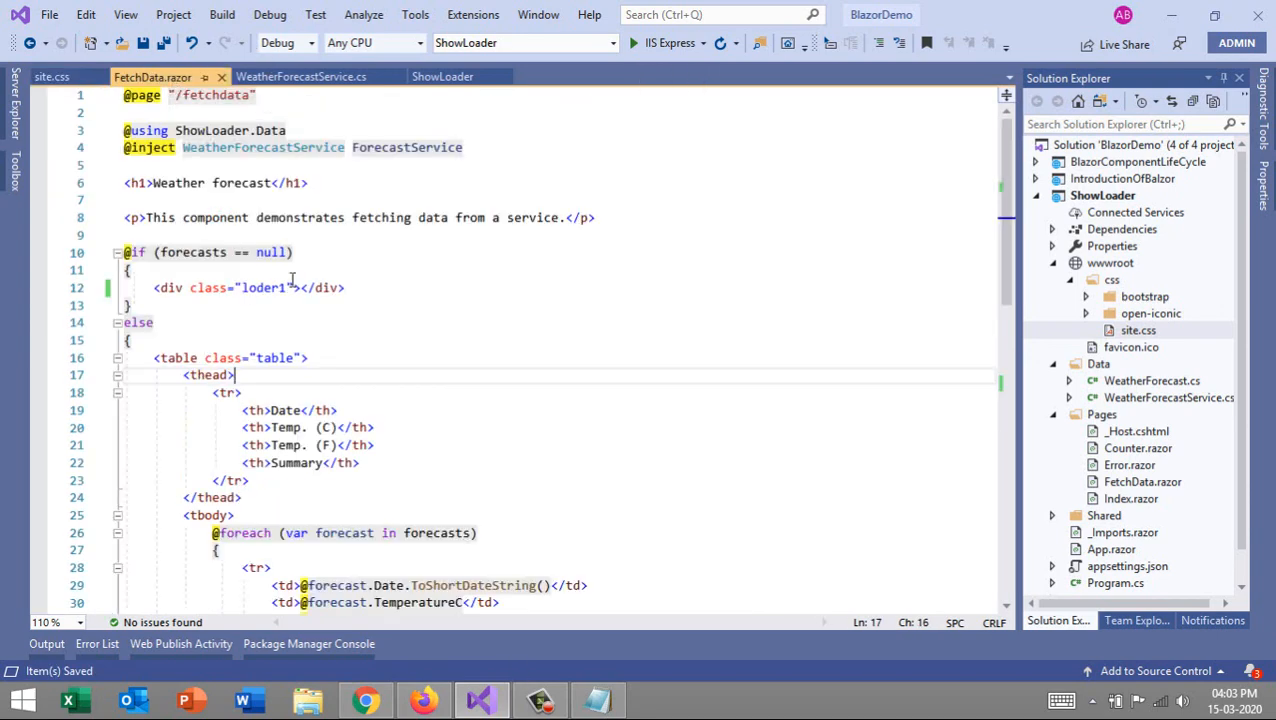
{"action": "key", "text": "BackSpace"}
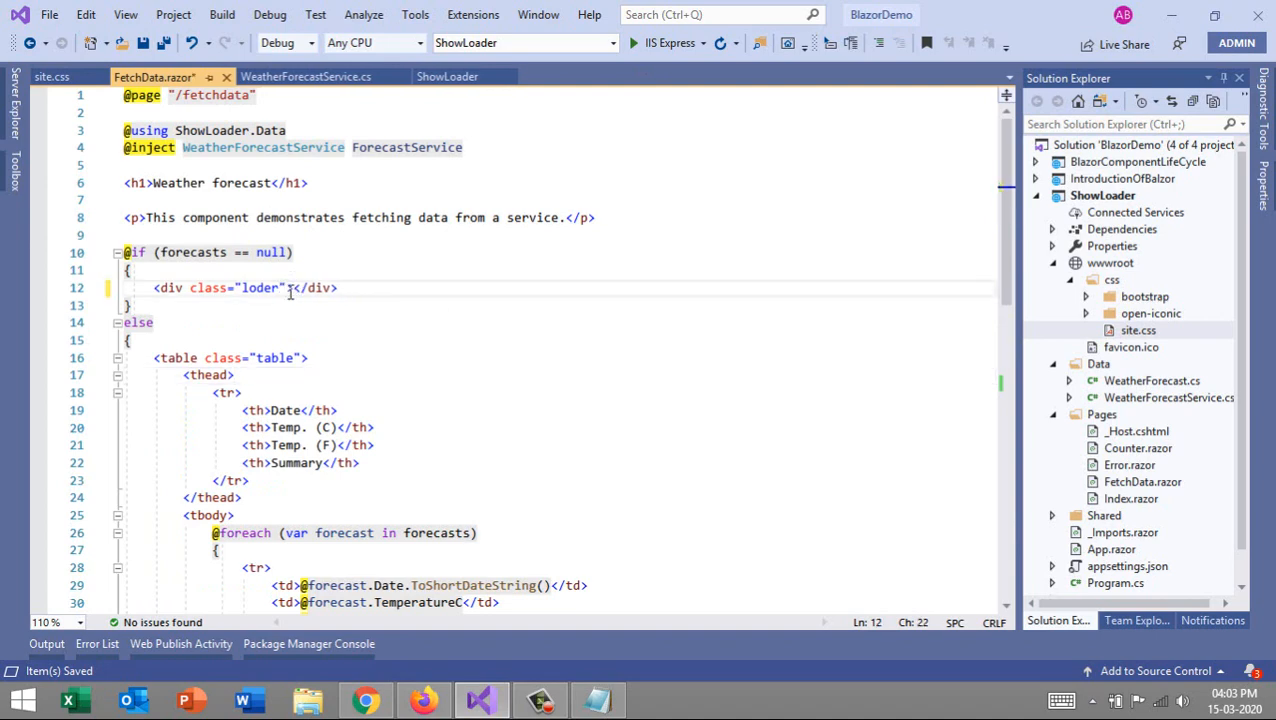
{"action": "type", "text": "2"}
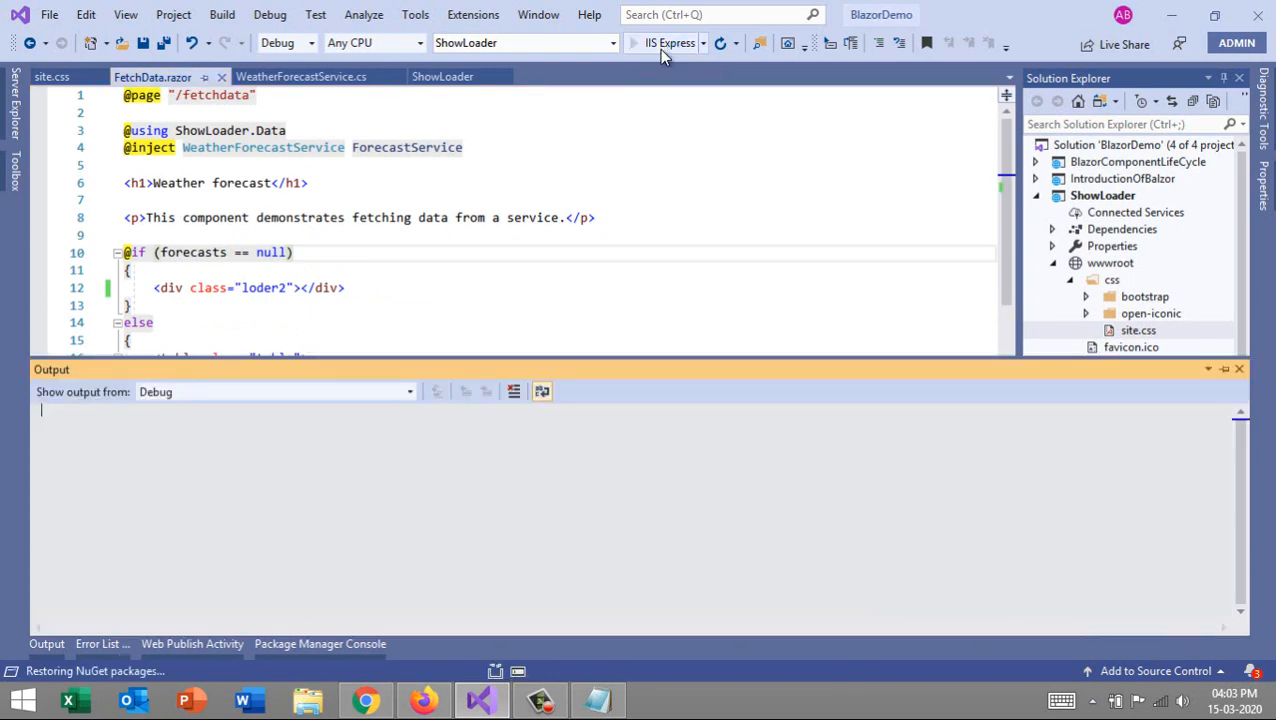
{"action": "left_click", "coordinate": [632, 42]}
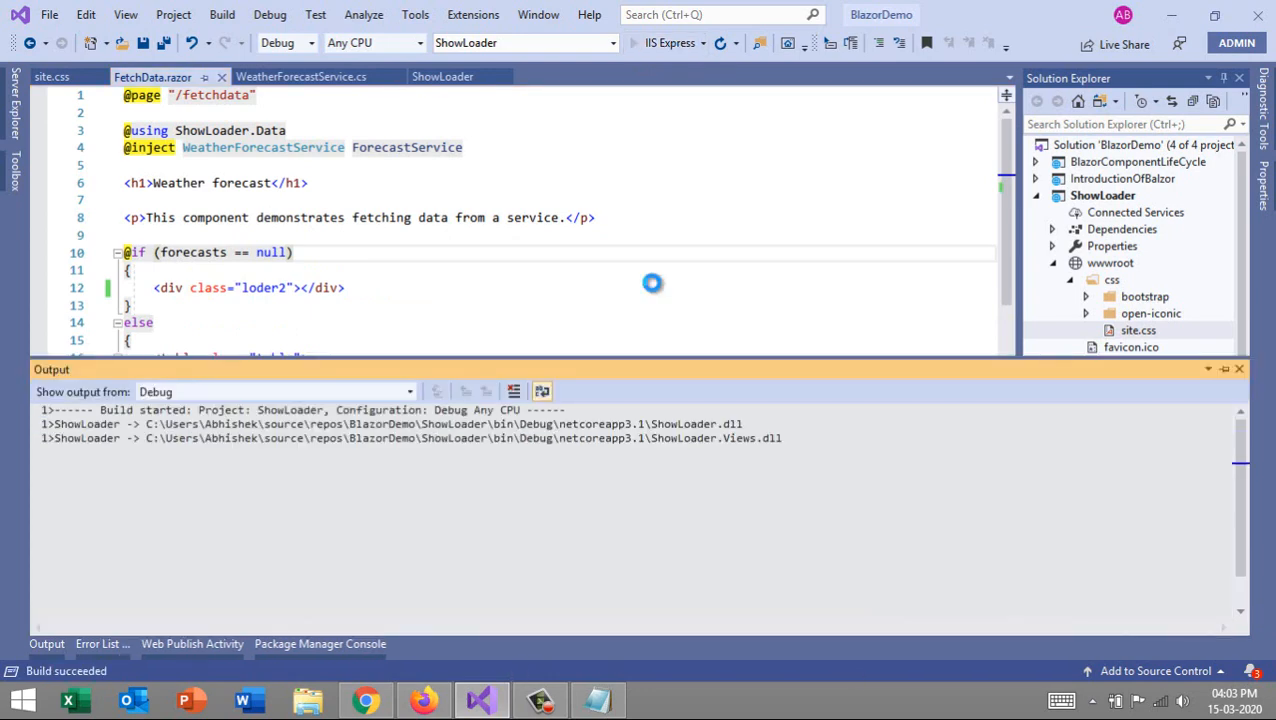
{"action": "left_click", "coordinate": [720, 42]}
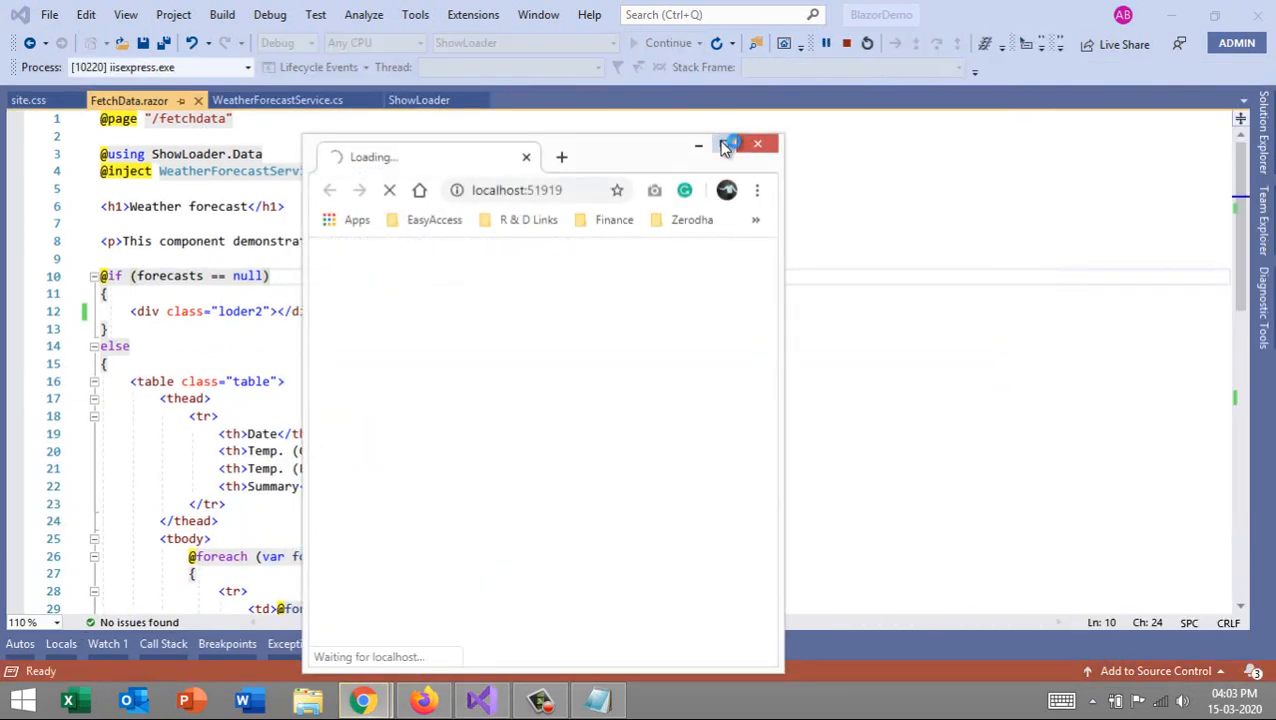
Step: View the Fetch data page in the launched Chrome window, then stop debugging
{"action": "left_click", "coordinate": [726, 144]}
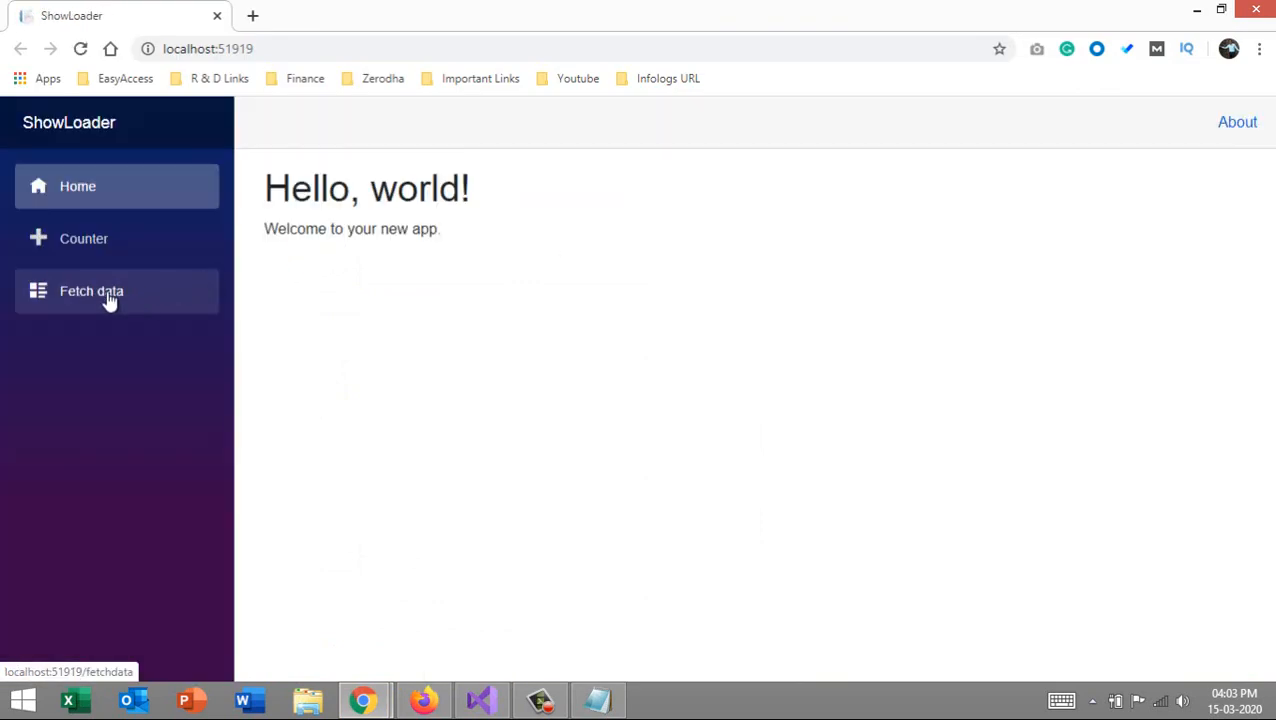
{"action": "left_click", "coordinate": [92, 292]}
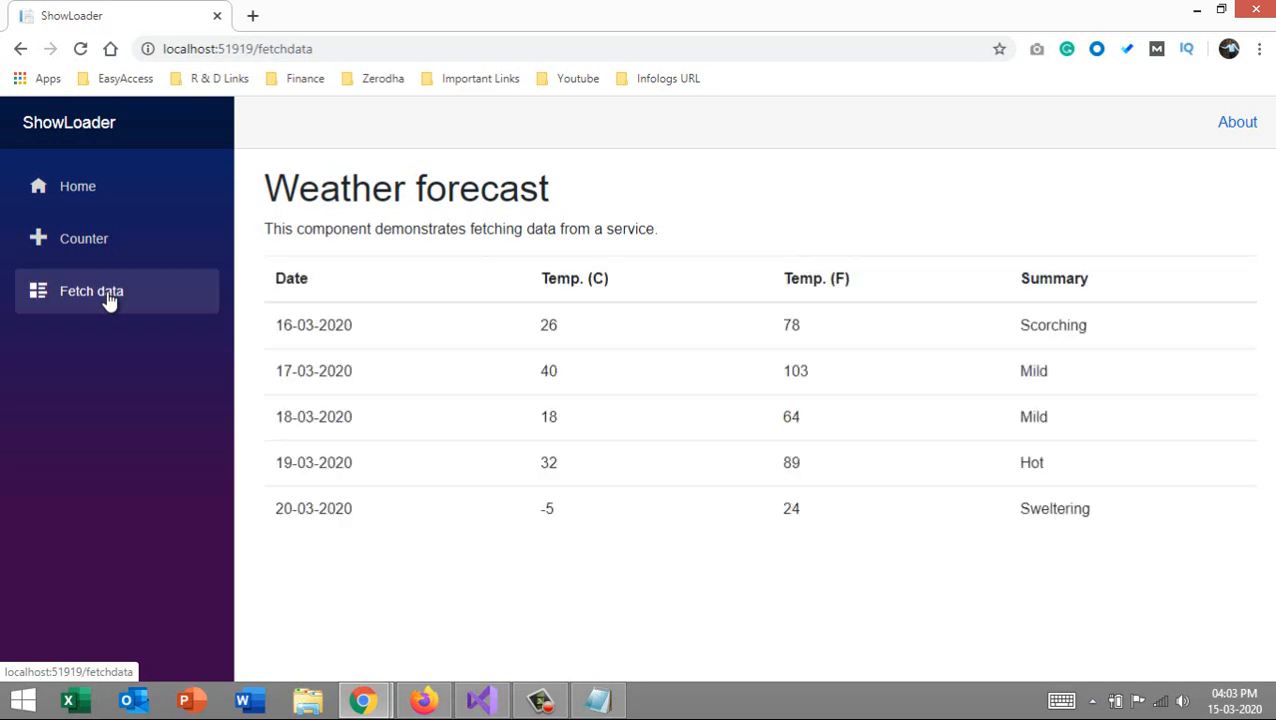
{"action": "left_click", "coordinate": [480, 700]}
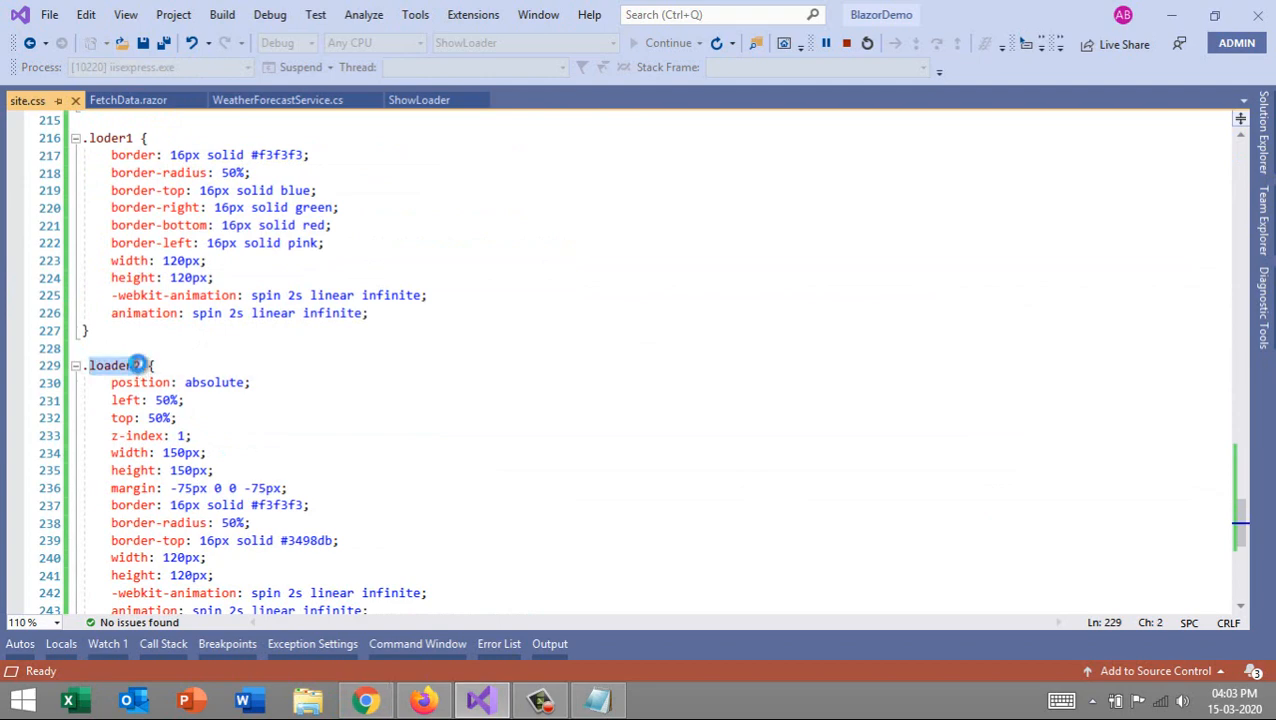
Step: Correct the div class to loader2 in FetchData.razor, save, rerun IIS Express and view the spinner on Fetch data
{"action": "left_click", "coordinate": [152, 76]}
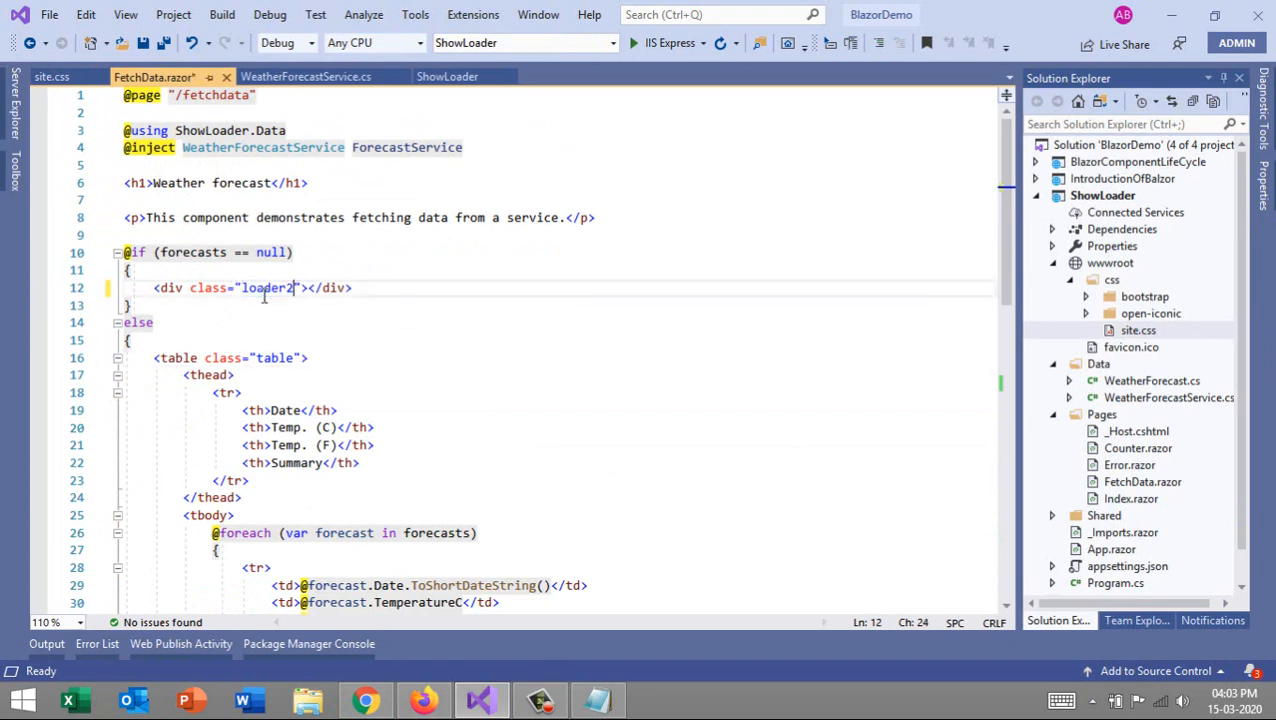
{"action": "key", "text": "ctrl+s"}
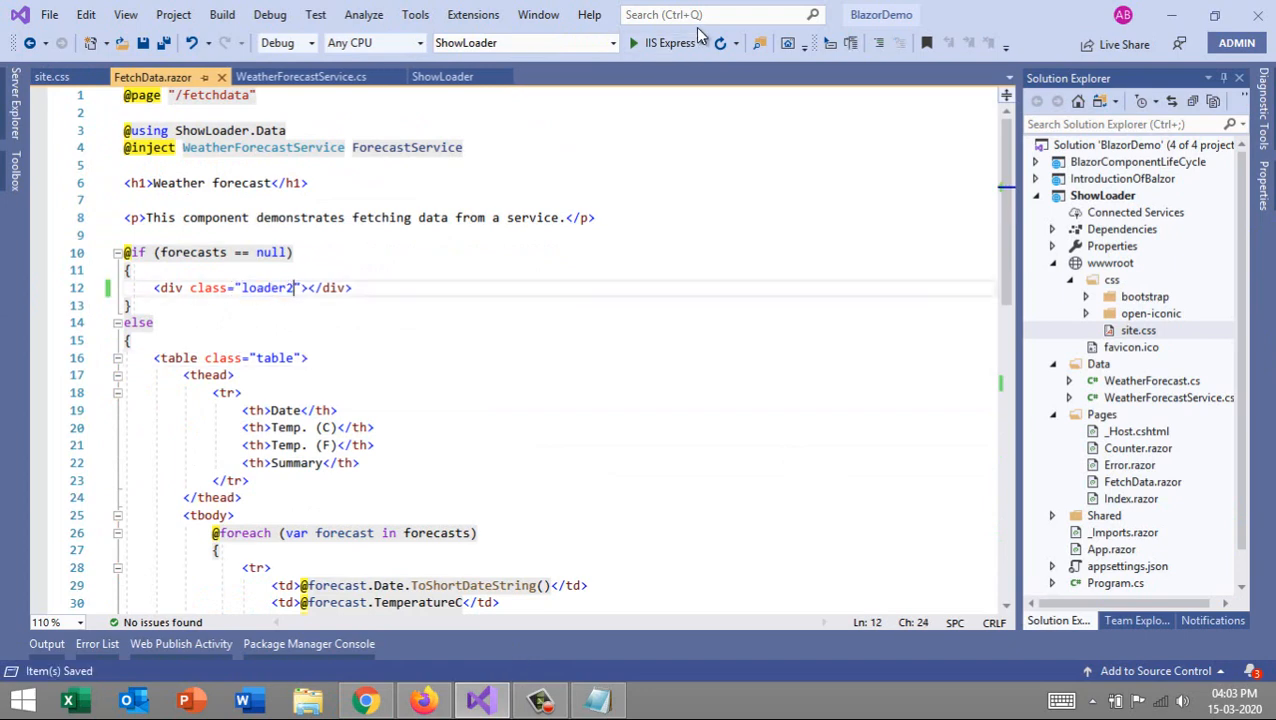
{"action": "left_click", "coordinate": [632, 42]}
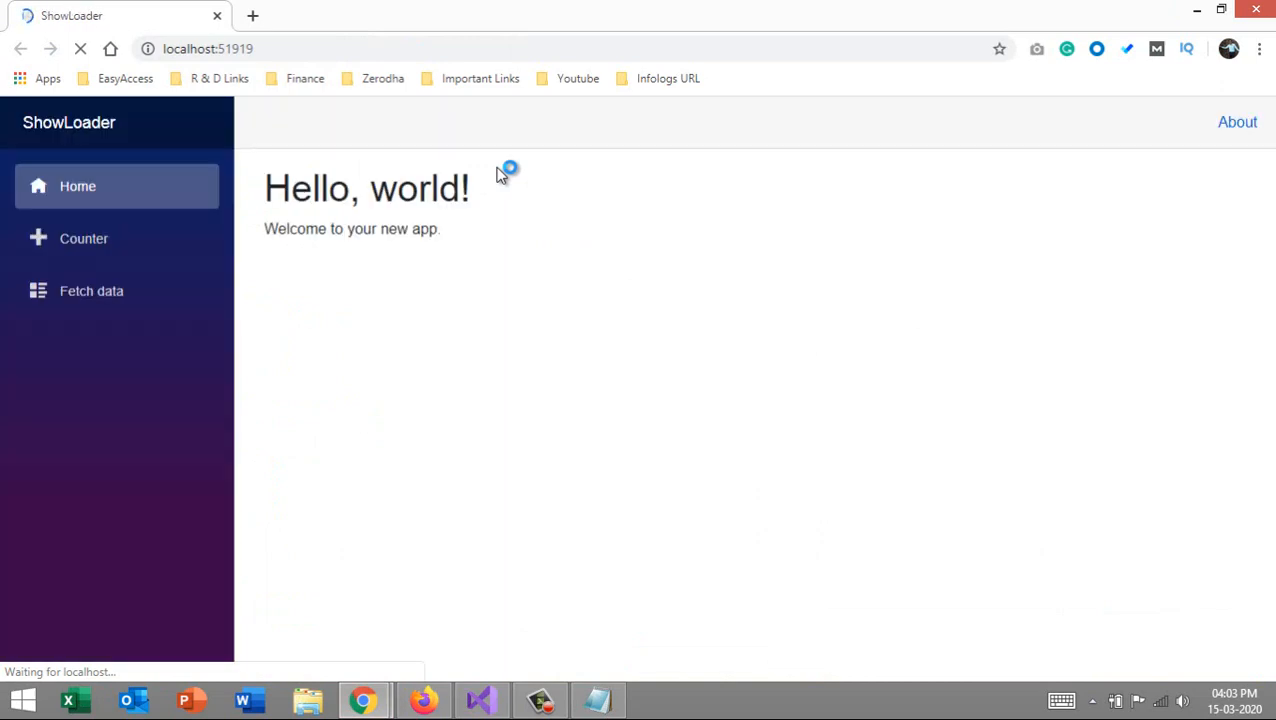
{"action": "left_click", "coordinate": [92, 290]}
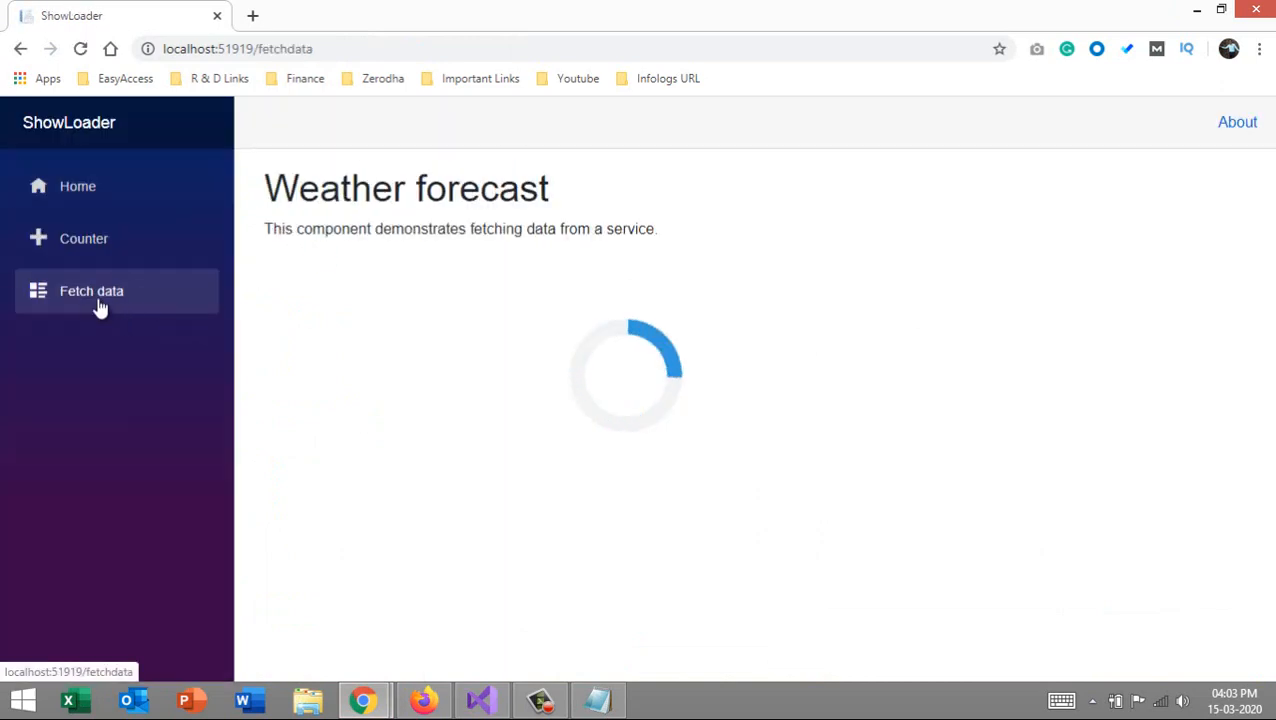
{"action": "left_click", "coordinate": [480, 700]}
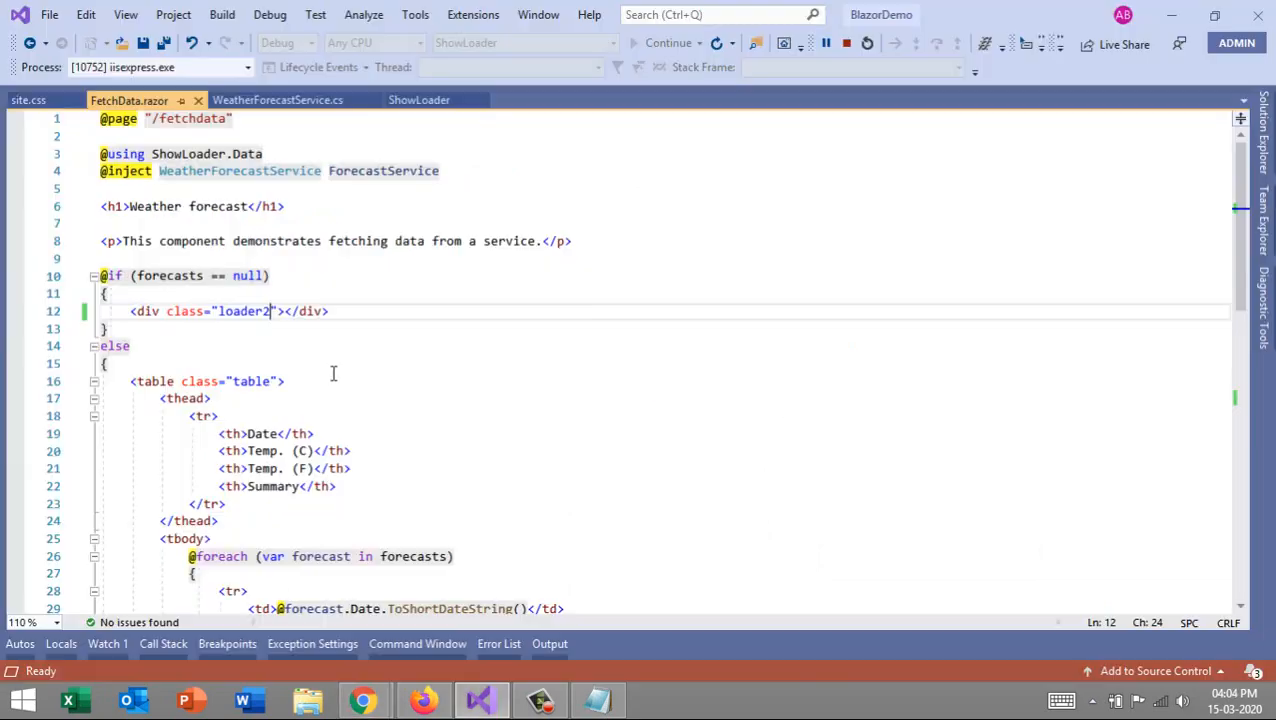
Step: Switch to site.css and locate the loder1 and loader2 rules
{"action": "left_click", "coordinate": [362, 700]}
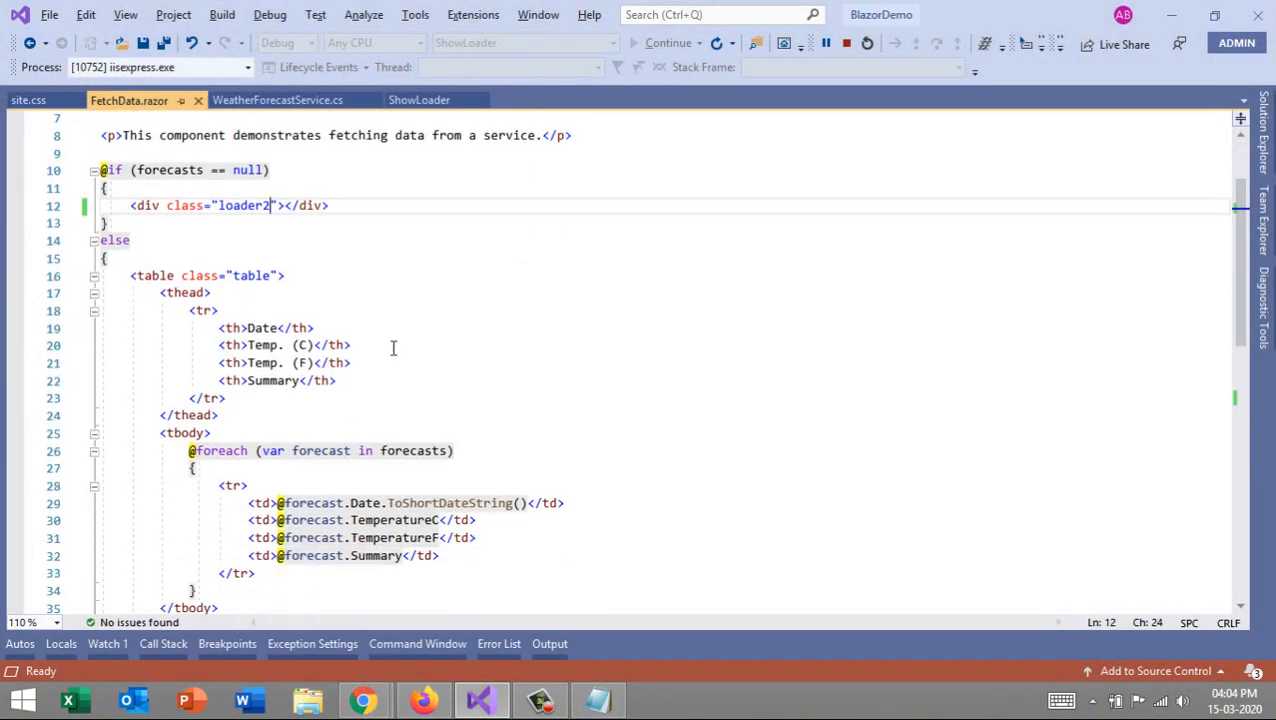
{"action": "left_click", "coordinate": [28, 100]}
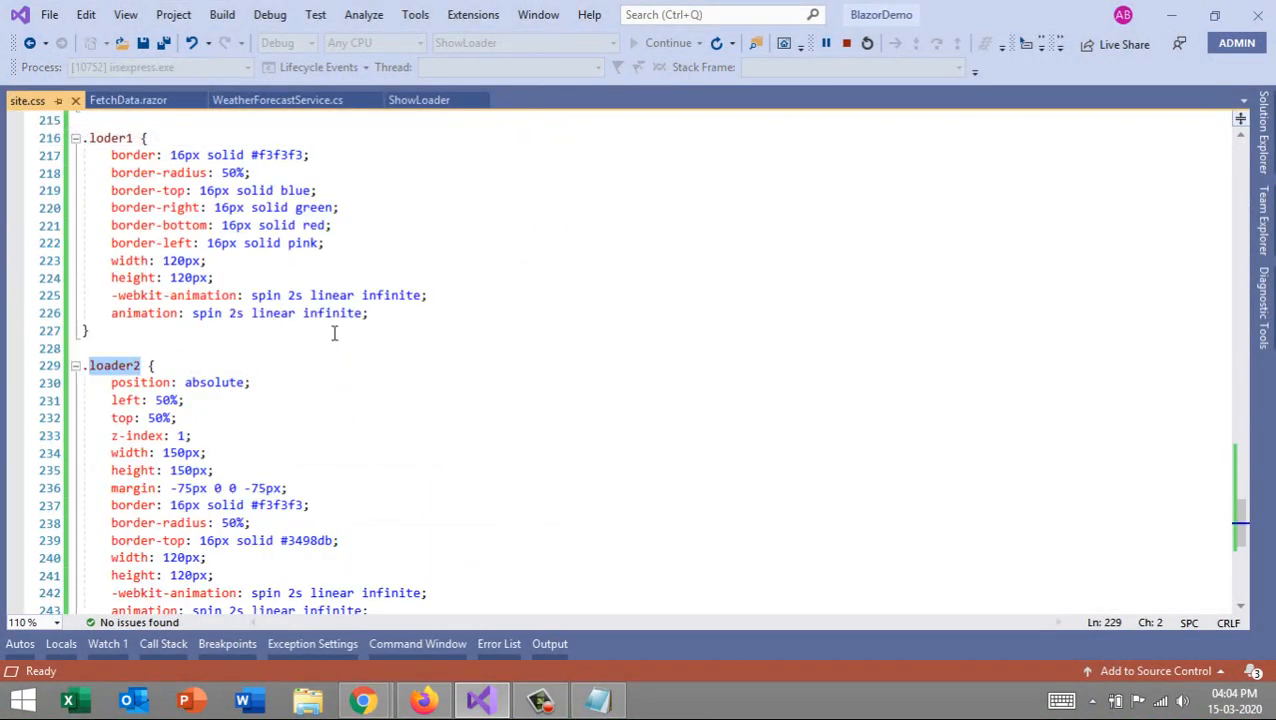
{"action": "scroll", "scroll_direction": "up", "scroll_amount": 3}
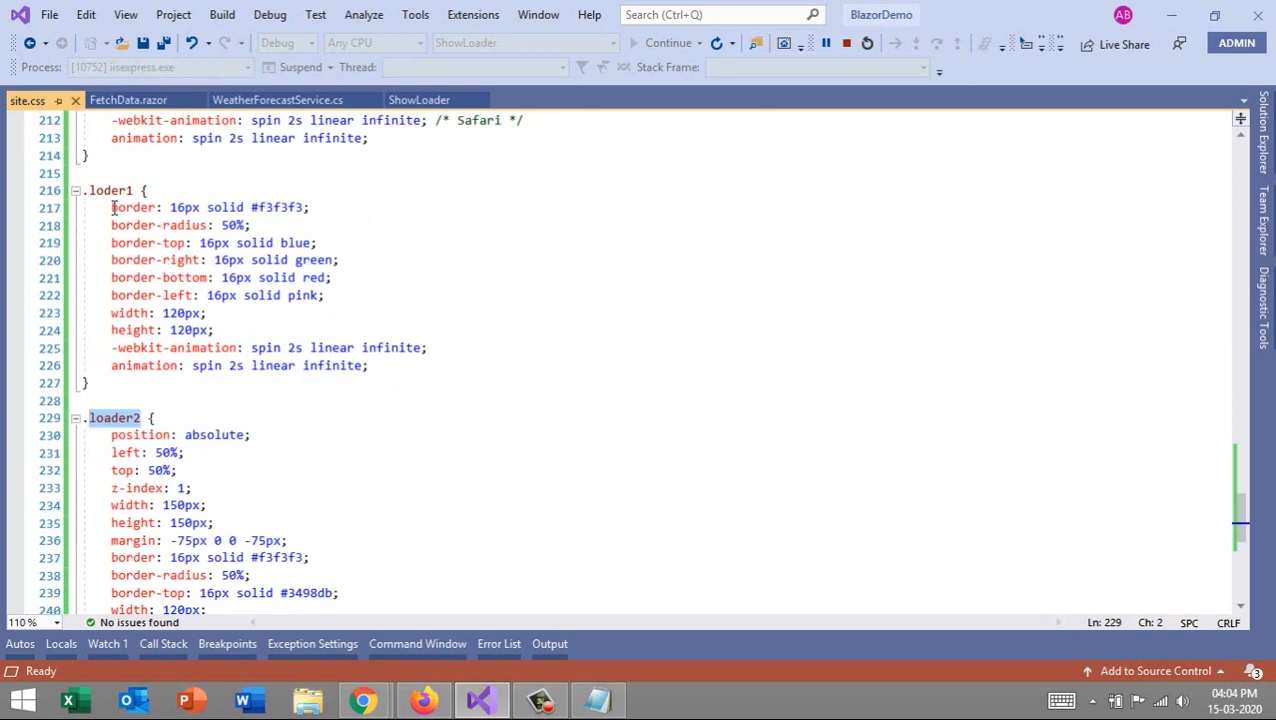
{"action": "scroll", "scroll_direction": "down", "scroll_amount": 3}
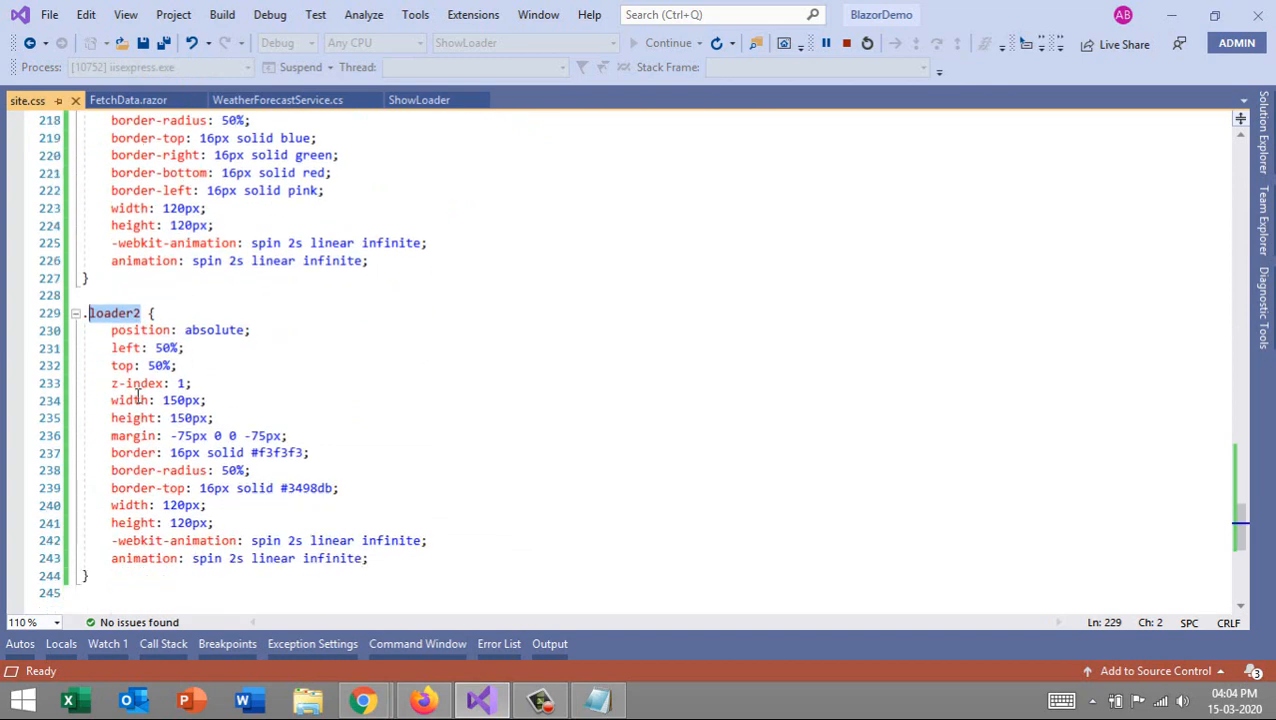
{"action": "left_click", "coordinate": [136, 400]}
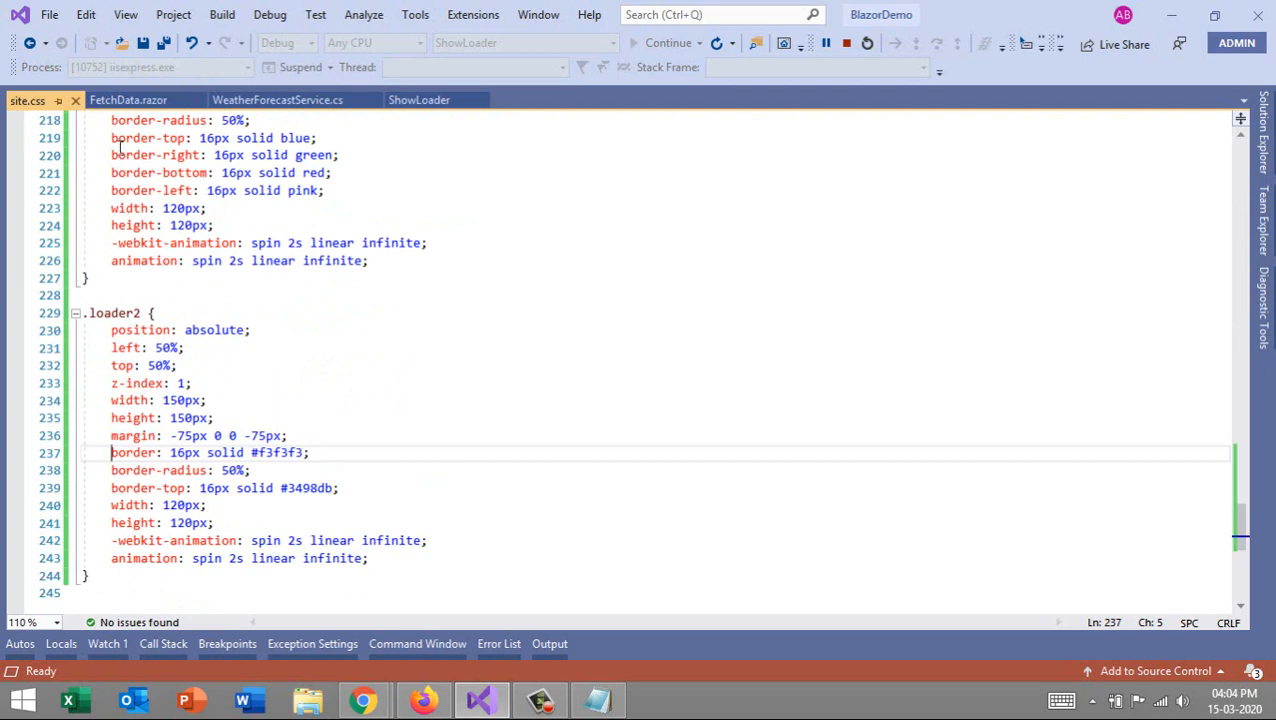
Step: Copy loder1's blue, green, red and pink 16px border lines into the loader2 rule and save
{"action": "left_click", "coordinate": [112, 138]}
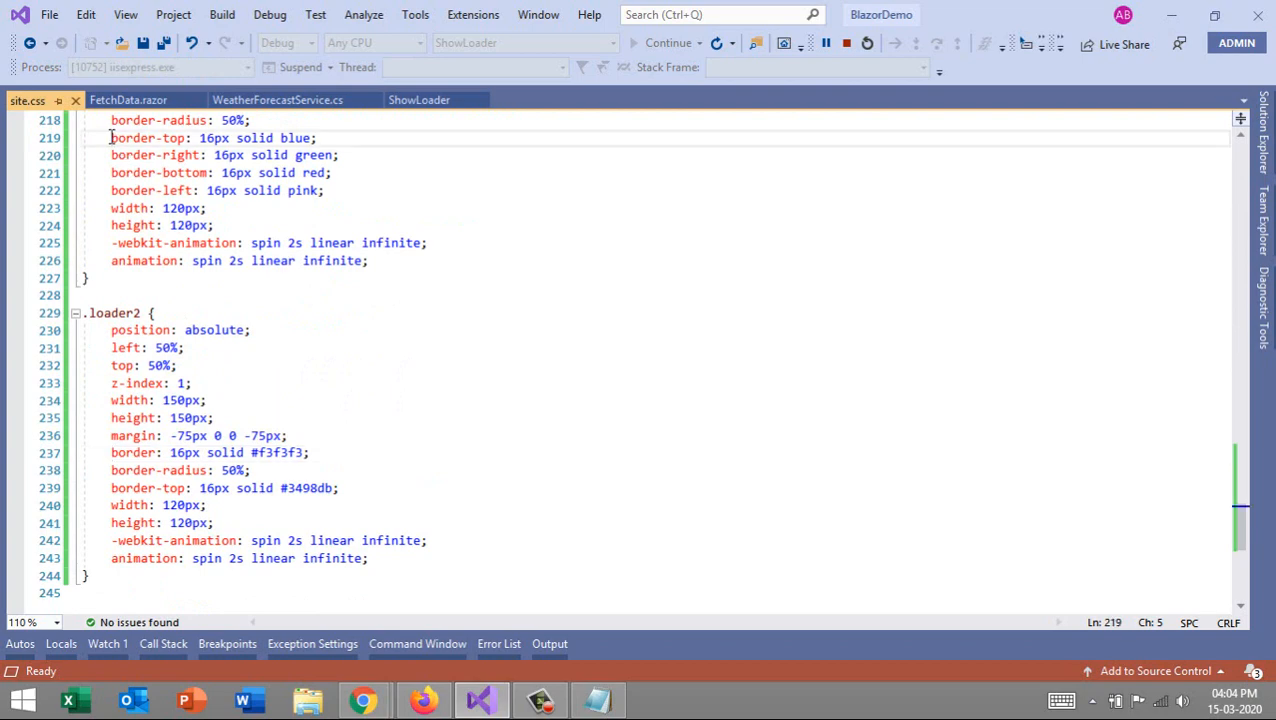
{"action": "left_click_drag", "start_coordinate": [112, 138], "coordinate": [112, 208]}
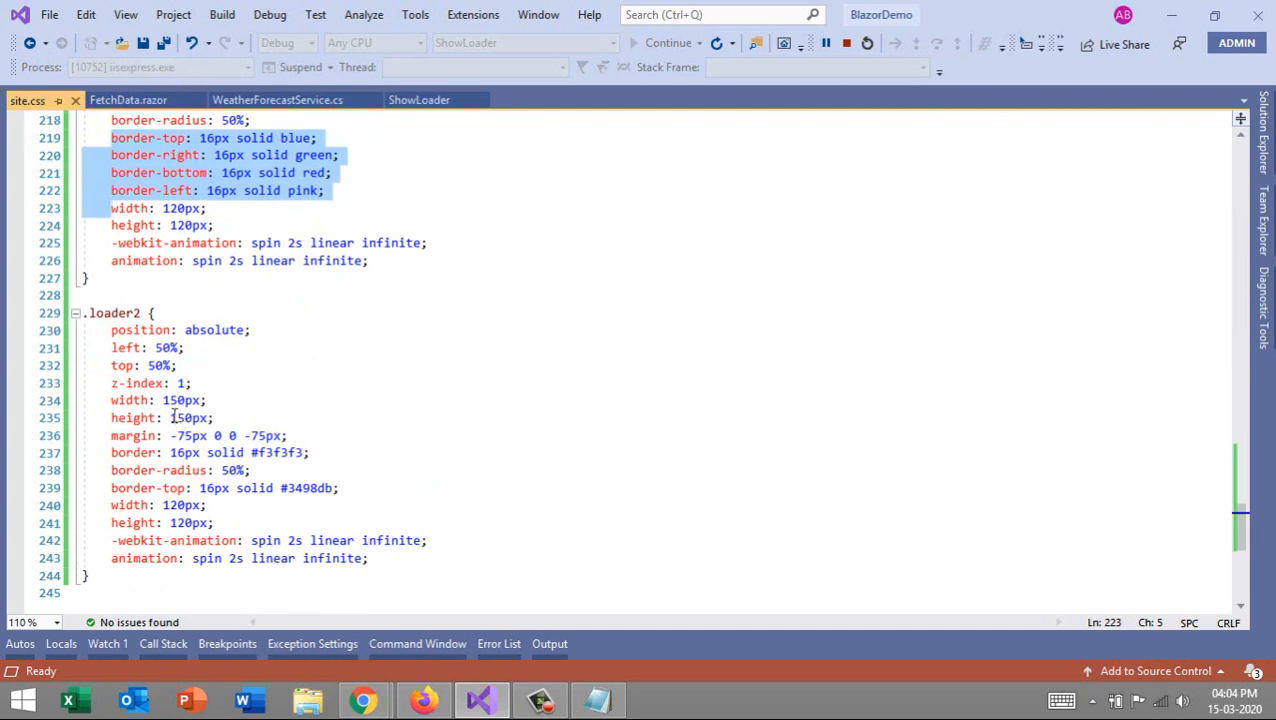
{"action": "left_click", "coordinate": [106, 452]}
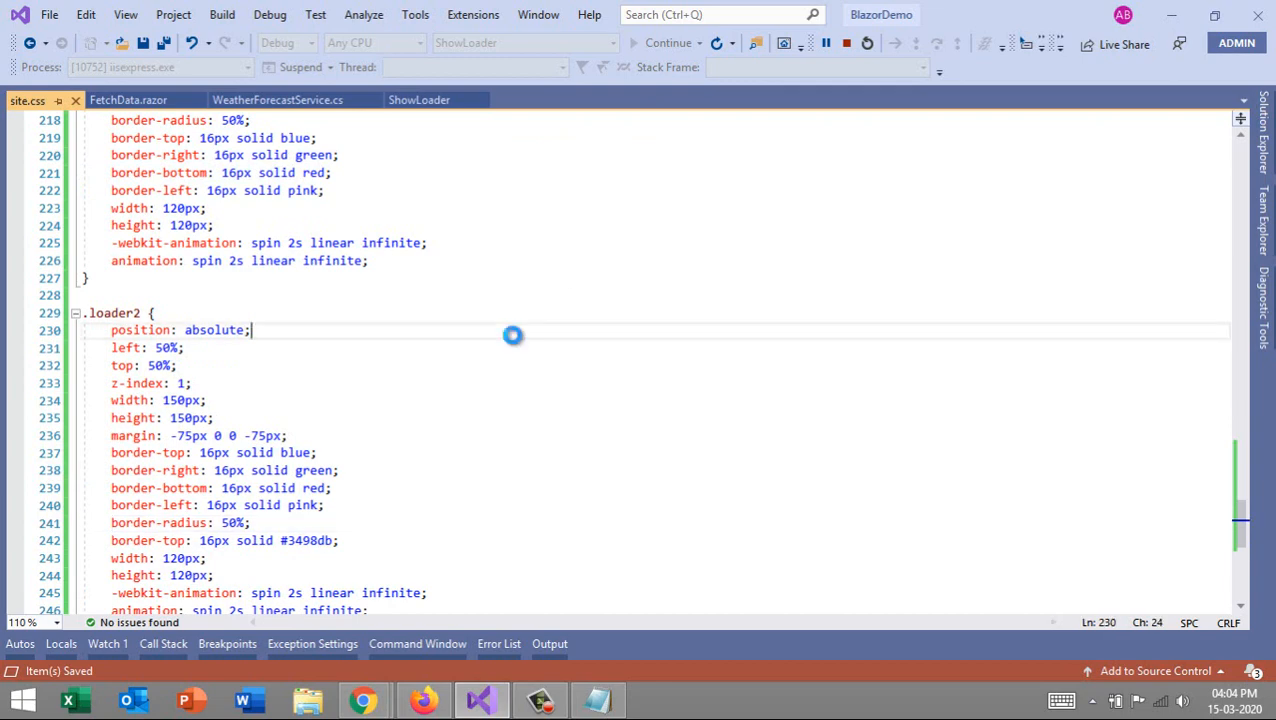
{"action": "left_click", "coordinate": [362, 700]}
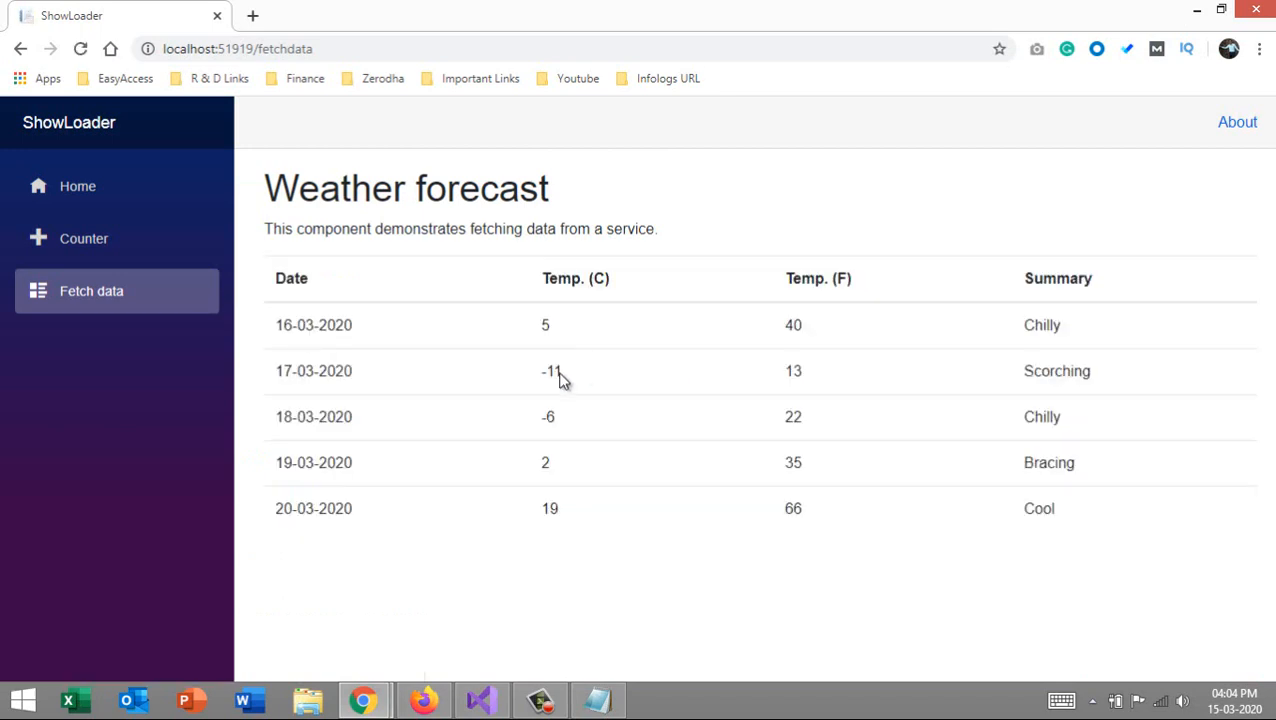
{"action": "left_click", "coordinate": [84, 238]}
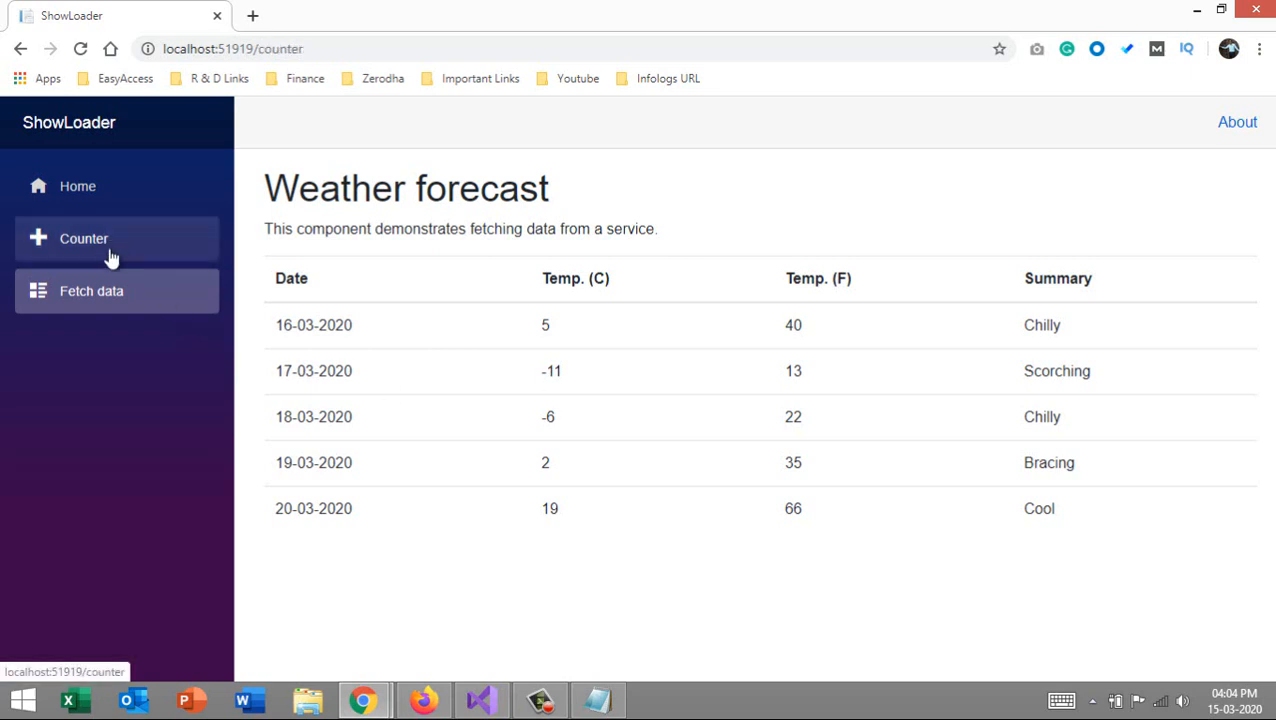
{"action": "left_click", "coordinate": [92, 290]}
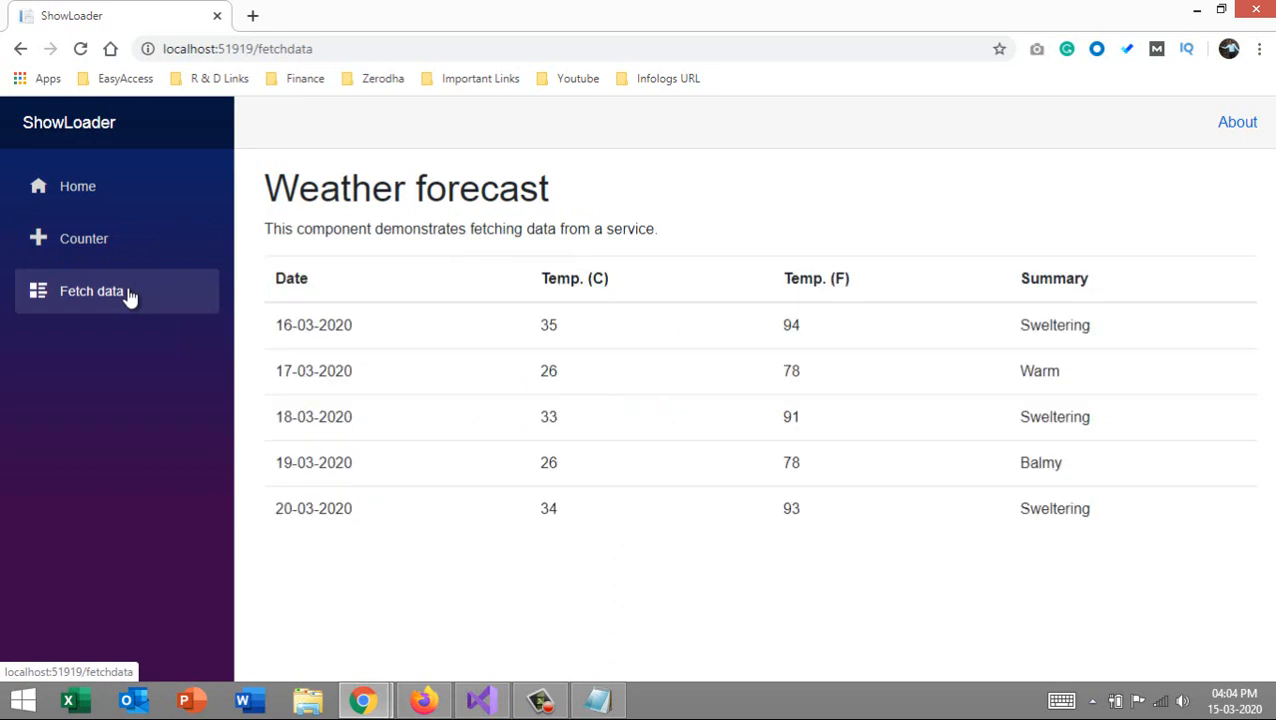
{"action": "left_click", "coordinate": [92, 290]}
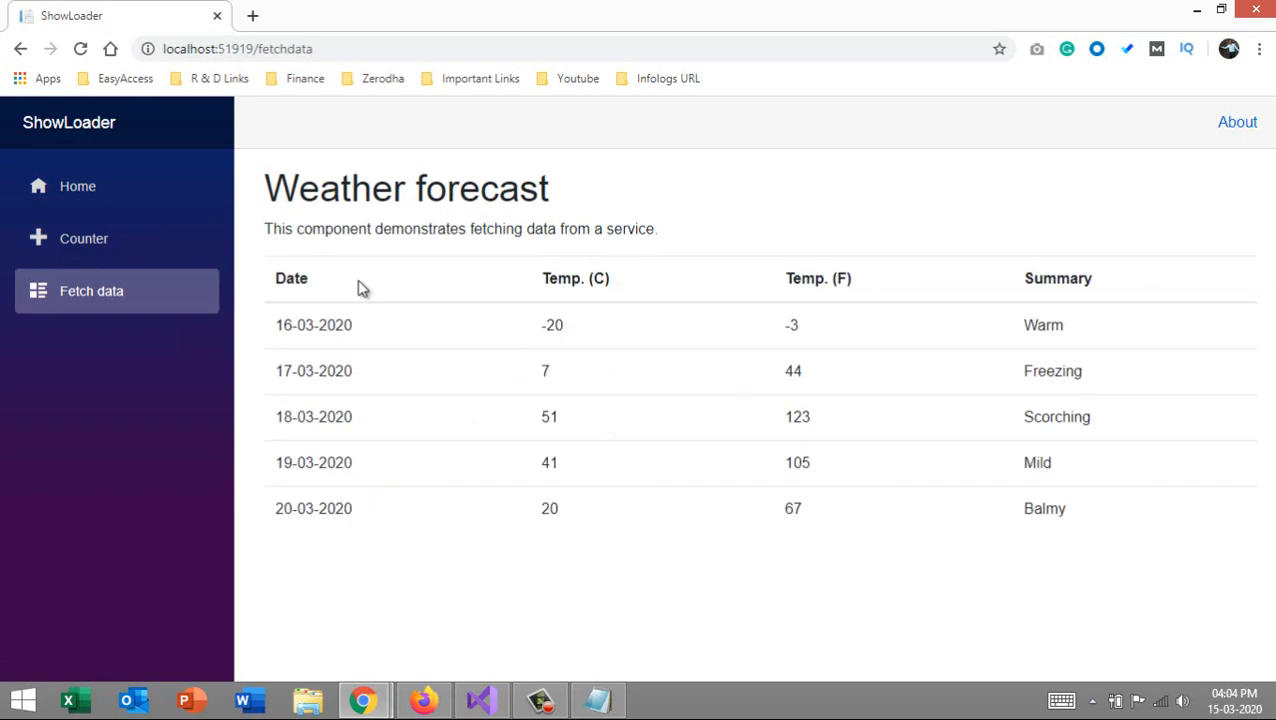
{"action": "mouse_move", "coordinate": [118, 256]}
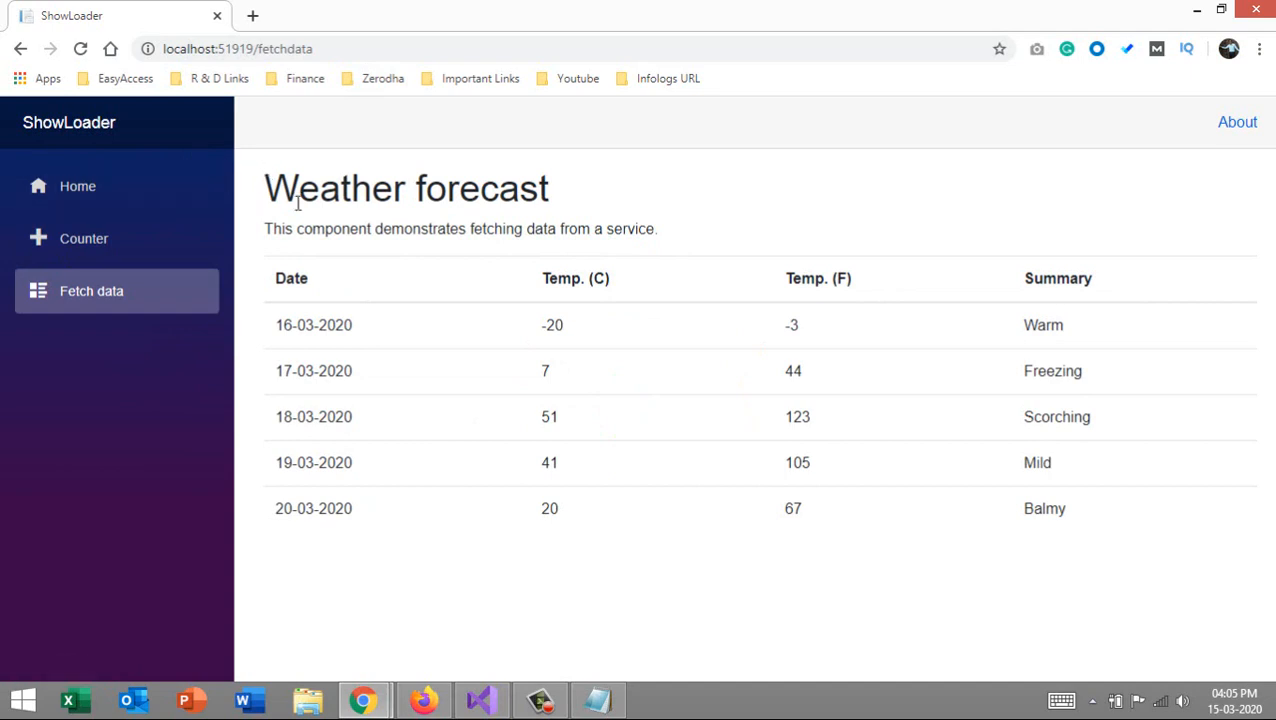
{"action": "left_click", "coordinate": [480, 700]}
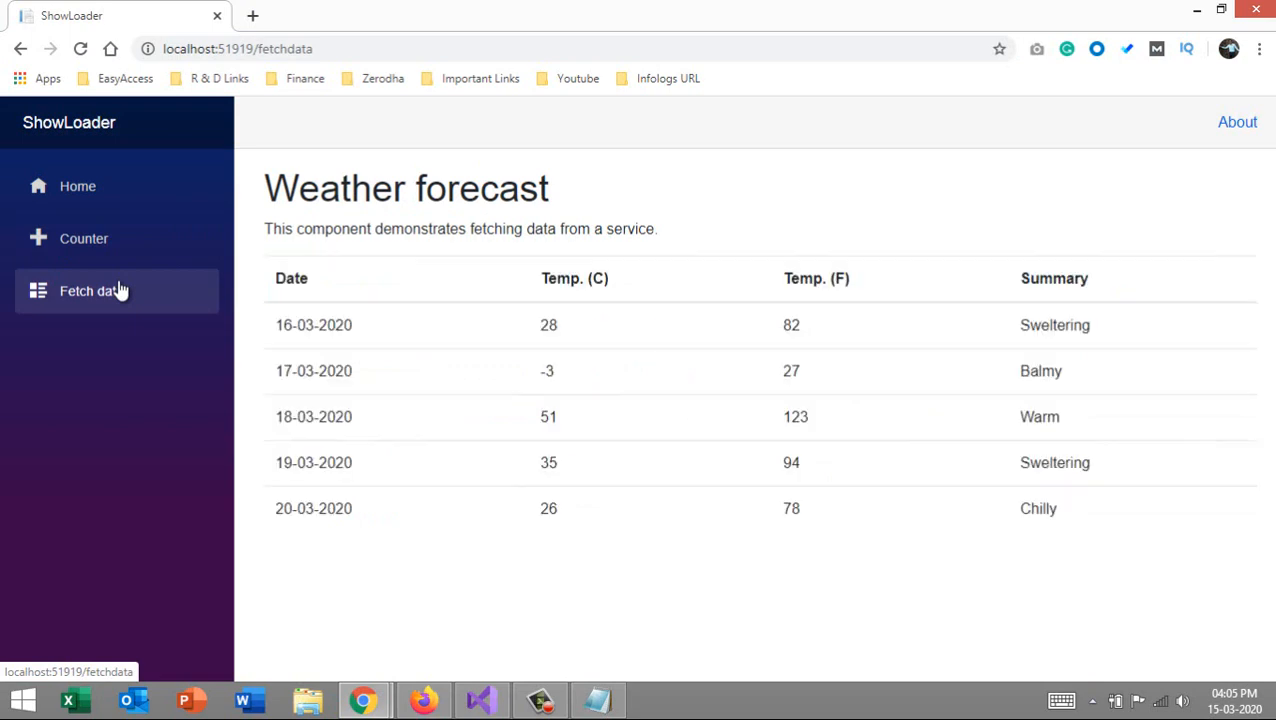
{"action": "left_click", "coordinate": [84, 238]}
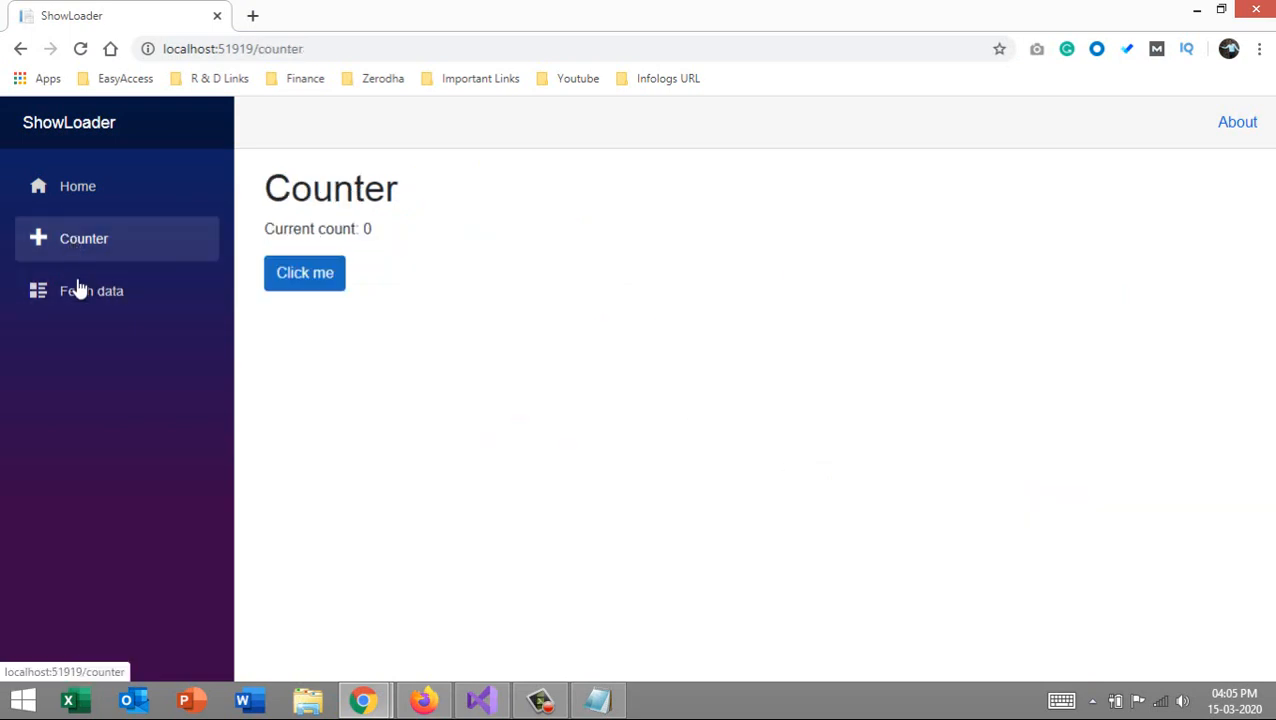
{"action": "left_click", "coordinate": [92, 290]}
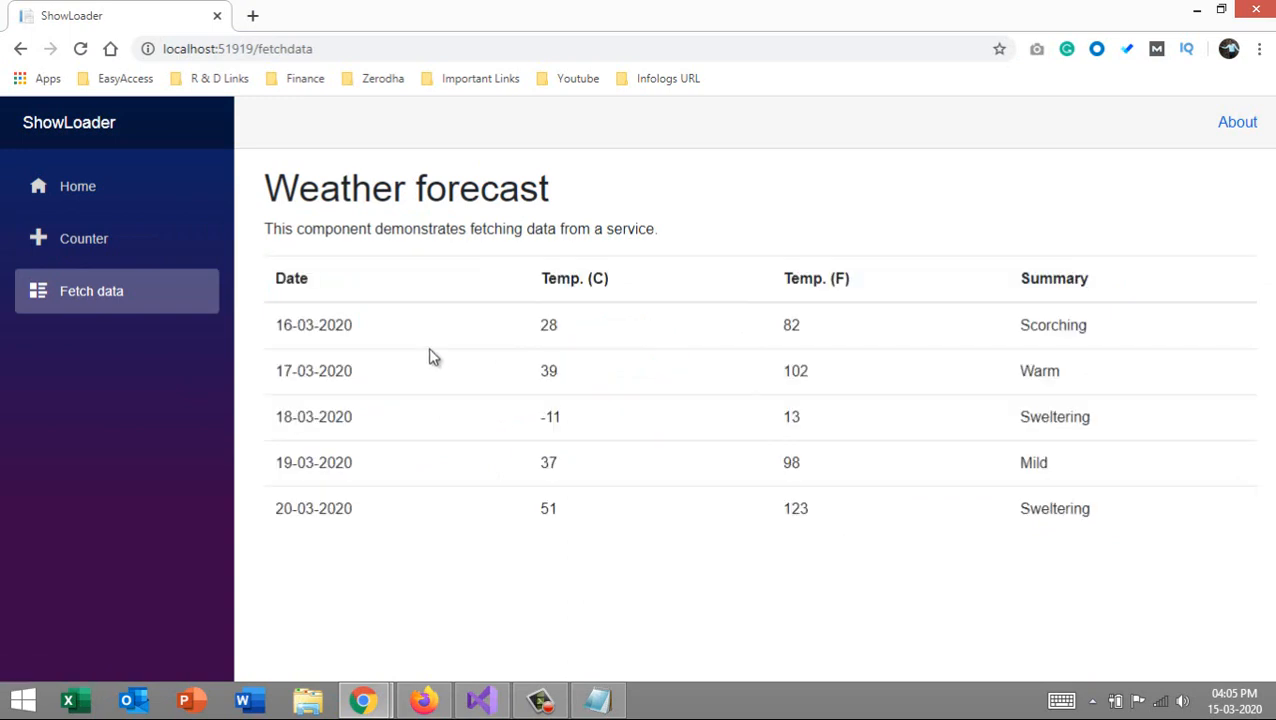
{"action": "mouse_move", "coordinate": [544, 472]}
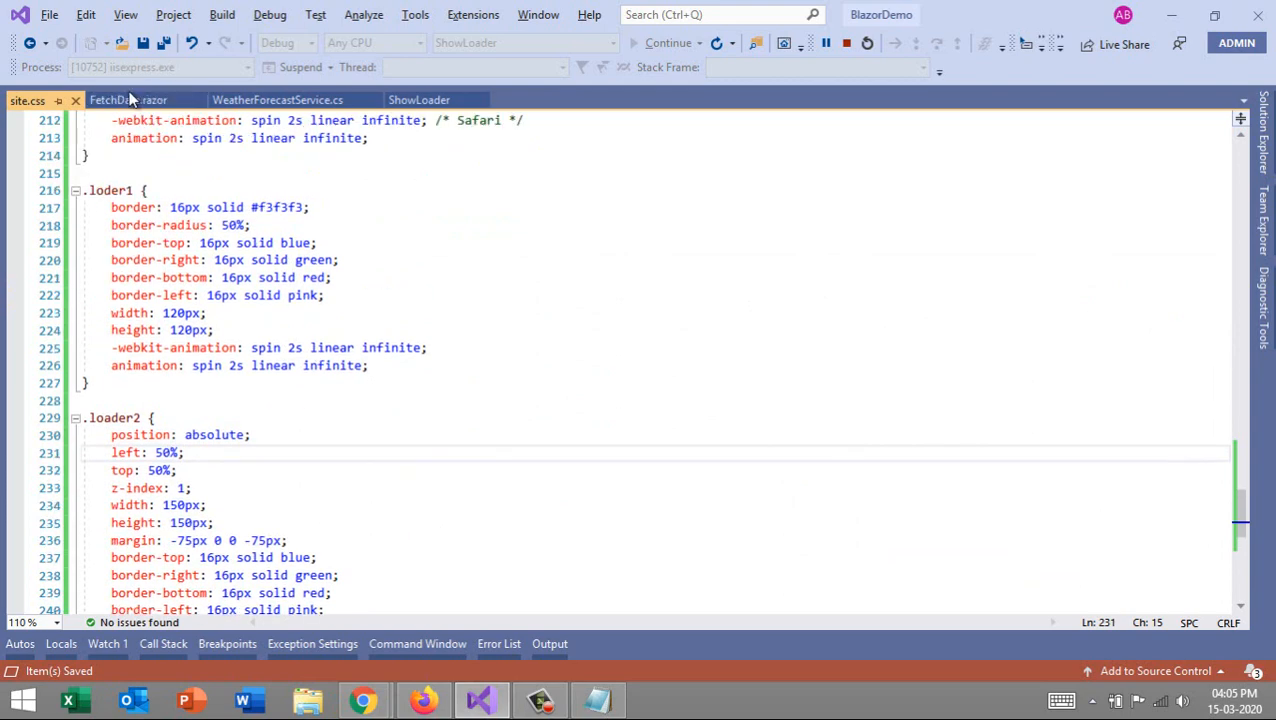
{"action": "left_click", "coordinate": [128, 100]}
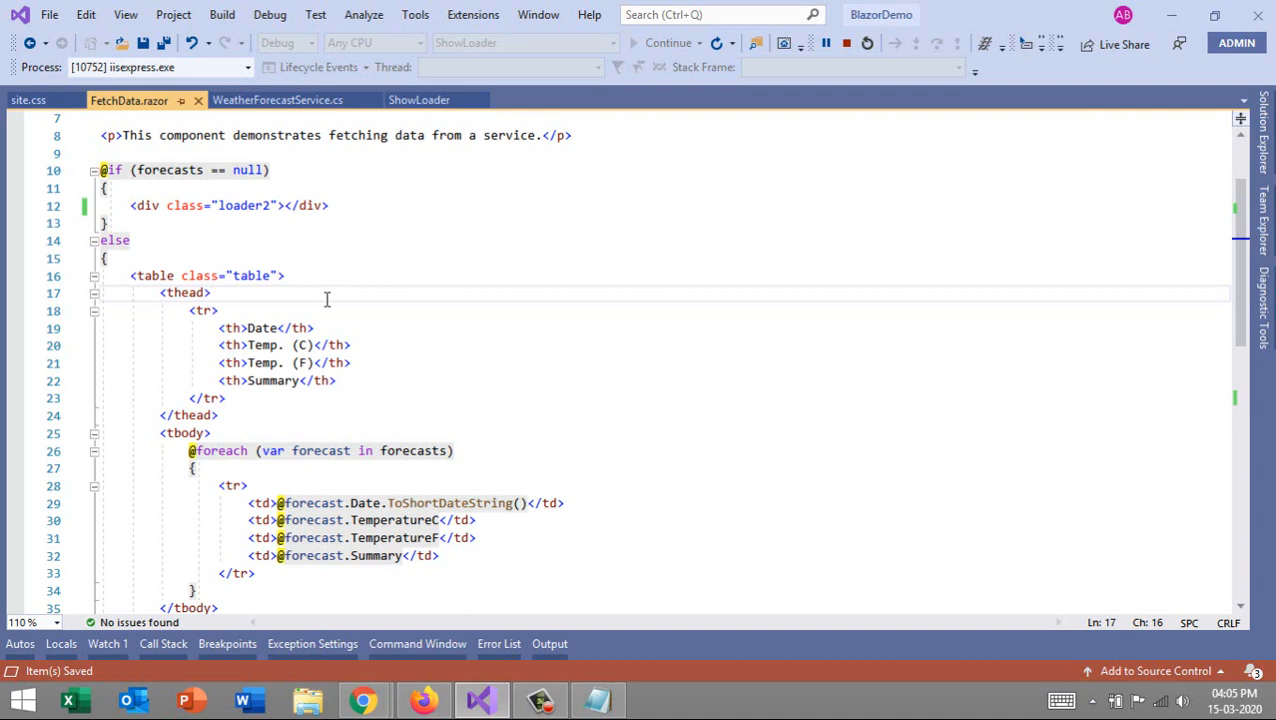
{"action": "left_click", "coordinate": [212, 292]}
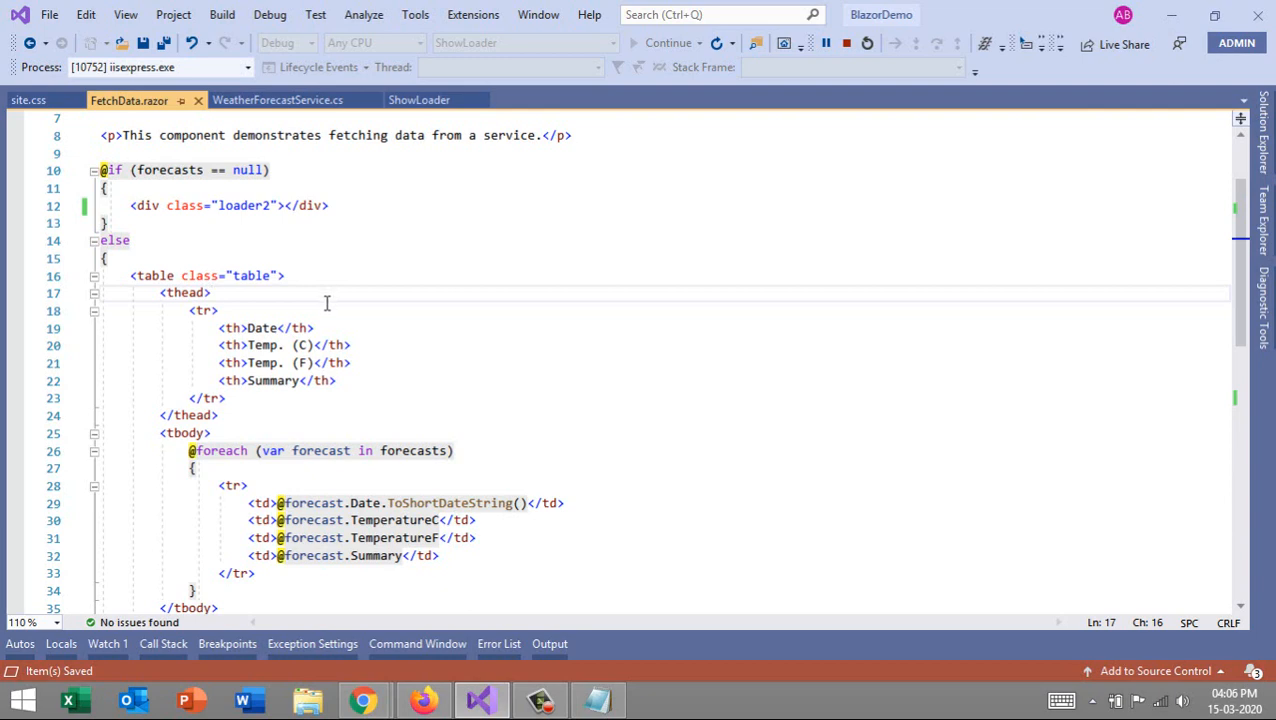
{"action": "scroll", "scroll_direction": "down", "scroll_amount": 3}
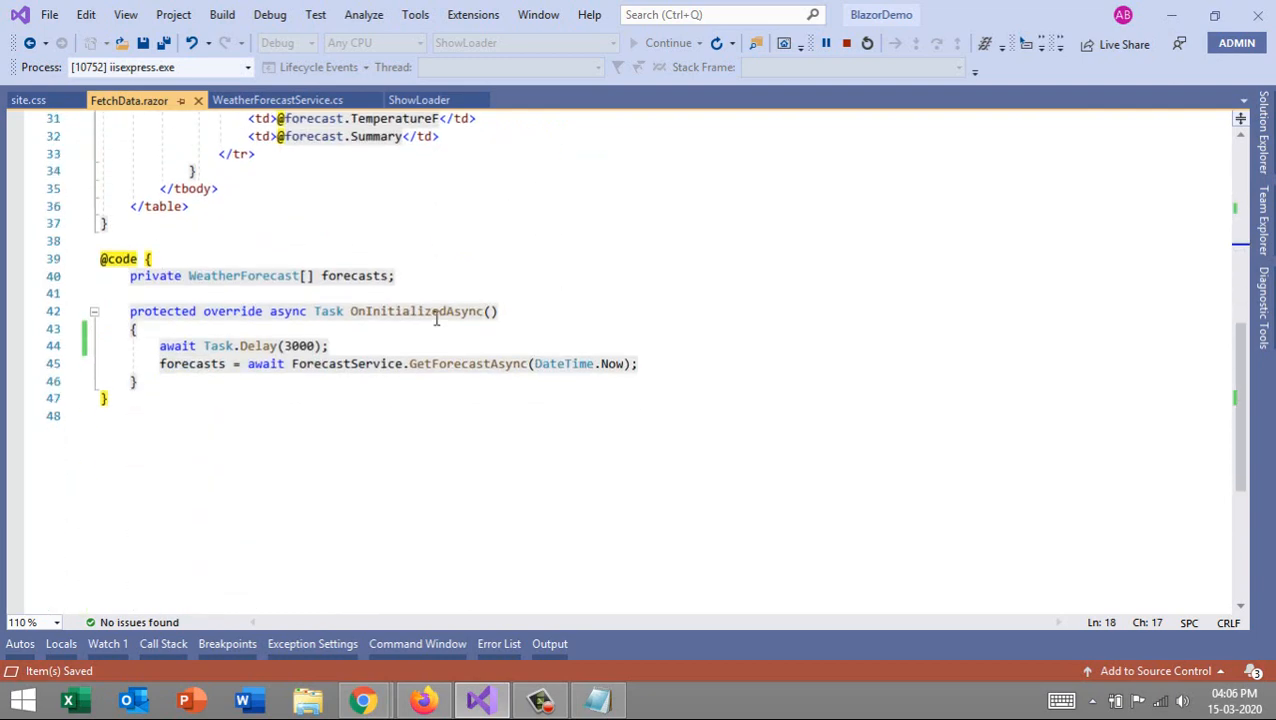
{"action": "scroll", "scroll_direction": "up", "scroll_amount": 3}
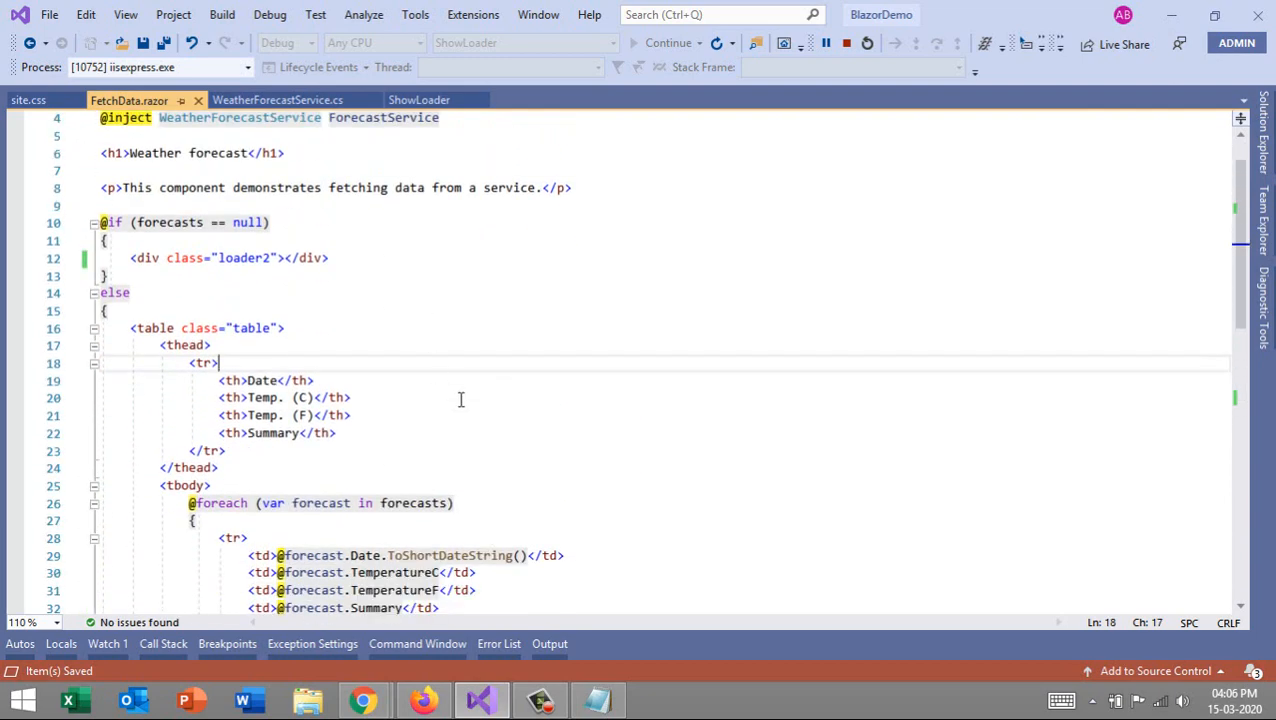
{"action": "scroll", "scroll_direction": "down", "scroll_amount": 3}
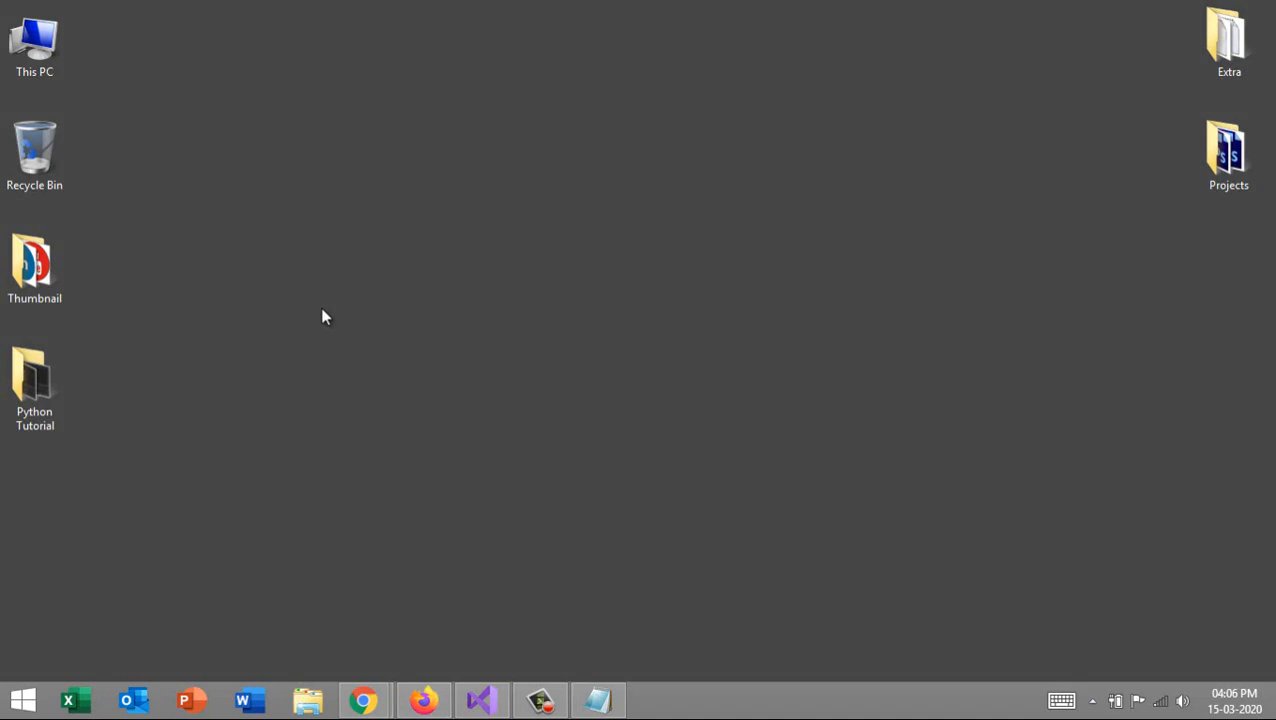
{"action": "mouse_move", "coordinate": [1024, 110]}
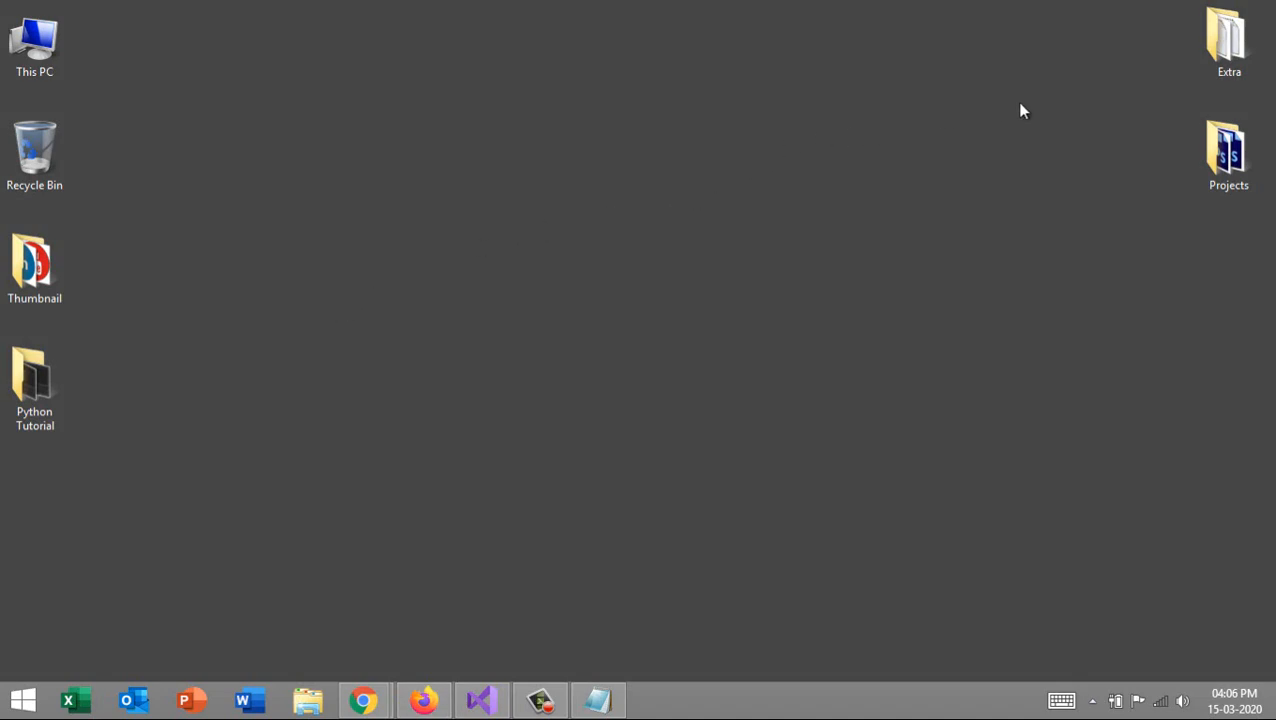
{"action": "mouse_move", "coordinate": [1078, 90]}
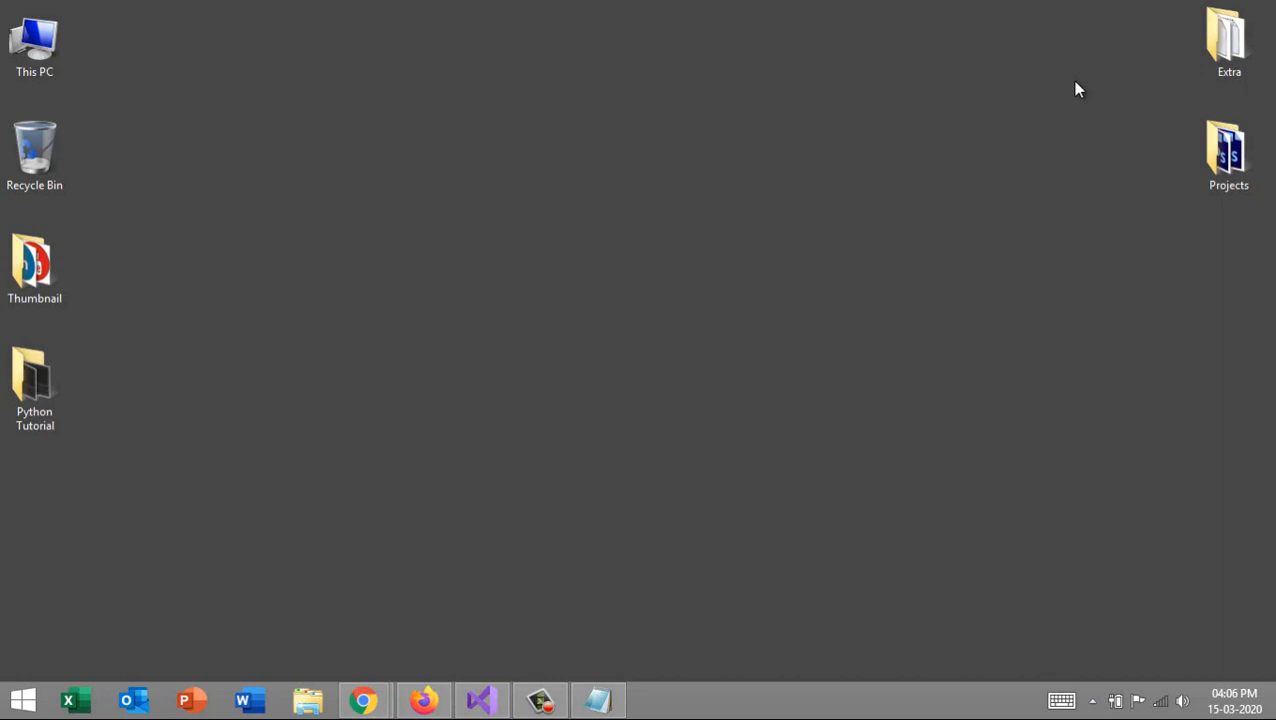
{"action": "mouse_move", "coordinate": [564, 504]}
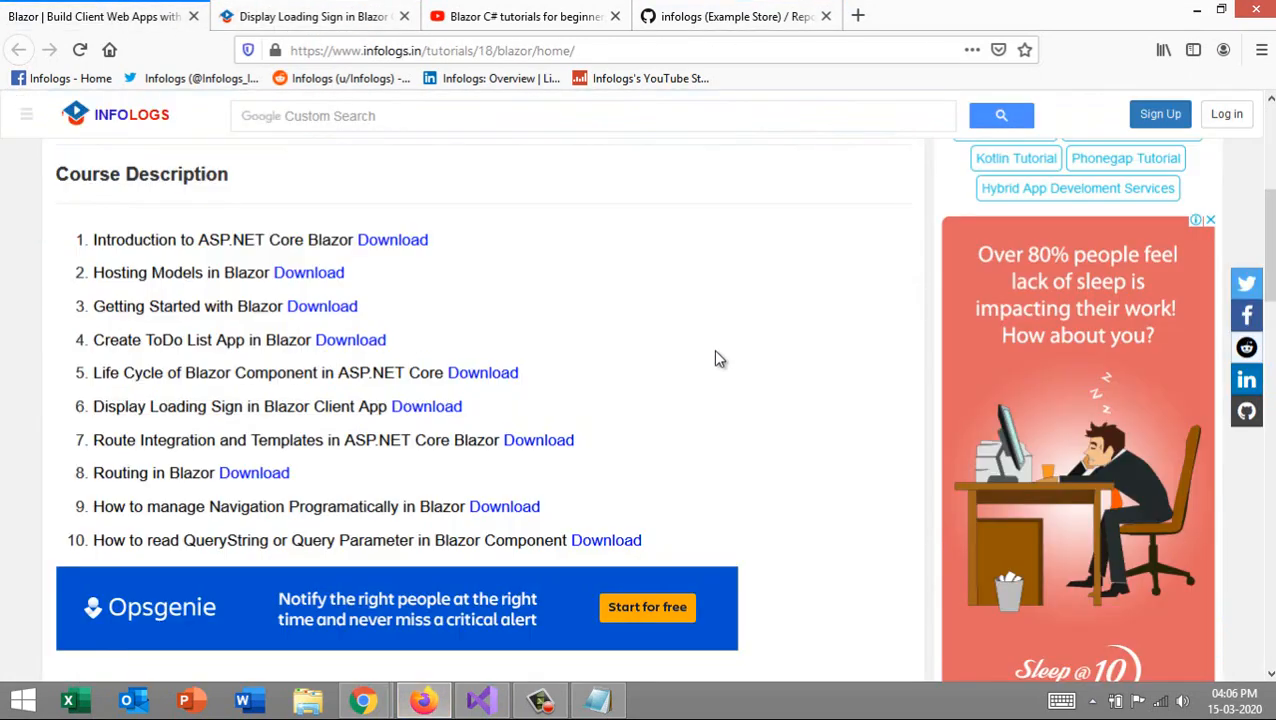
{"action": "mouse_move", "coordinate": [508, 404]}
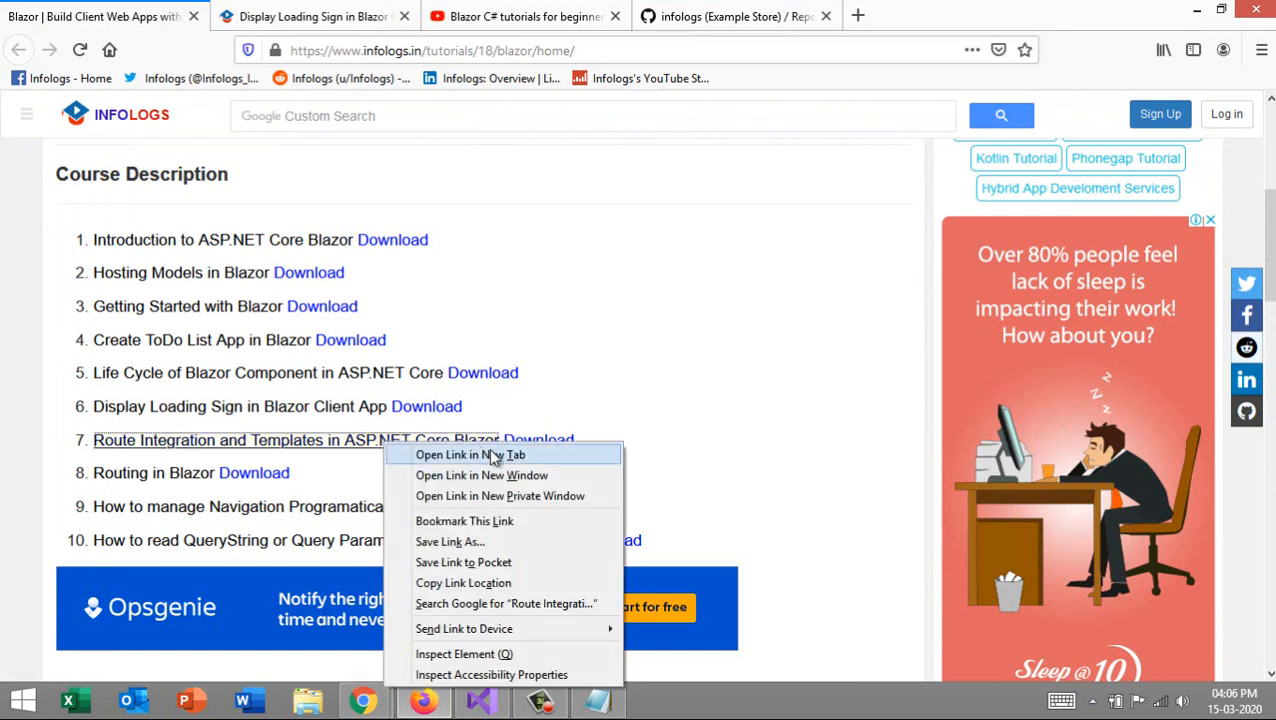
Step: Open the Route Integration and Templates article in a new tab and scroll through it to the footer
{"action": "left_click", "coordinate": [470, 454]}
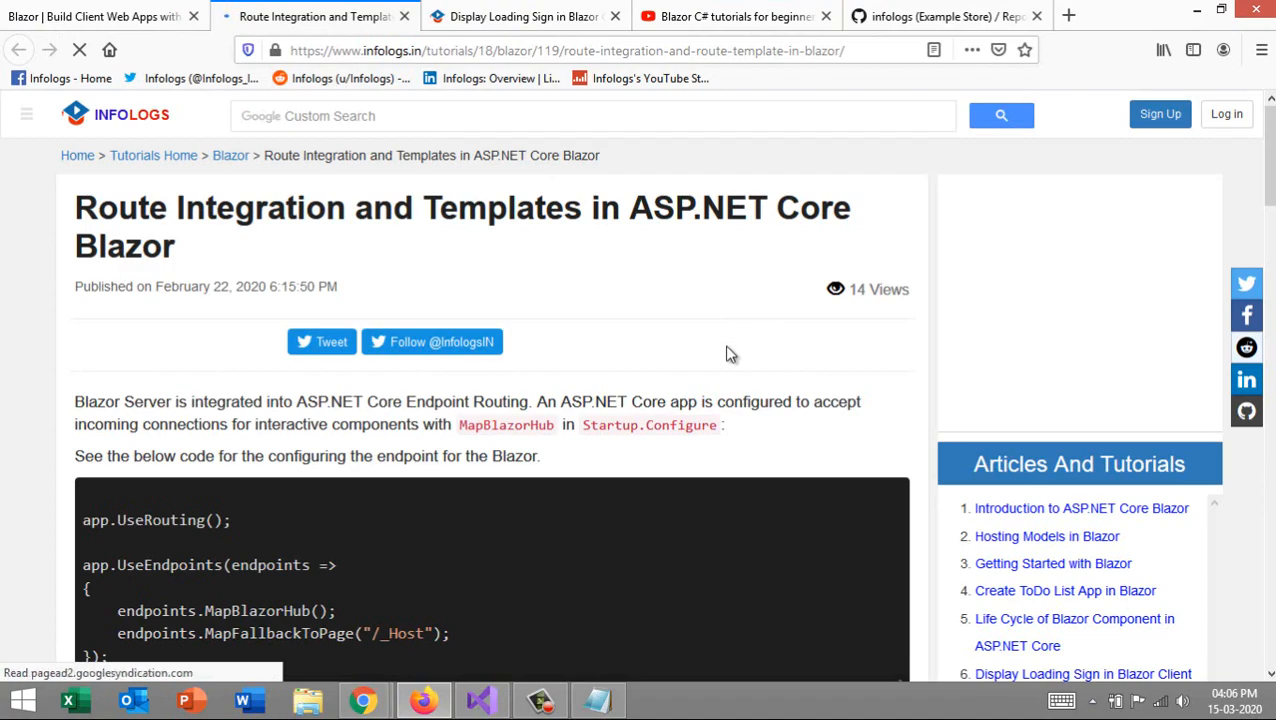
{"action": "scroll", "scroll_direction": "down", "scroll_amount": 3}
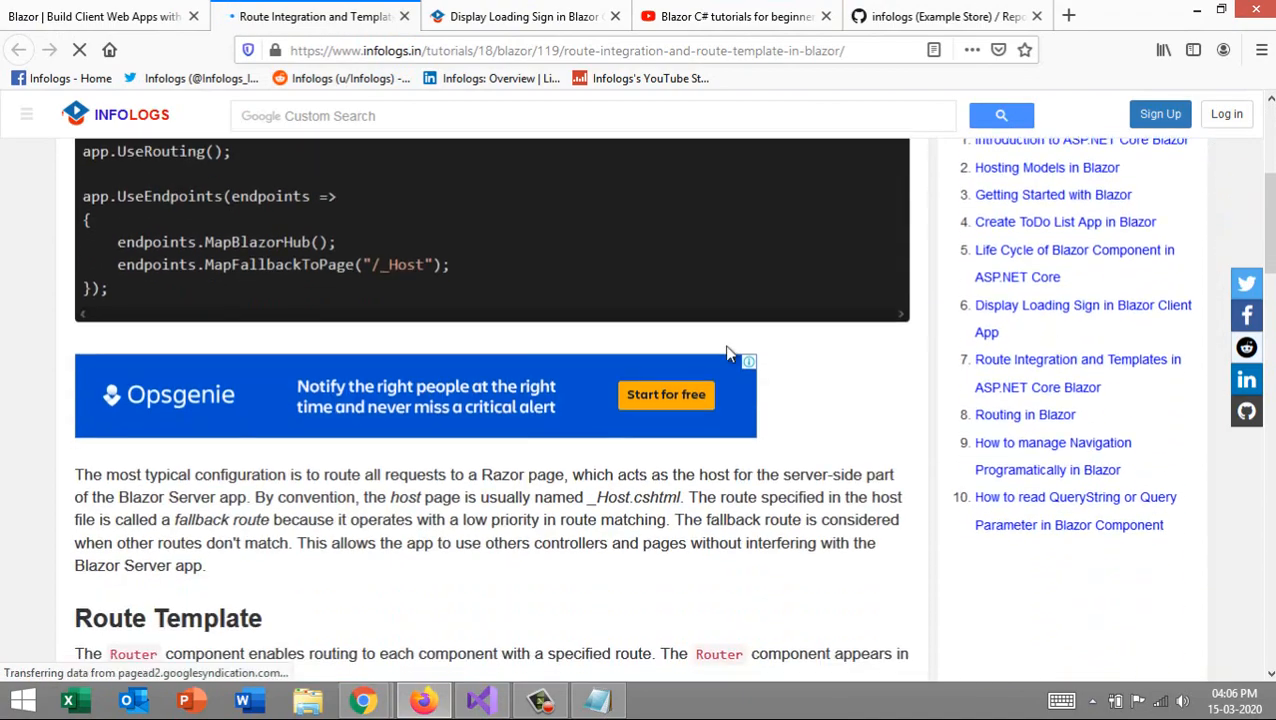
{"action": "scroll", "scroll_direction": "down", "scroll_amount": 3}
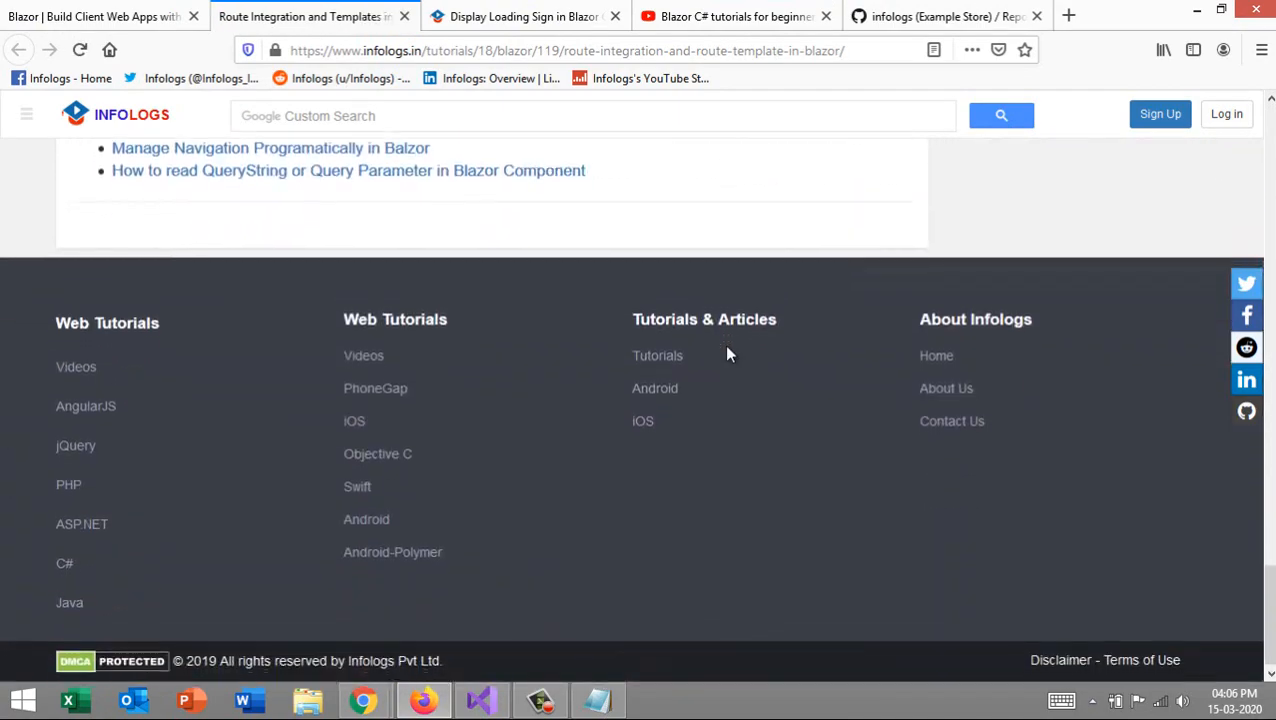
{"action": "scroll", "scroll_direction": "up", "scroll_amount": 3}
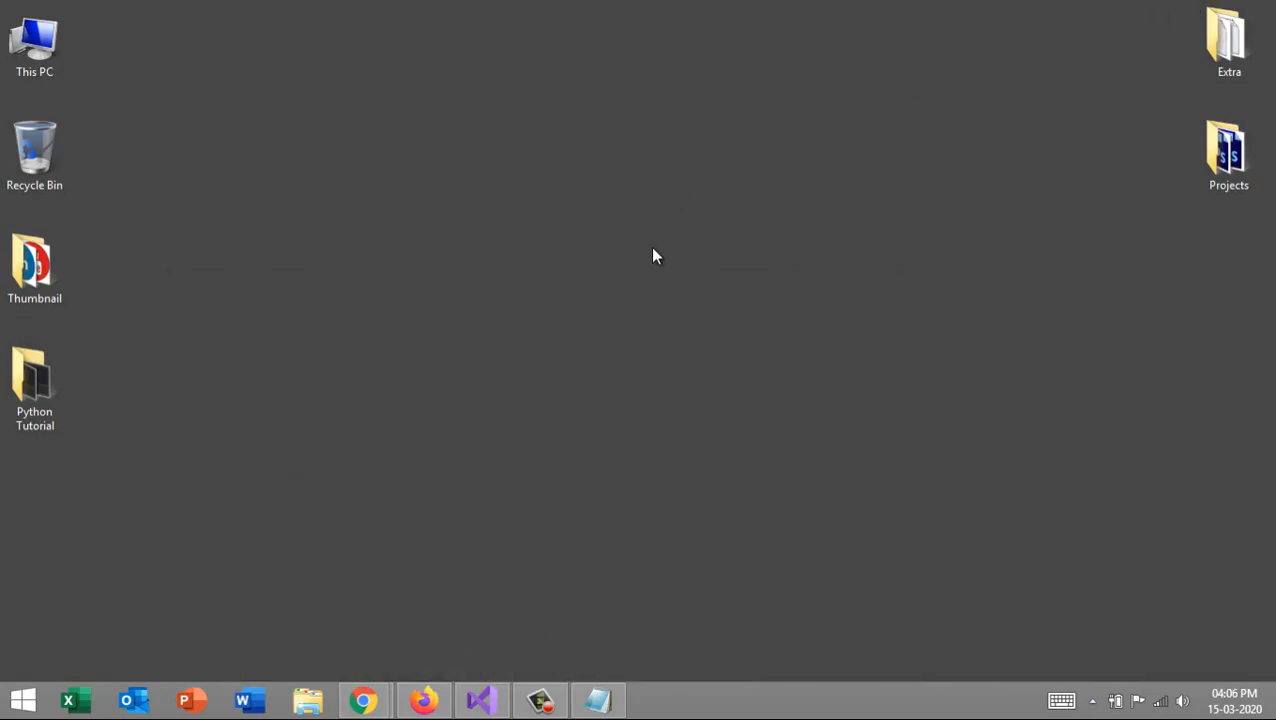
{"action": "right_click", "coordinate": [656, 256]}
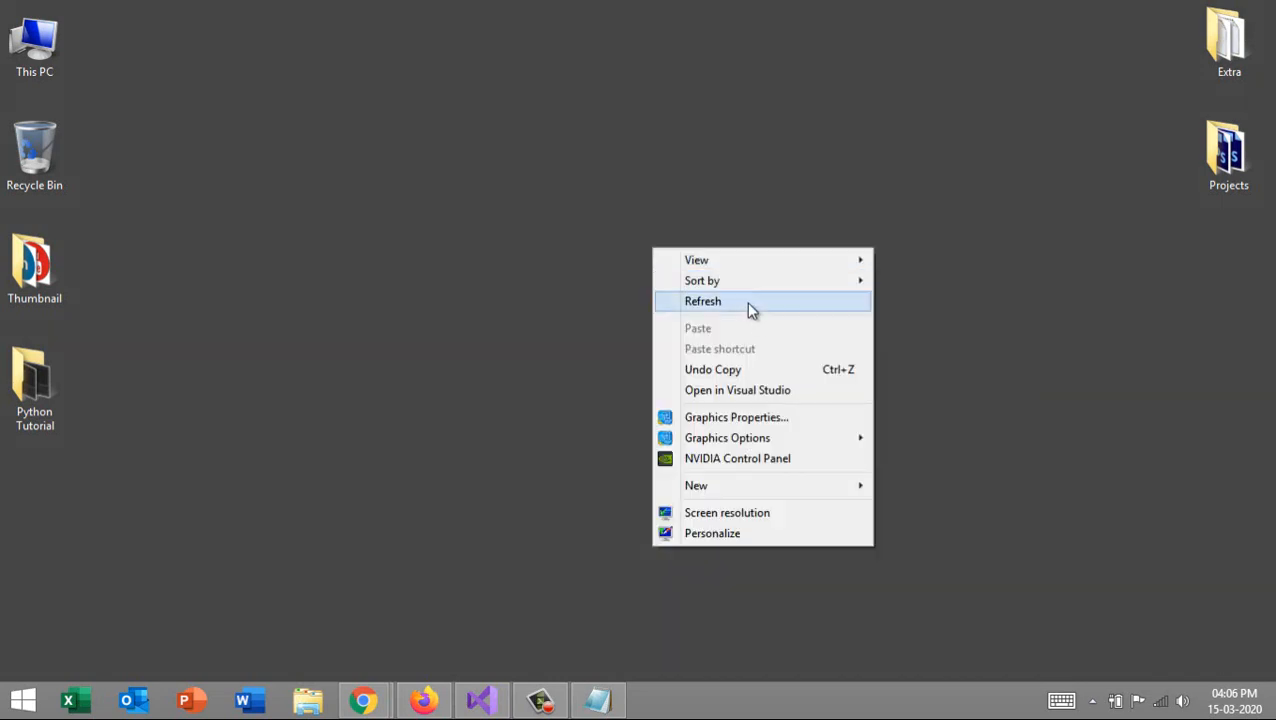
{"action": "left_click", "coordinate": [702, 300]}
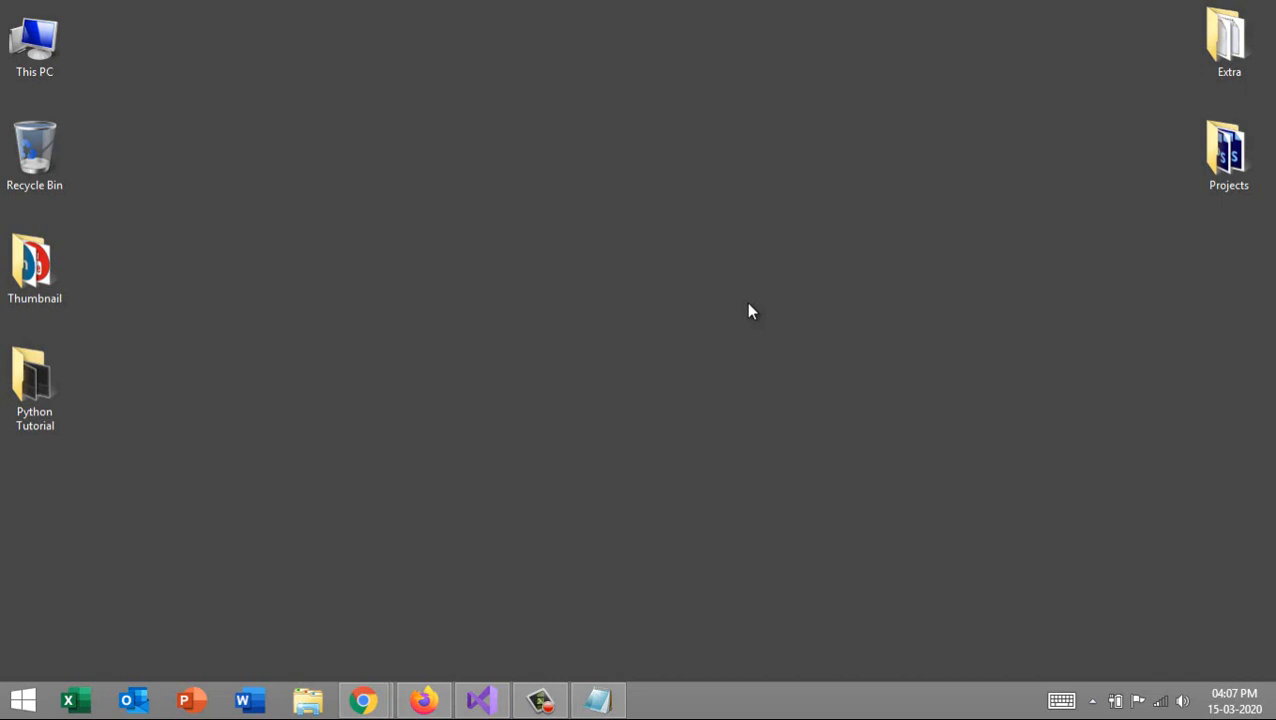
{"action": "mouse_move", "coordinate": [570, 620]}
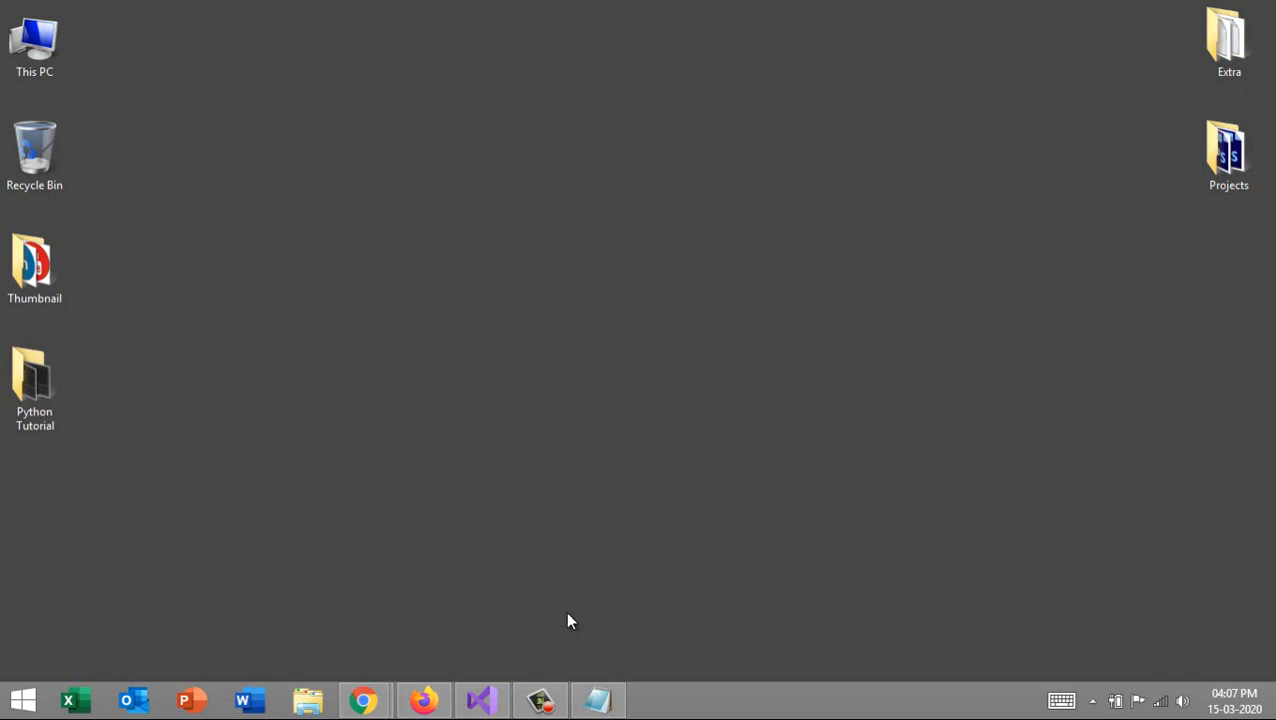